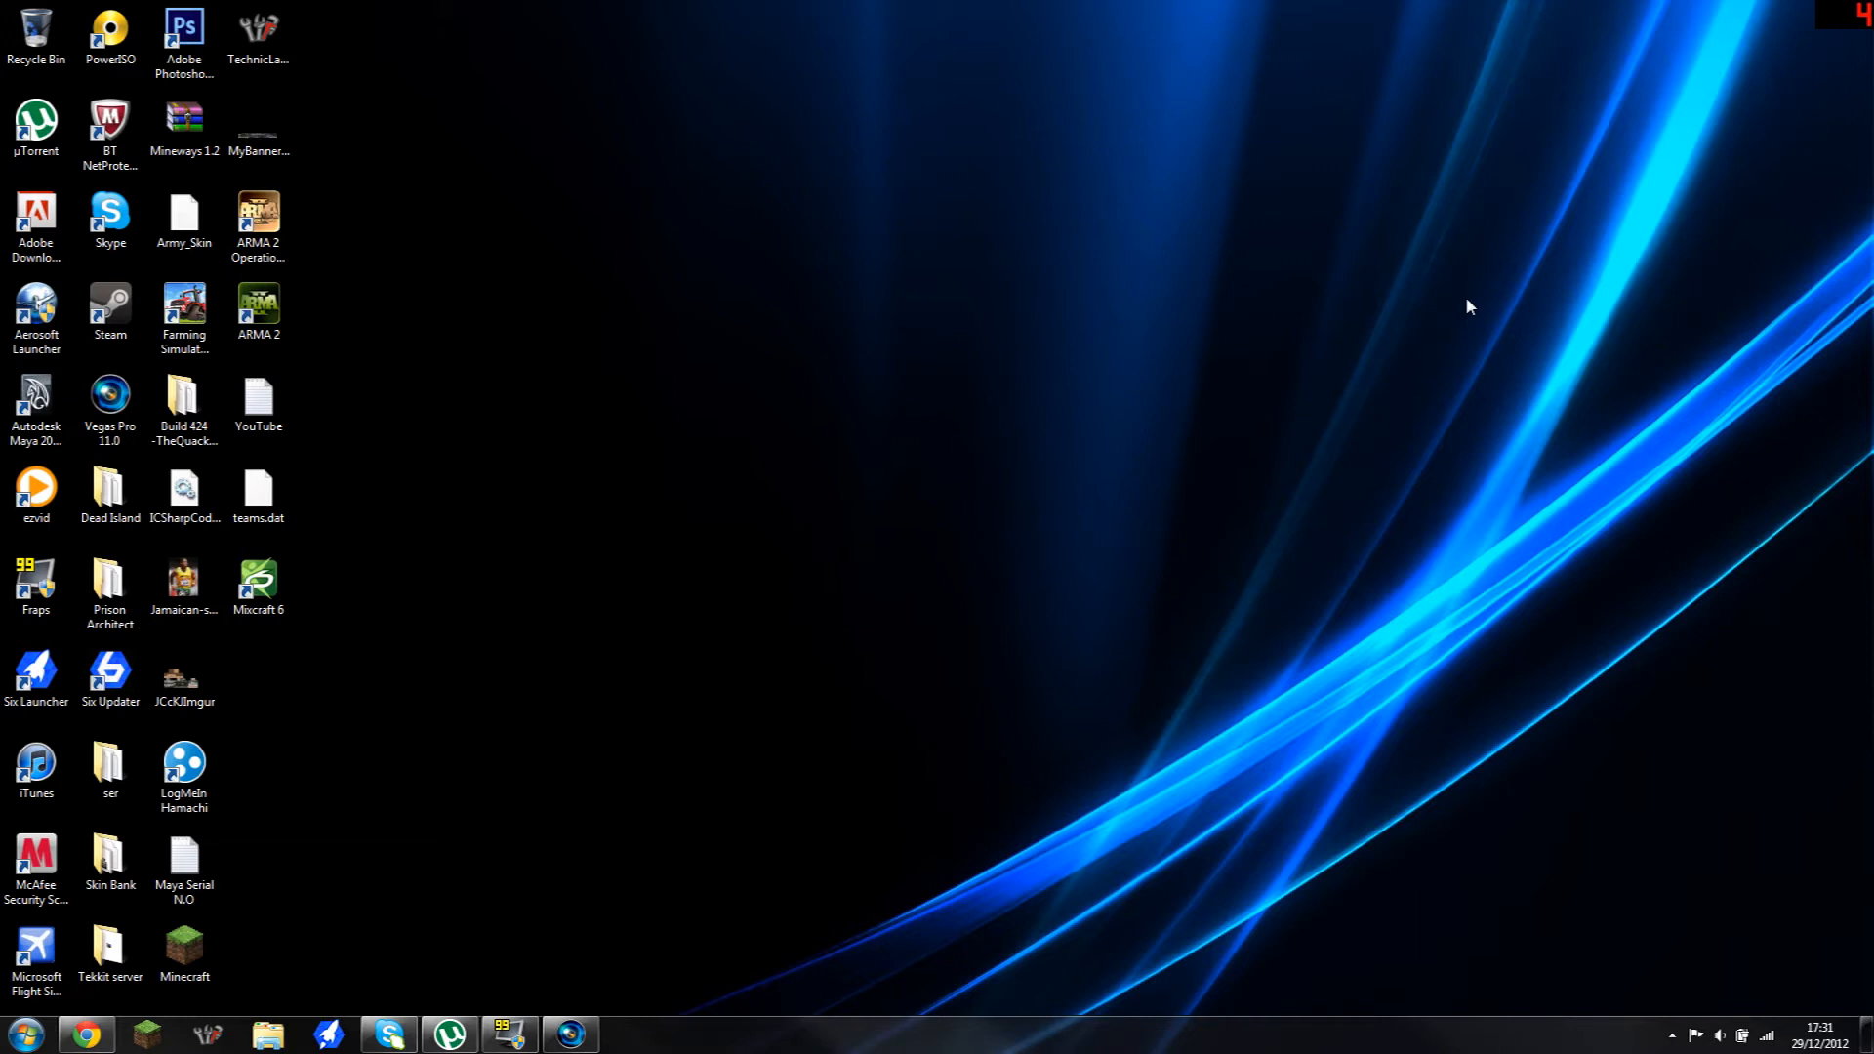
mouse_move(1144, 447)
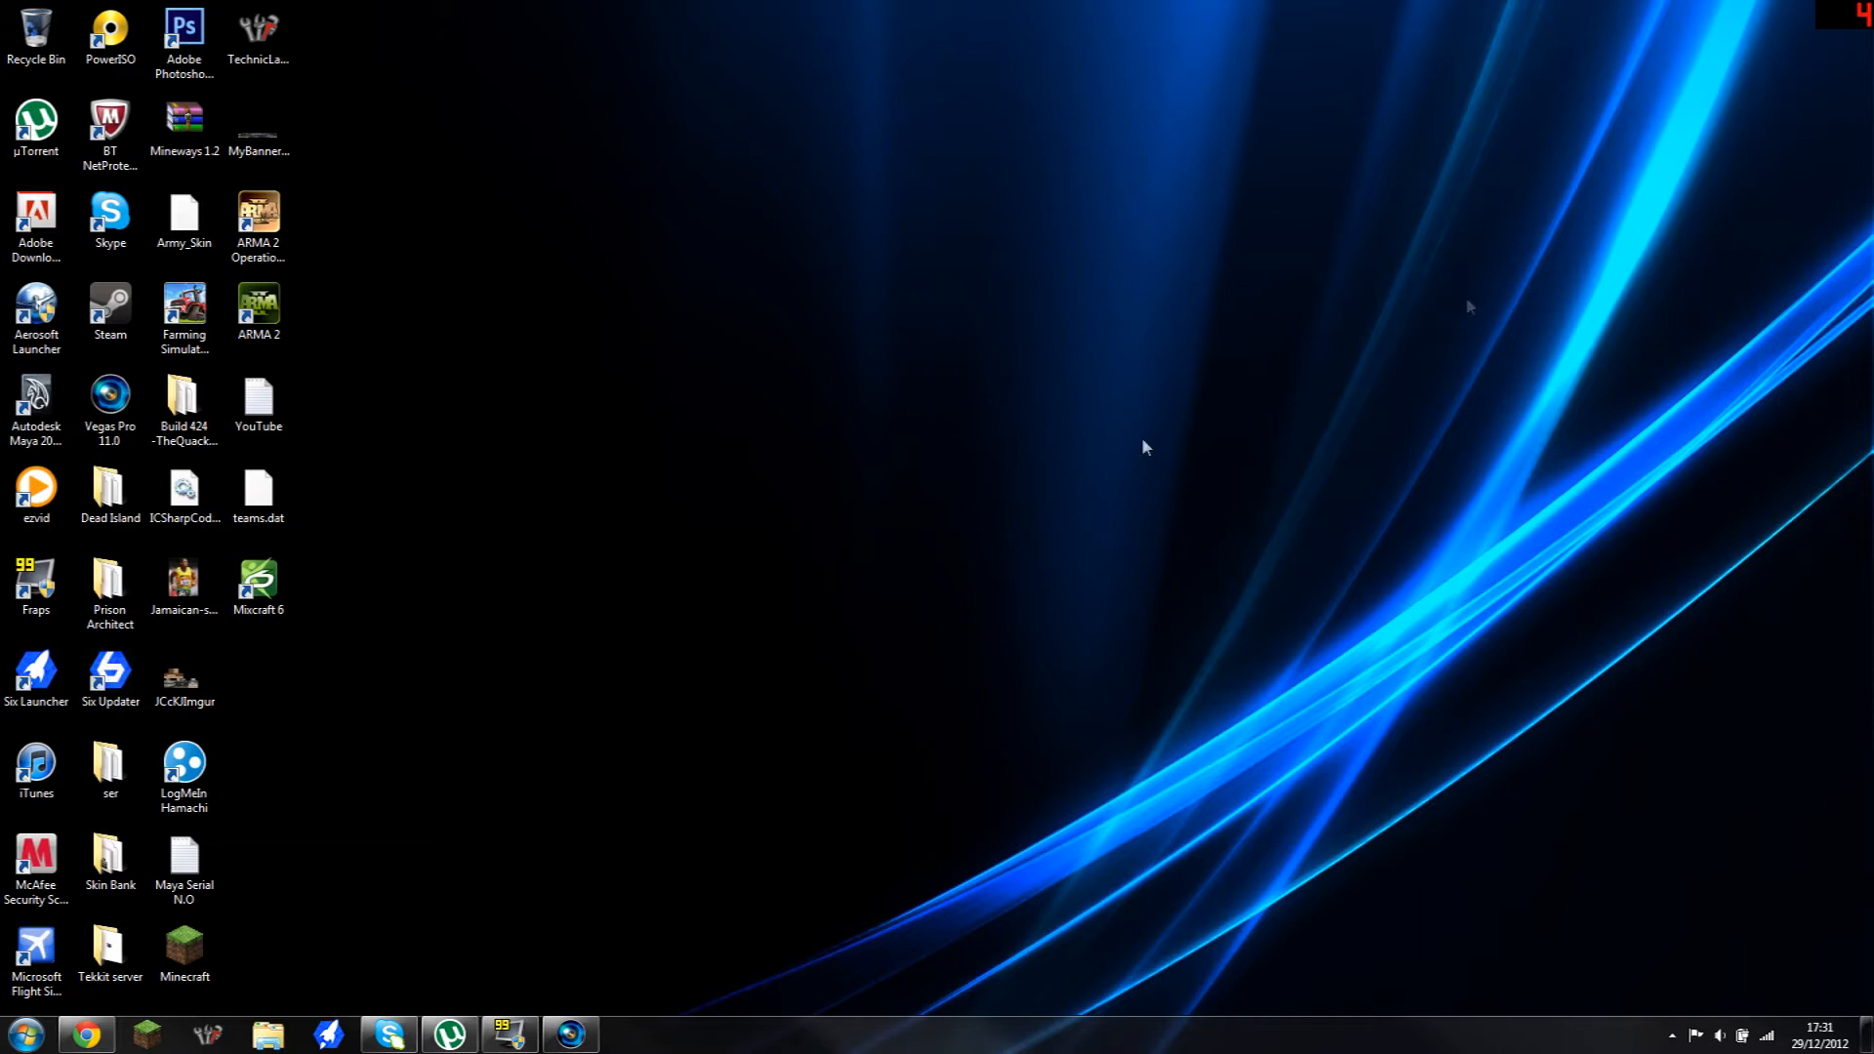
Step: Open the Forestry Mod Installer for Minecraft 1.4.6 page from Skydaz's 1.4.6 Installers
click(85, 1035)
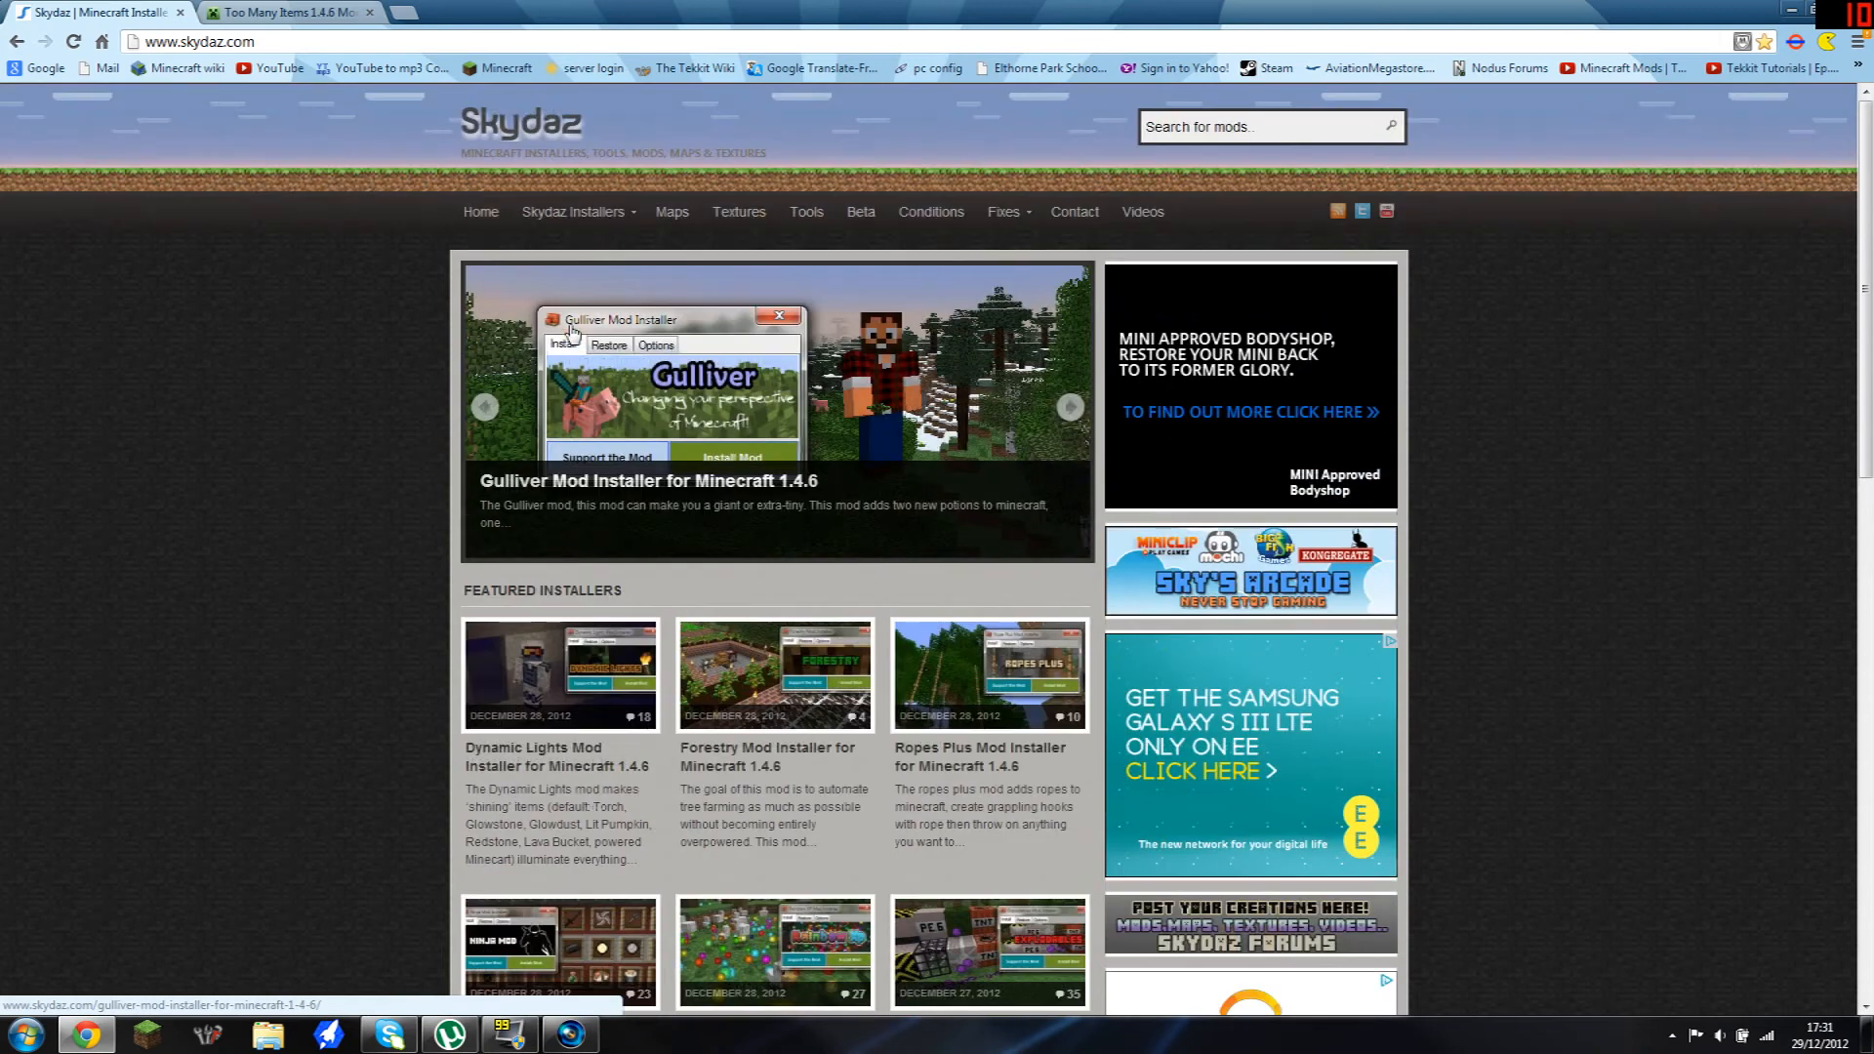
click(574, 212)
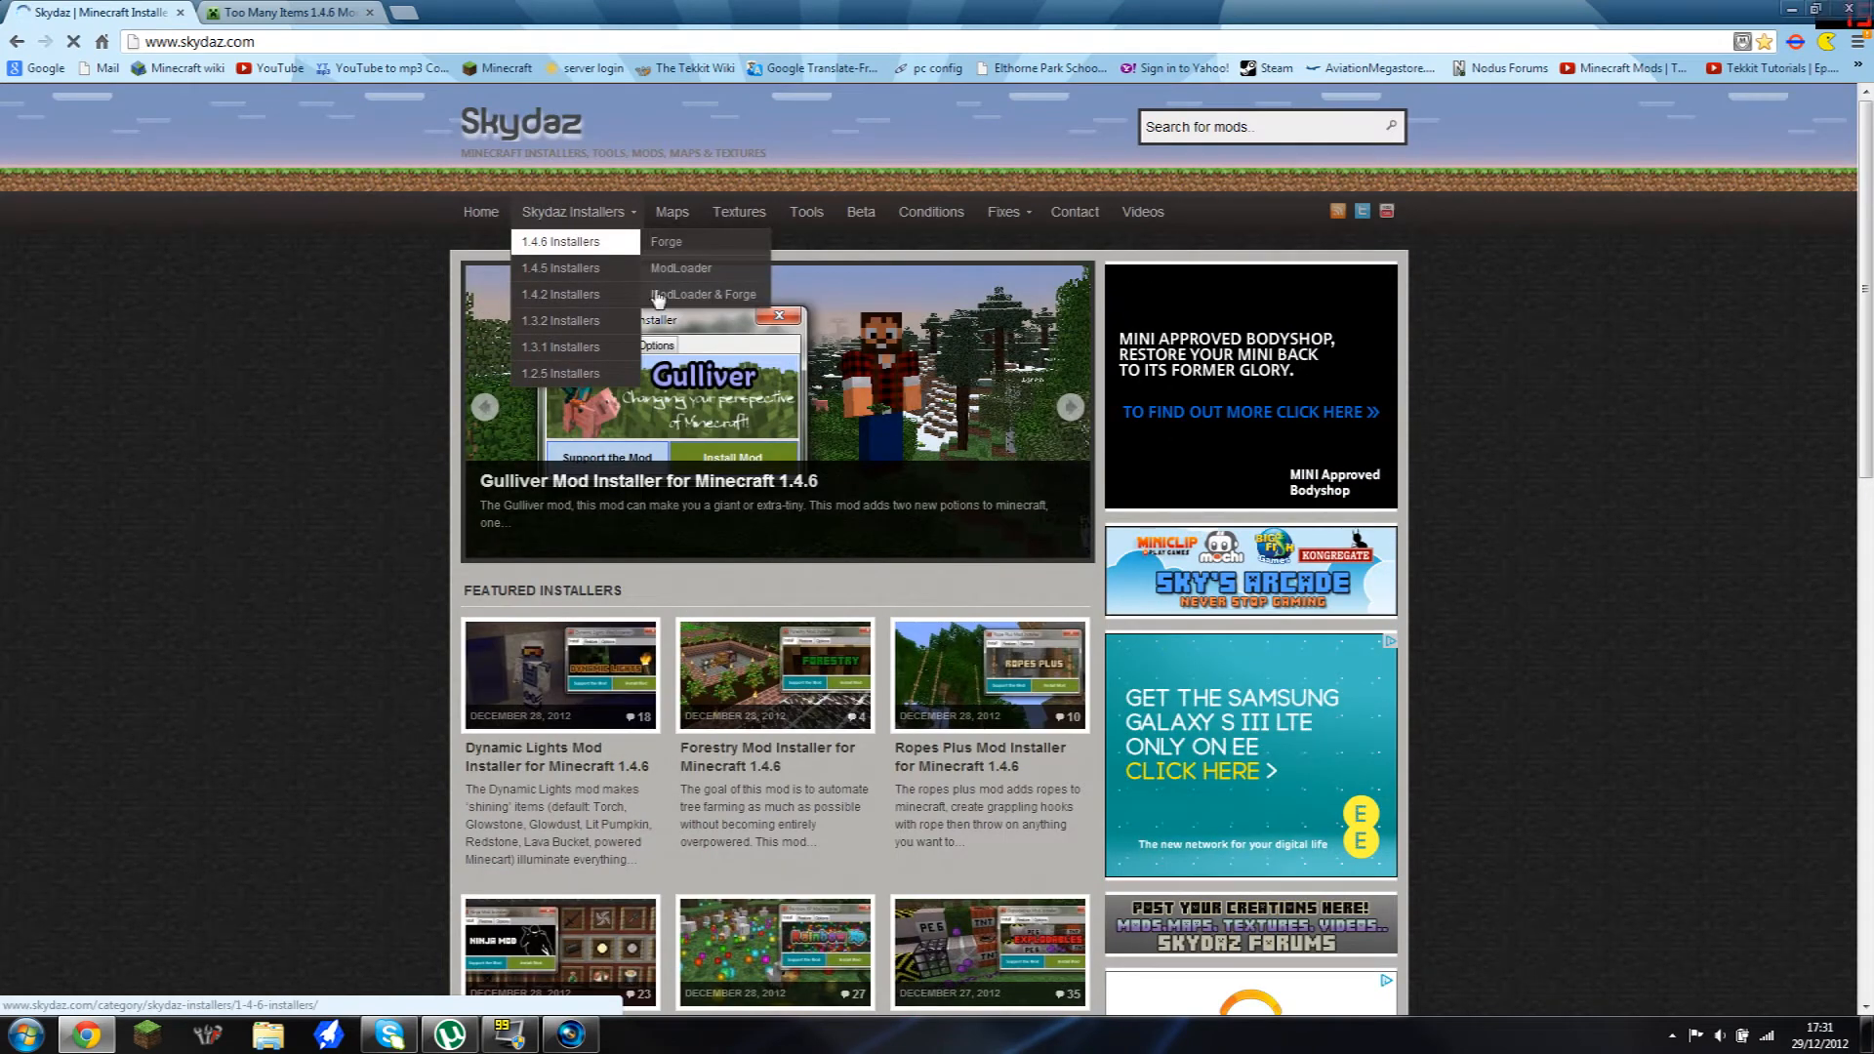
click(573, 211)
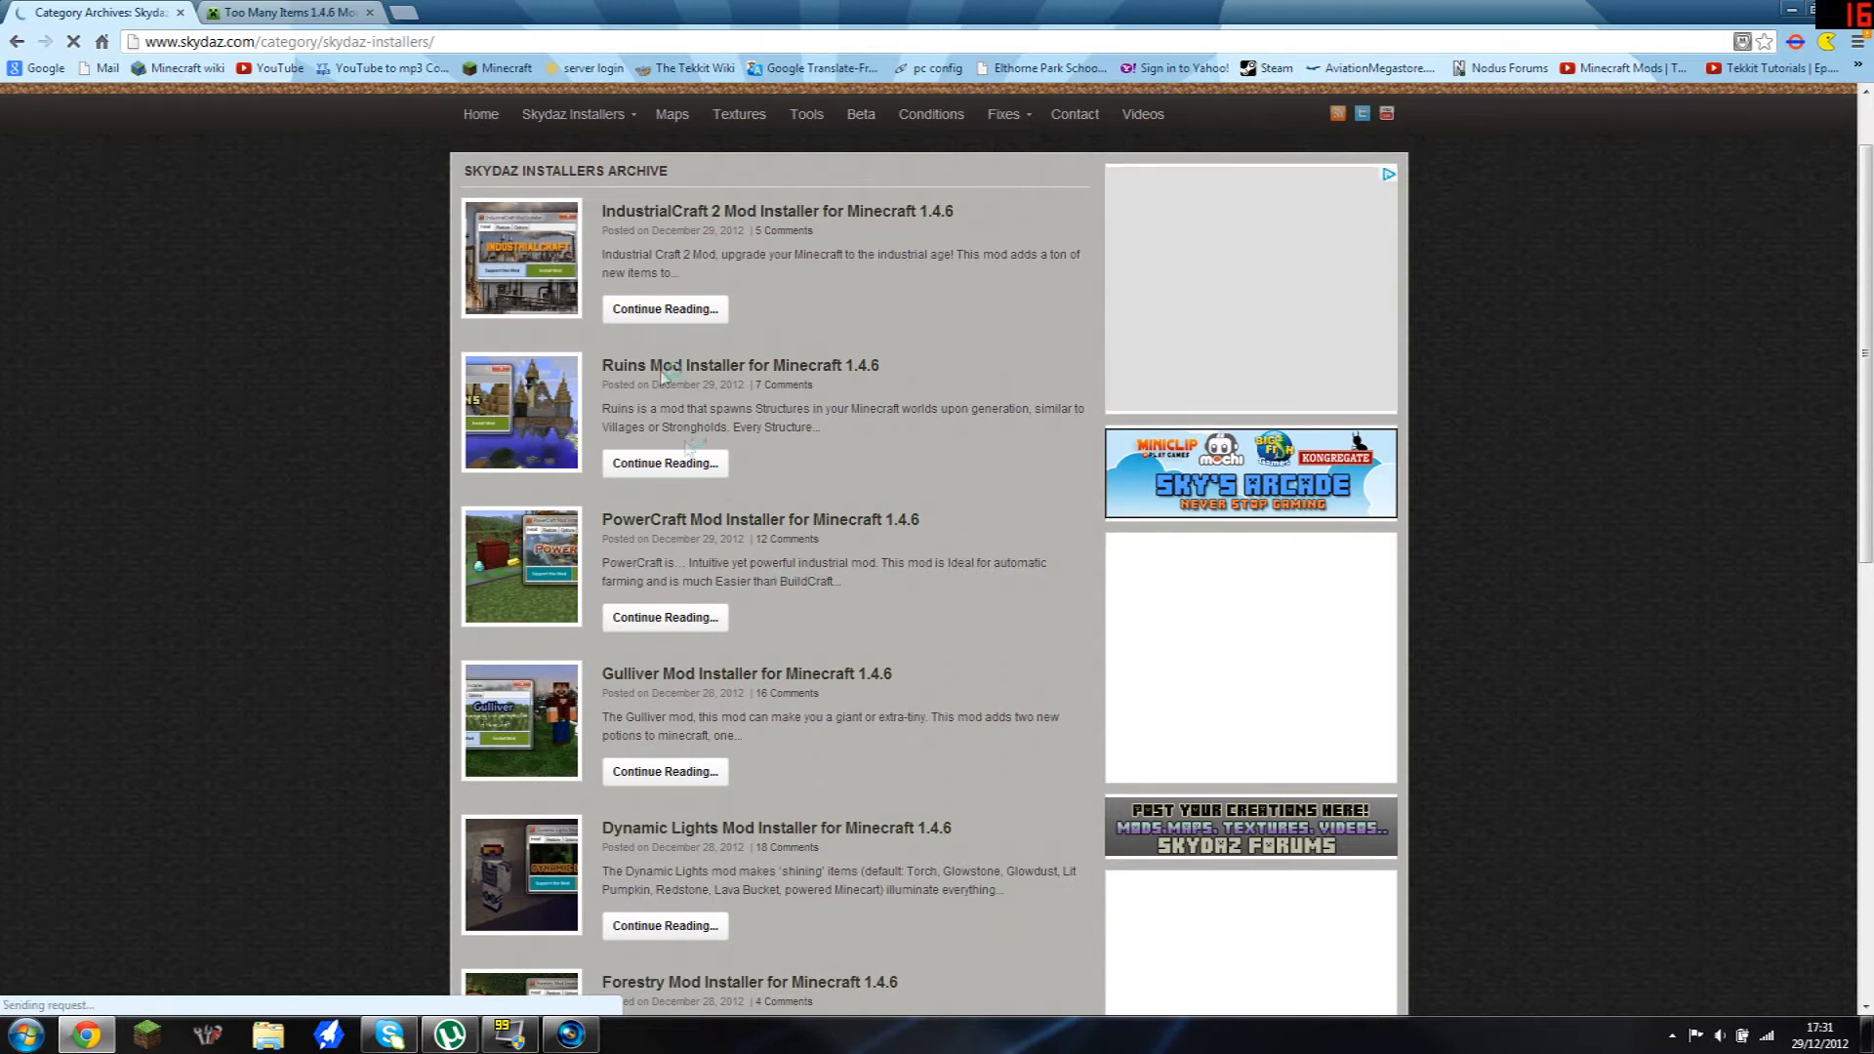
scroll(down, 3)
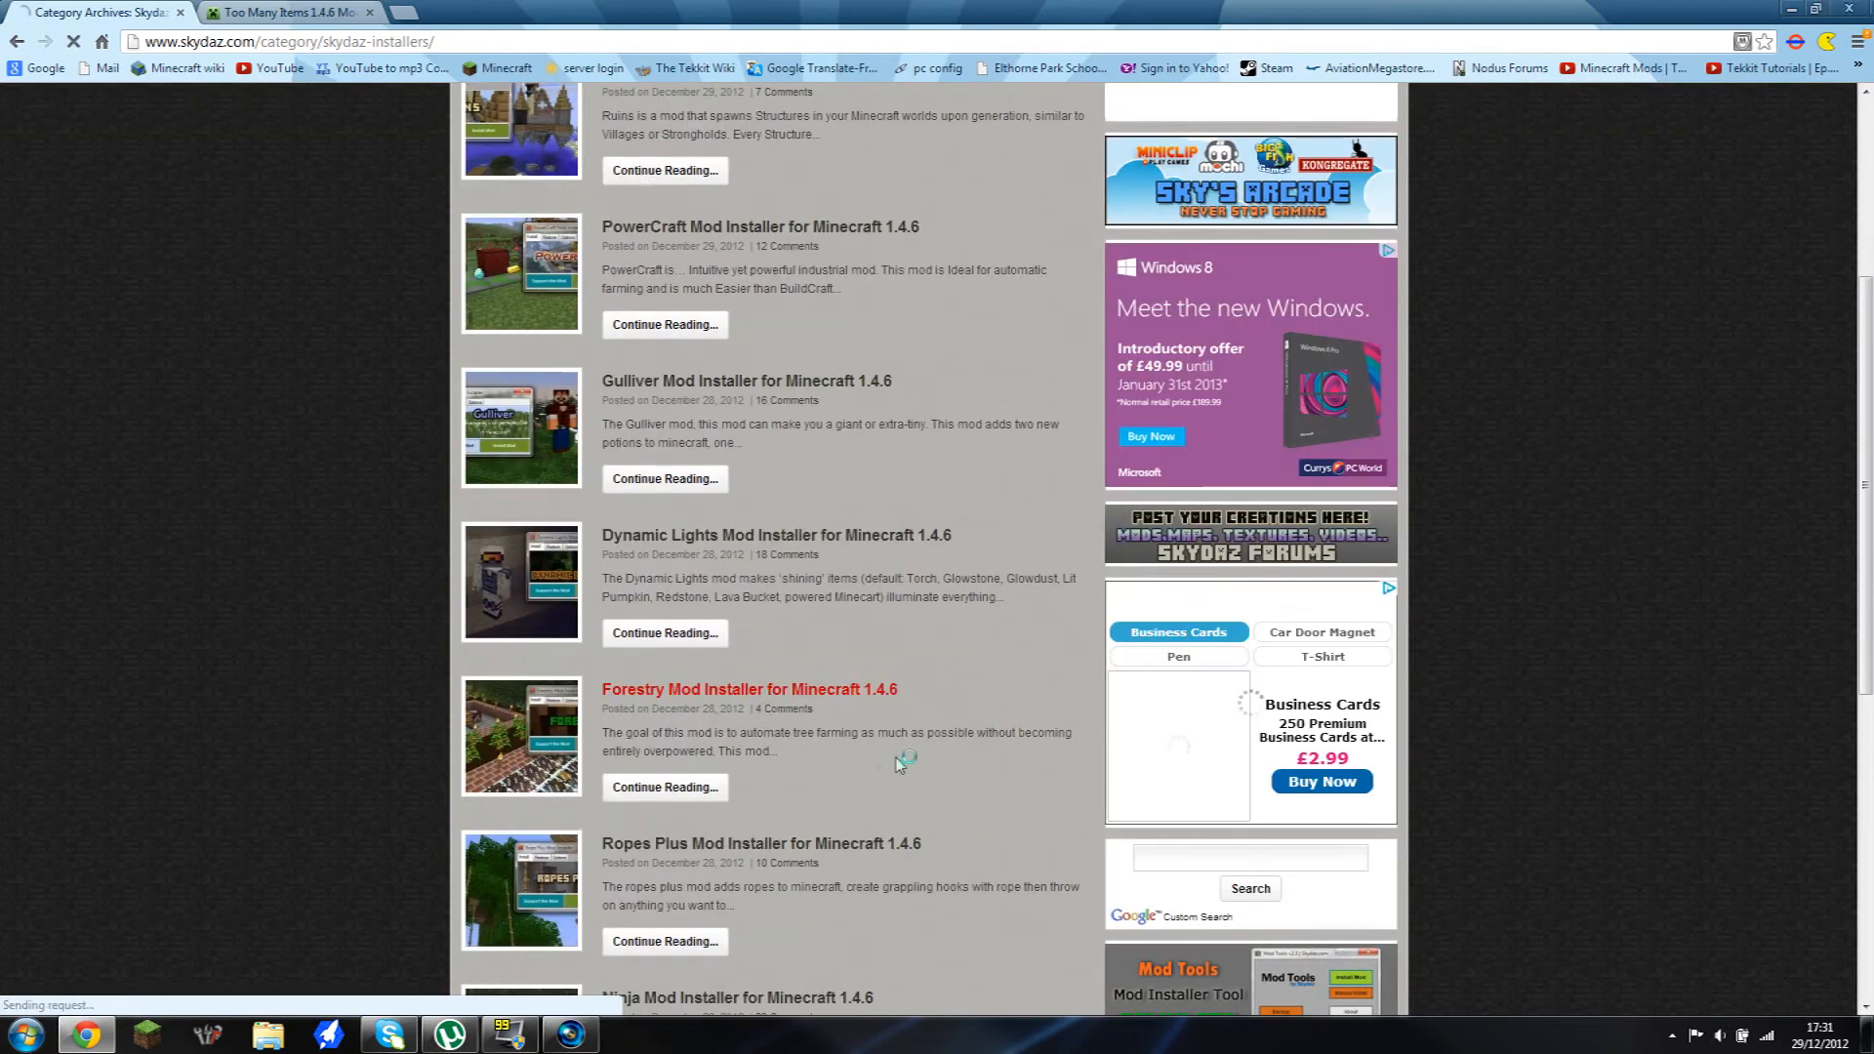
mouse_move(718, 630)
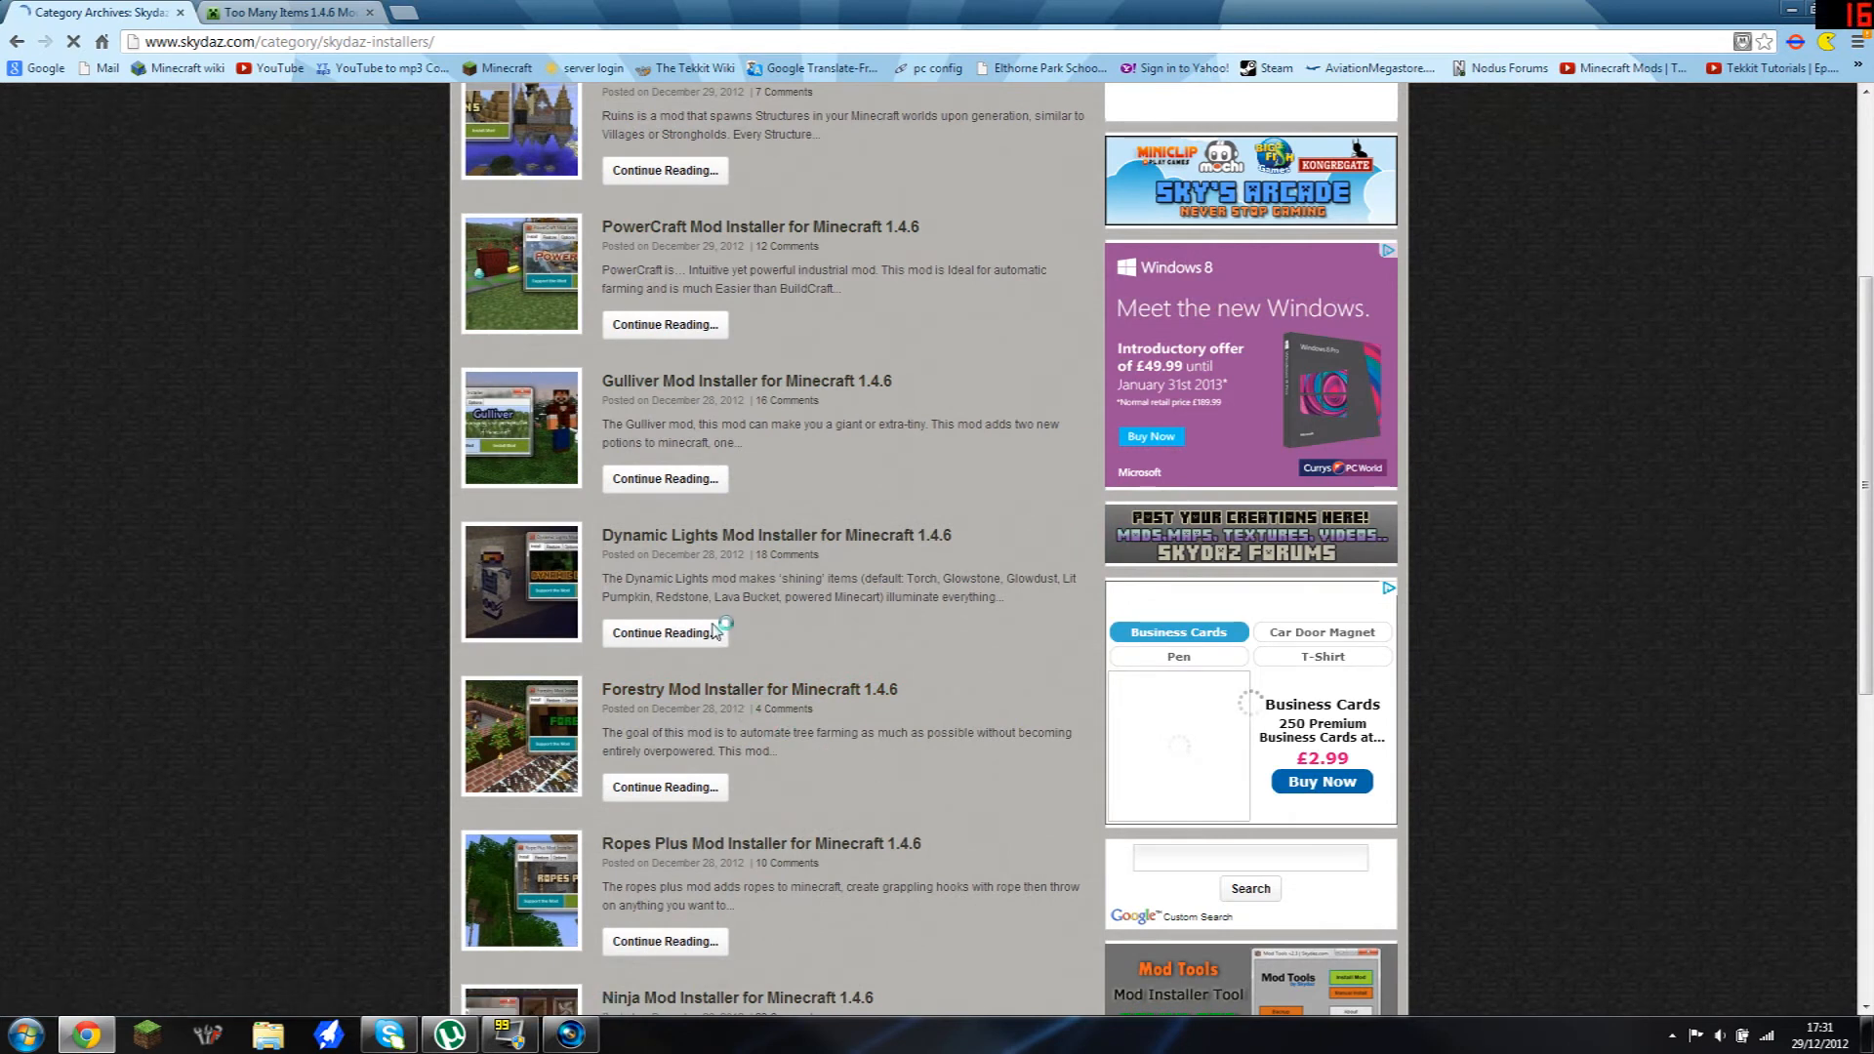
click(664, 788)
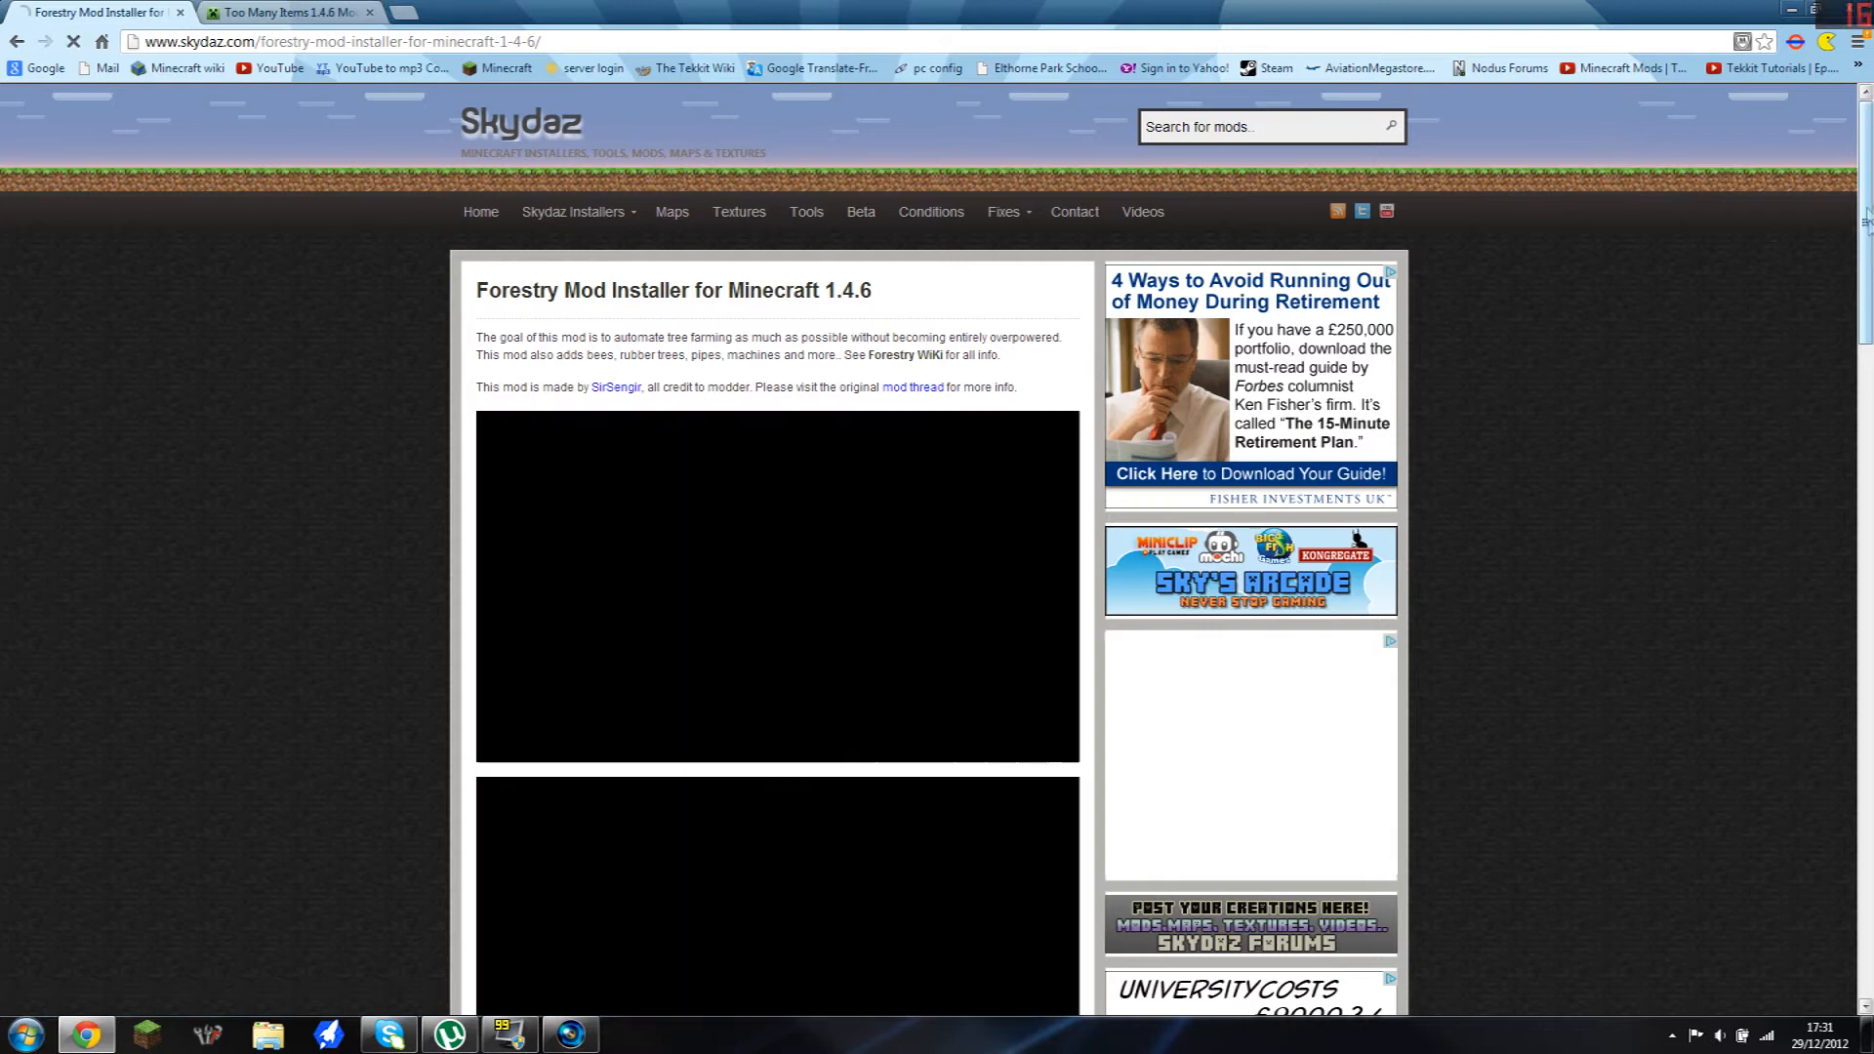
Step: Download the installer's .exe version from the Downloads section
scroll(down, 3)
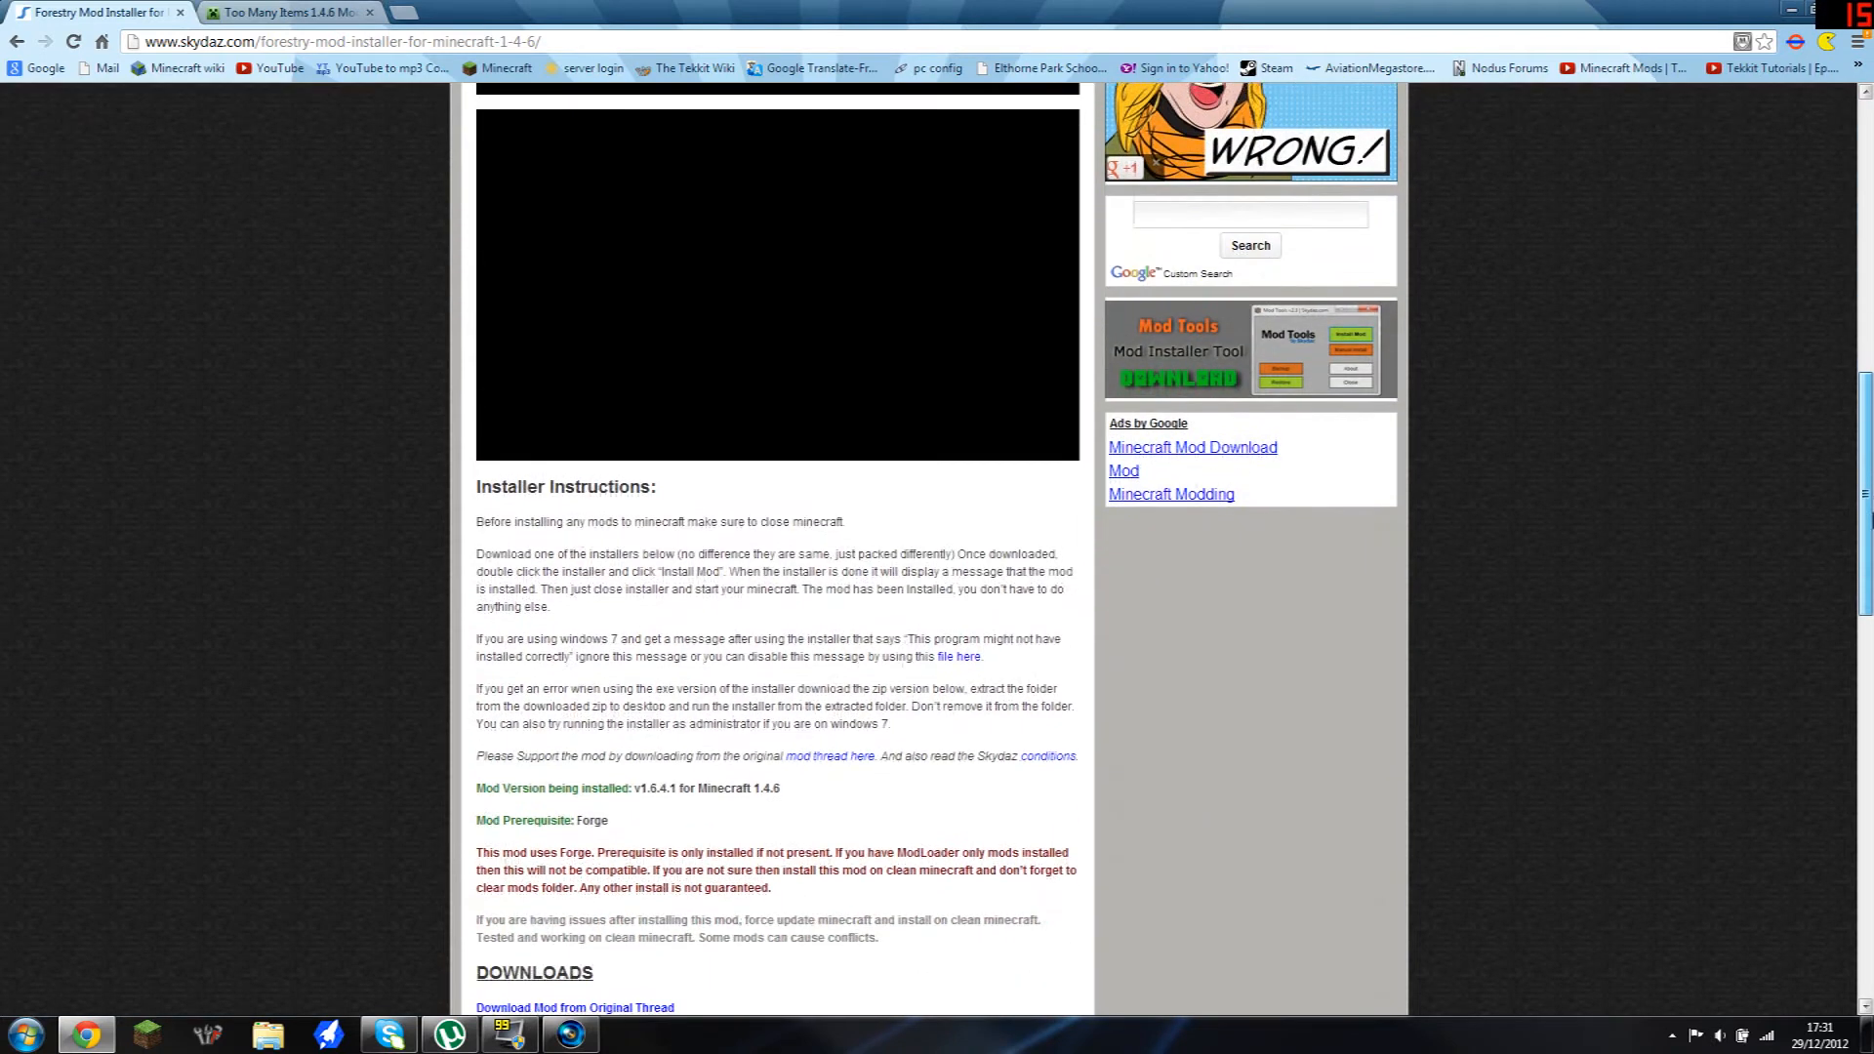
scroll(down, 3)
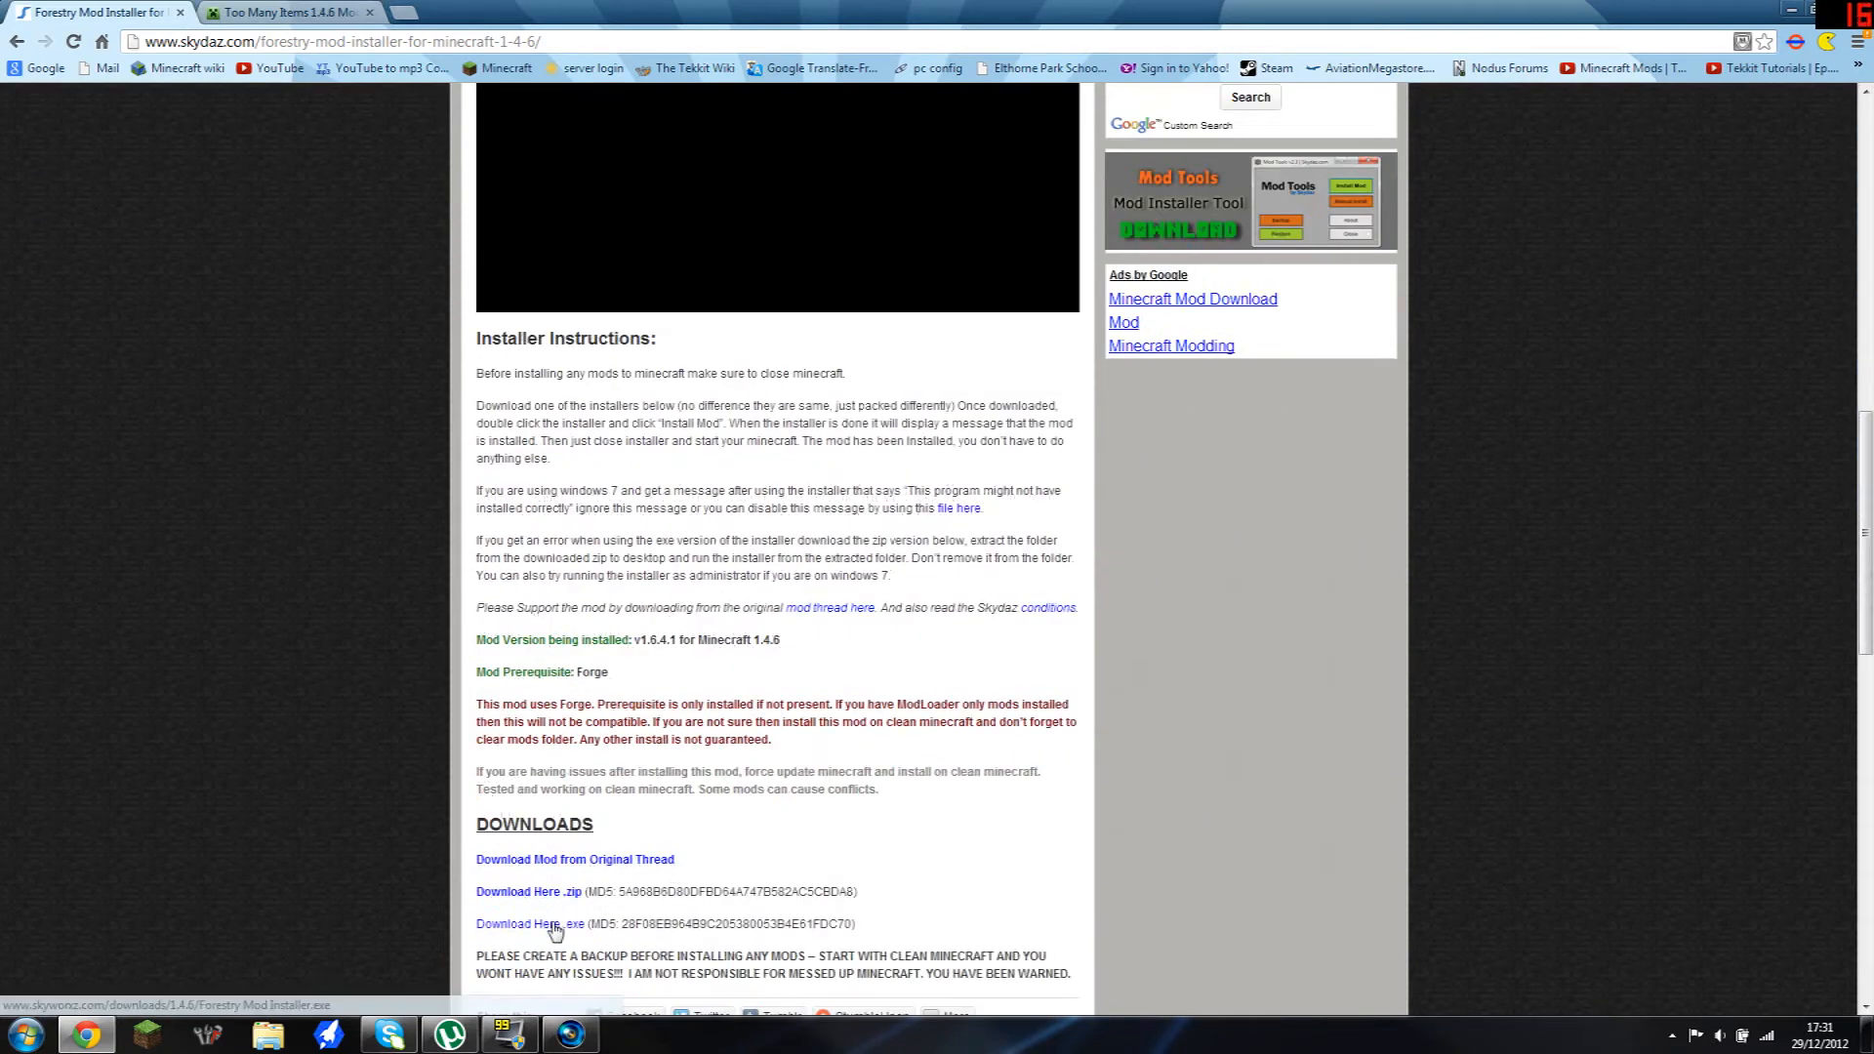
click(527, 923)
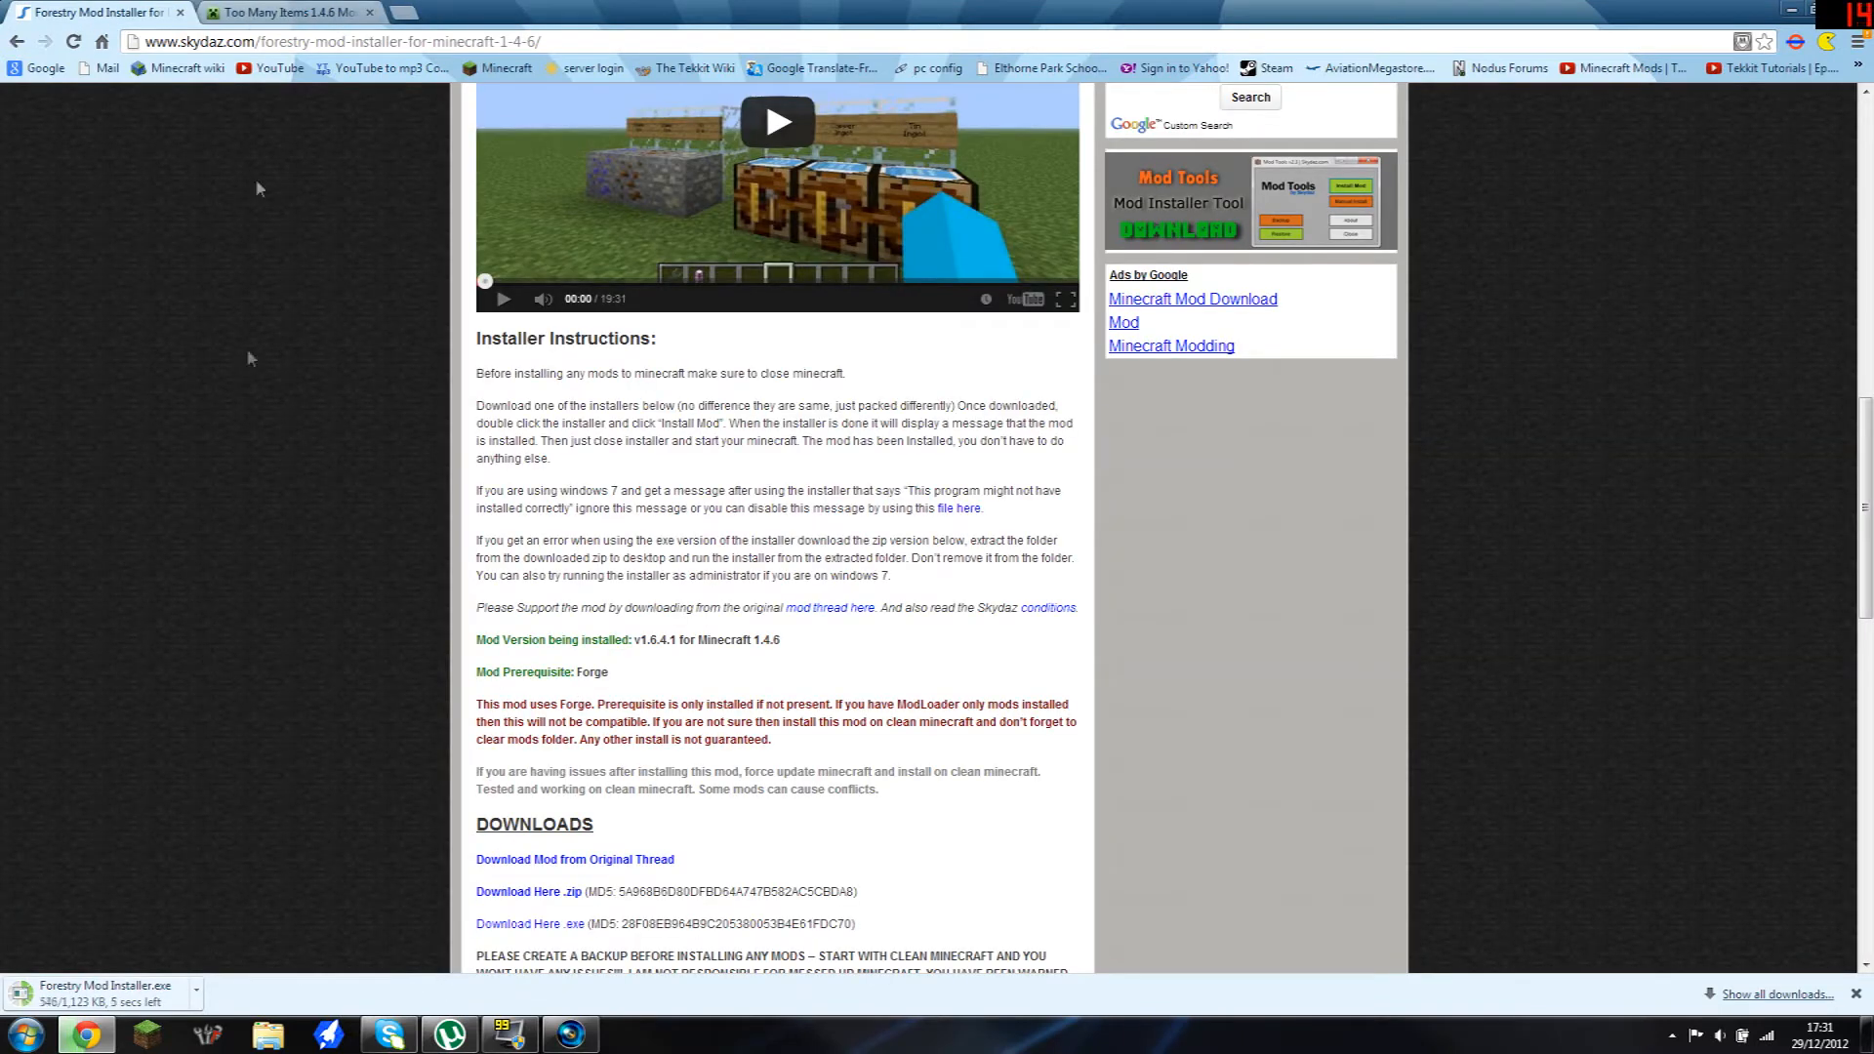
Step: Download the Too Many Items 1.4.6 zip from minecraftmine.org, then minimize Chrome
click(287, 12)
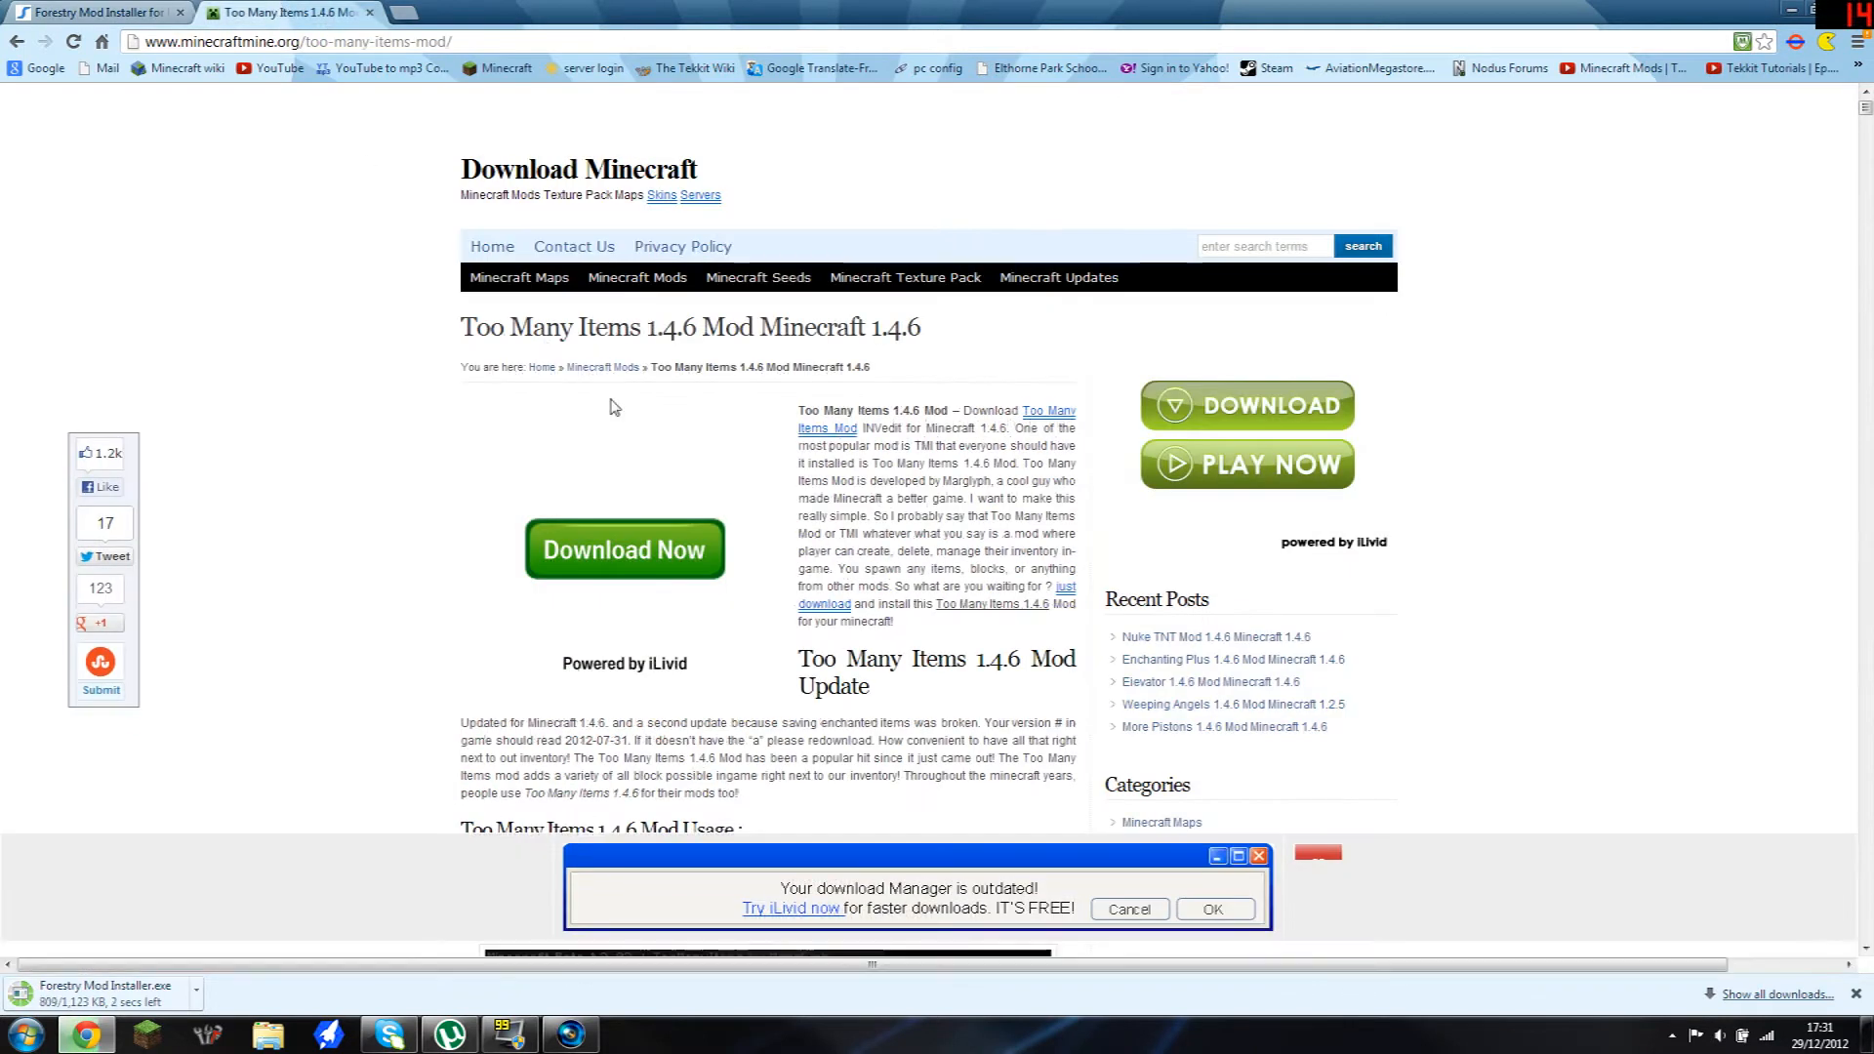
scroll(down, 3)
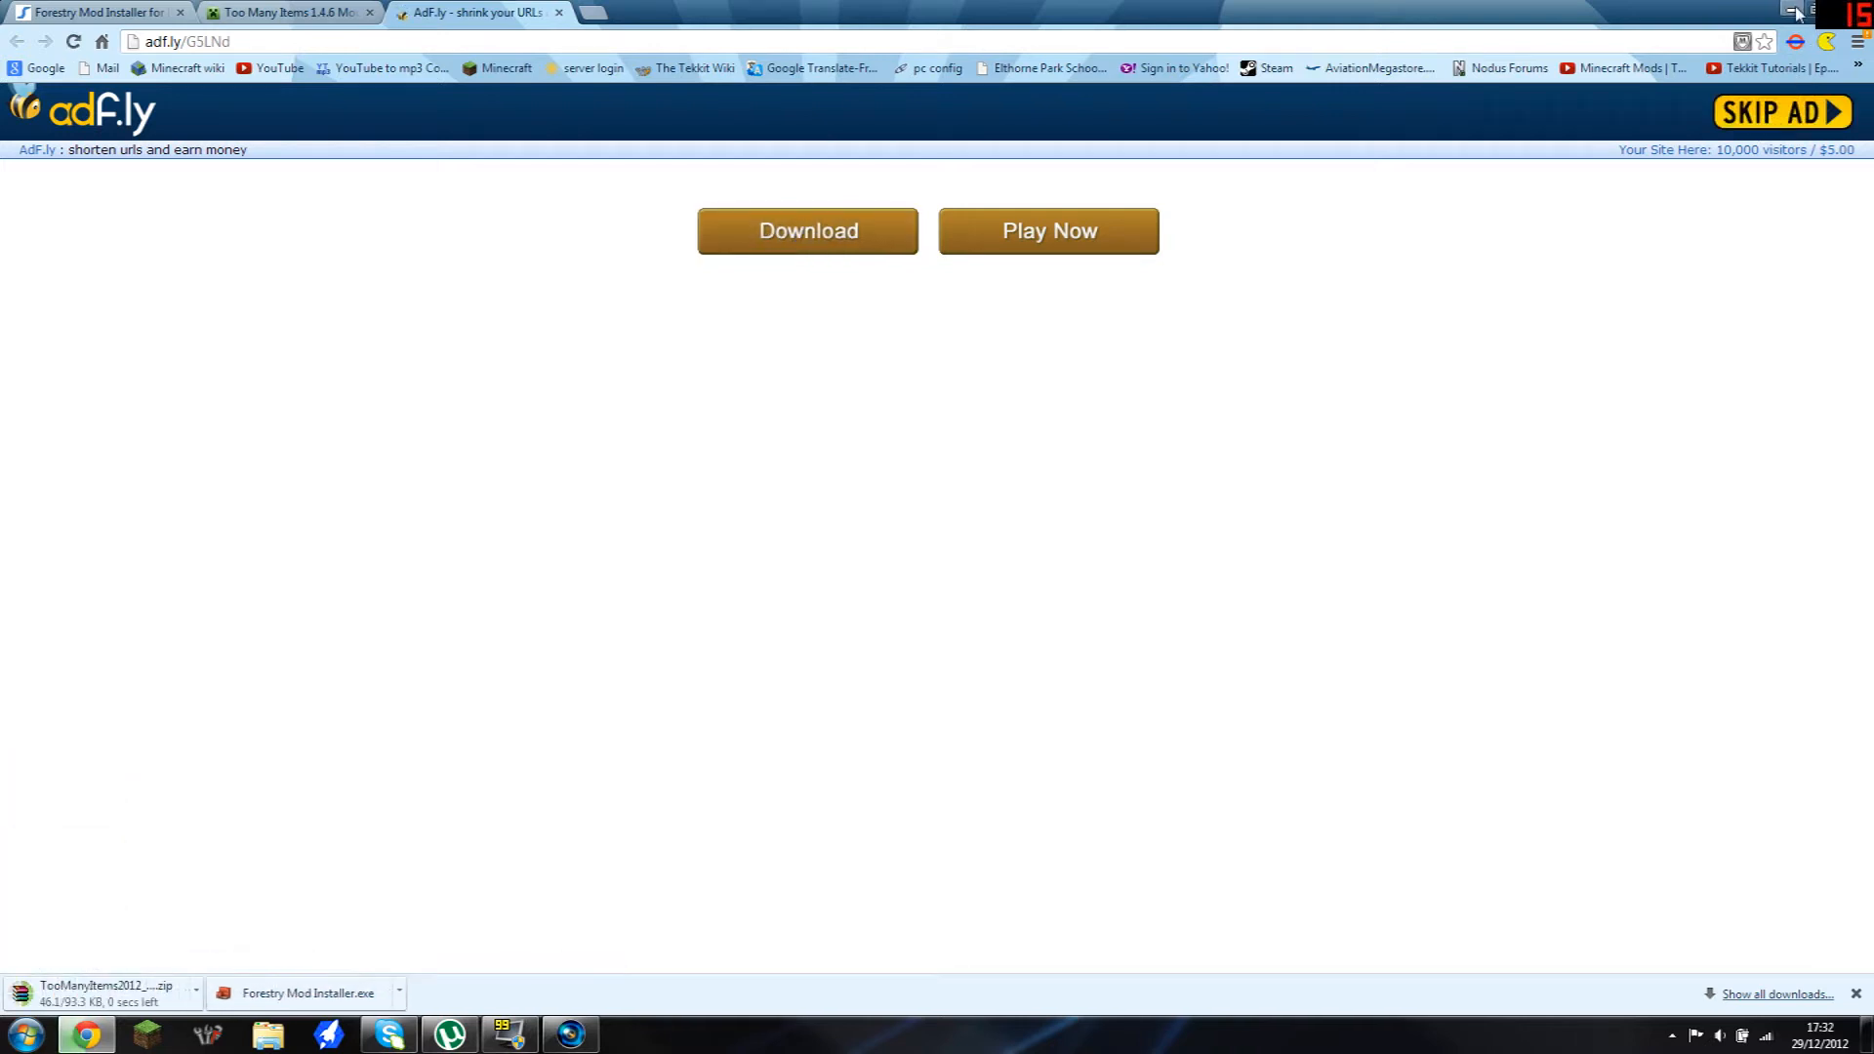
click(1746, 11)
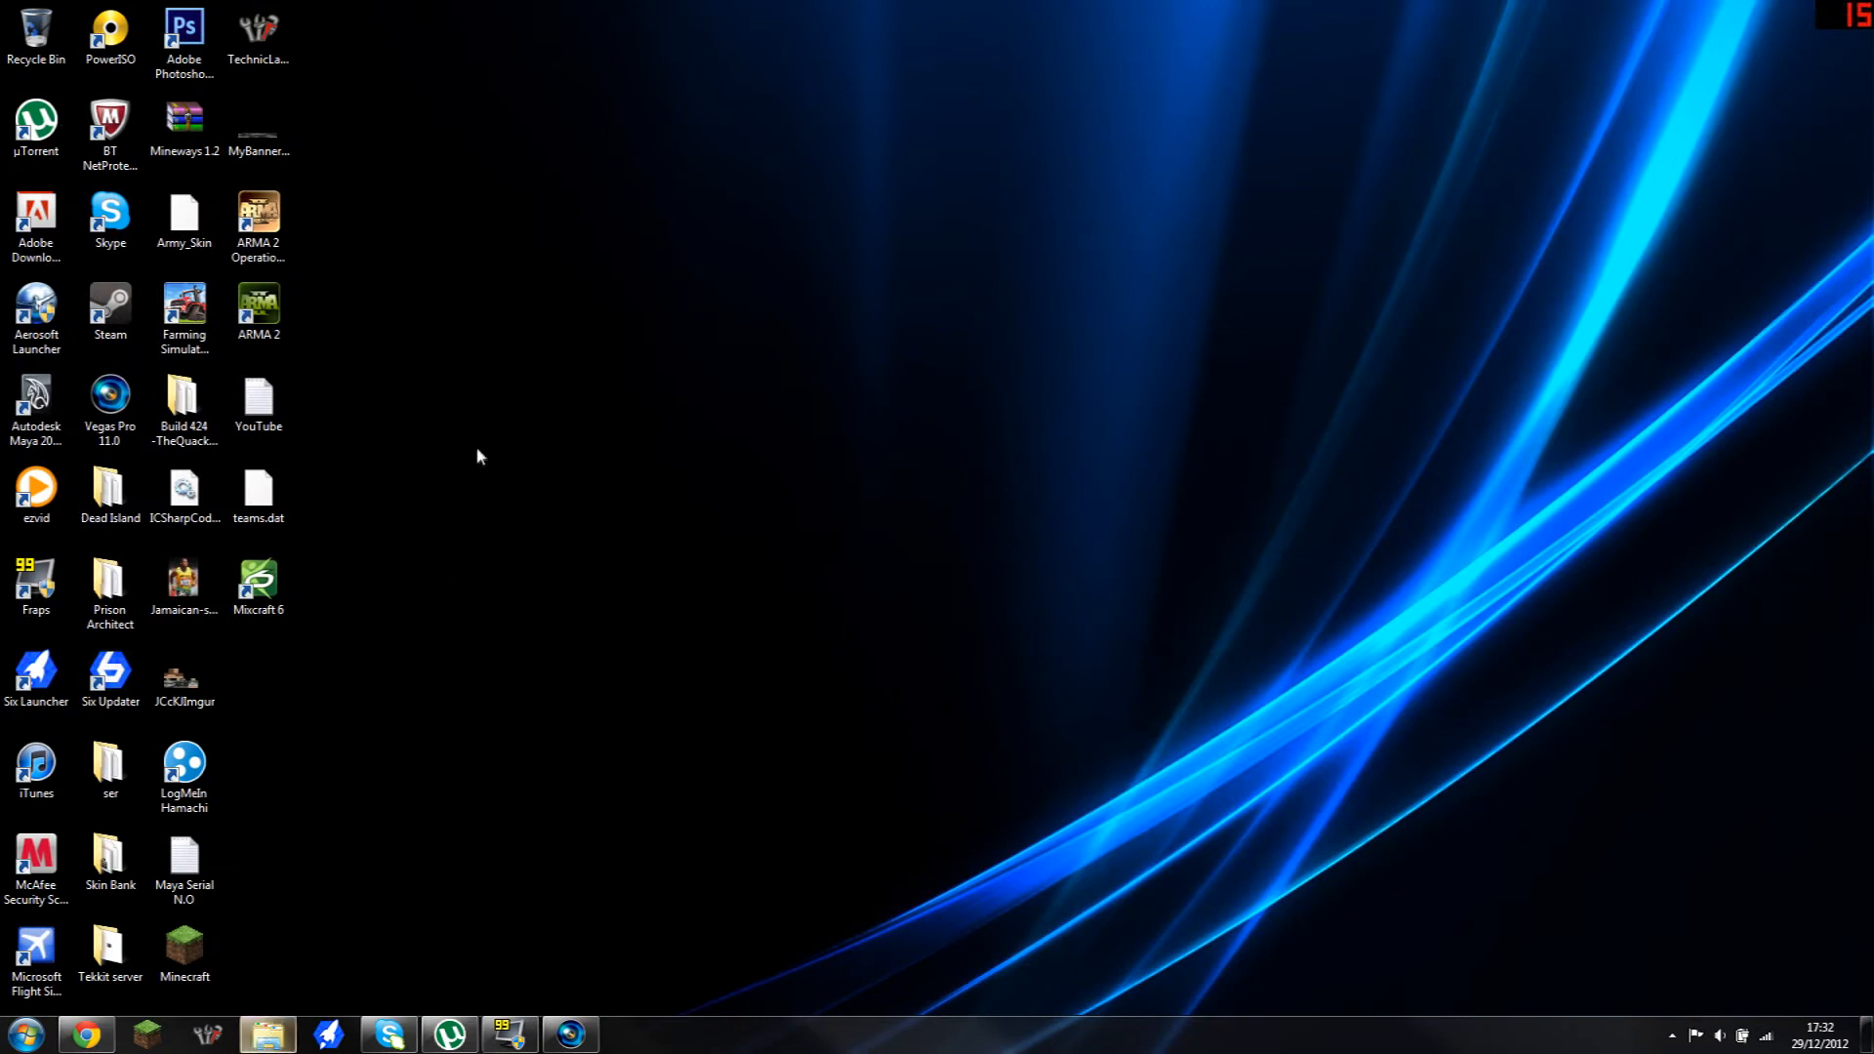
Step: Open Downloads in Explorer, dismiss the File In Use dialog, and select Forestry Mod Installer
click(266, 1035)
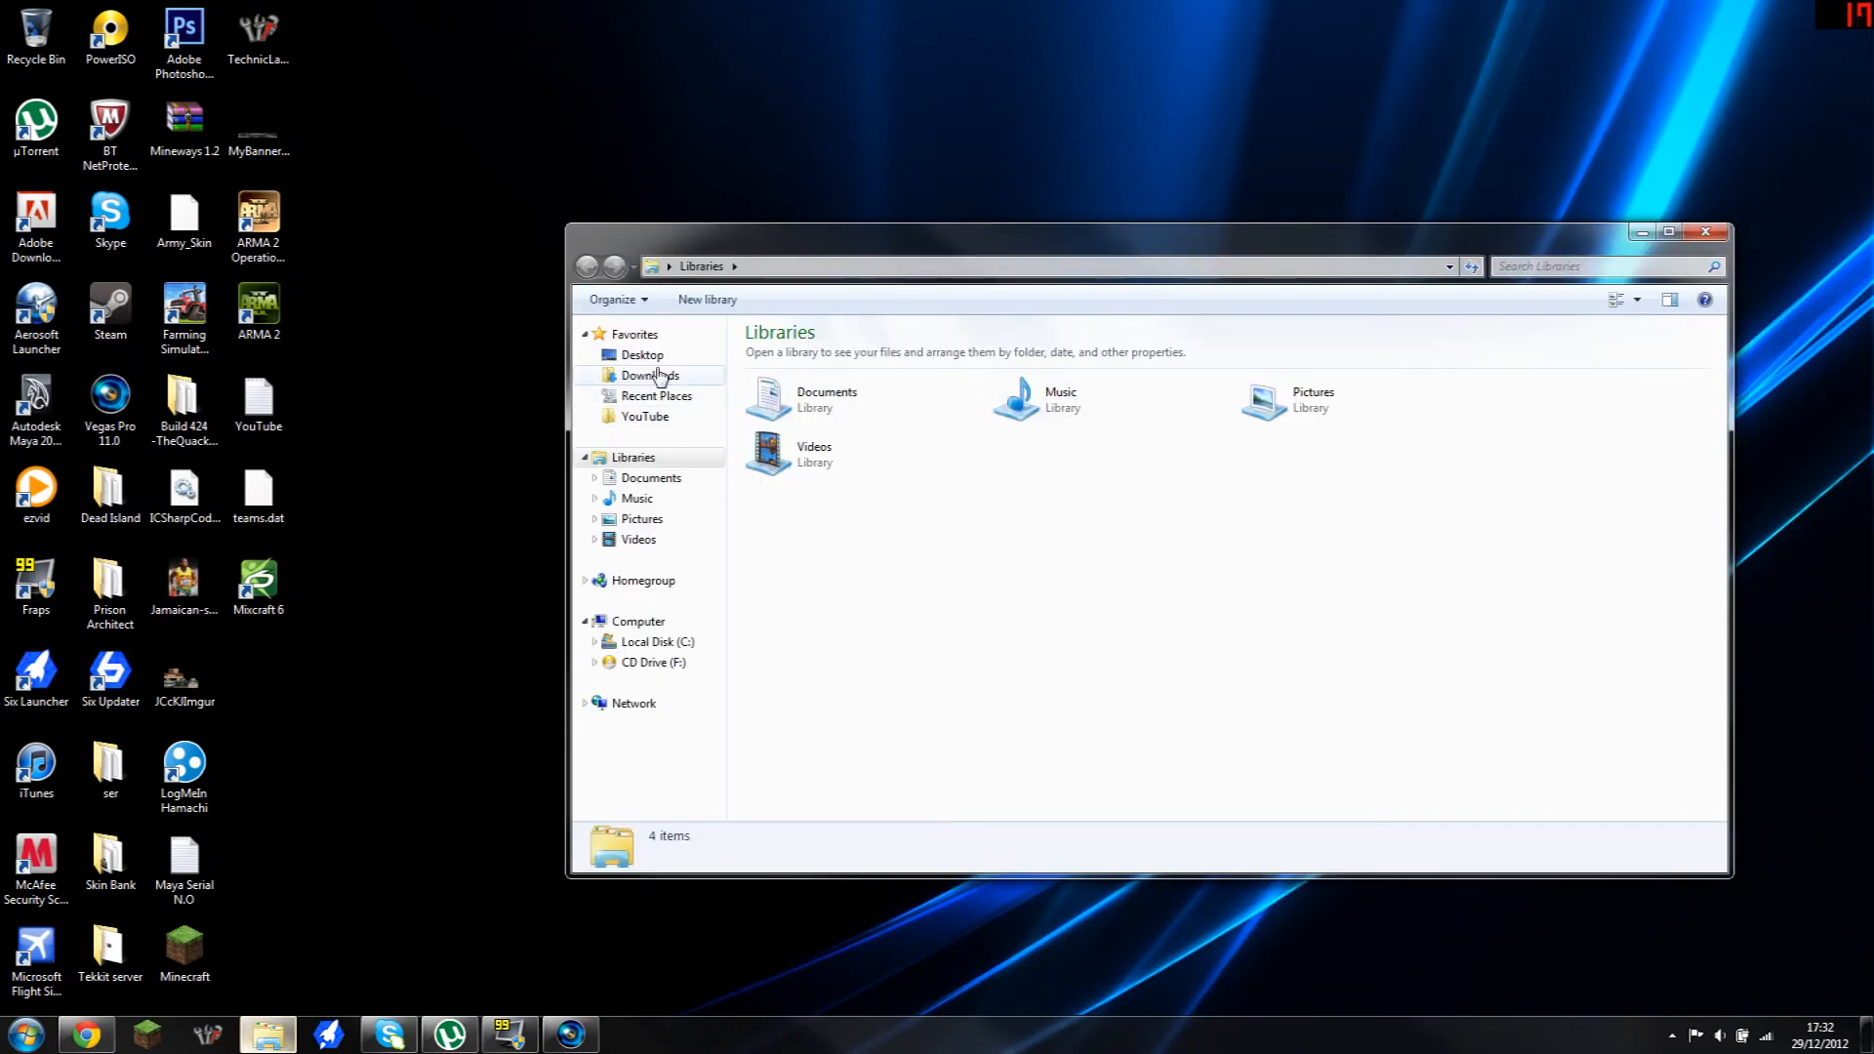
click(651, 375)
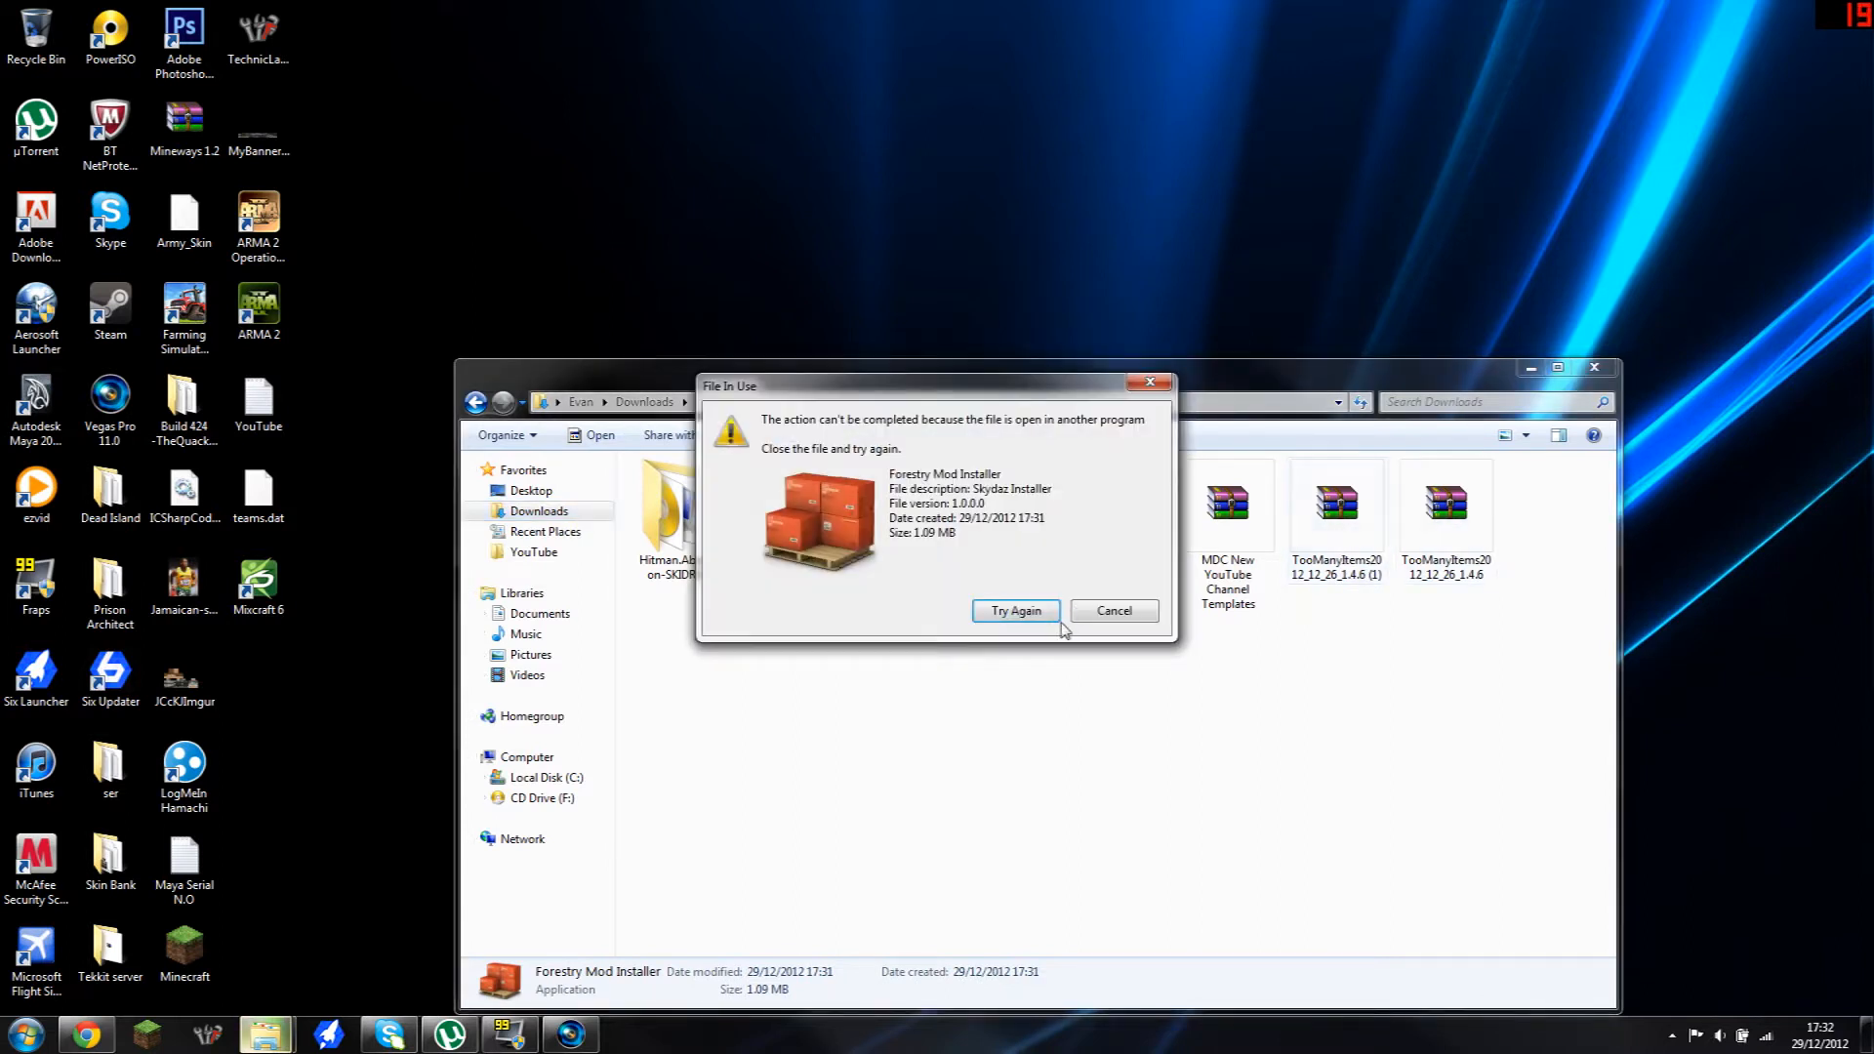
click(1014, 611)
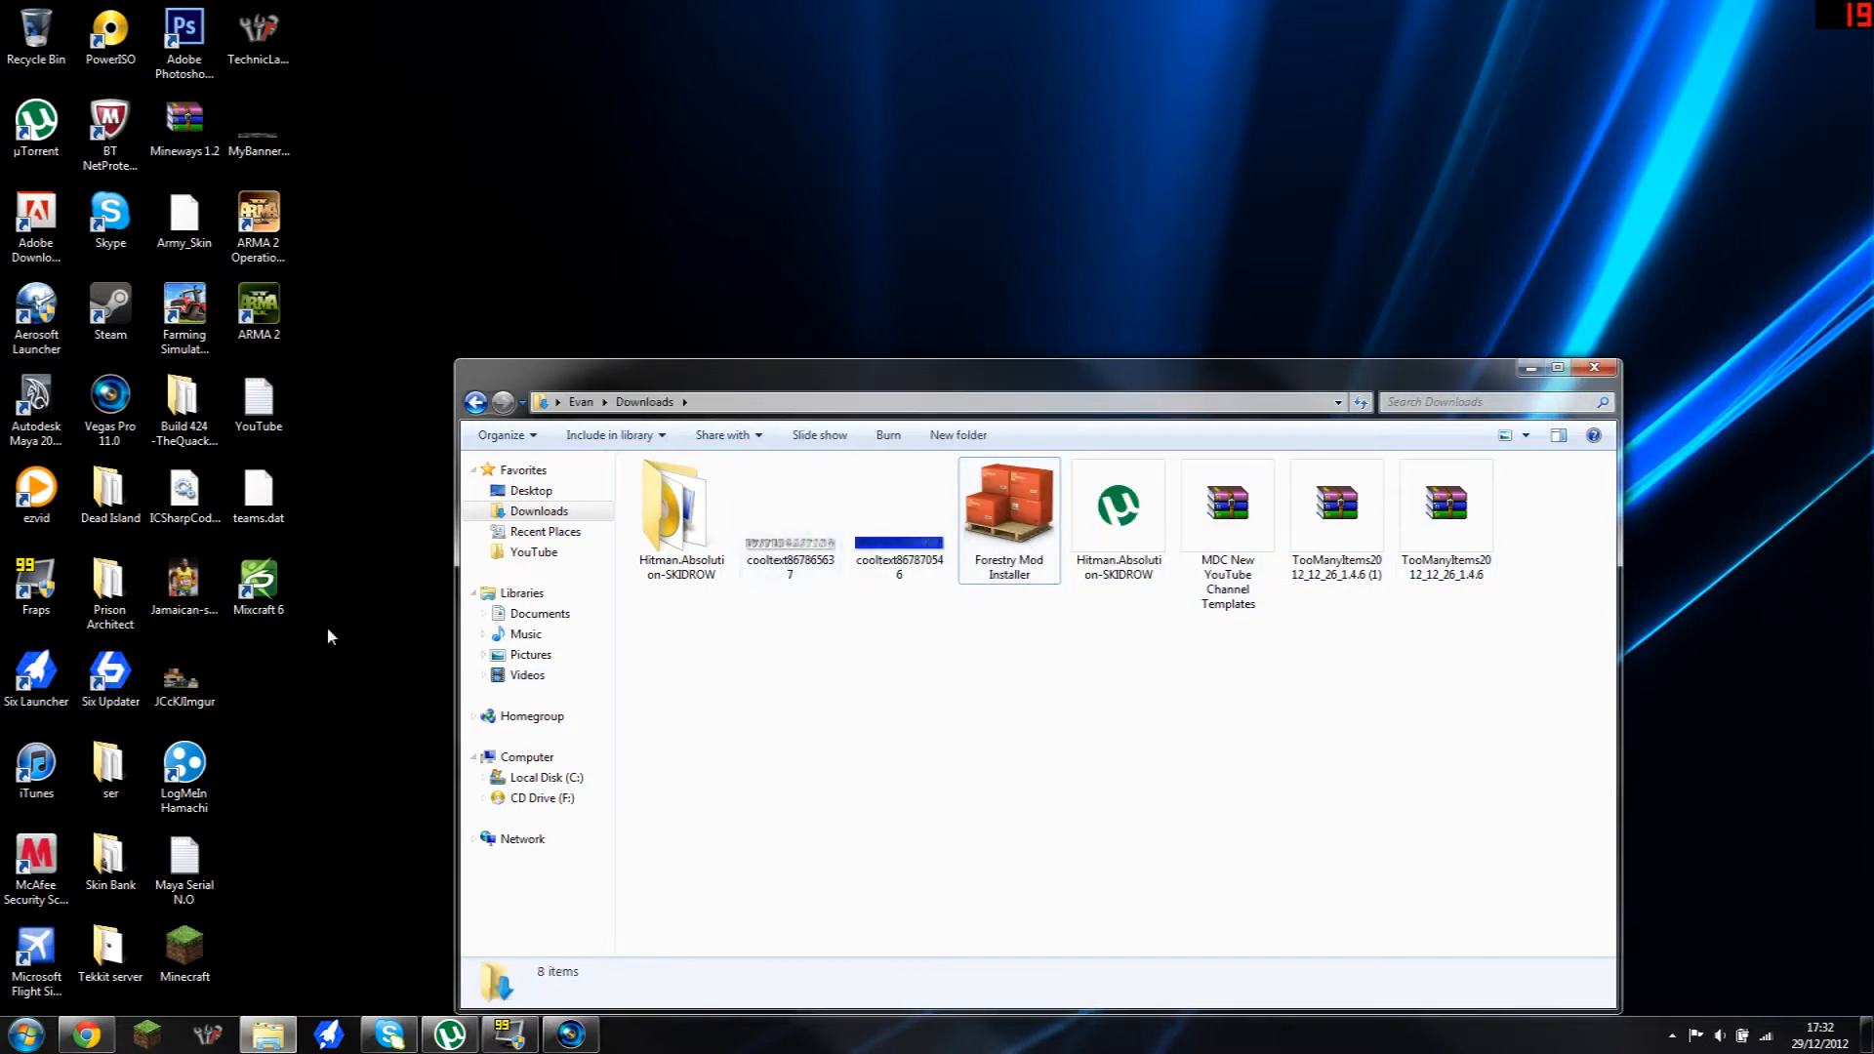
click(1007, 514)
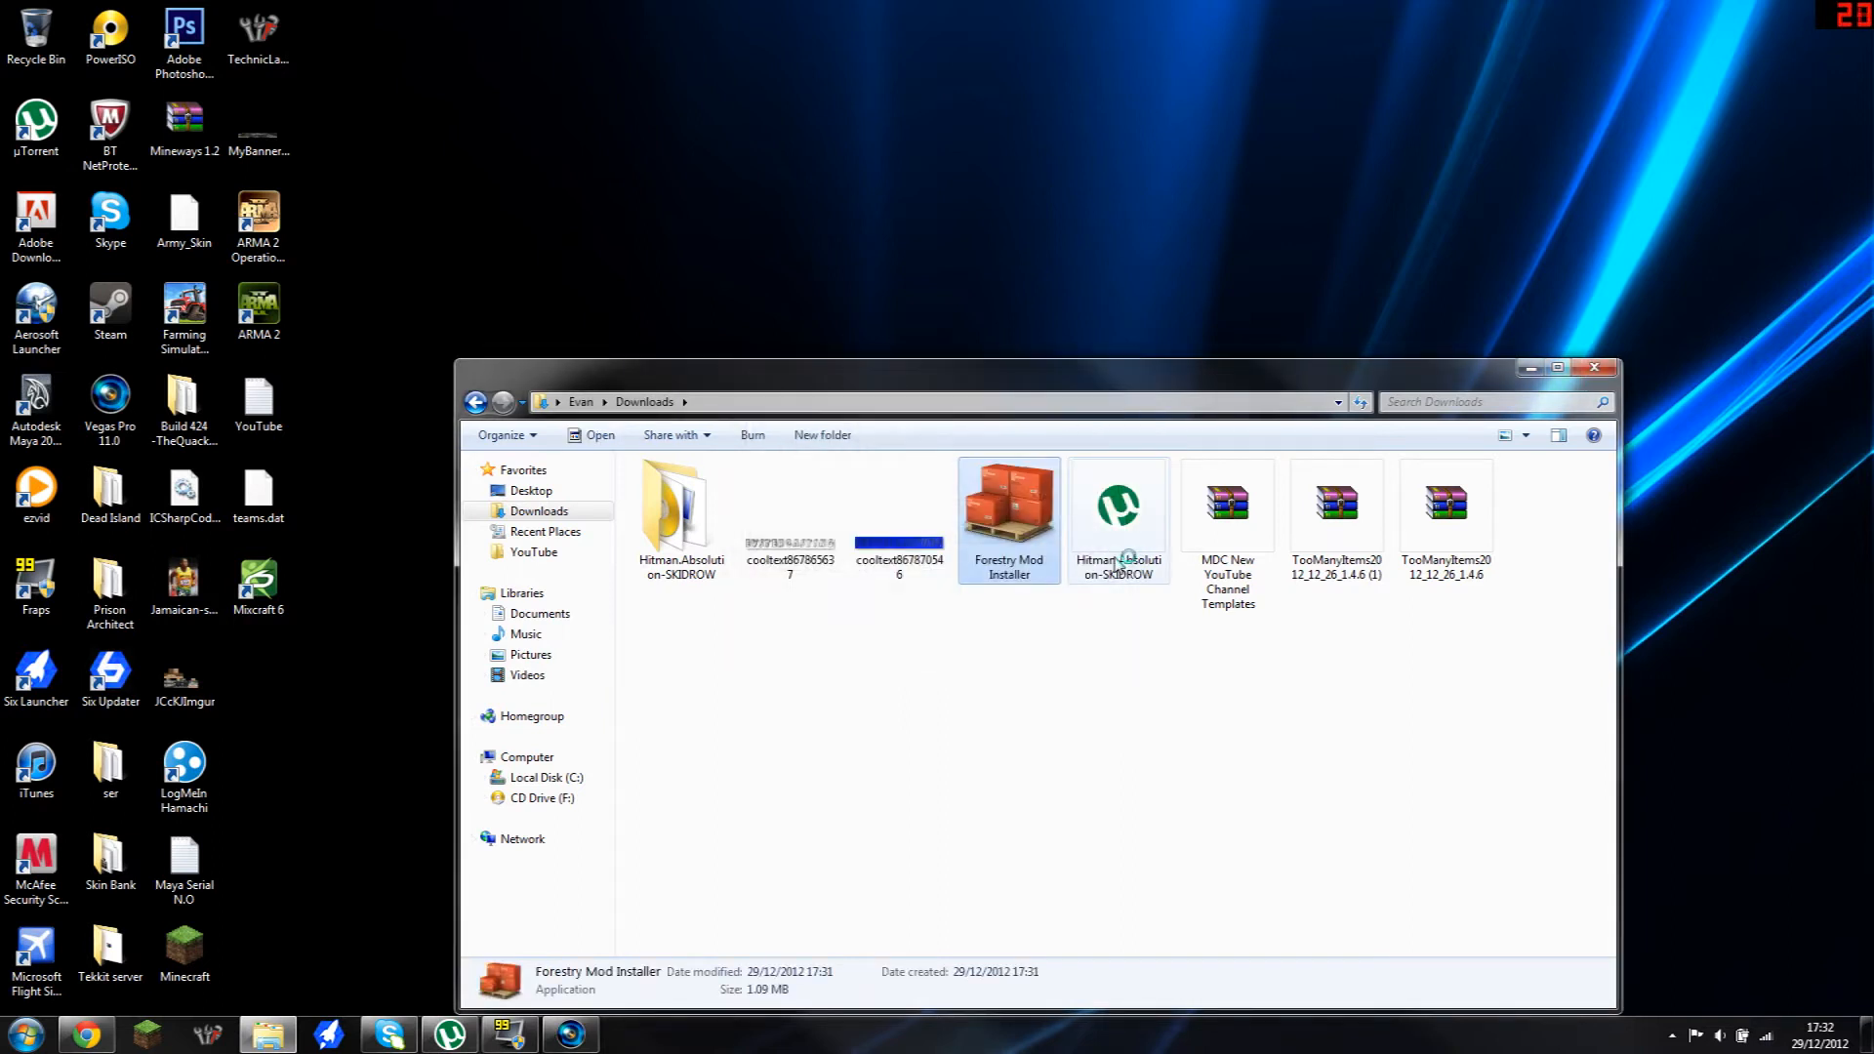
mouse_move(1120, 502)
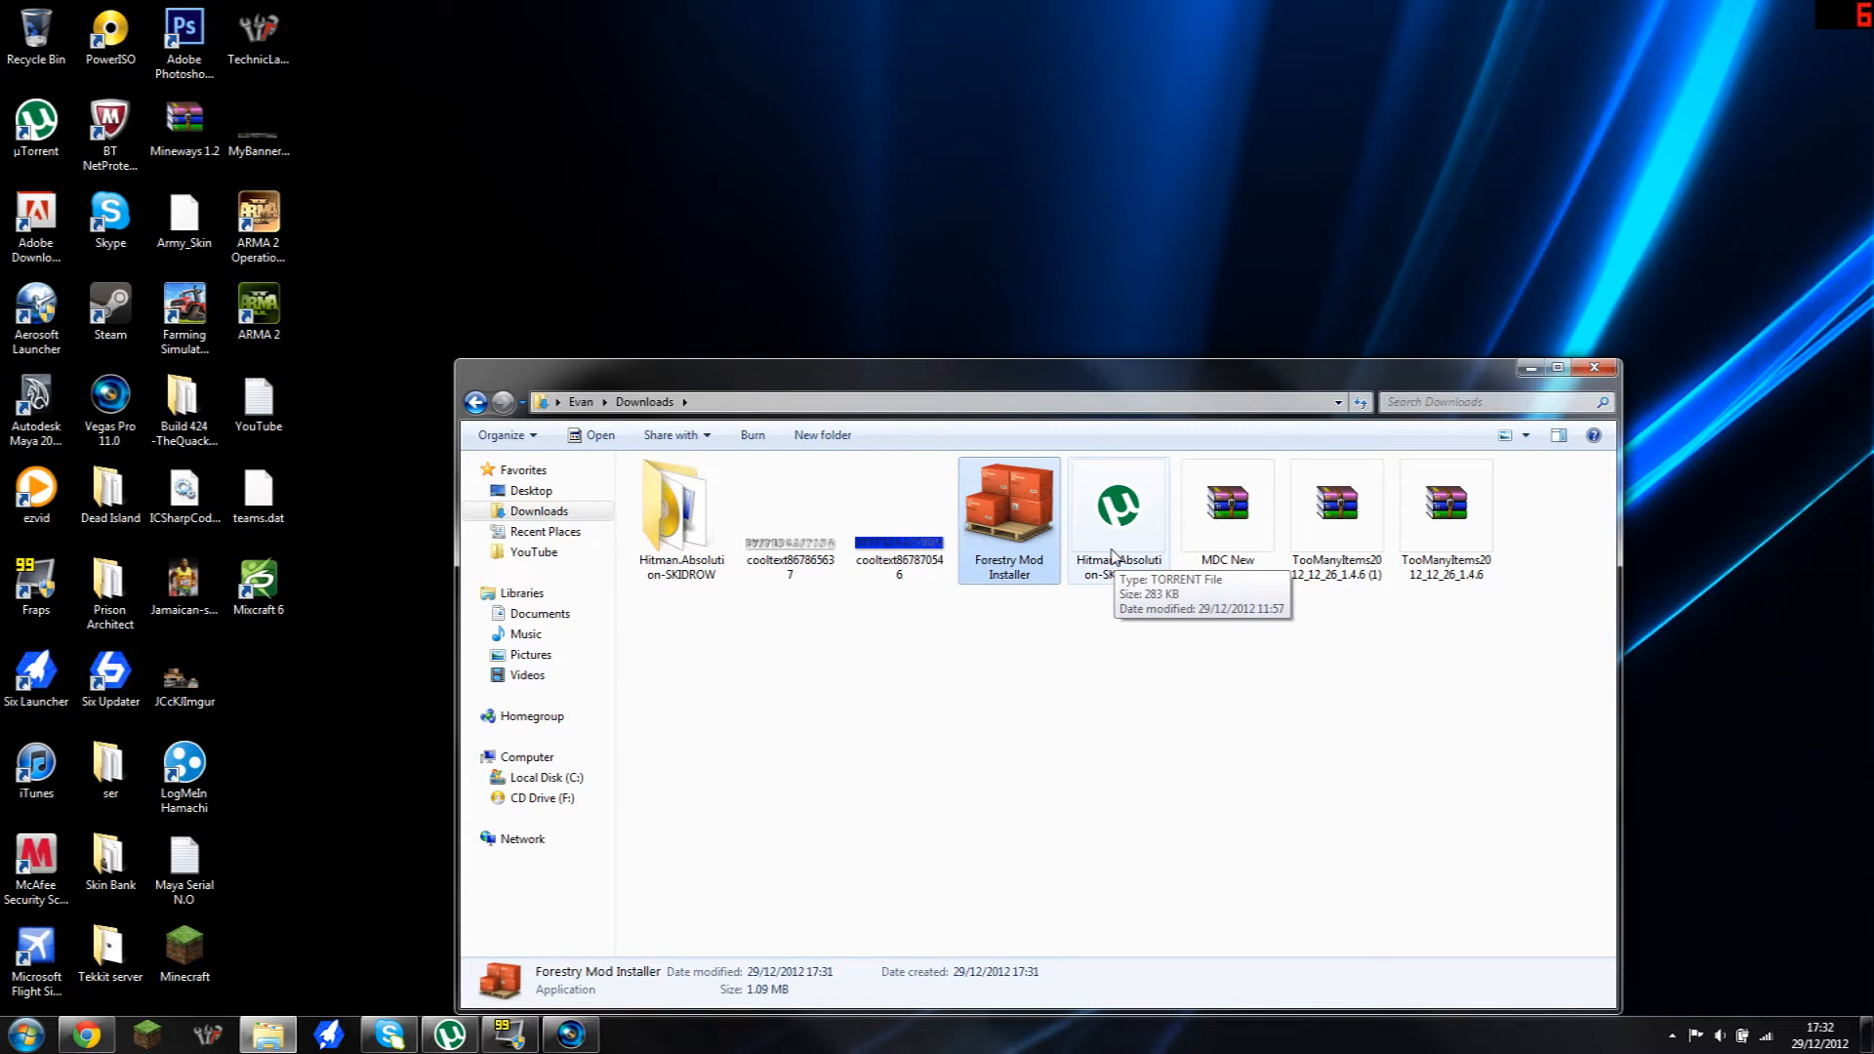
Step: Launch Forestry Mod Installer from the Downloads folder
double_click(1007, 505)
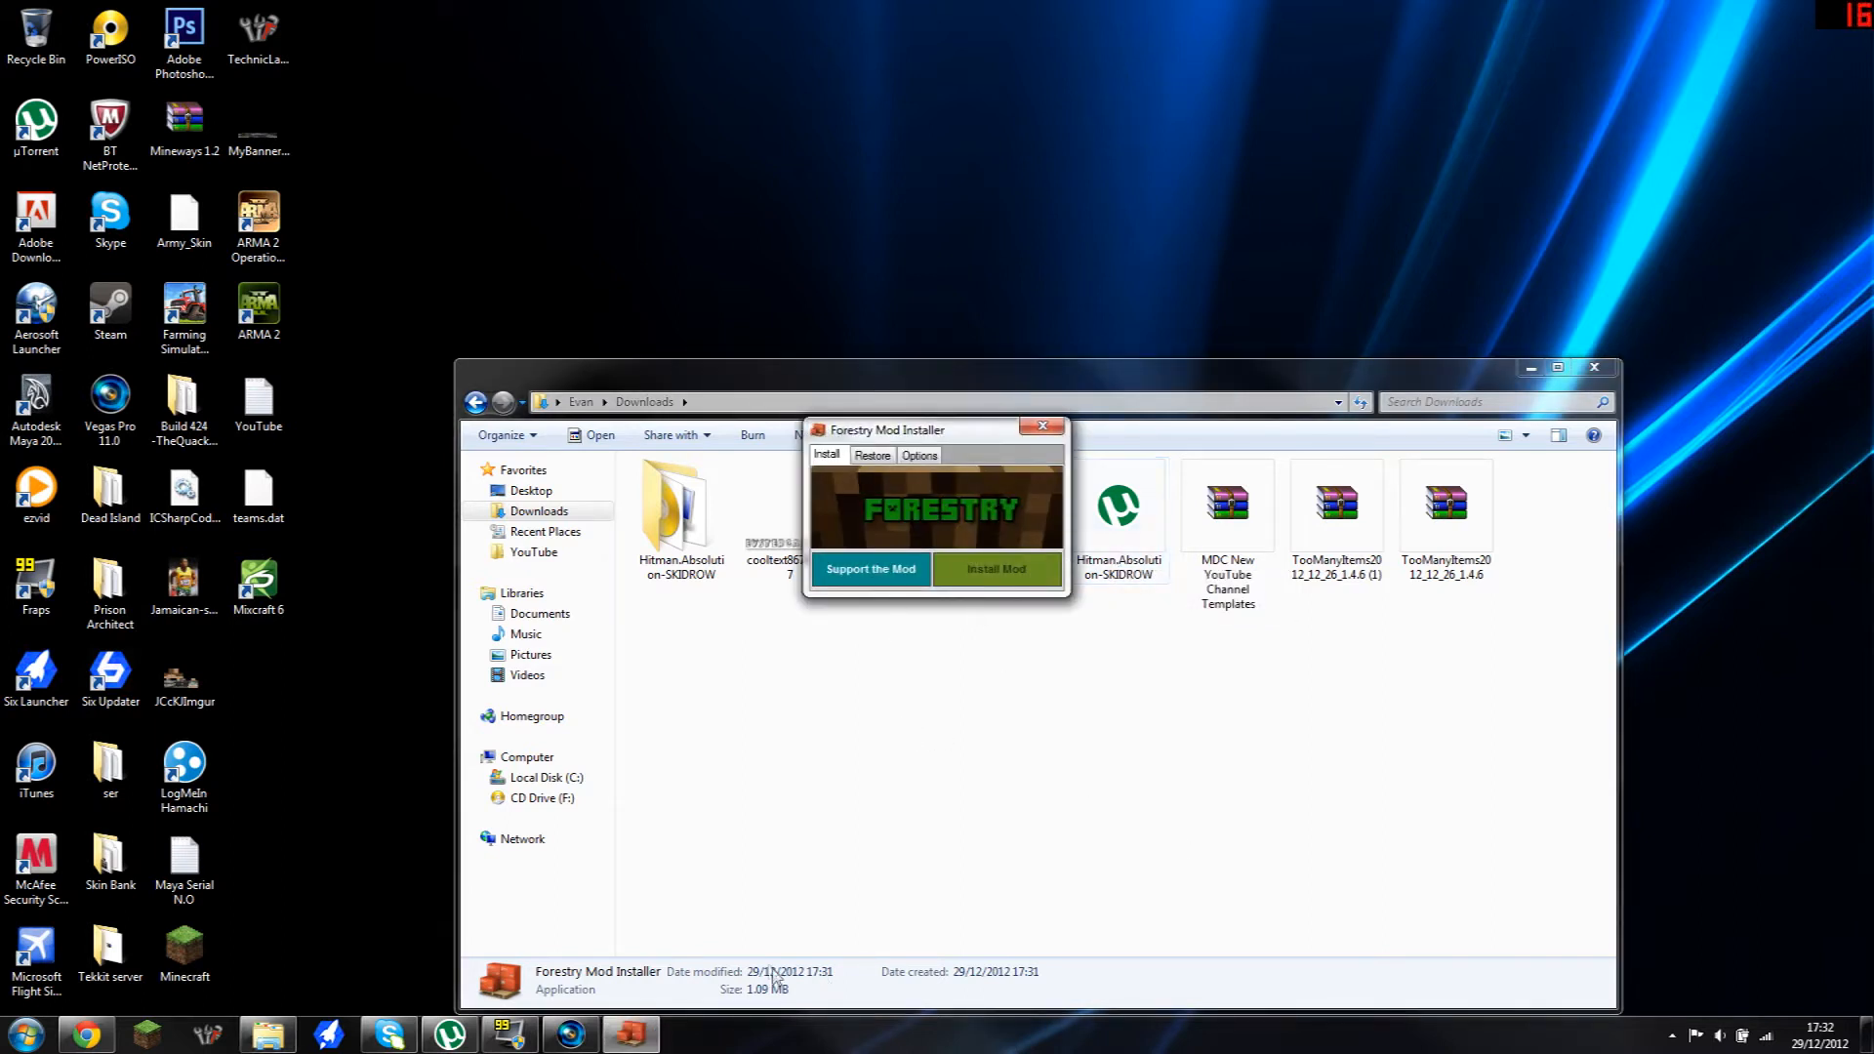
mouse_move(766, 956)
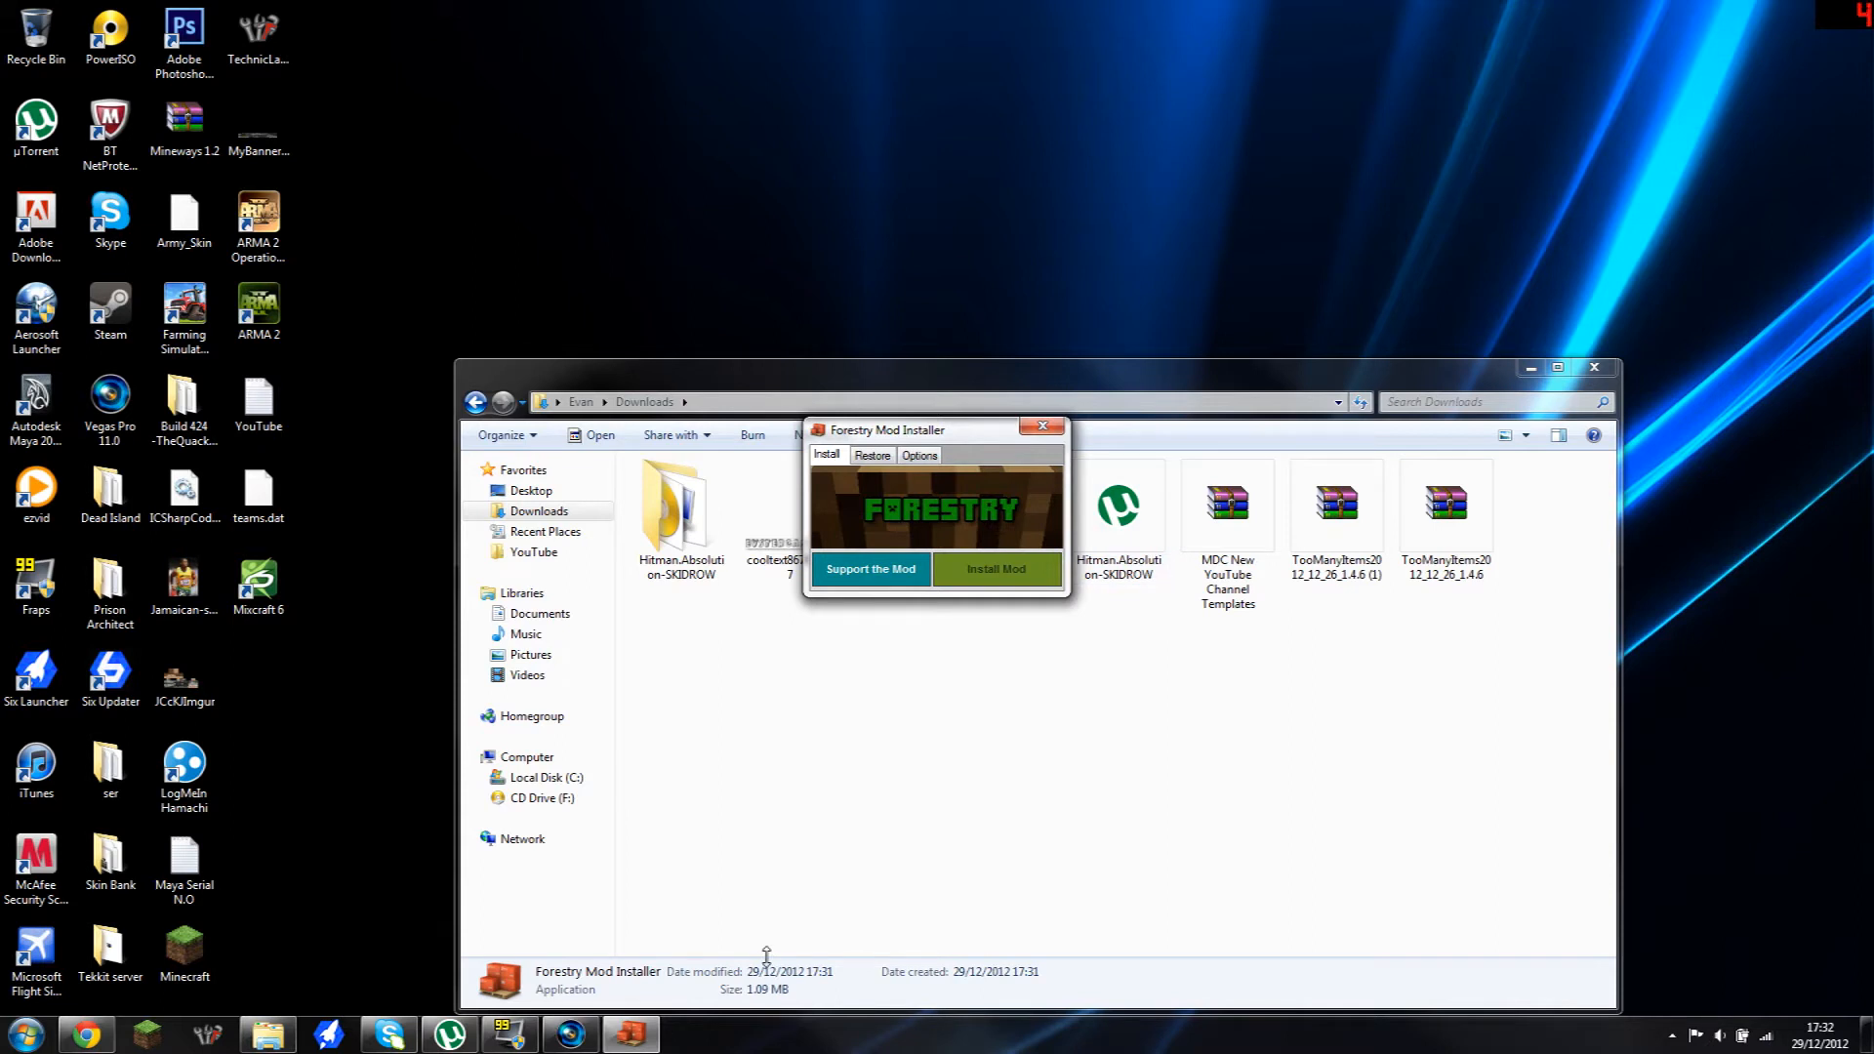
mouse_move(666, 926)
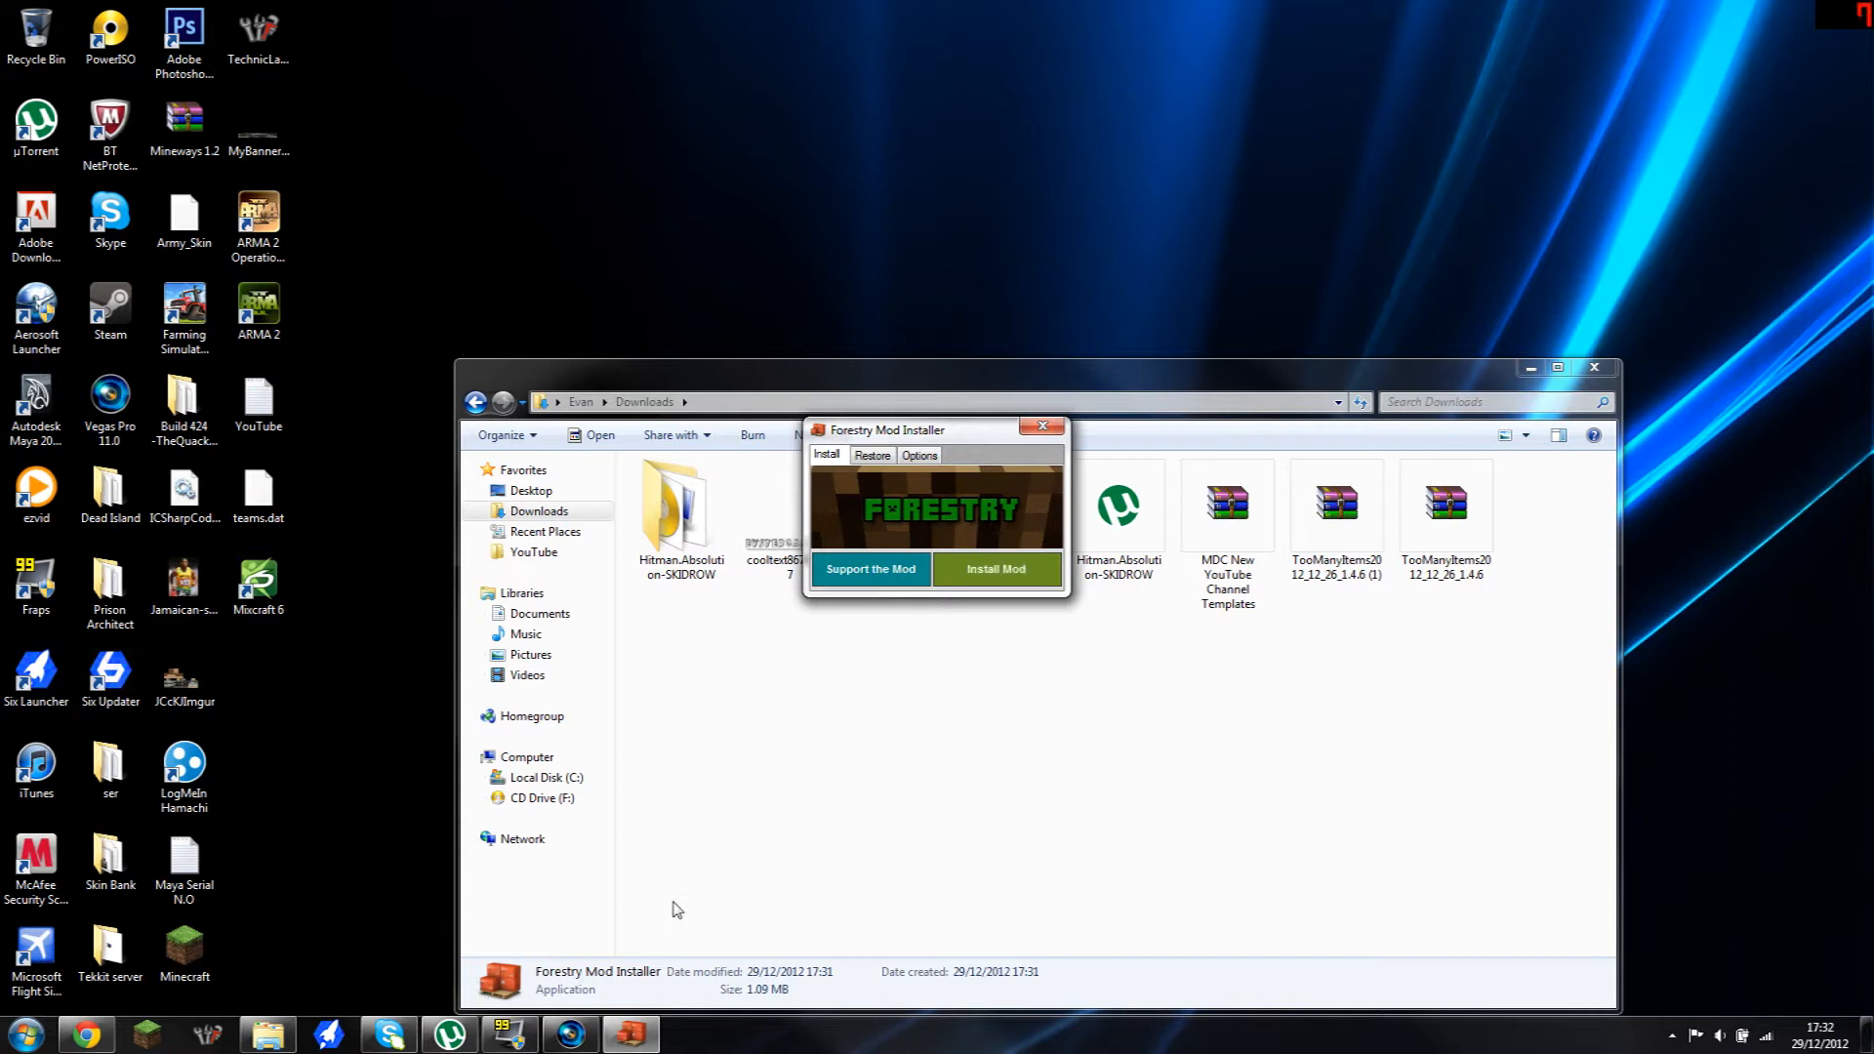
mouse_move(745, 763)
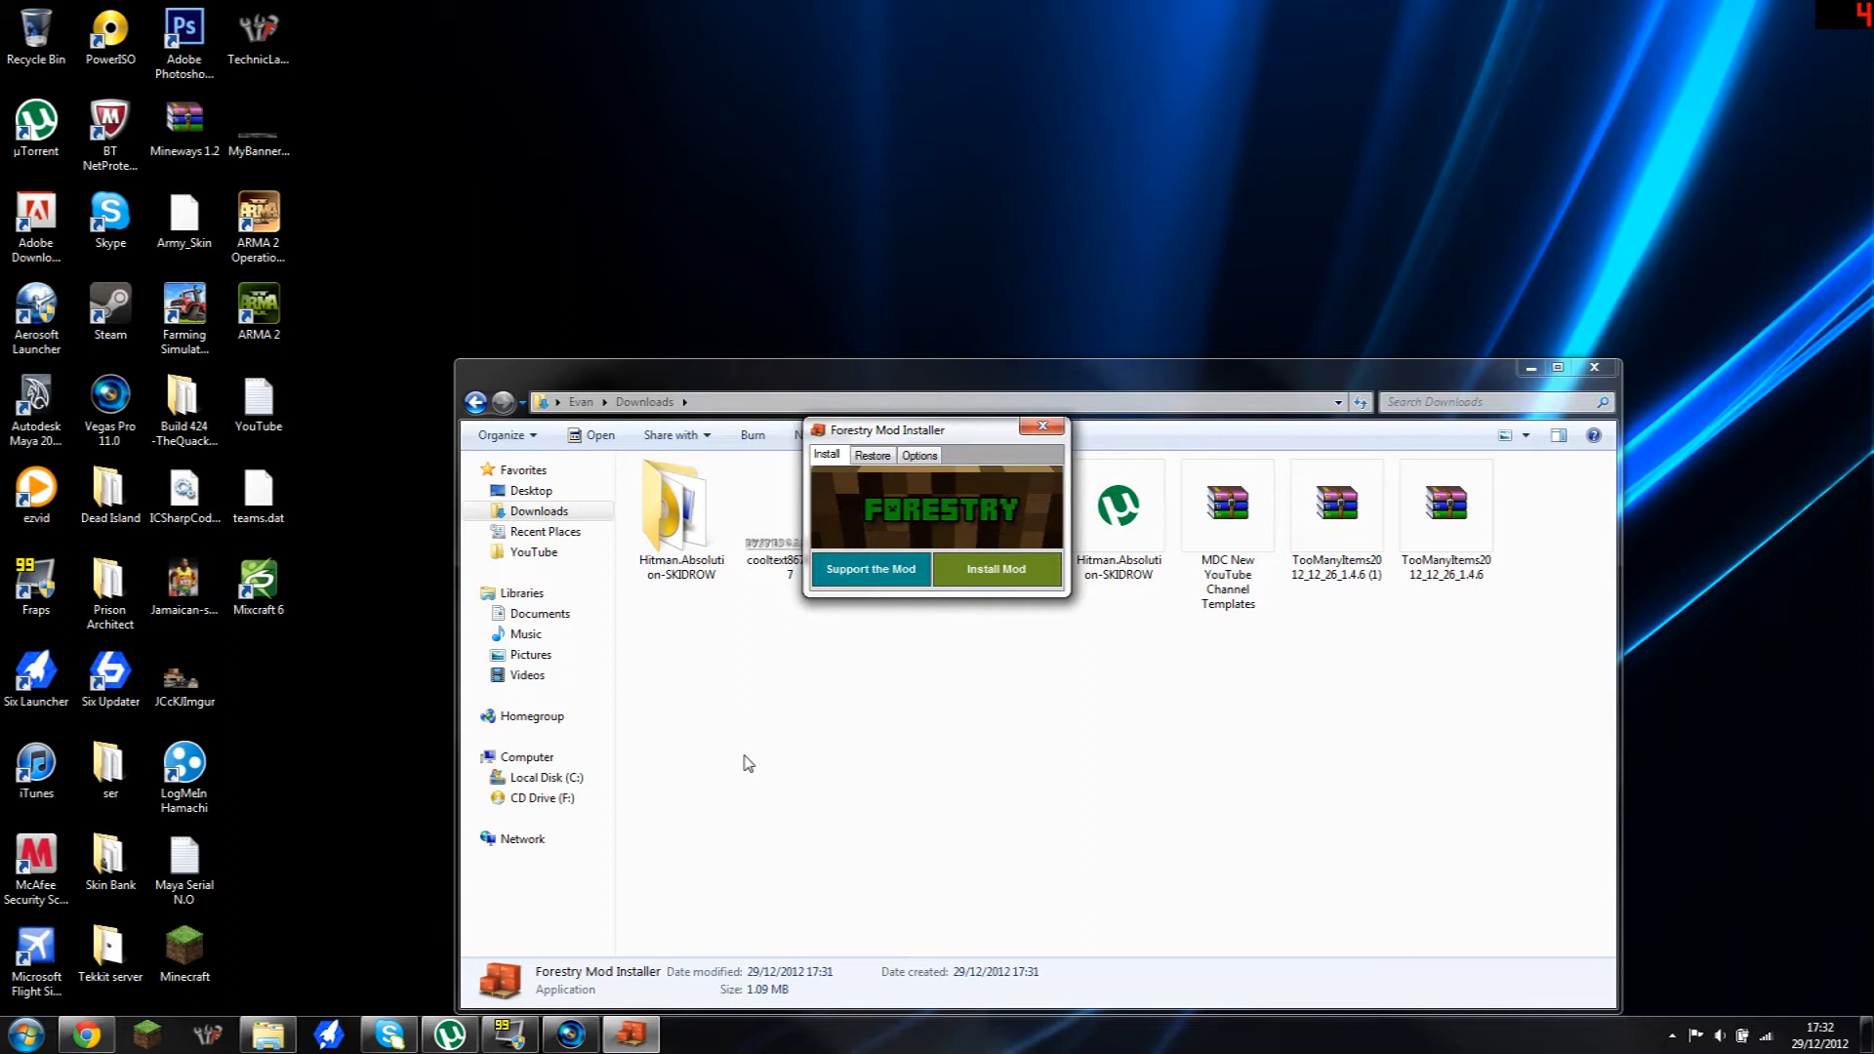
mouse_move(730, 767)
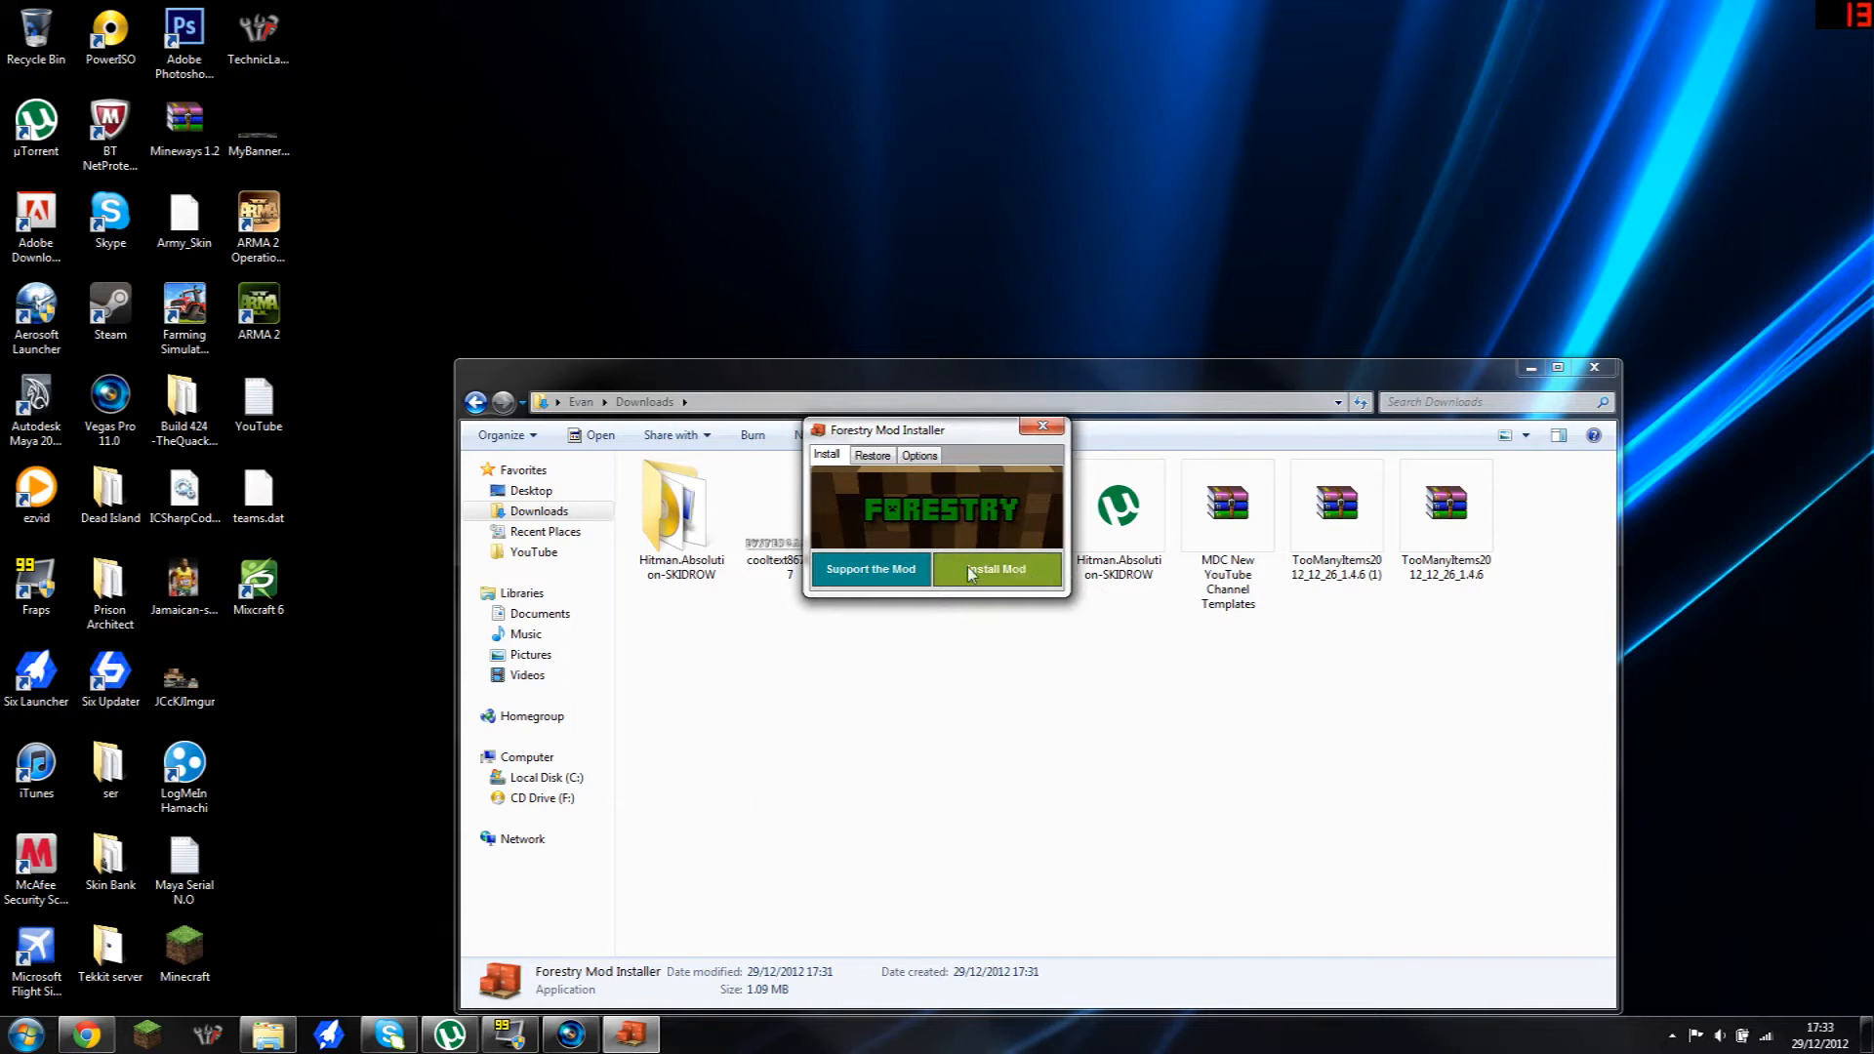
Step: Install the Forestry mod and acknowledge the 'Forestry Mod Installed' message
click(996, 568)
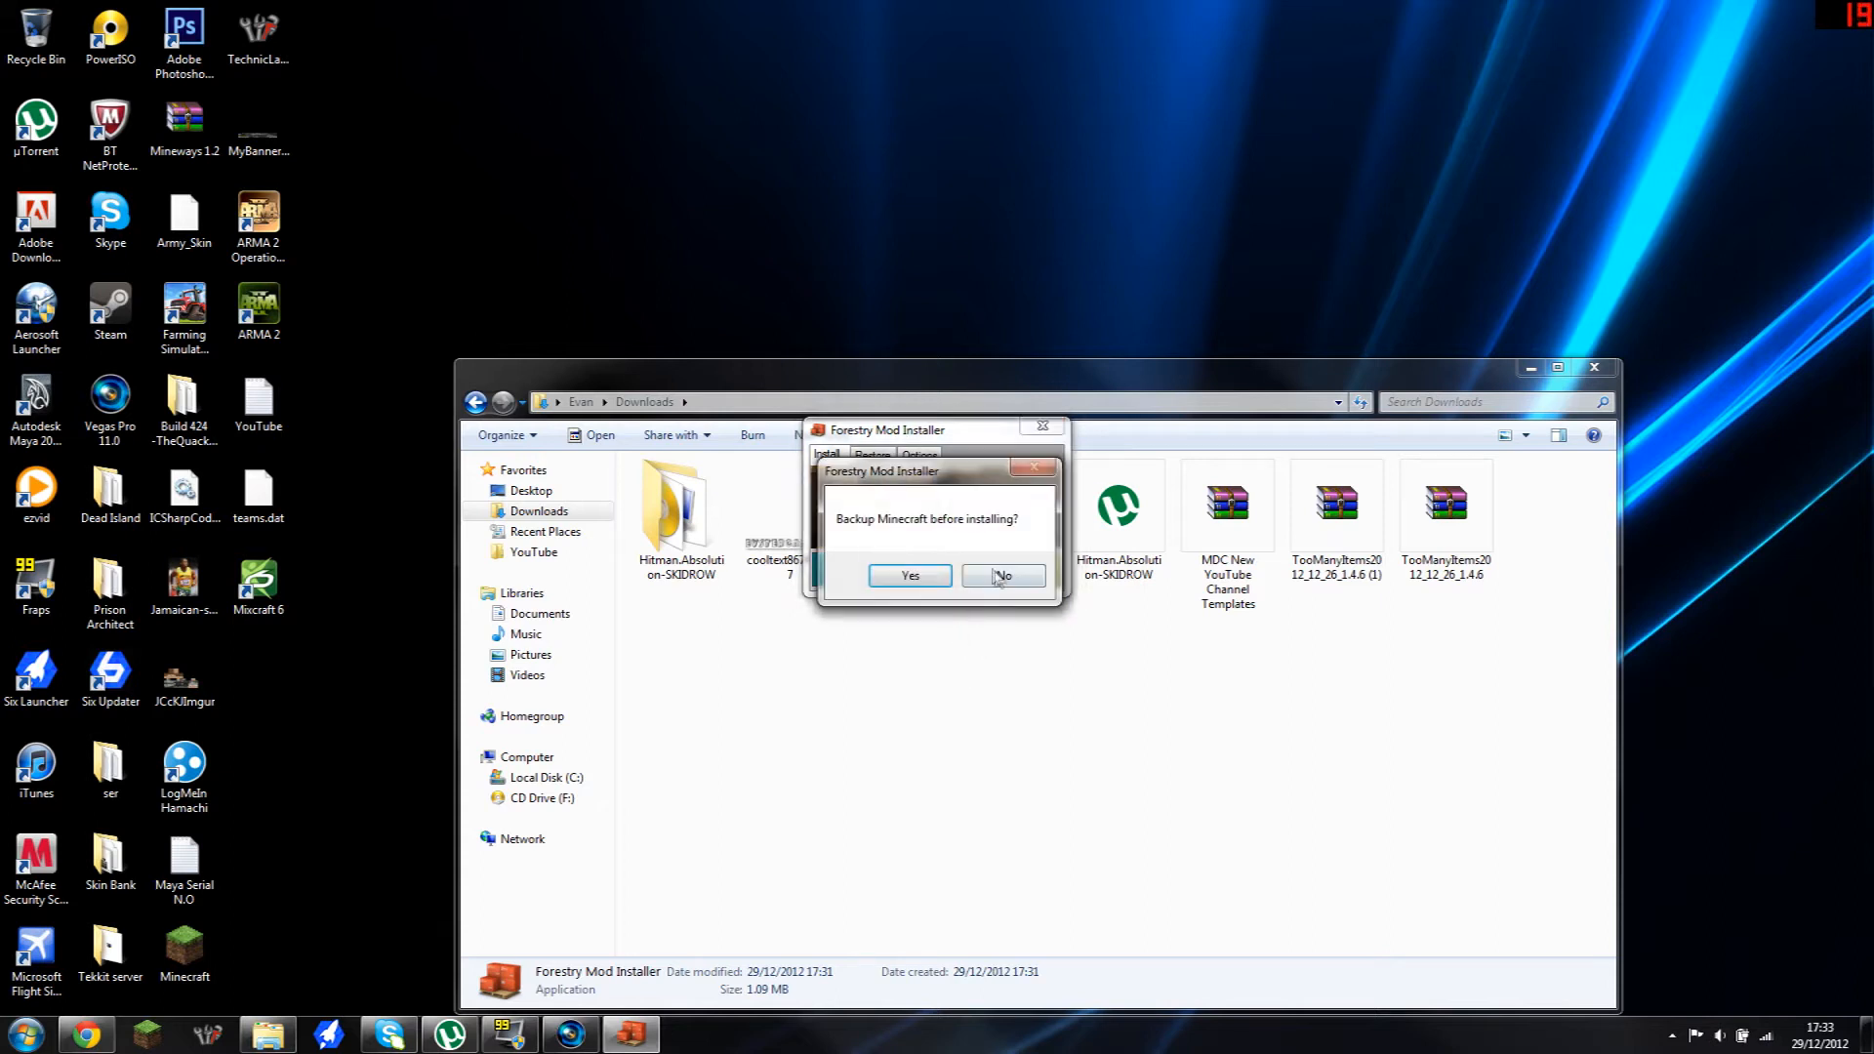
click(1001, 575)
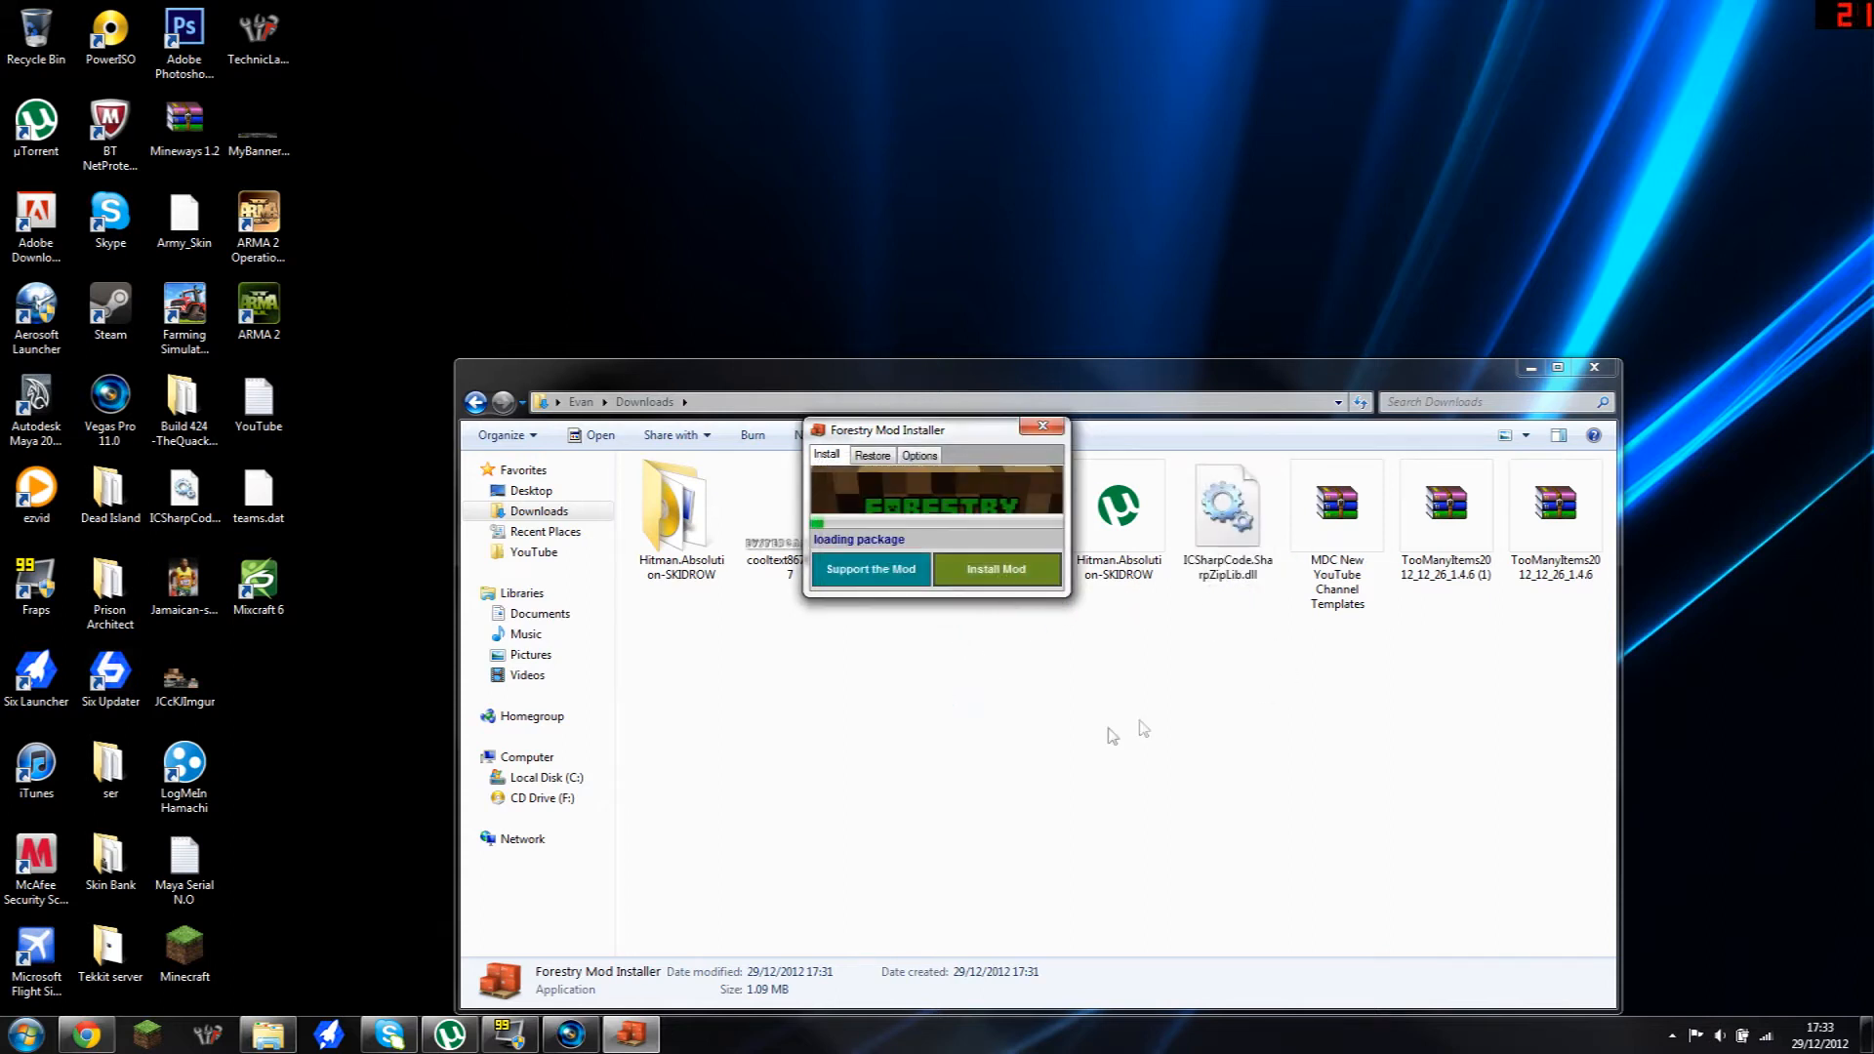
click(995, 569)
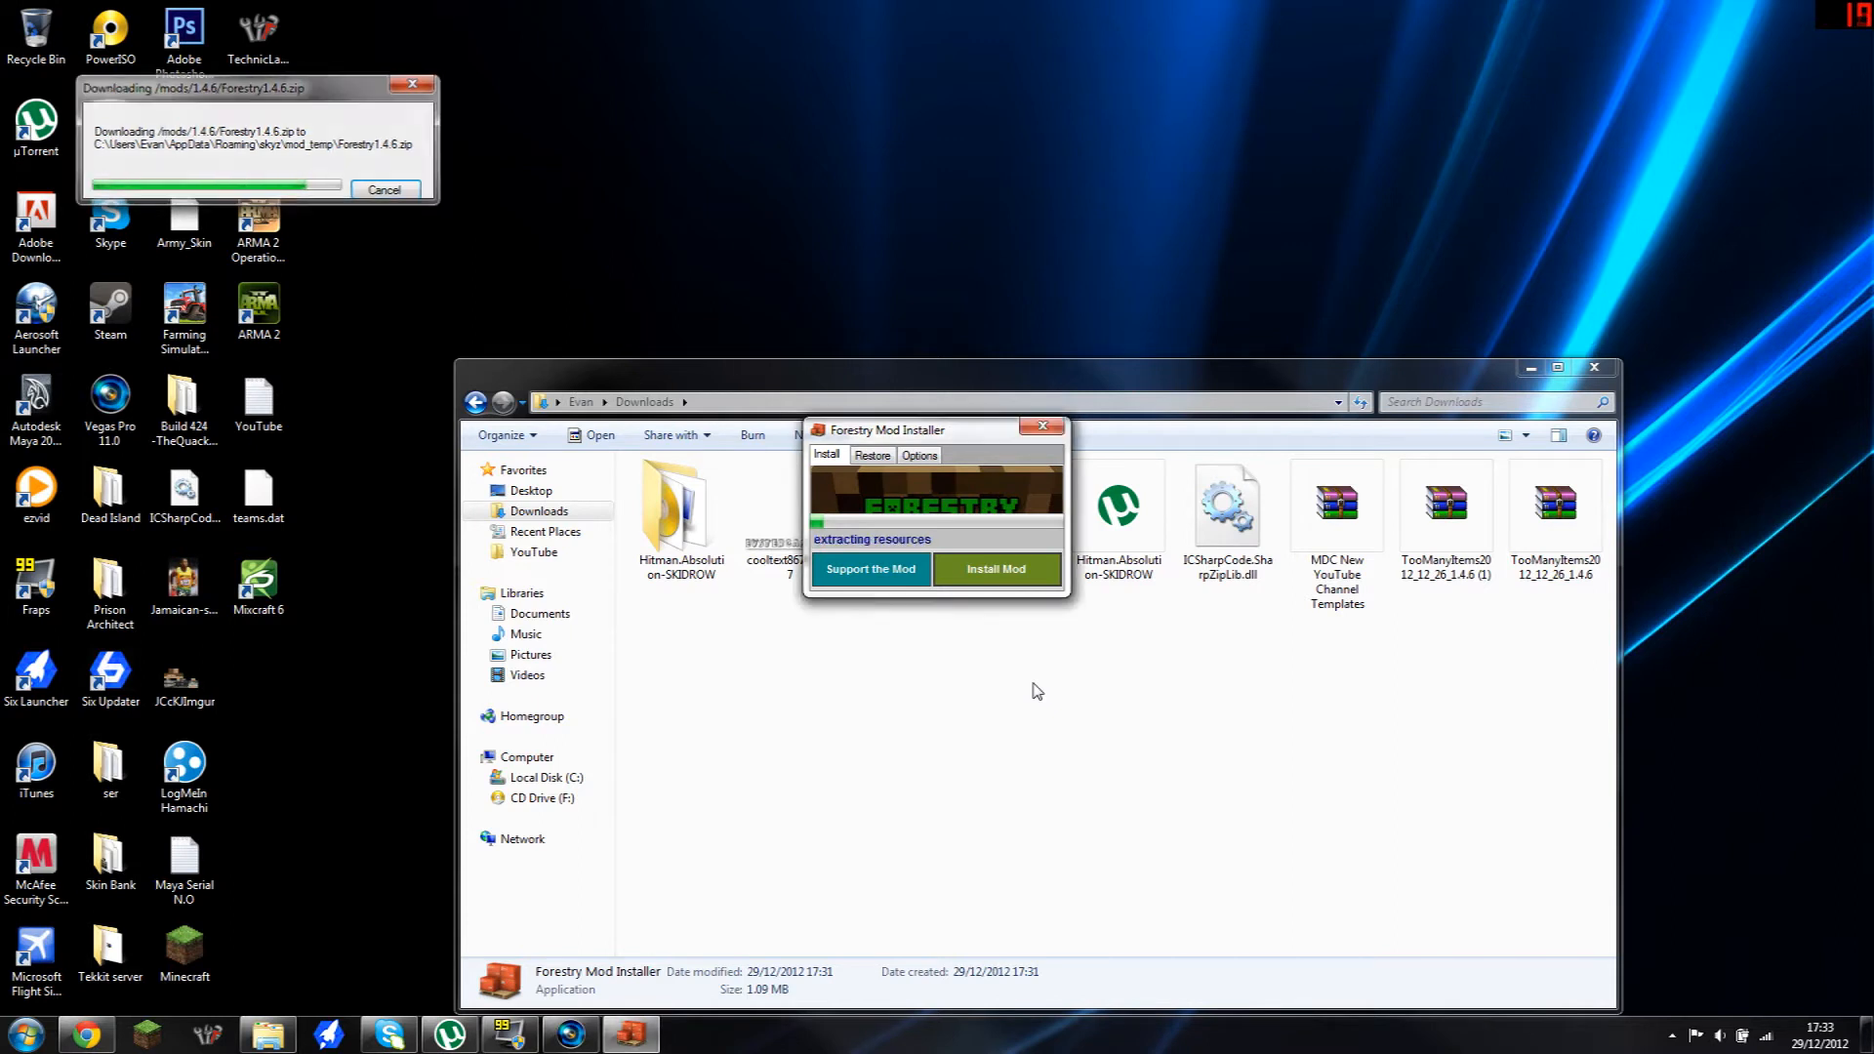
click(385, 188)
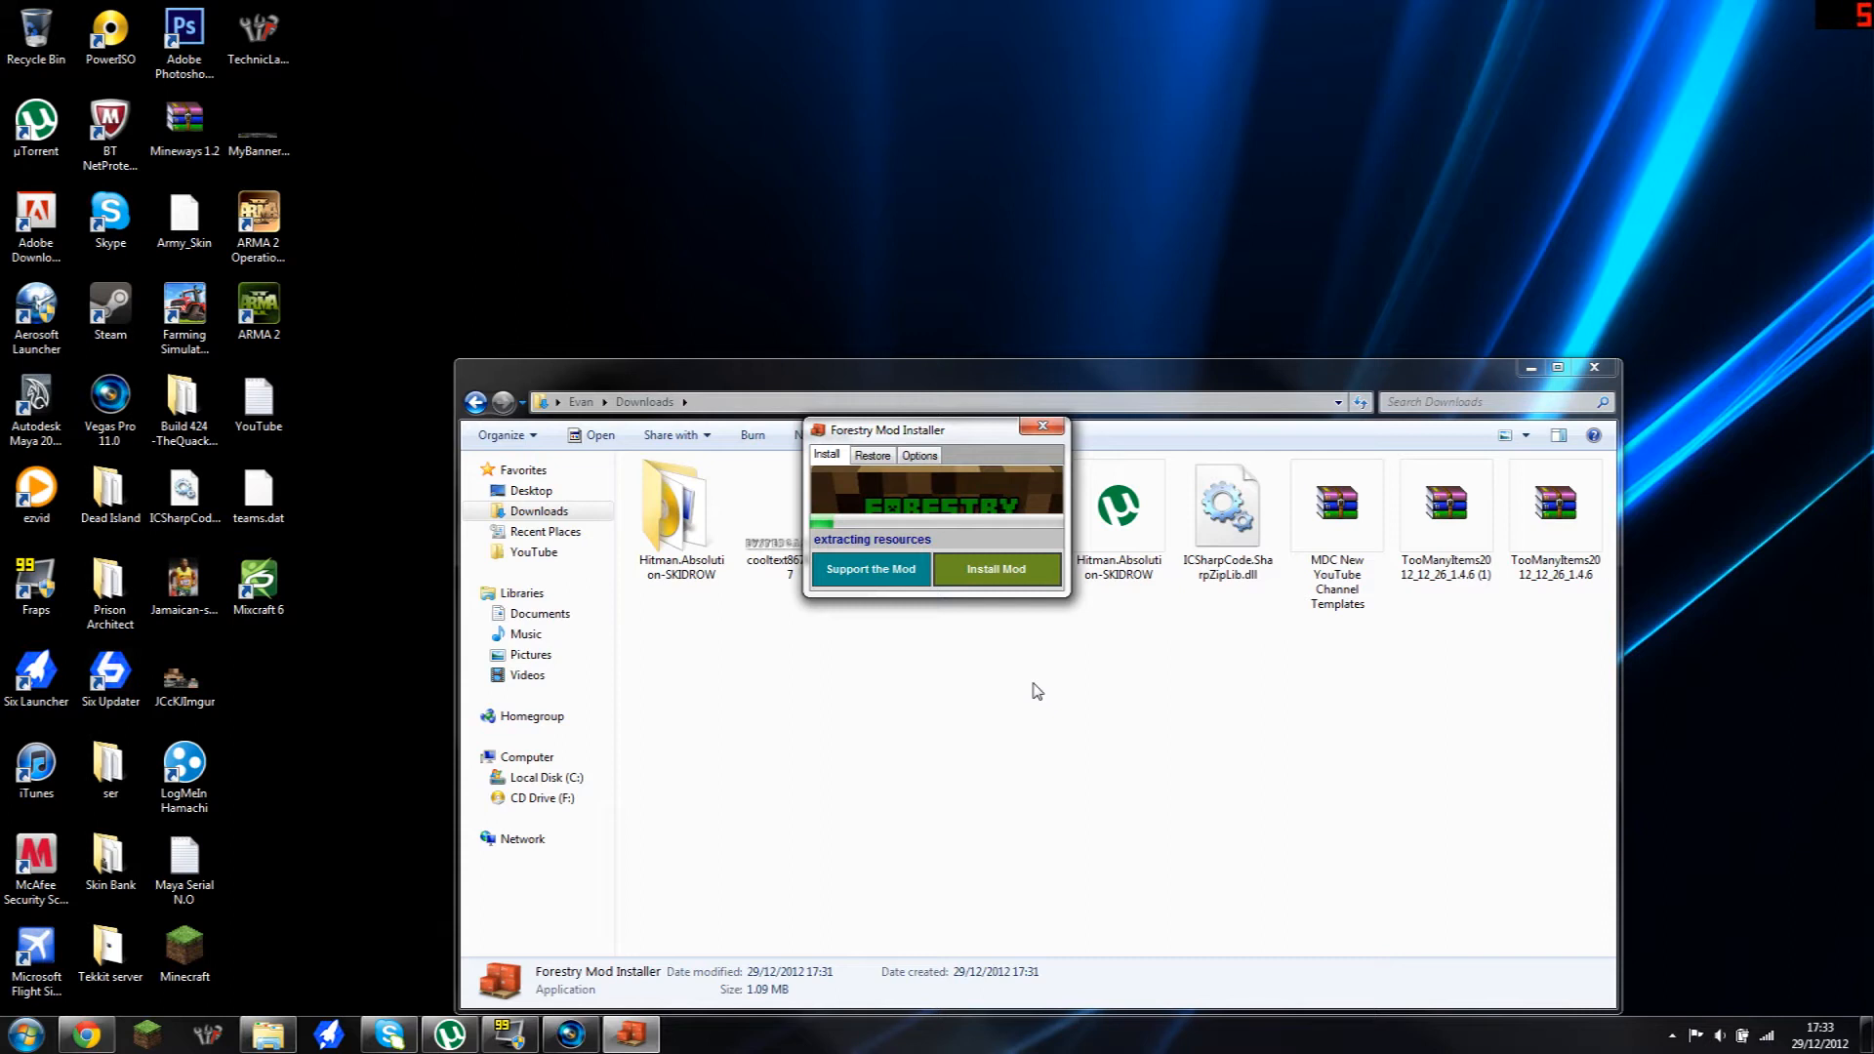
mouse_move(1006, 691)
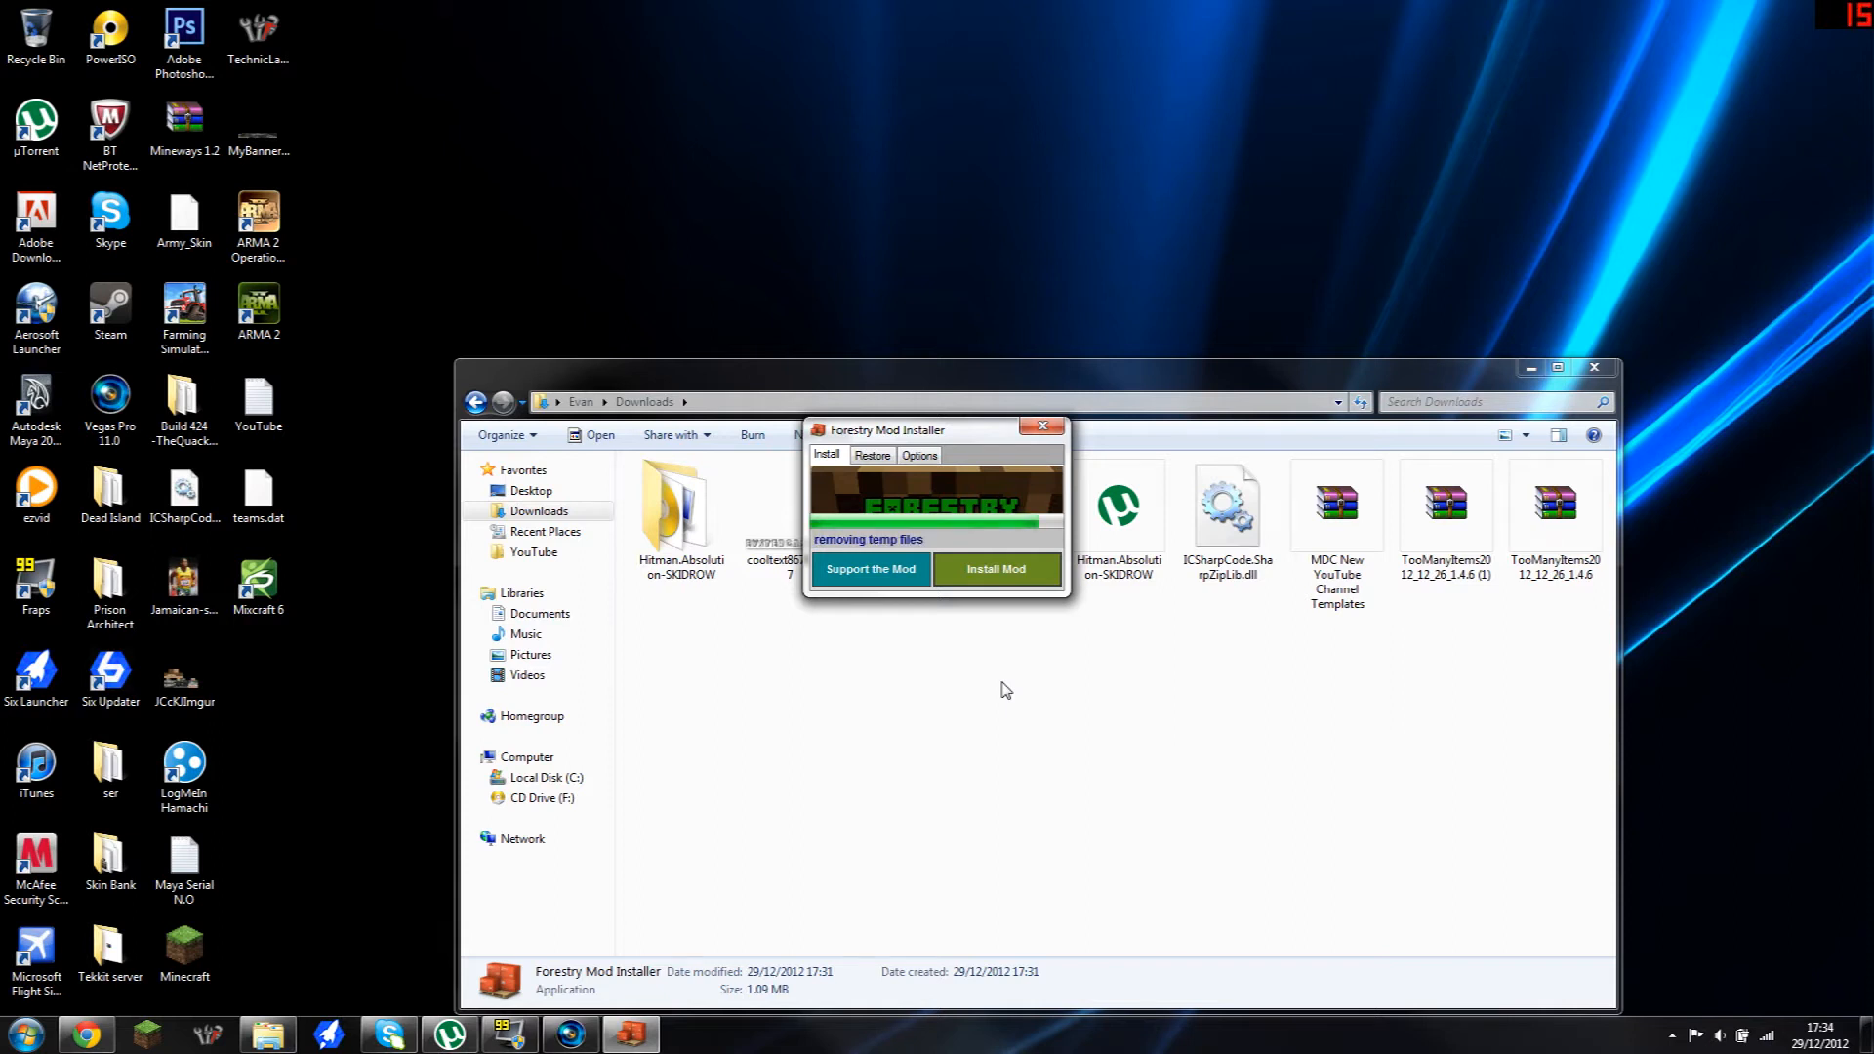
click(995, 568)
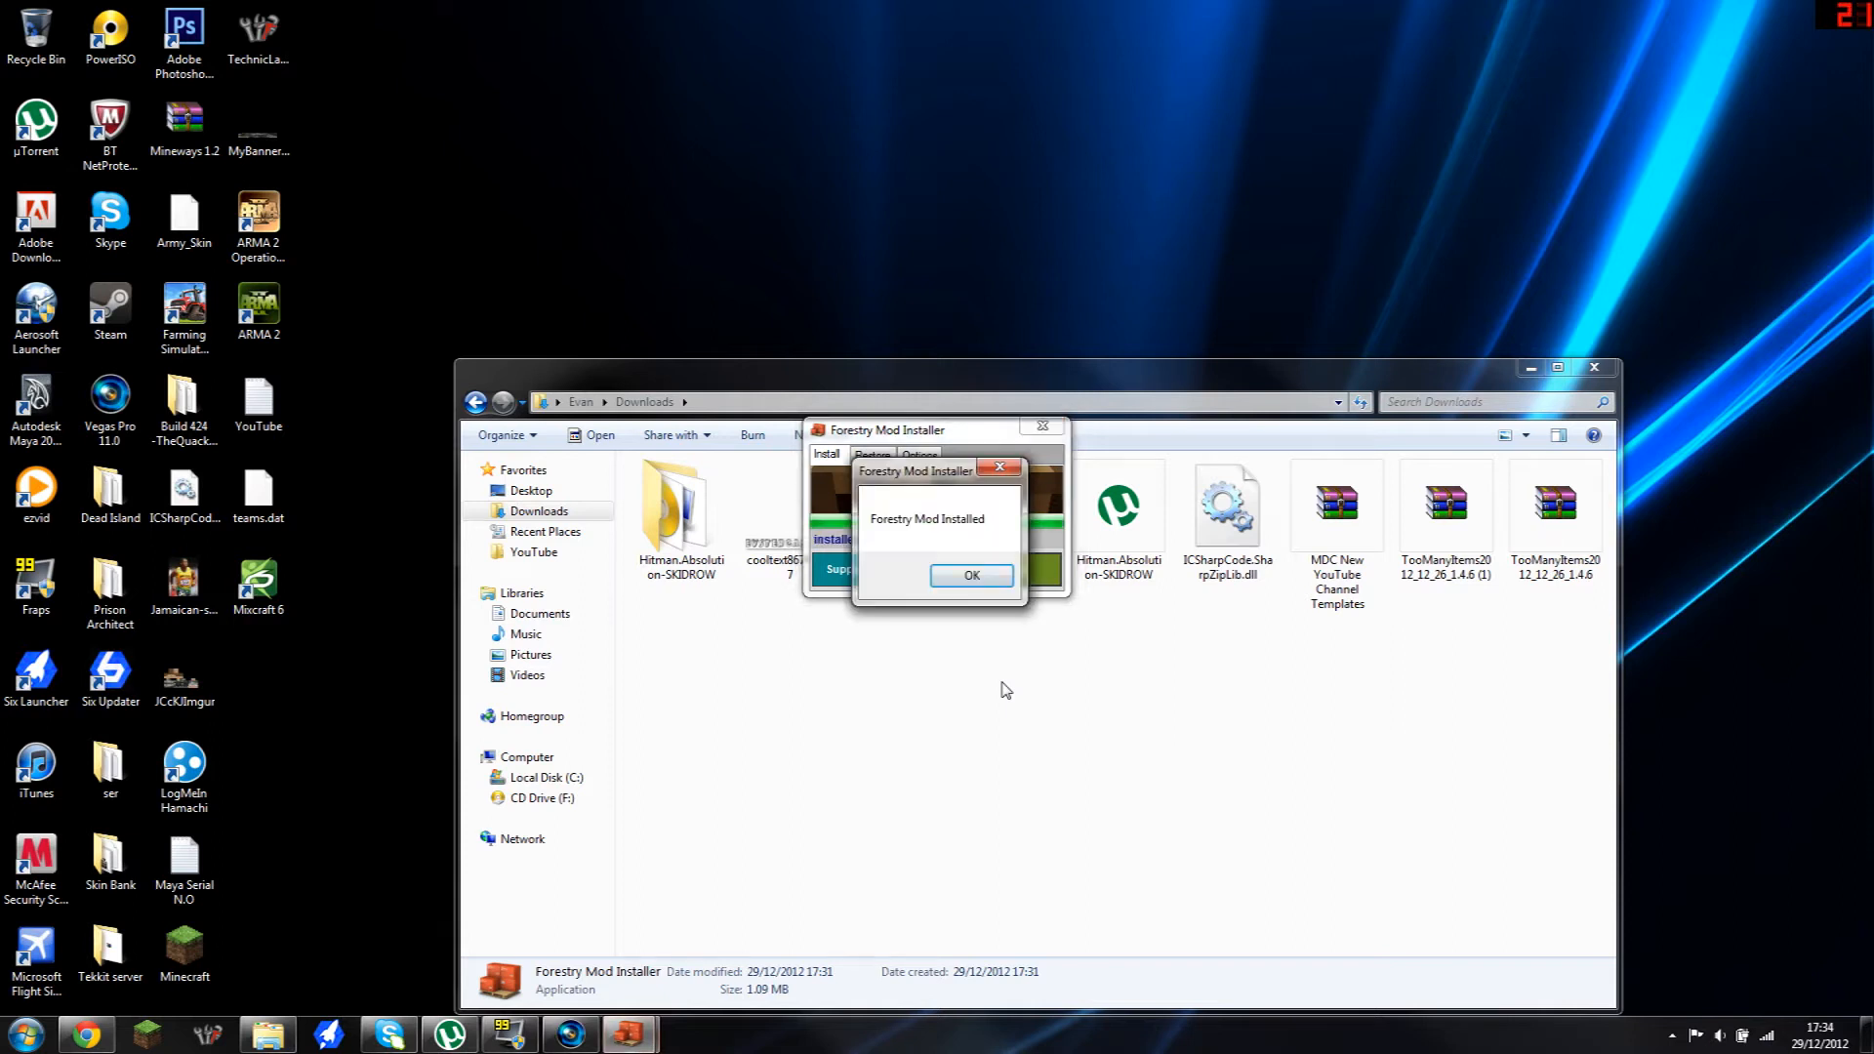
click(970, 575)
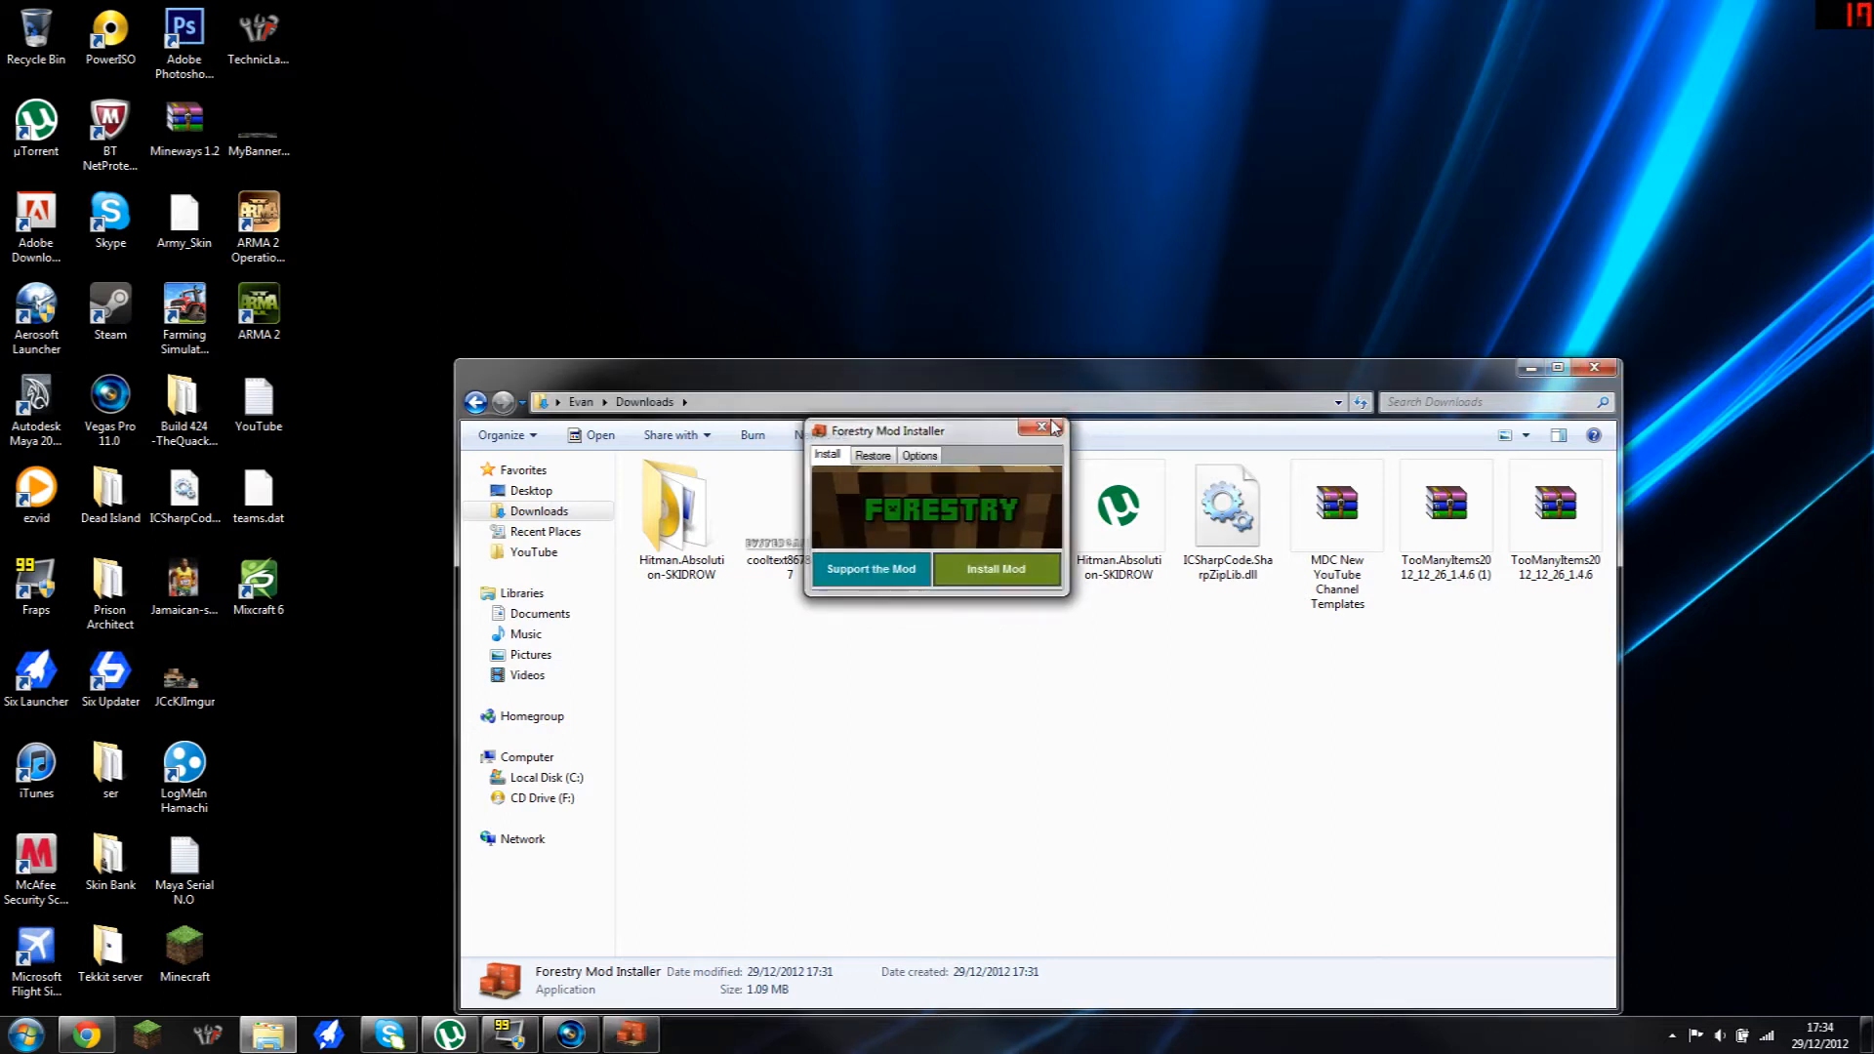
Step: Close the Forestry installer and cancel the Program Compatibility Assistant warning
click(1041, 427)
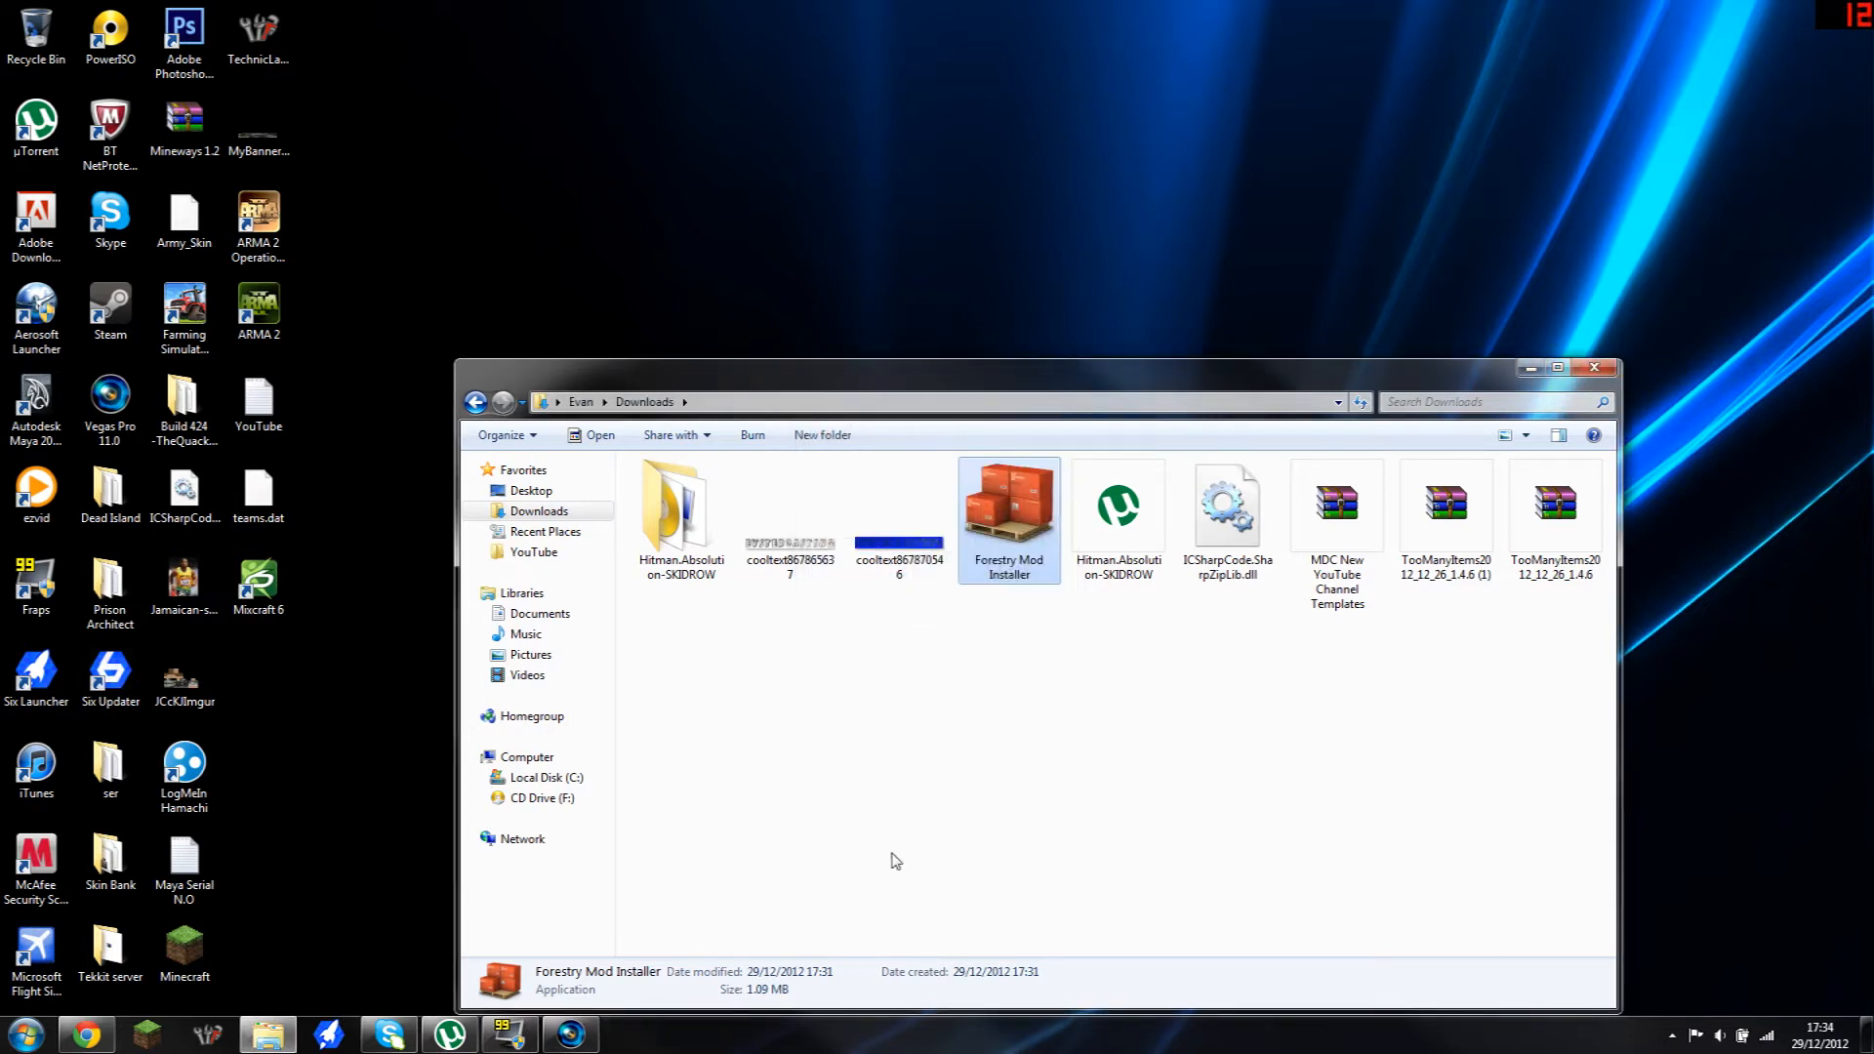
mouse_move(890, 821)
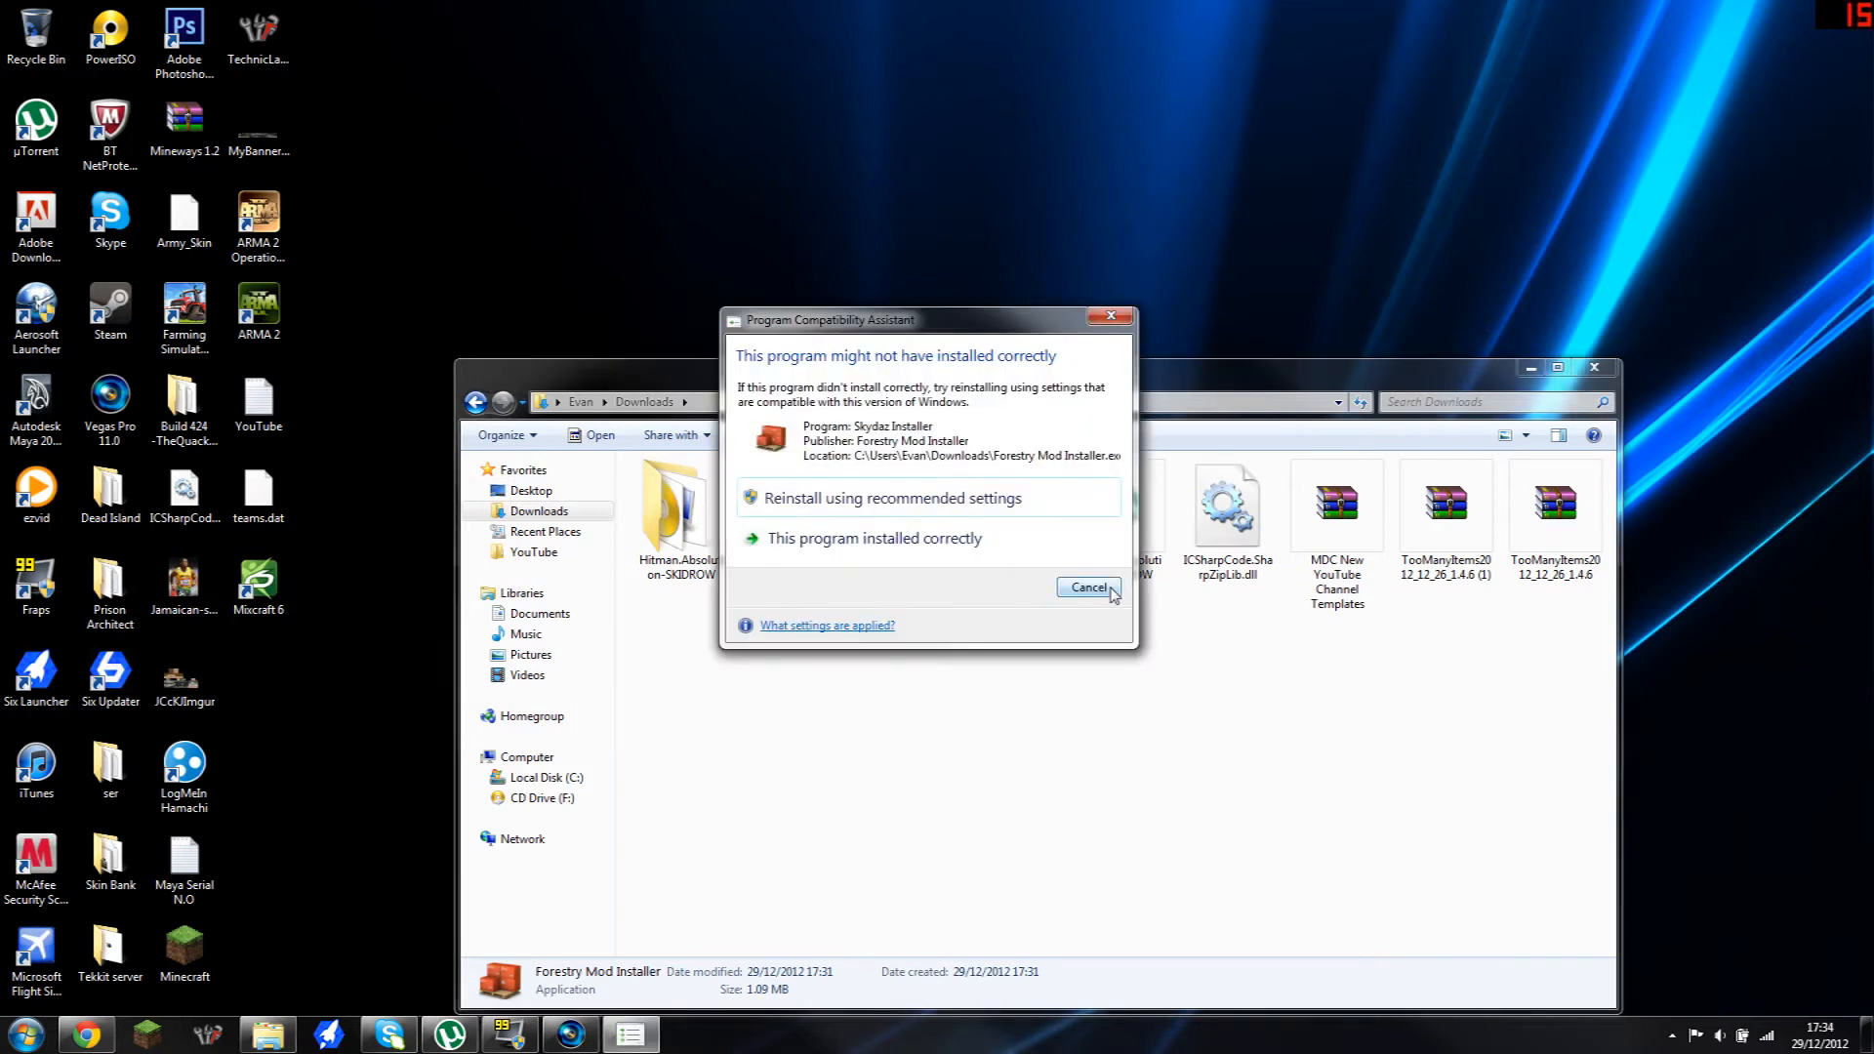
click(1087, 586)
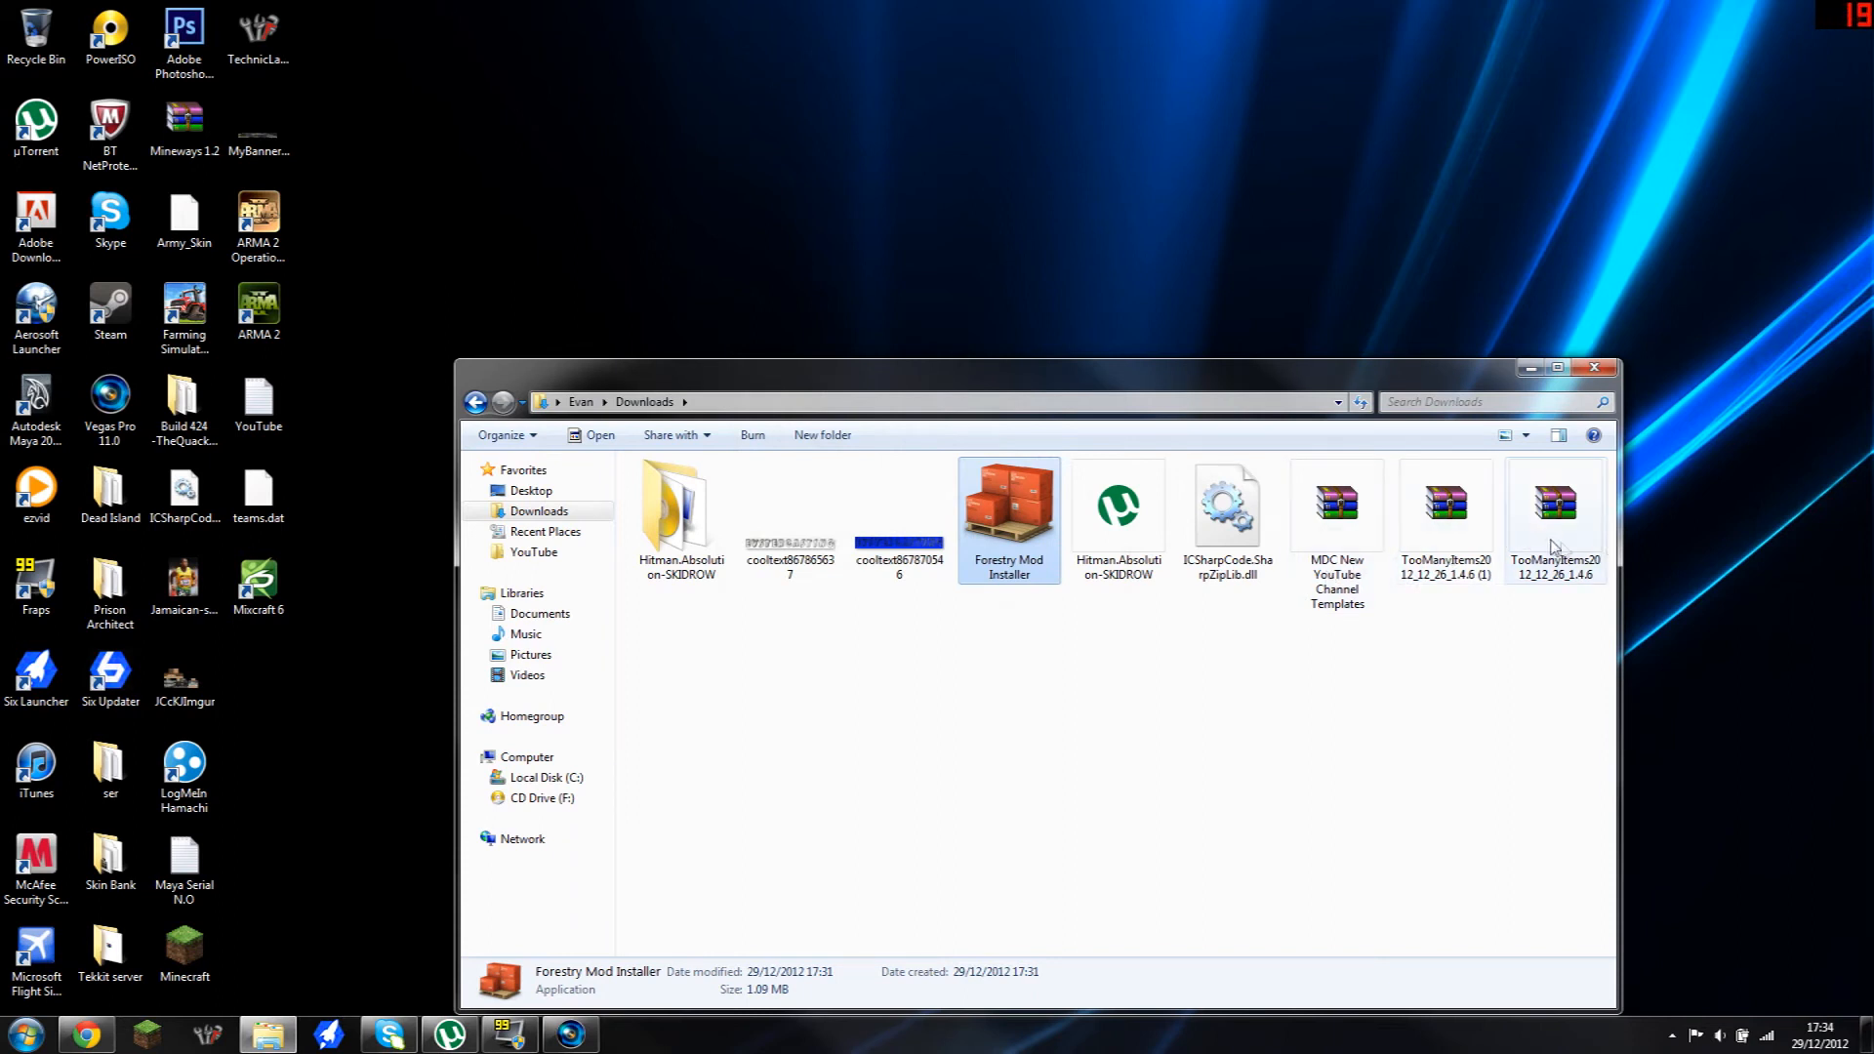
click(23, 1033)
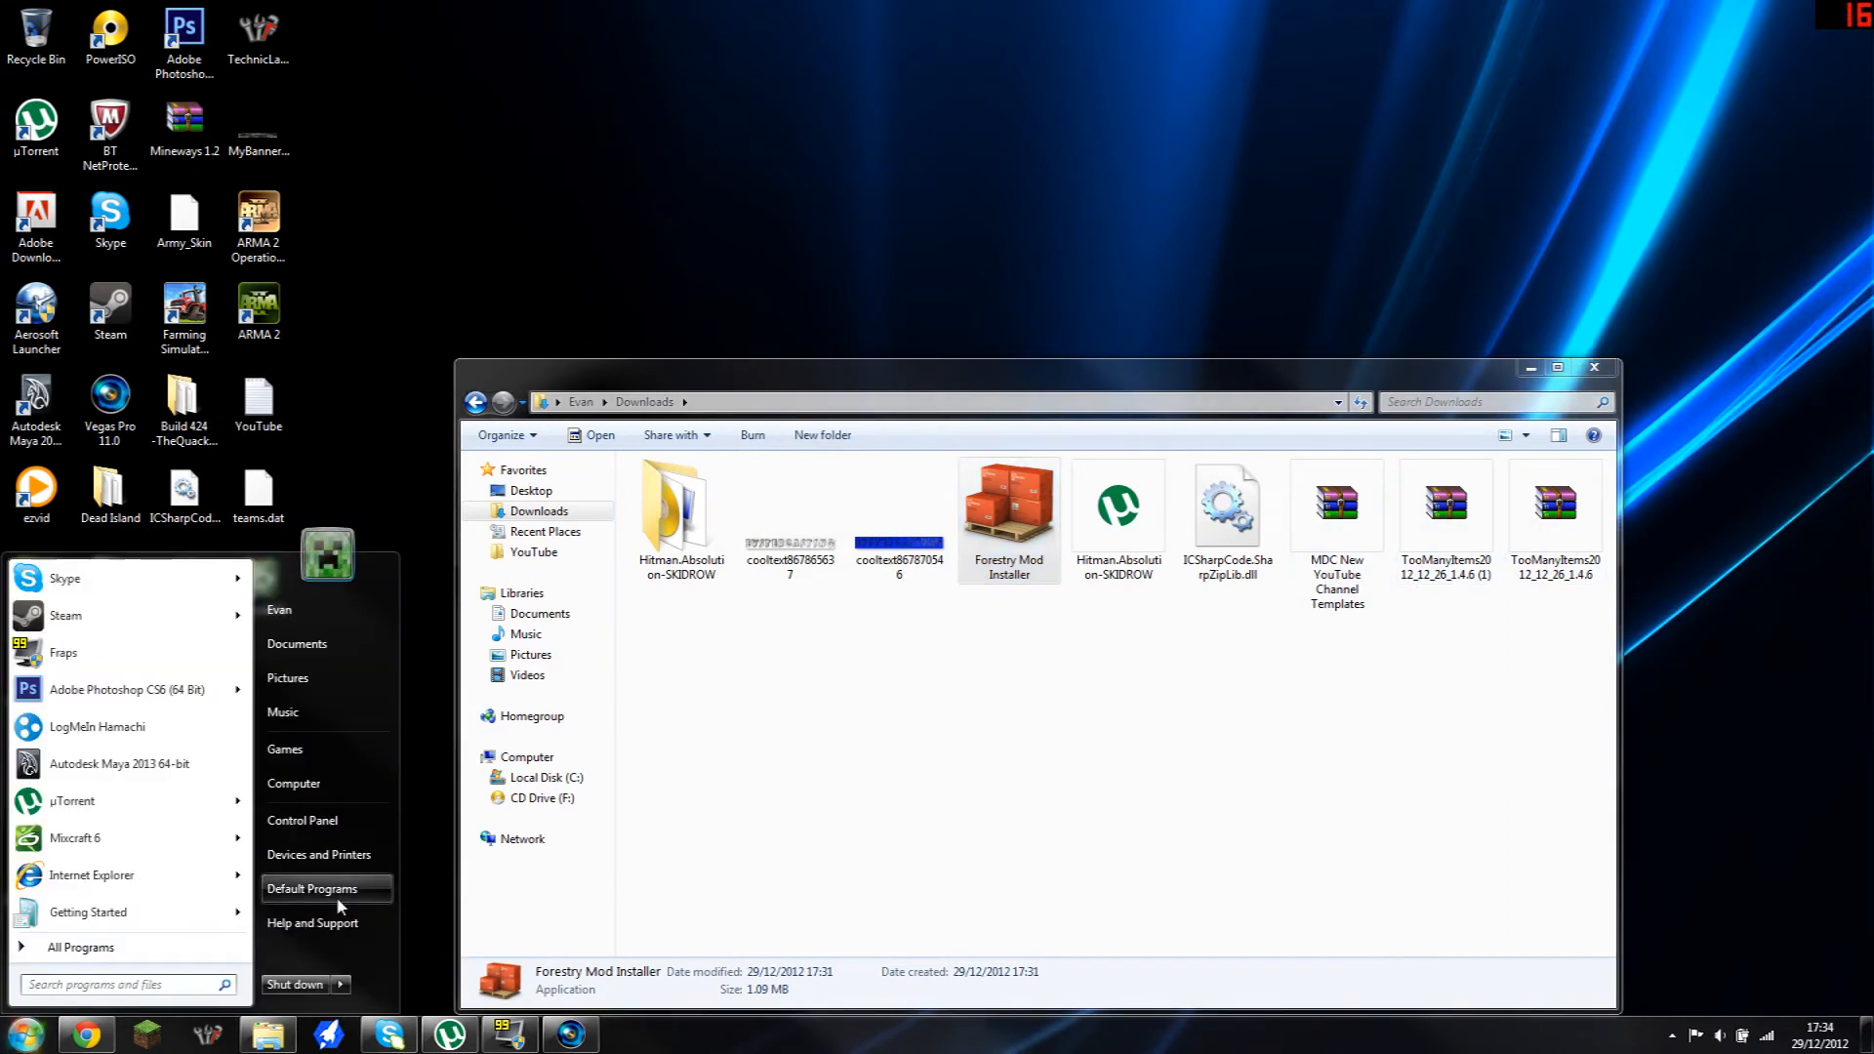
Step: Search %appdata from the Start menu to open the AppData Roaming folder
text(%appdada)
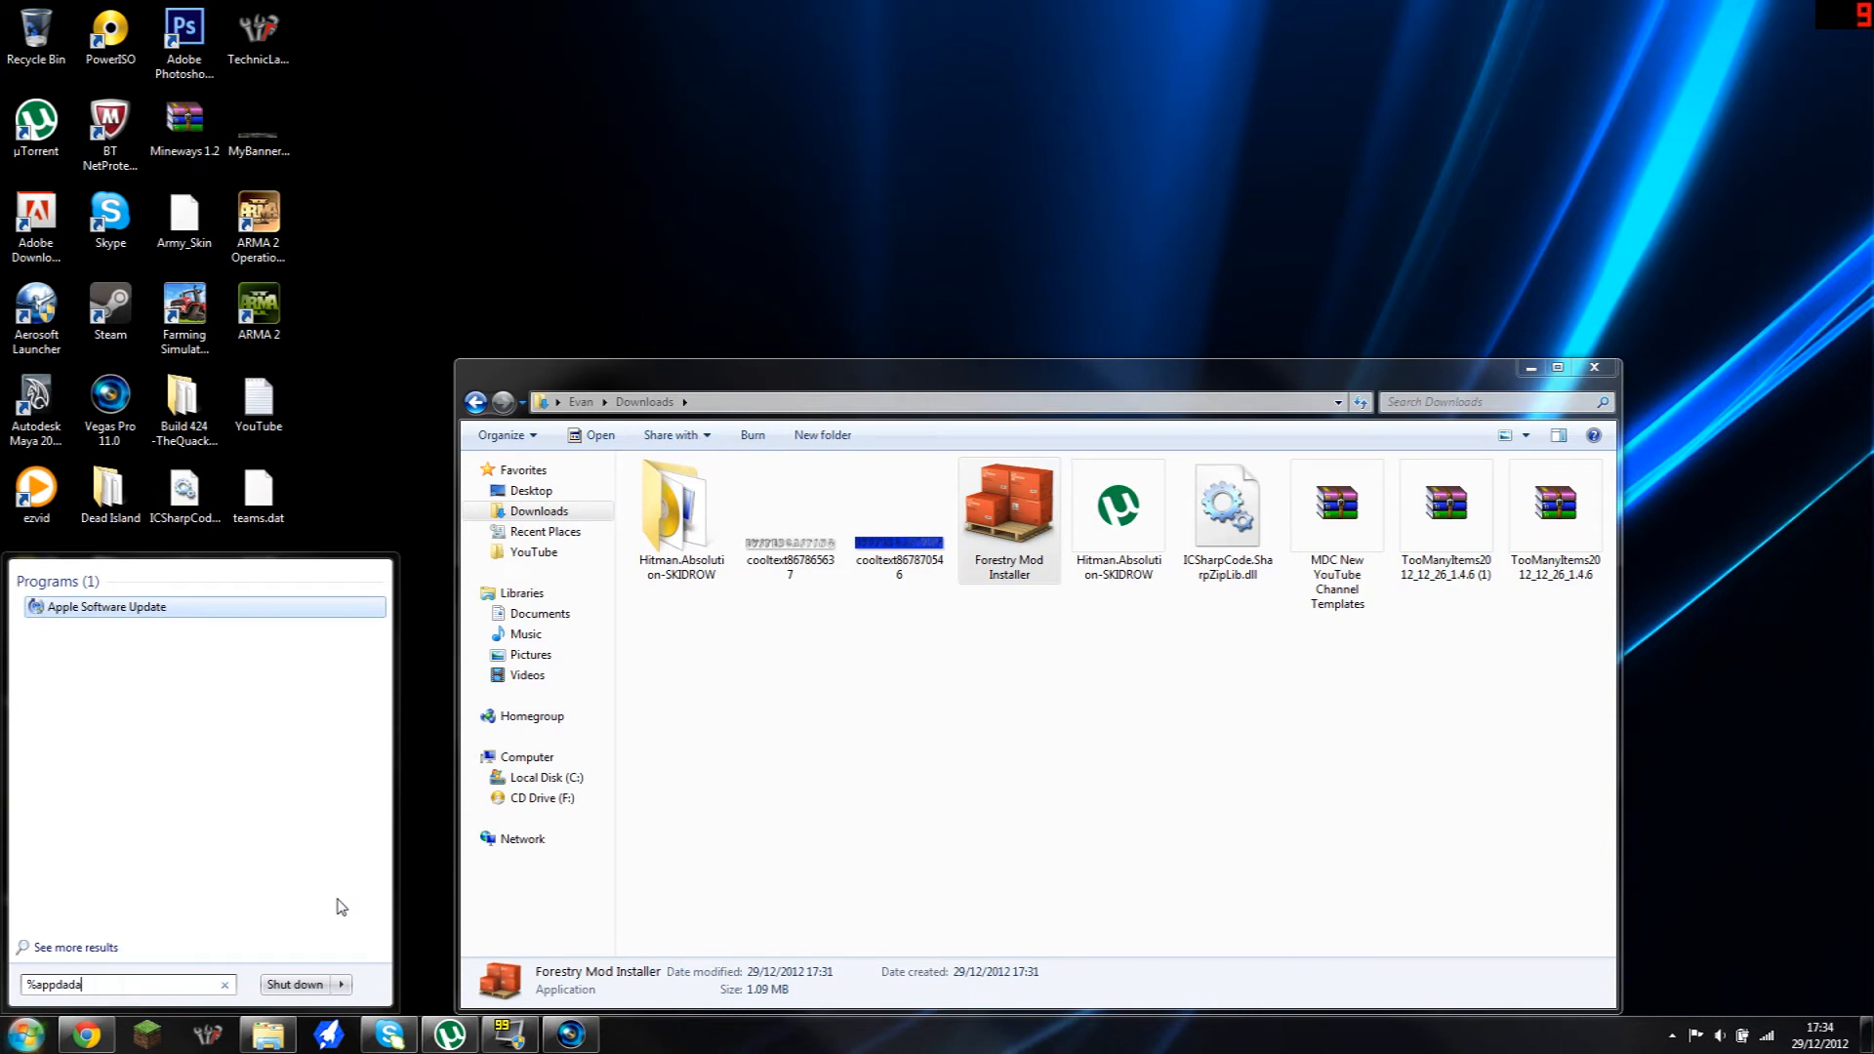
key(Backspace)
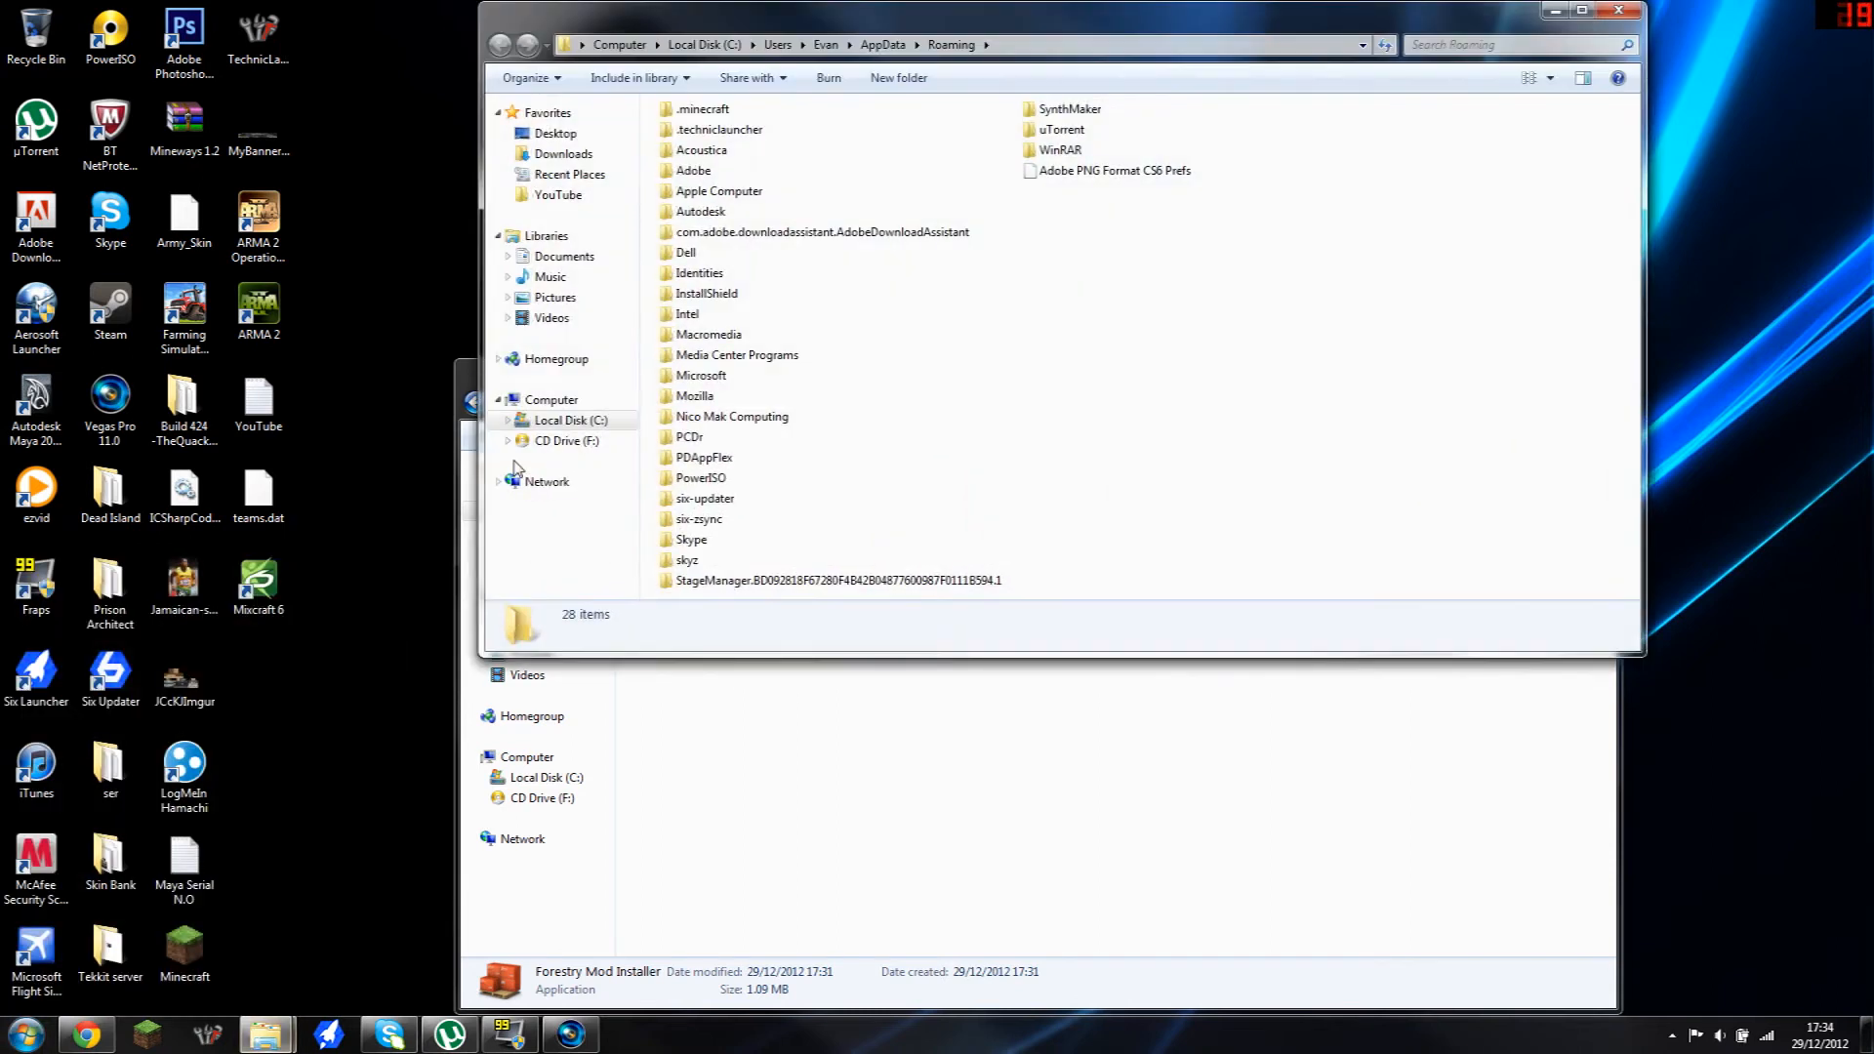
Step: Browse into .minecraft\bin and open minecraft.jar with WinRAR archiver
click(701, 108)
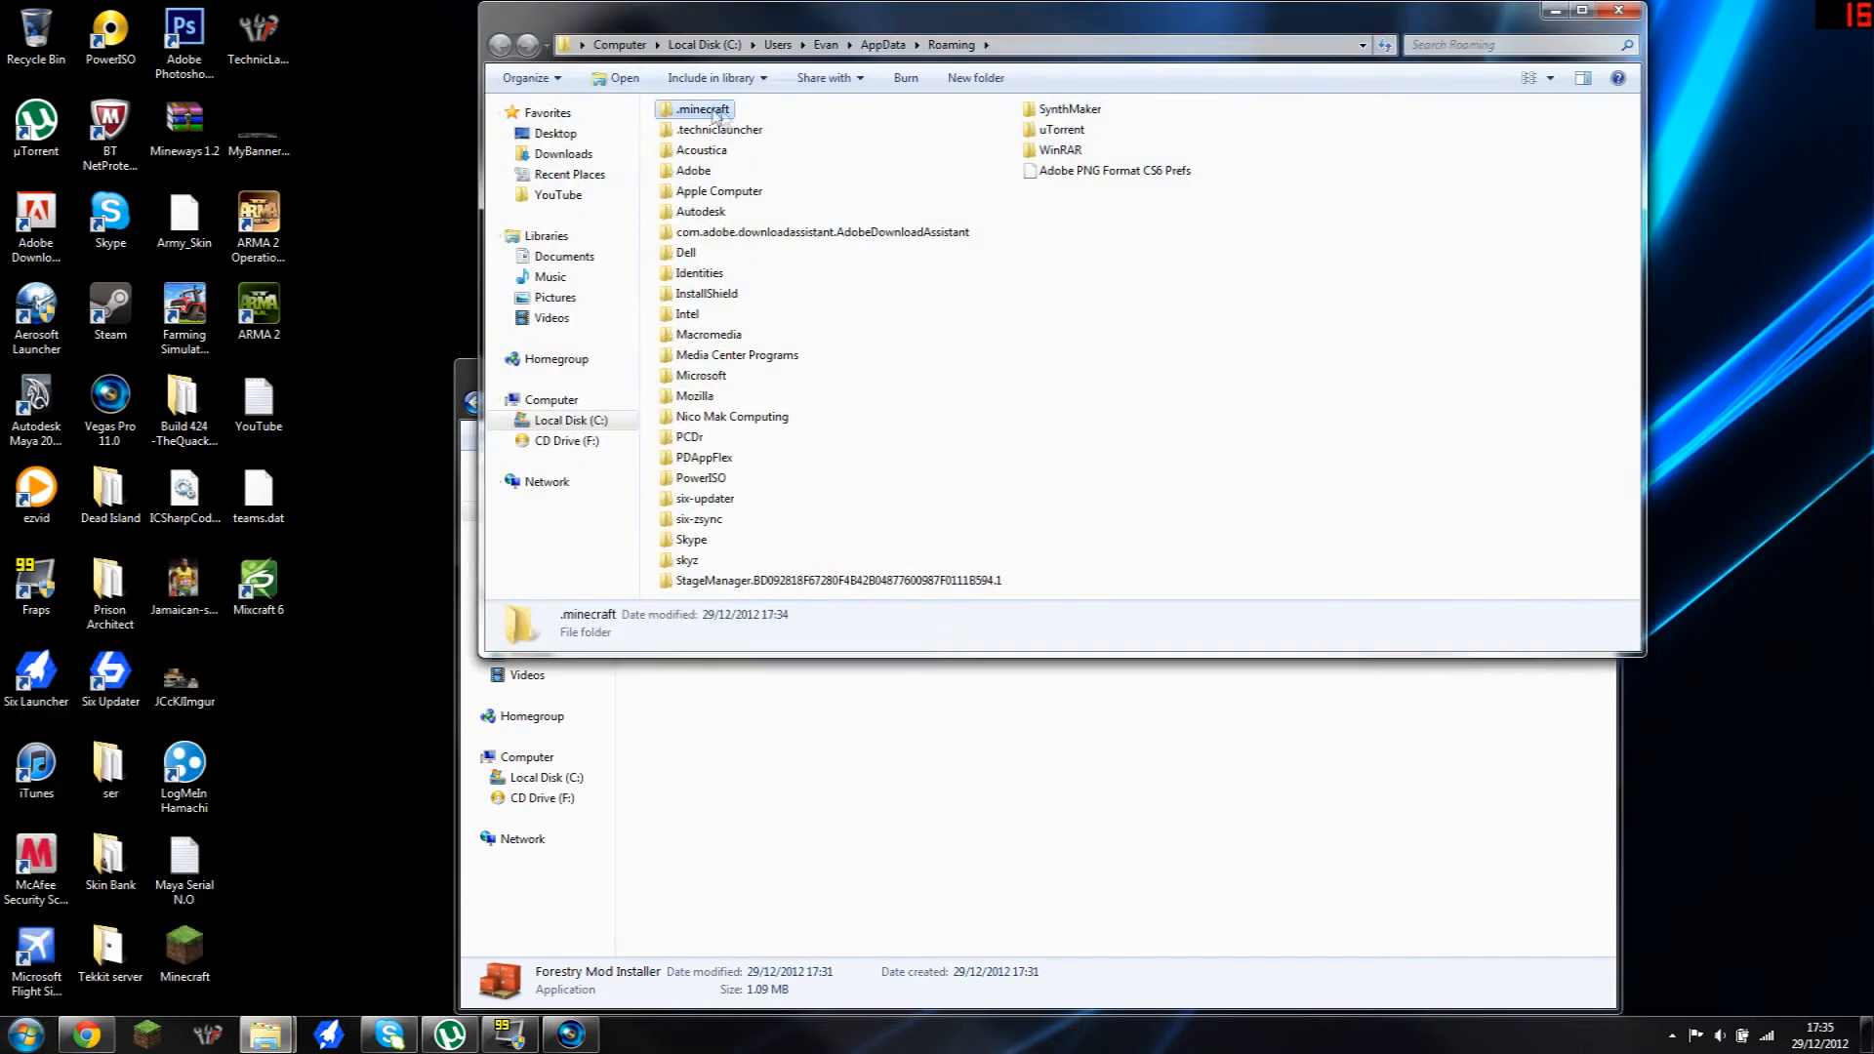
double_click(701, 108)
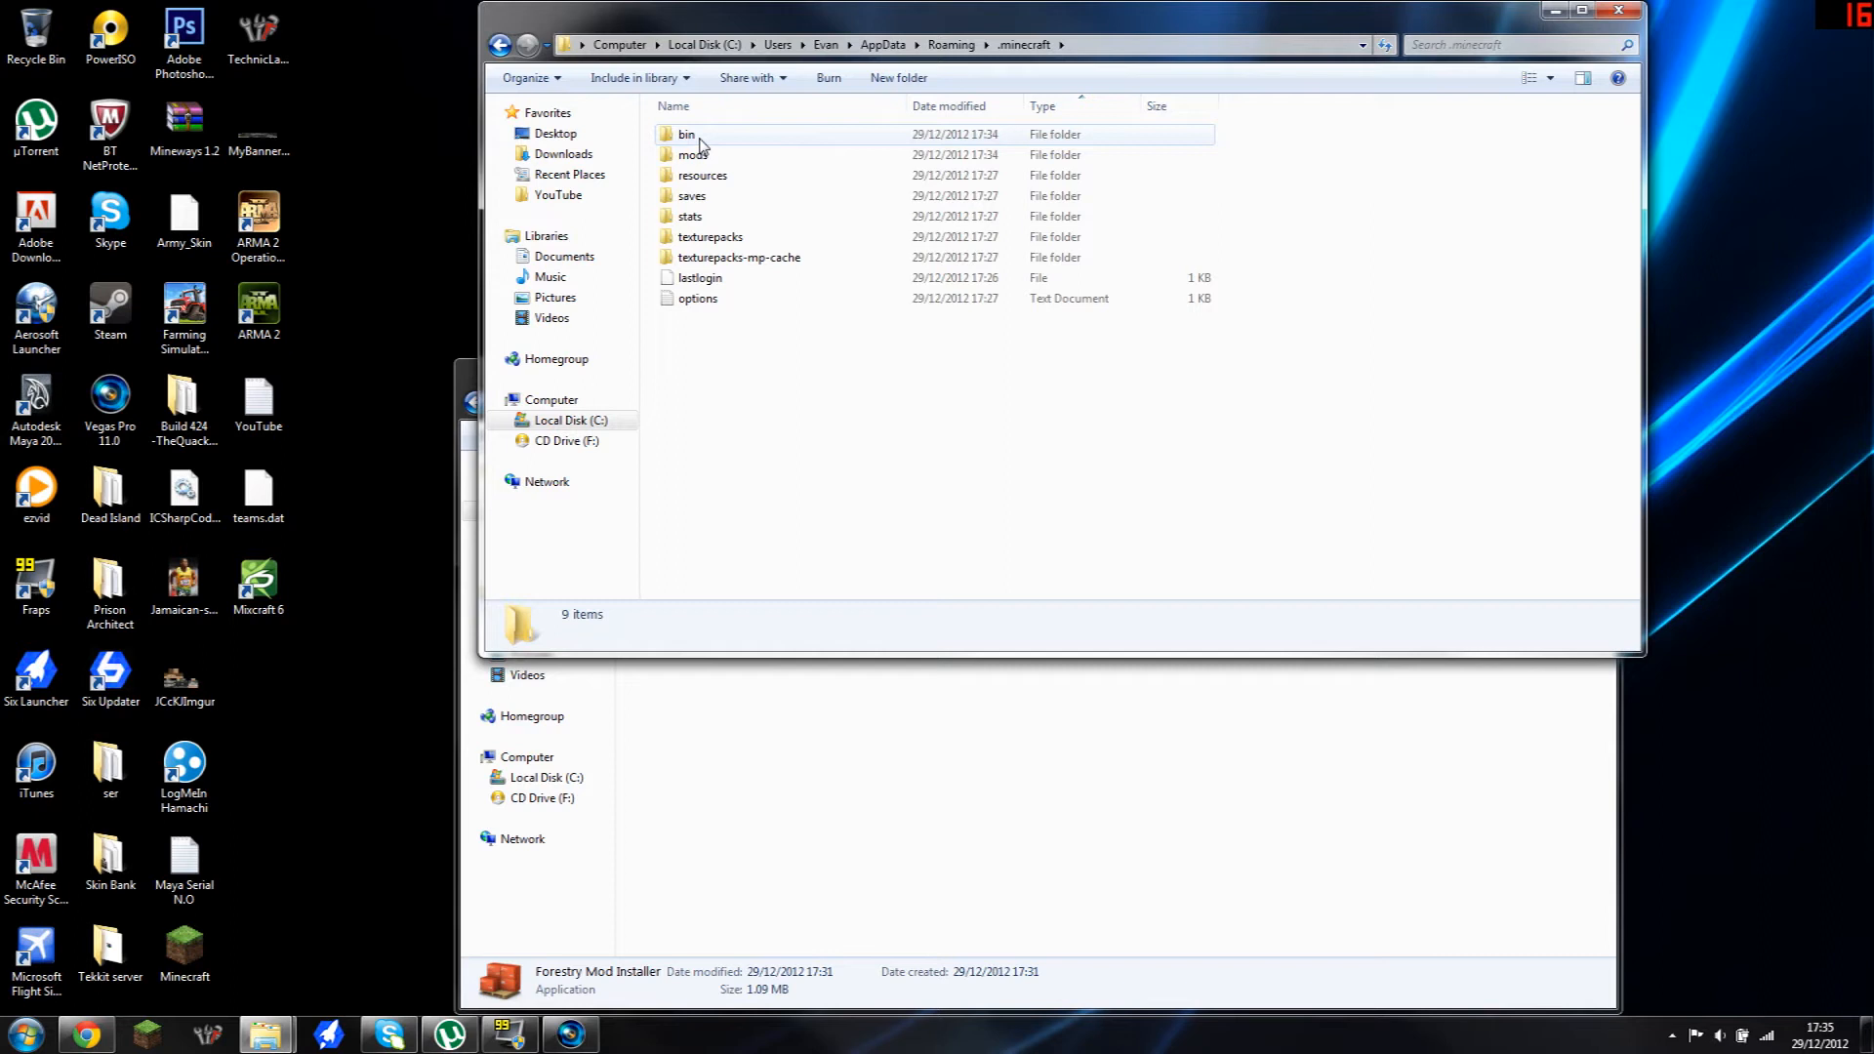
double_click(686, 134)
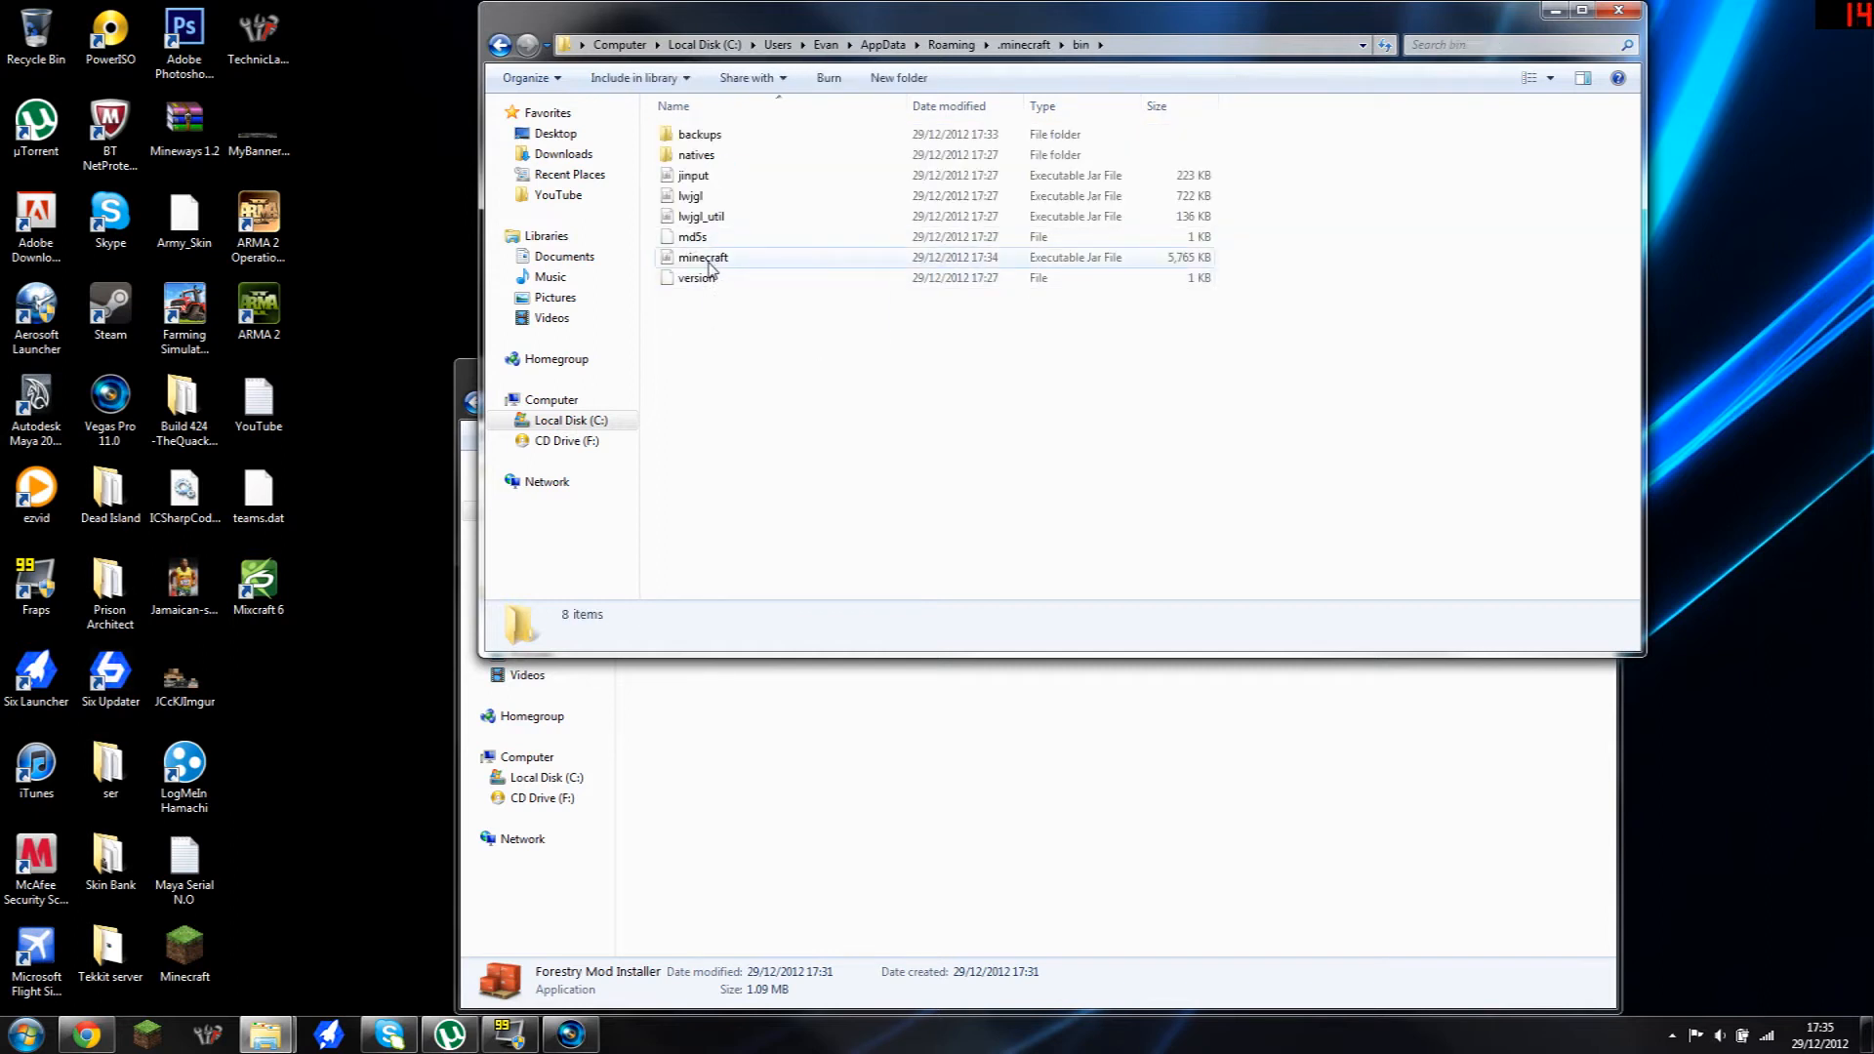
right_click(703, 257)
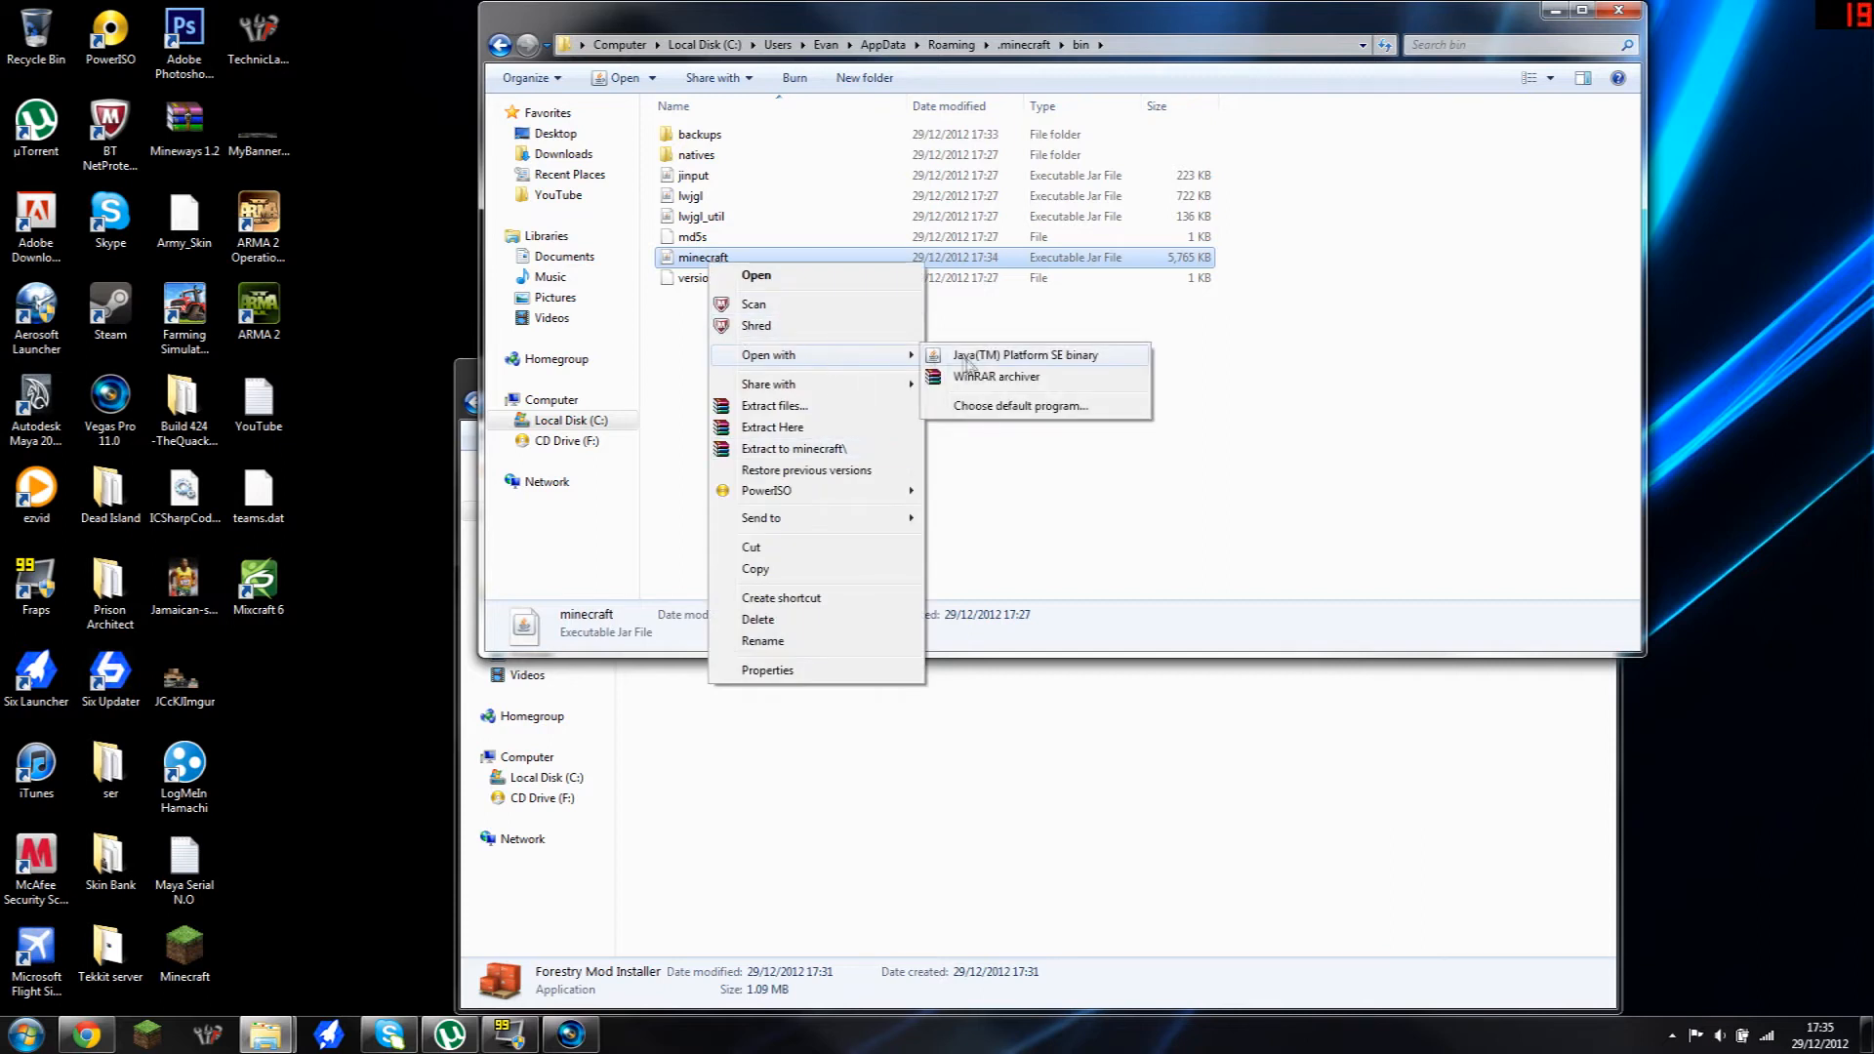
mouse_move(1013, 379)
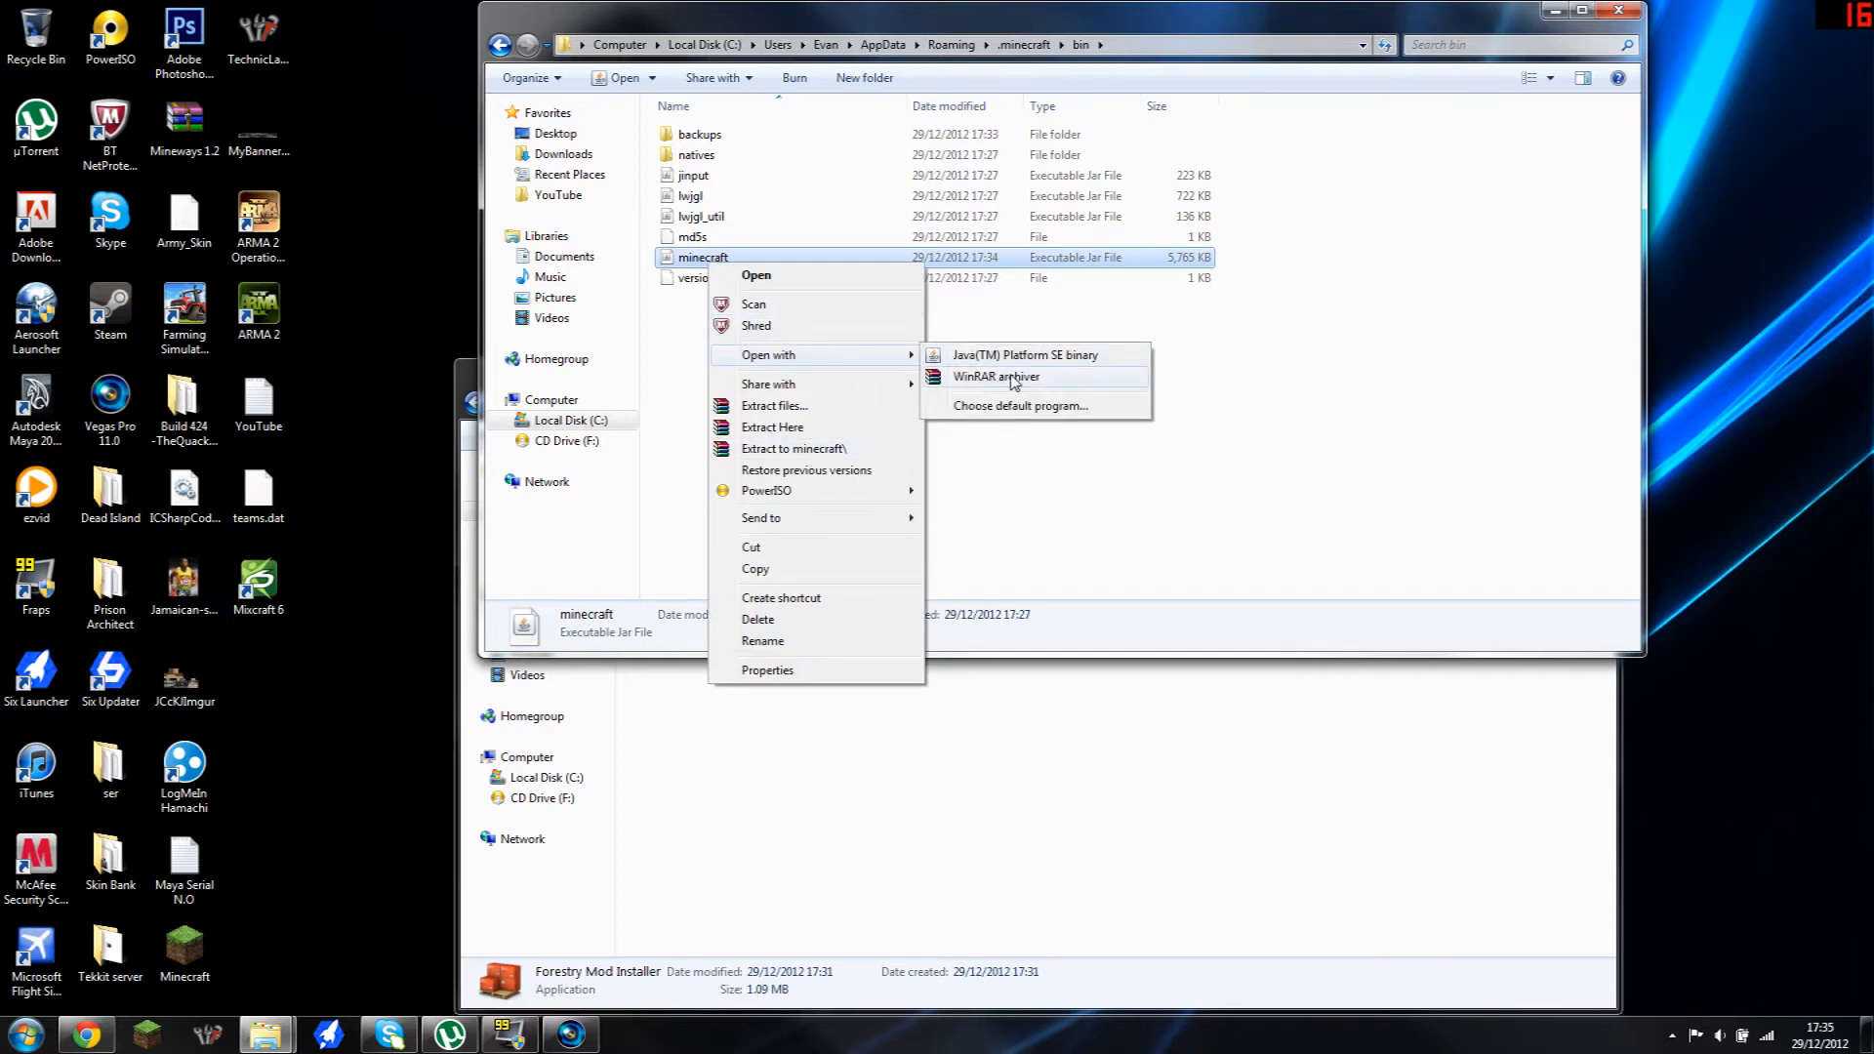
click(995, 376)
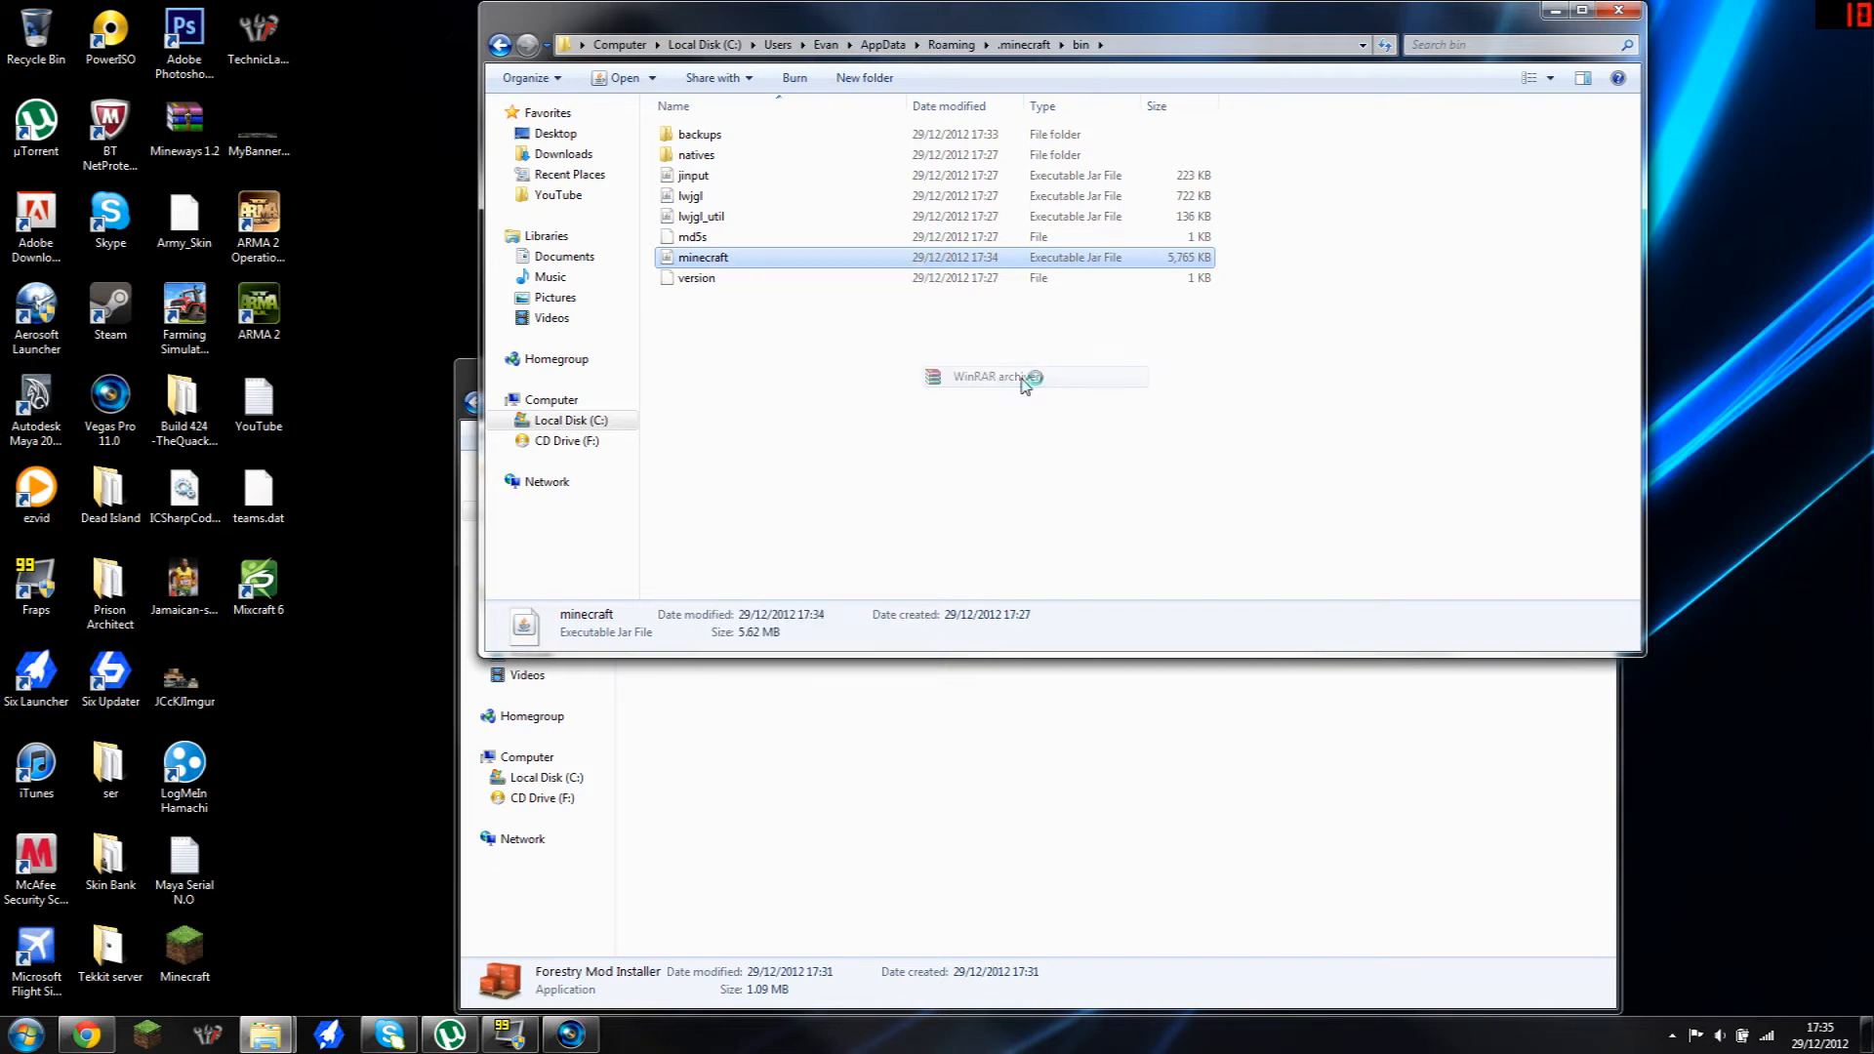
Step: Open minecraft.jar in WinRAR, showing its 18 folders and 1437 files
double_click(703, 257)
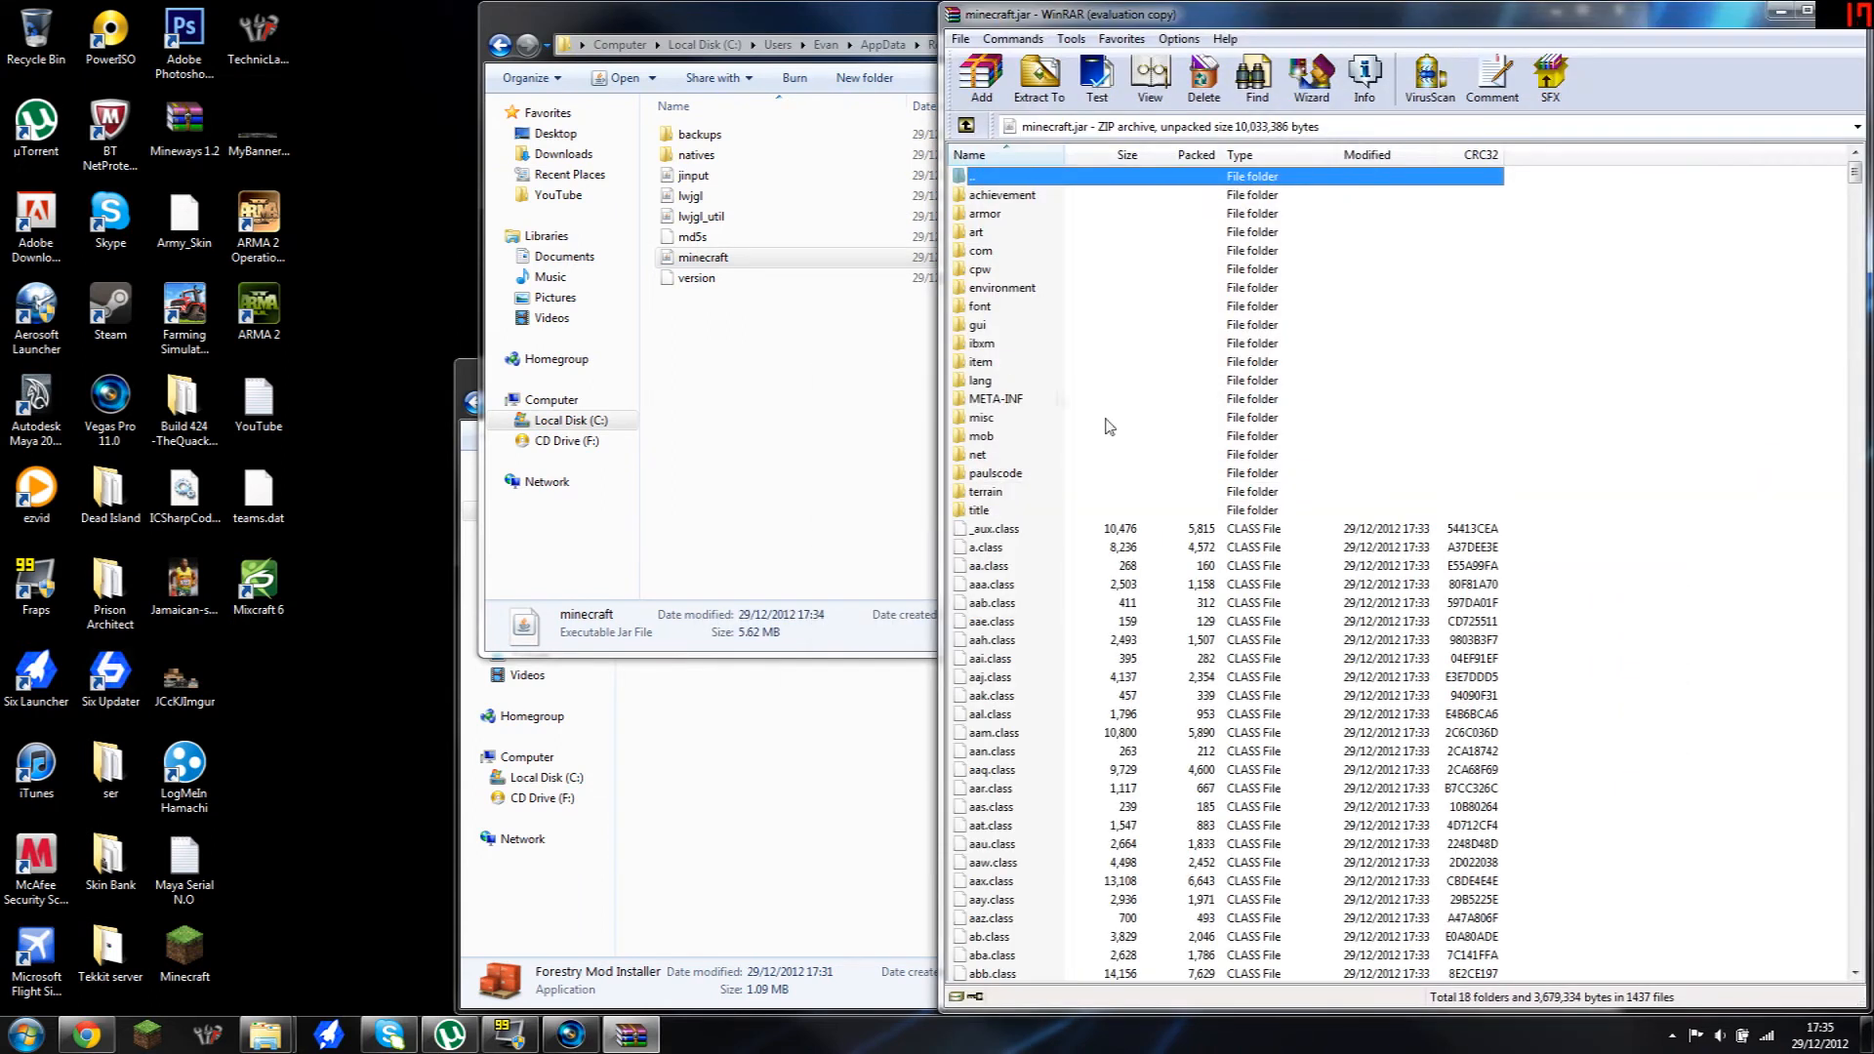
mouse_move(984, 412)
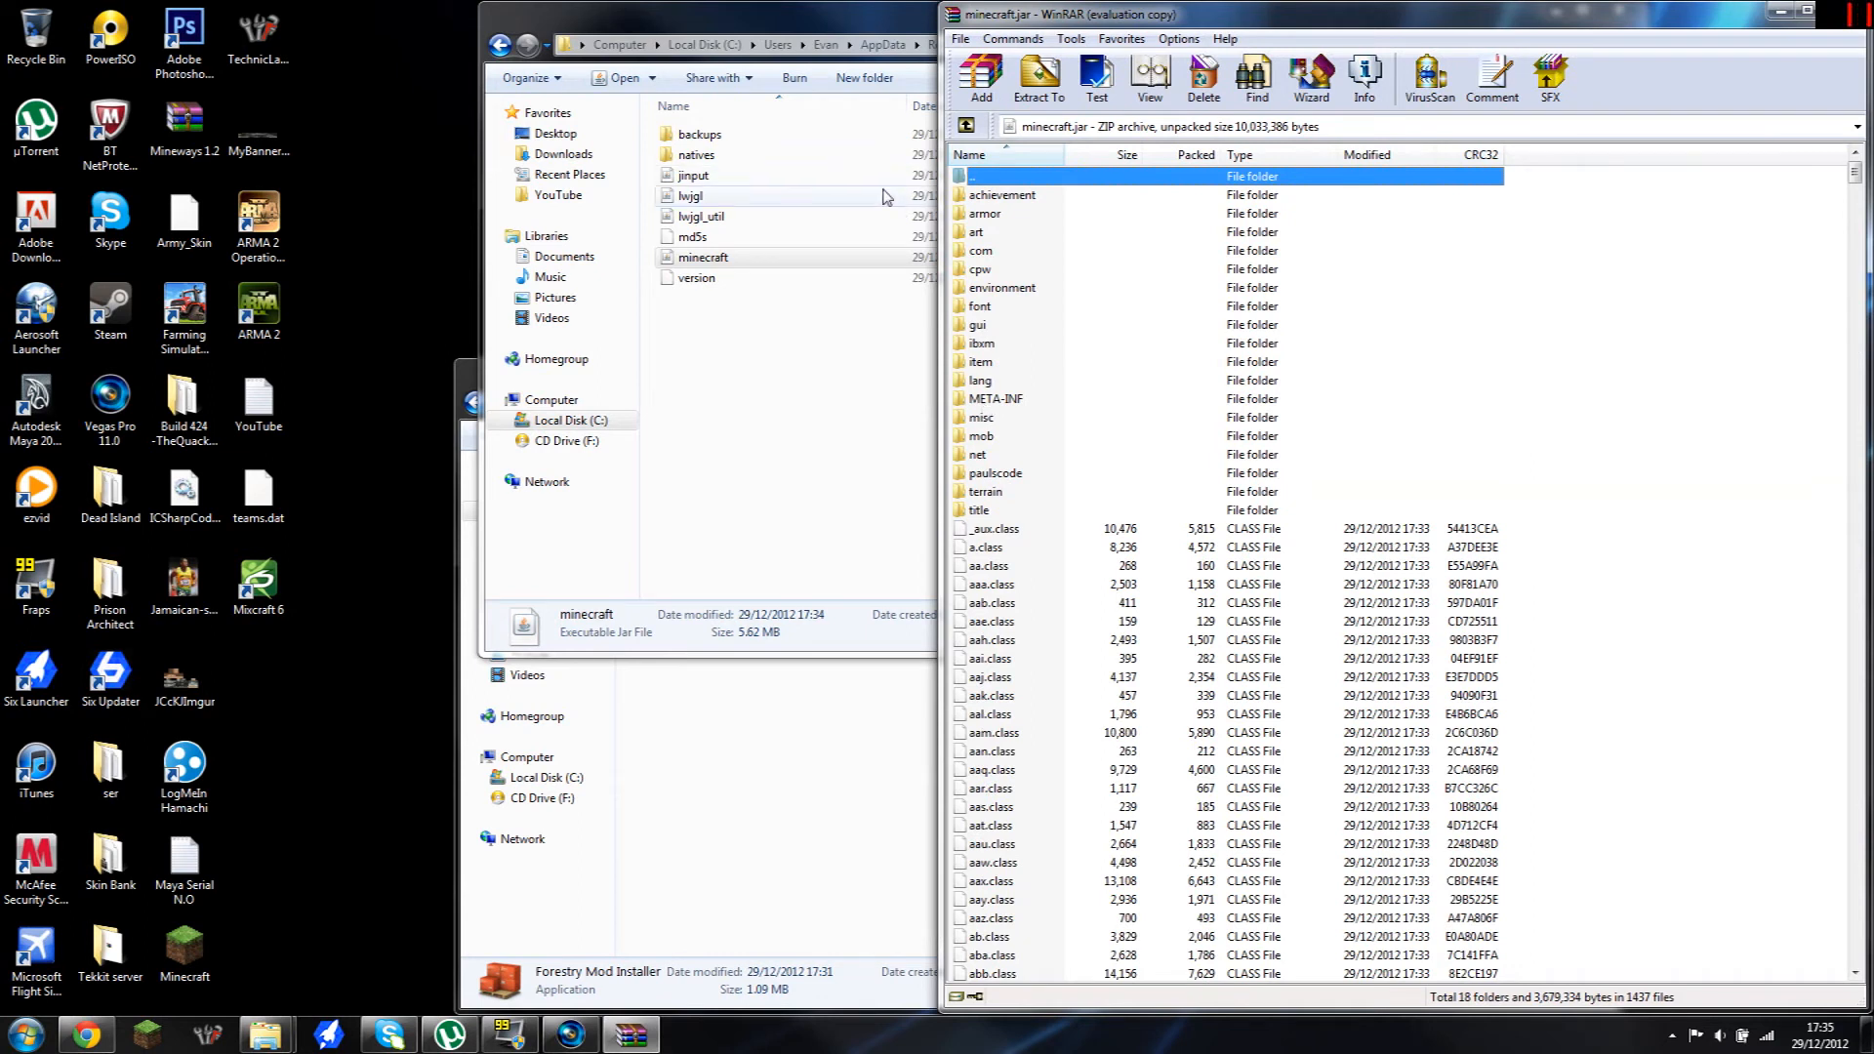
mouse_move(1050, 472)
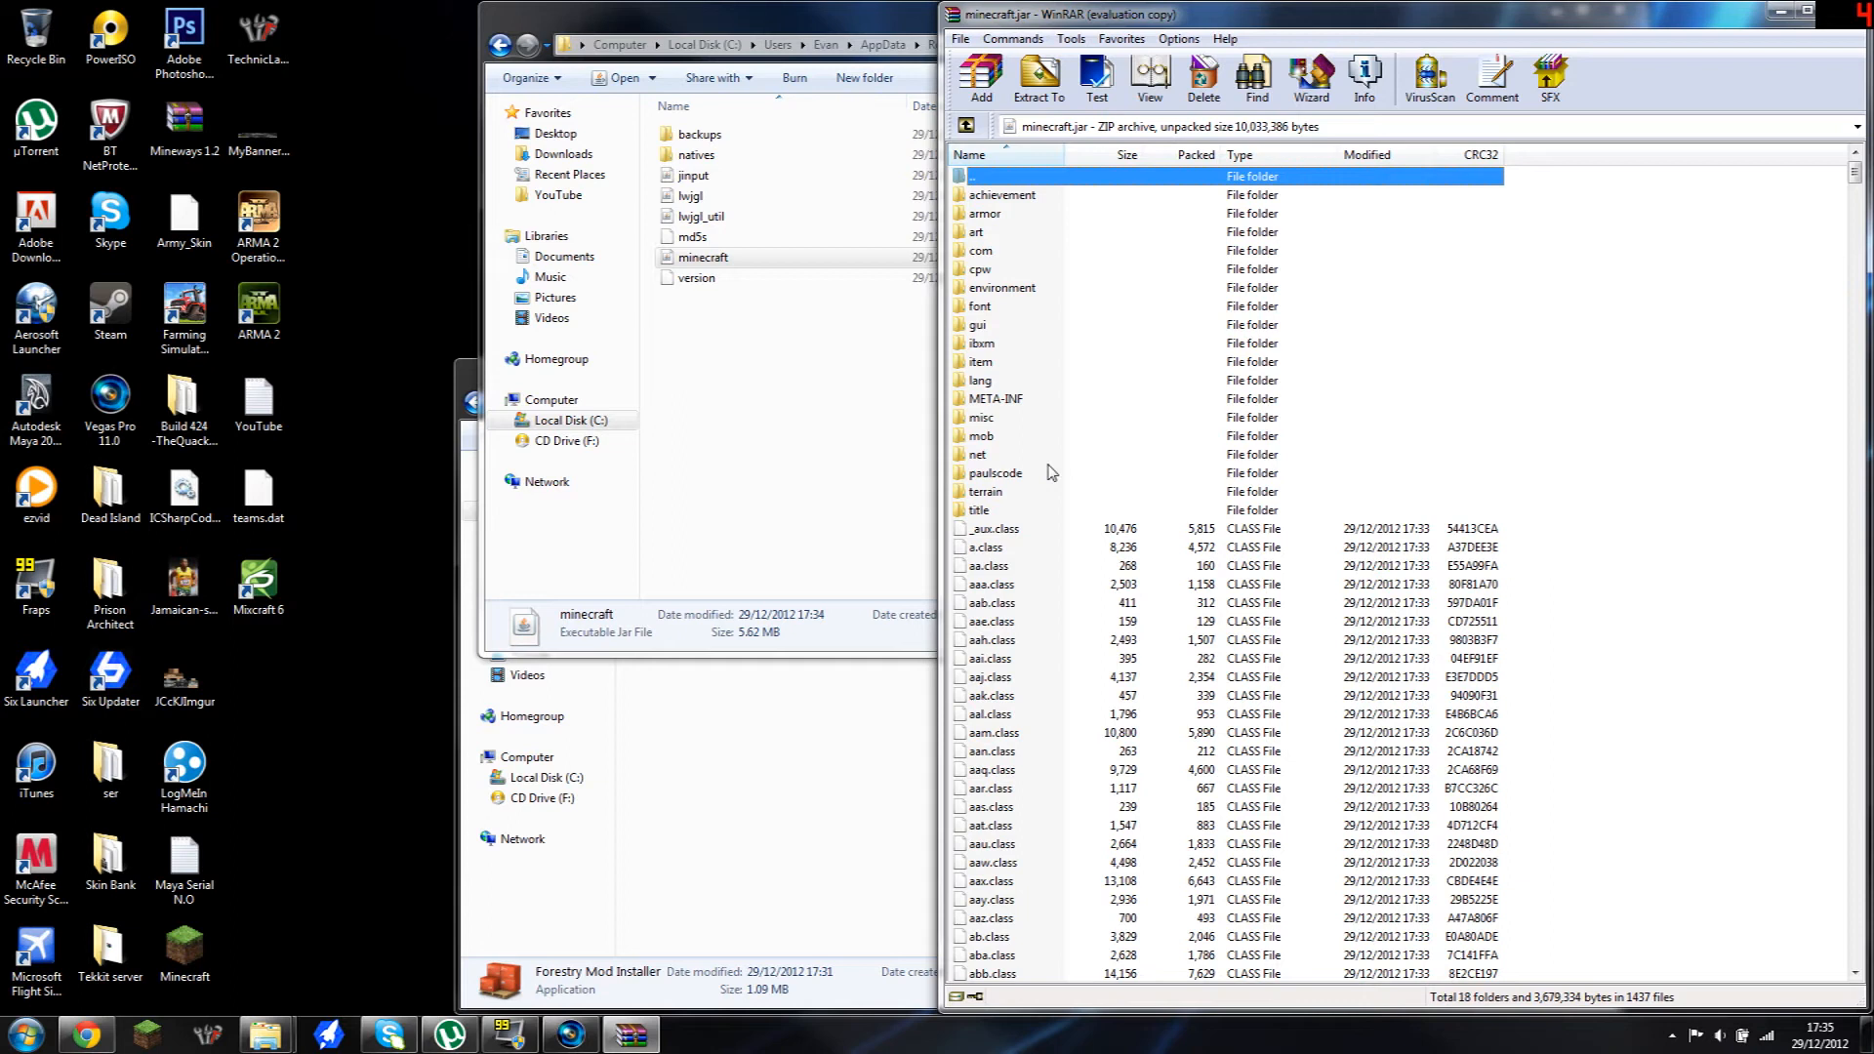
mouse_move(978, 440)
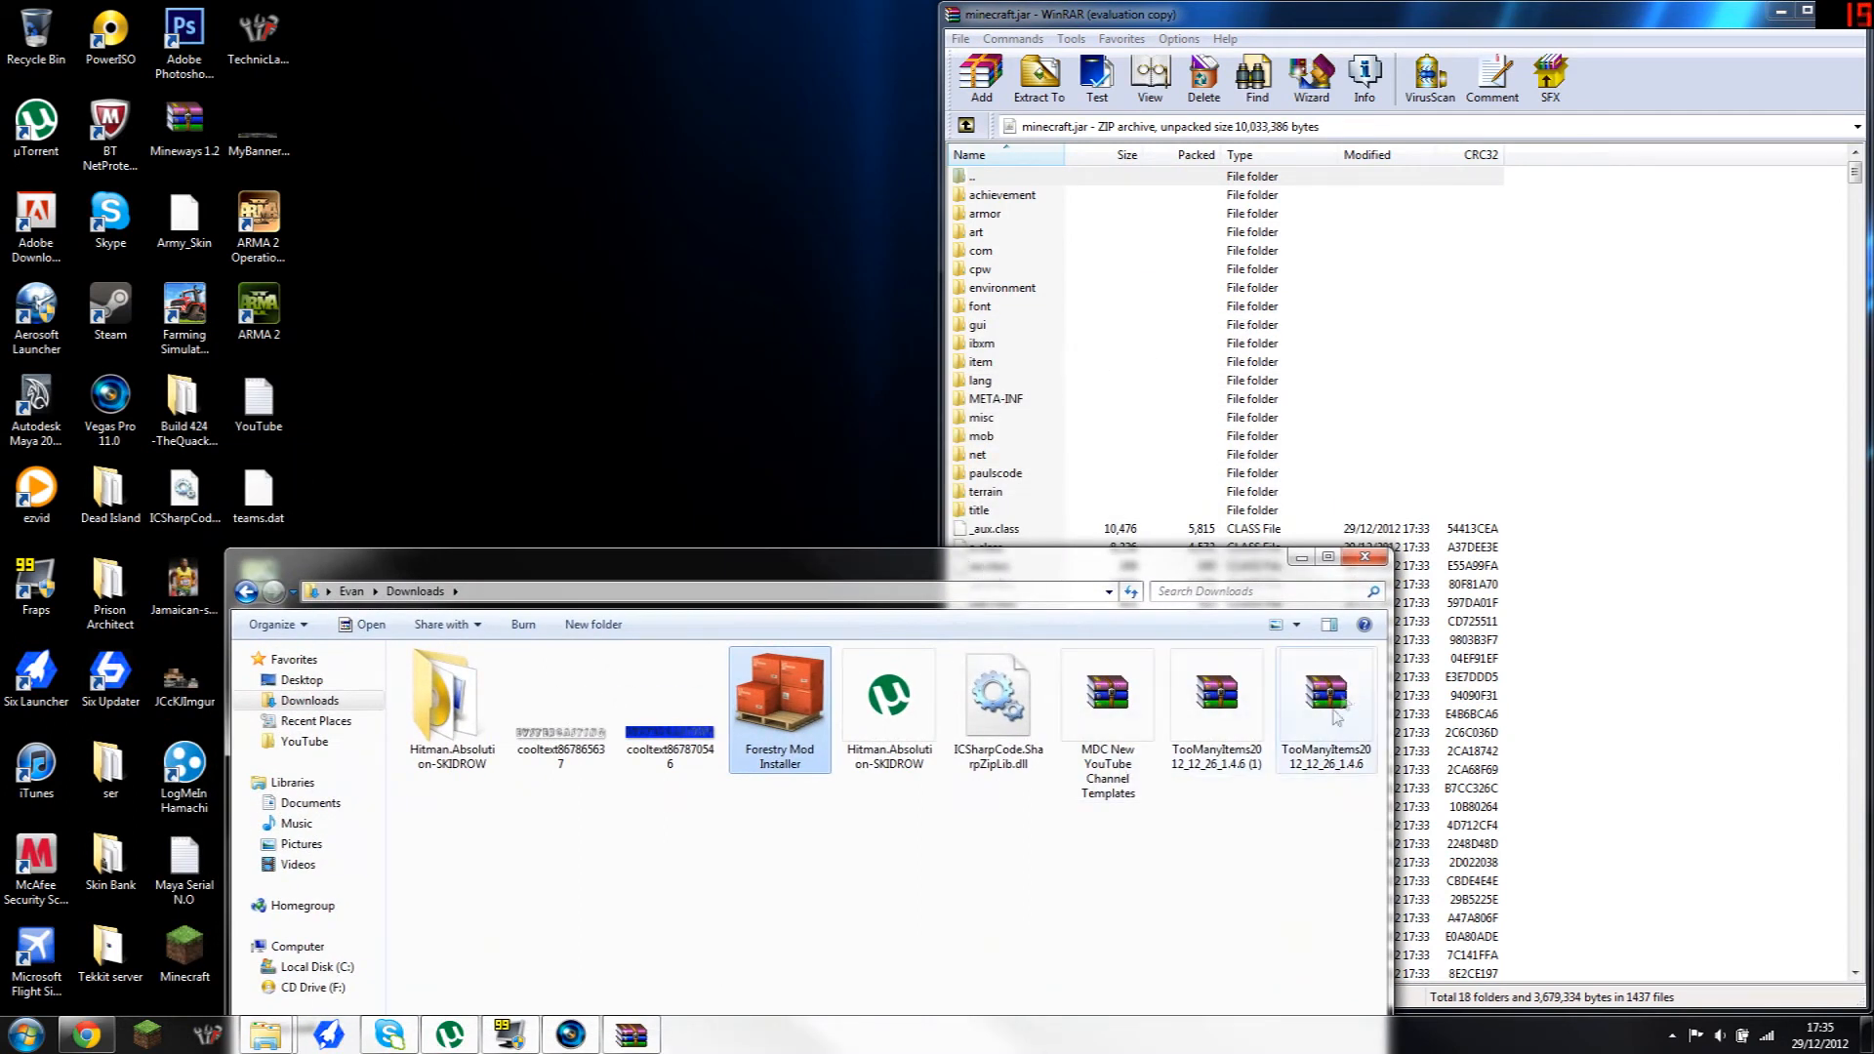
Step: Add the 42 Too Many Items files into minecraft.jar, then close WinRAR
double_click(1325, 696)
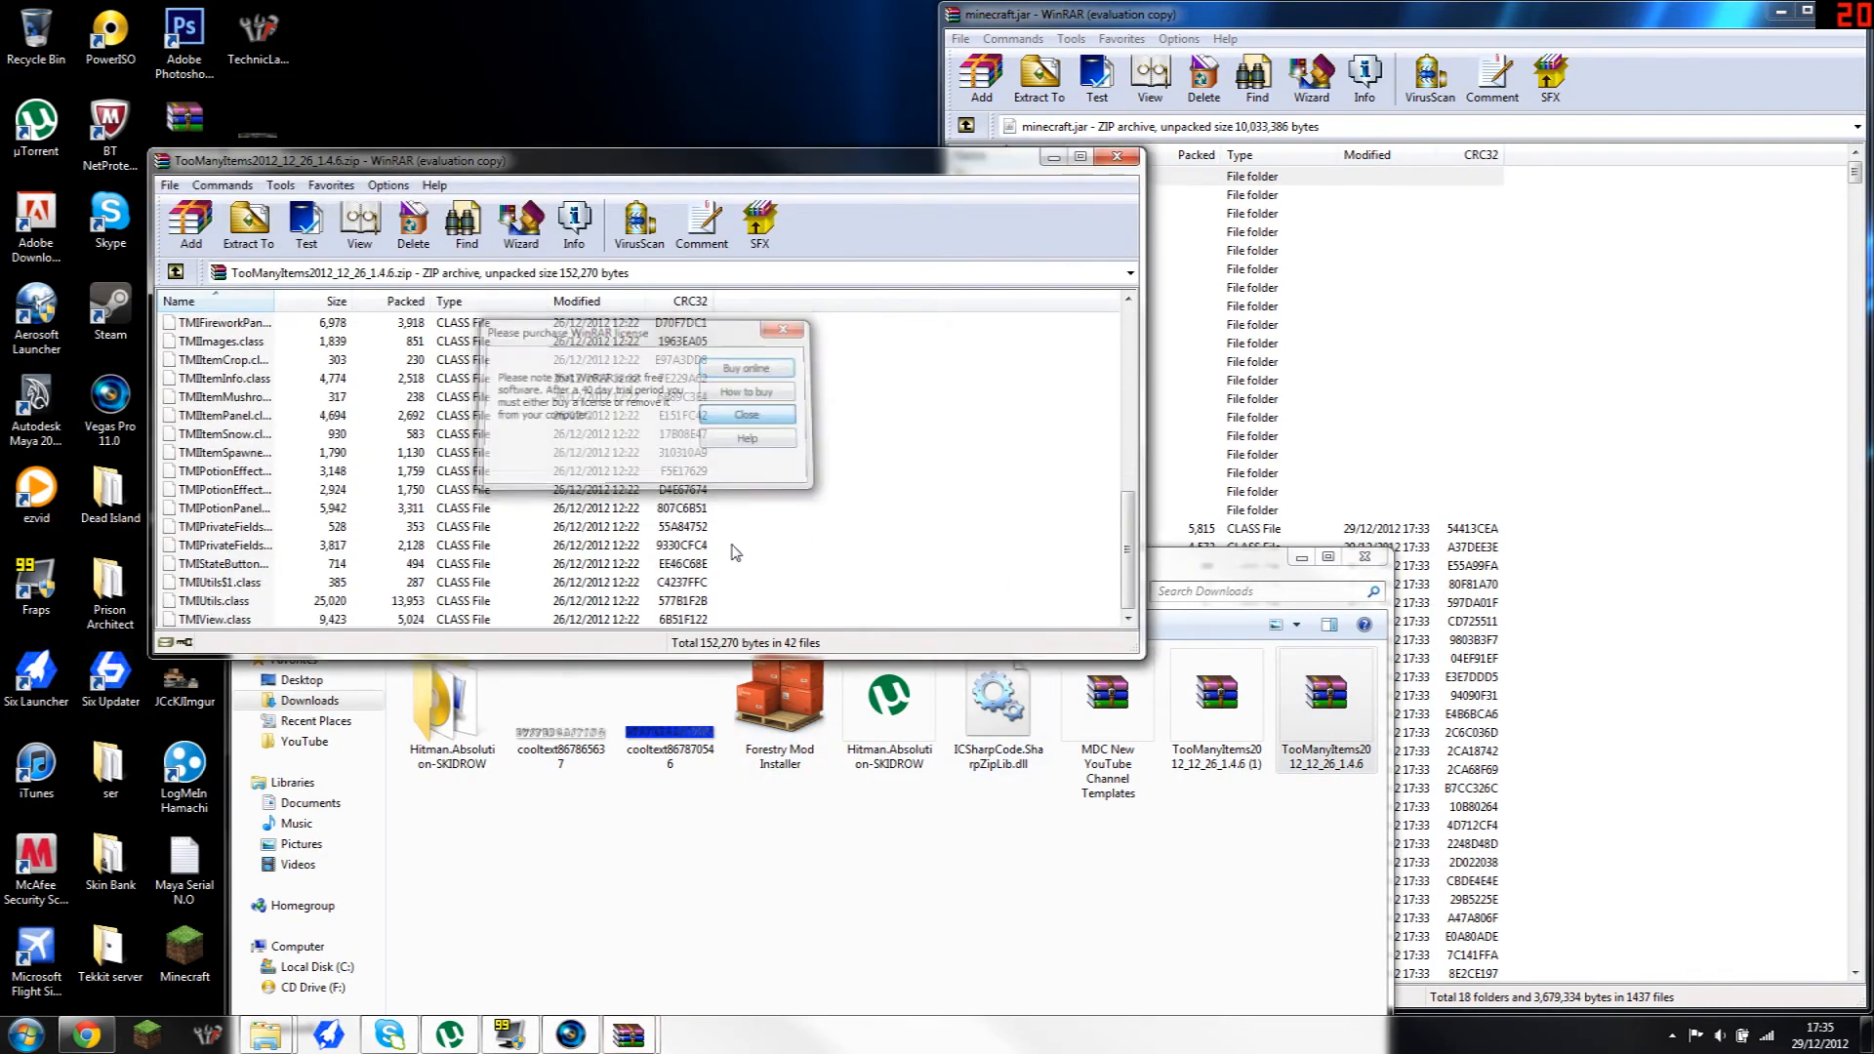
click(747, 415)
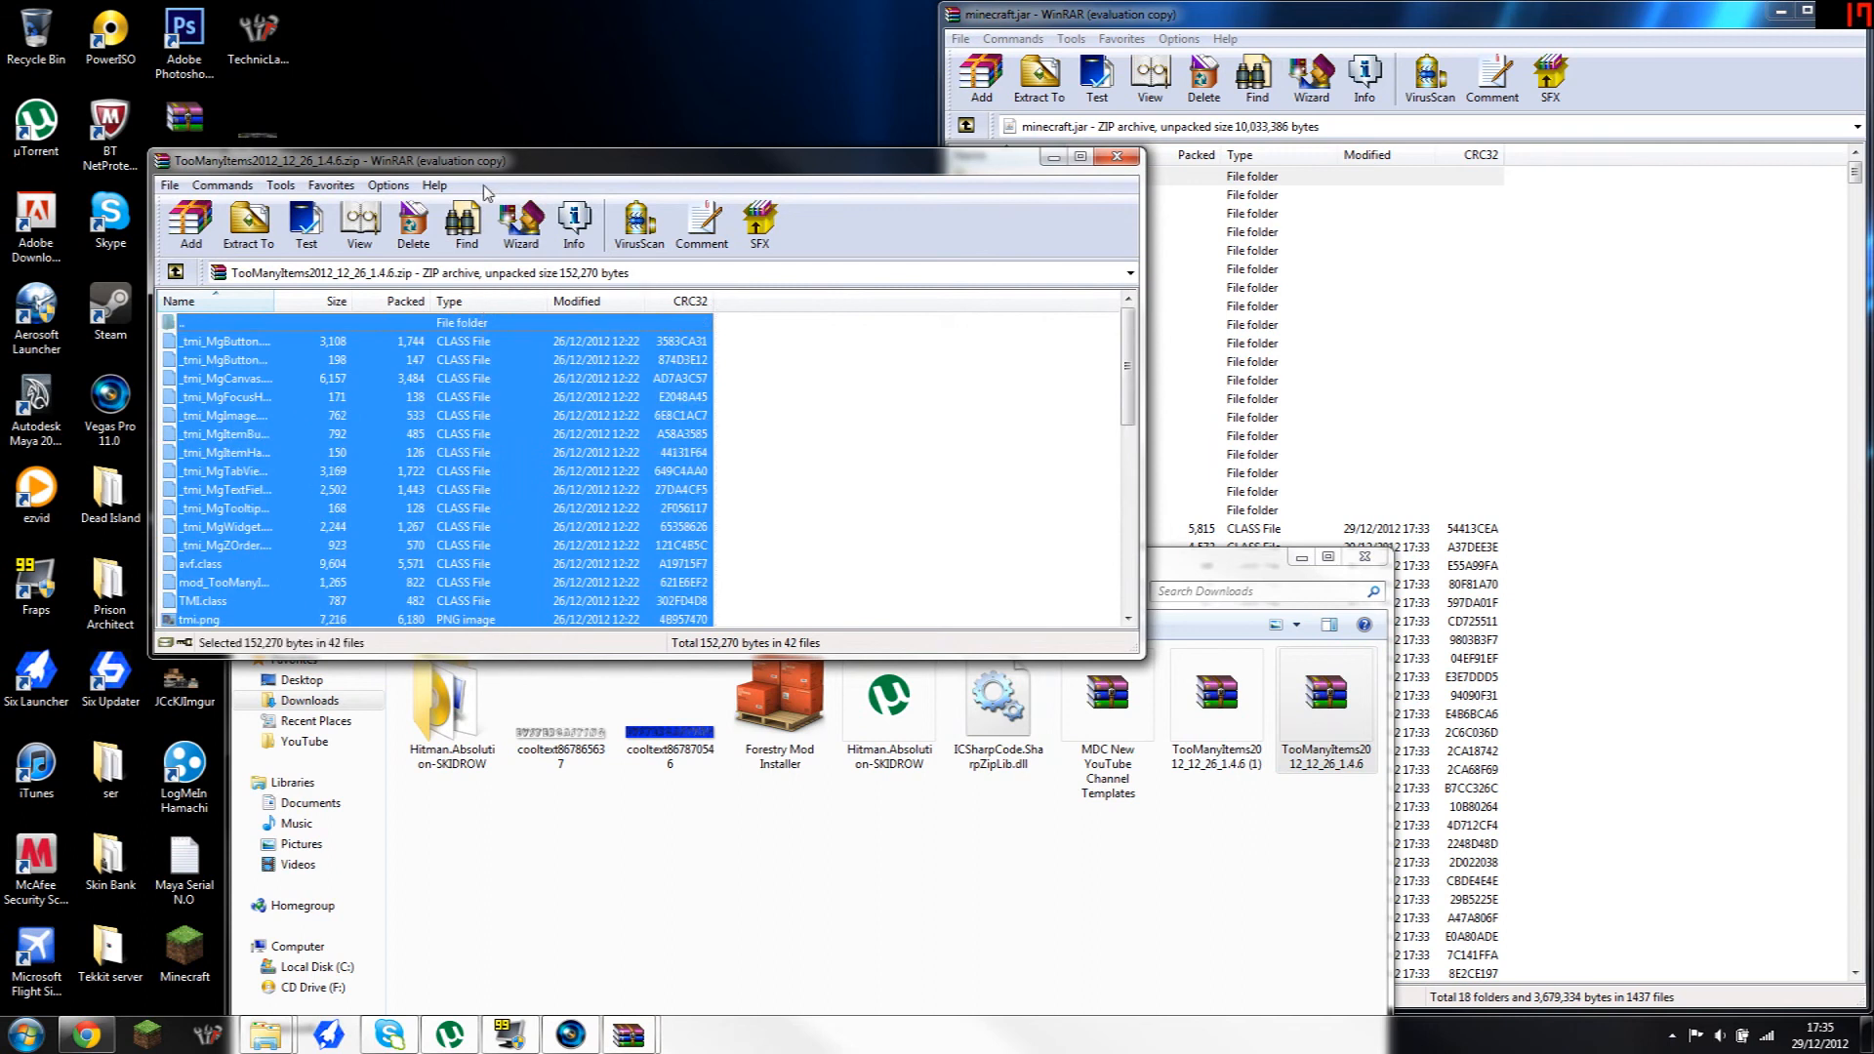
click(247, 225)
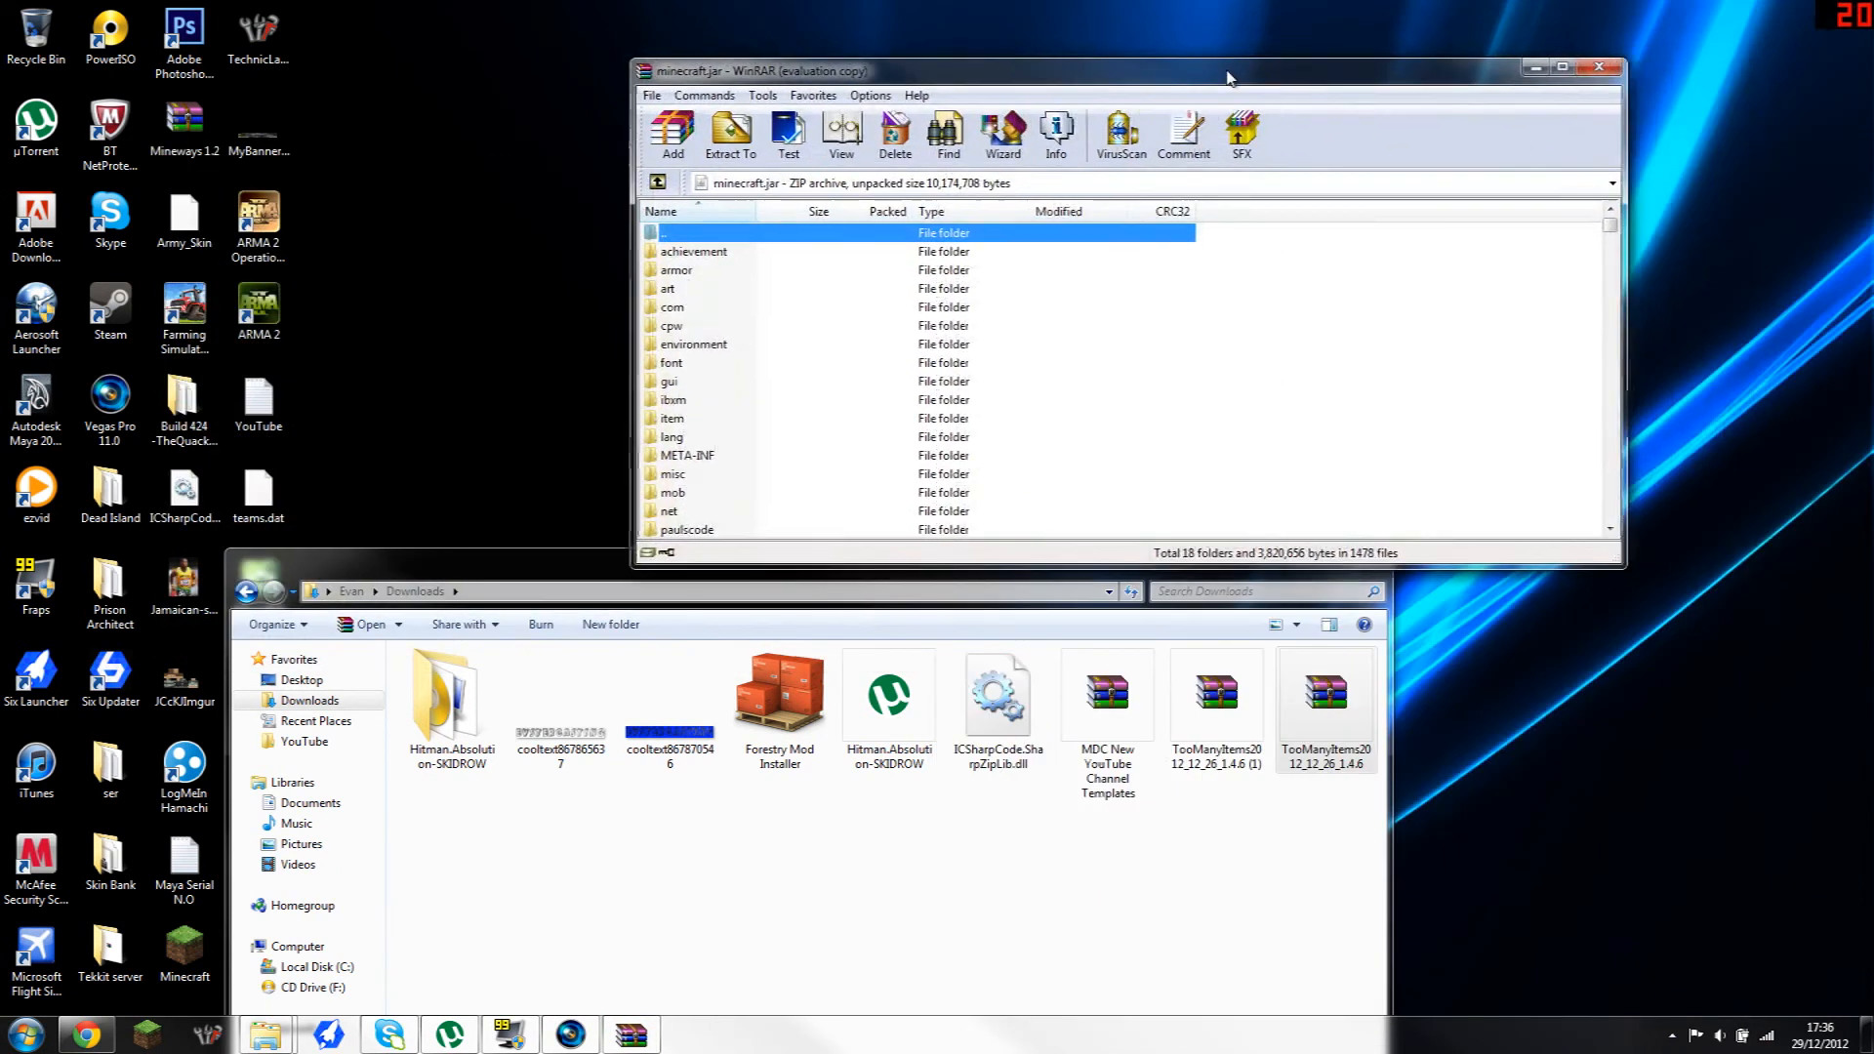
click(1599, 67)
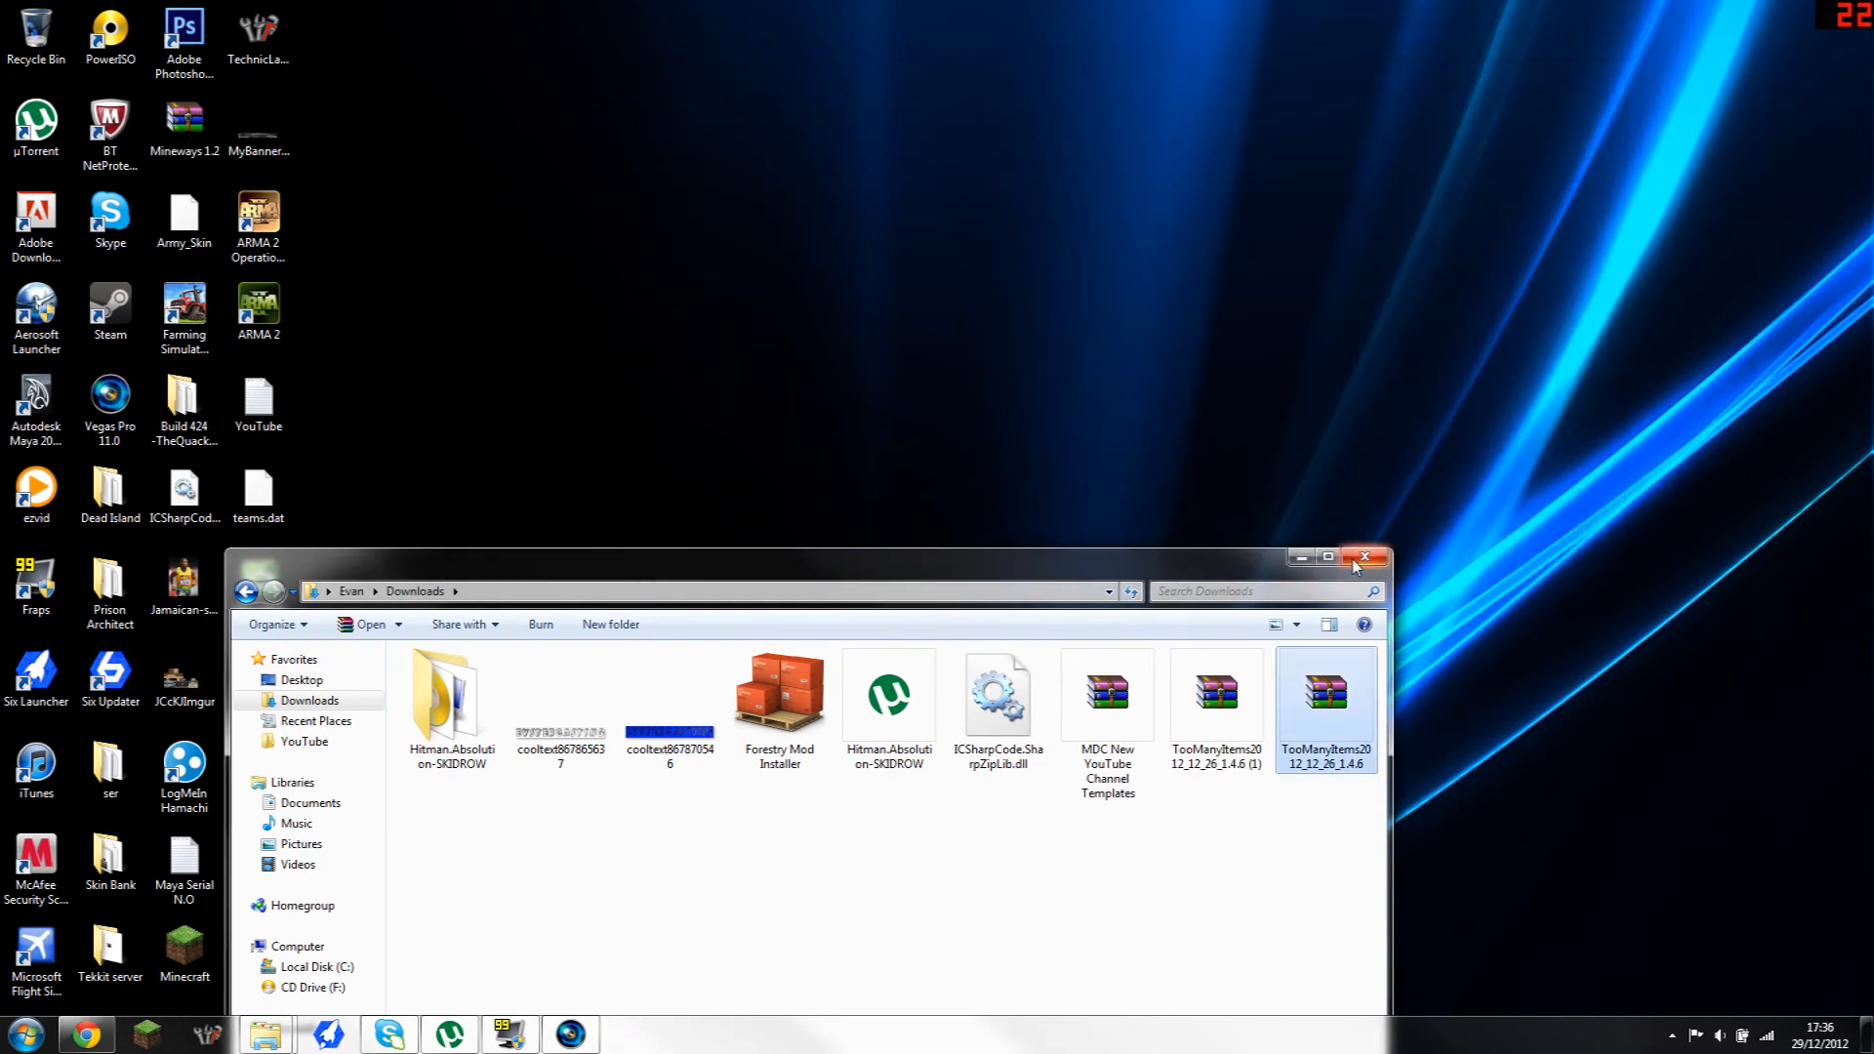
Step: Close the Downloads folder window in Windows Explorer
click(1364, 558)
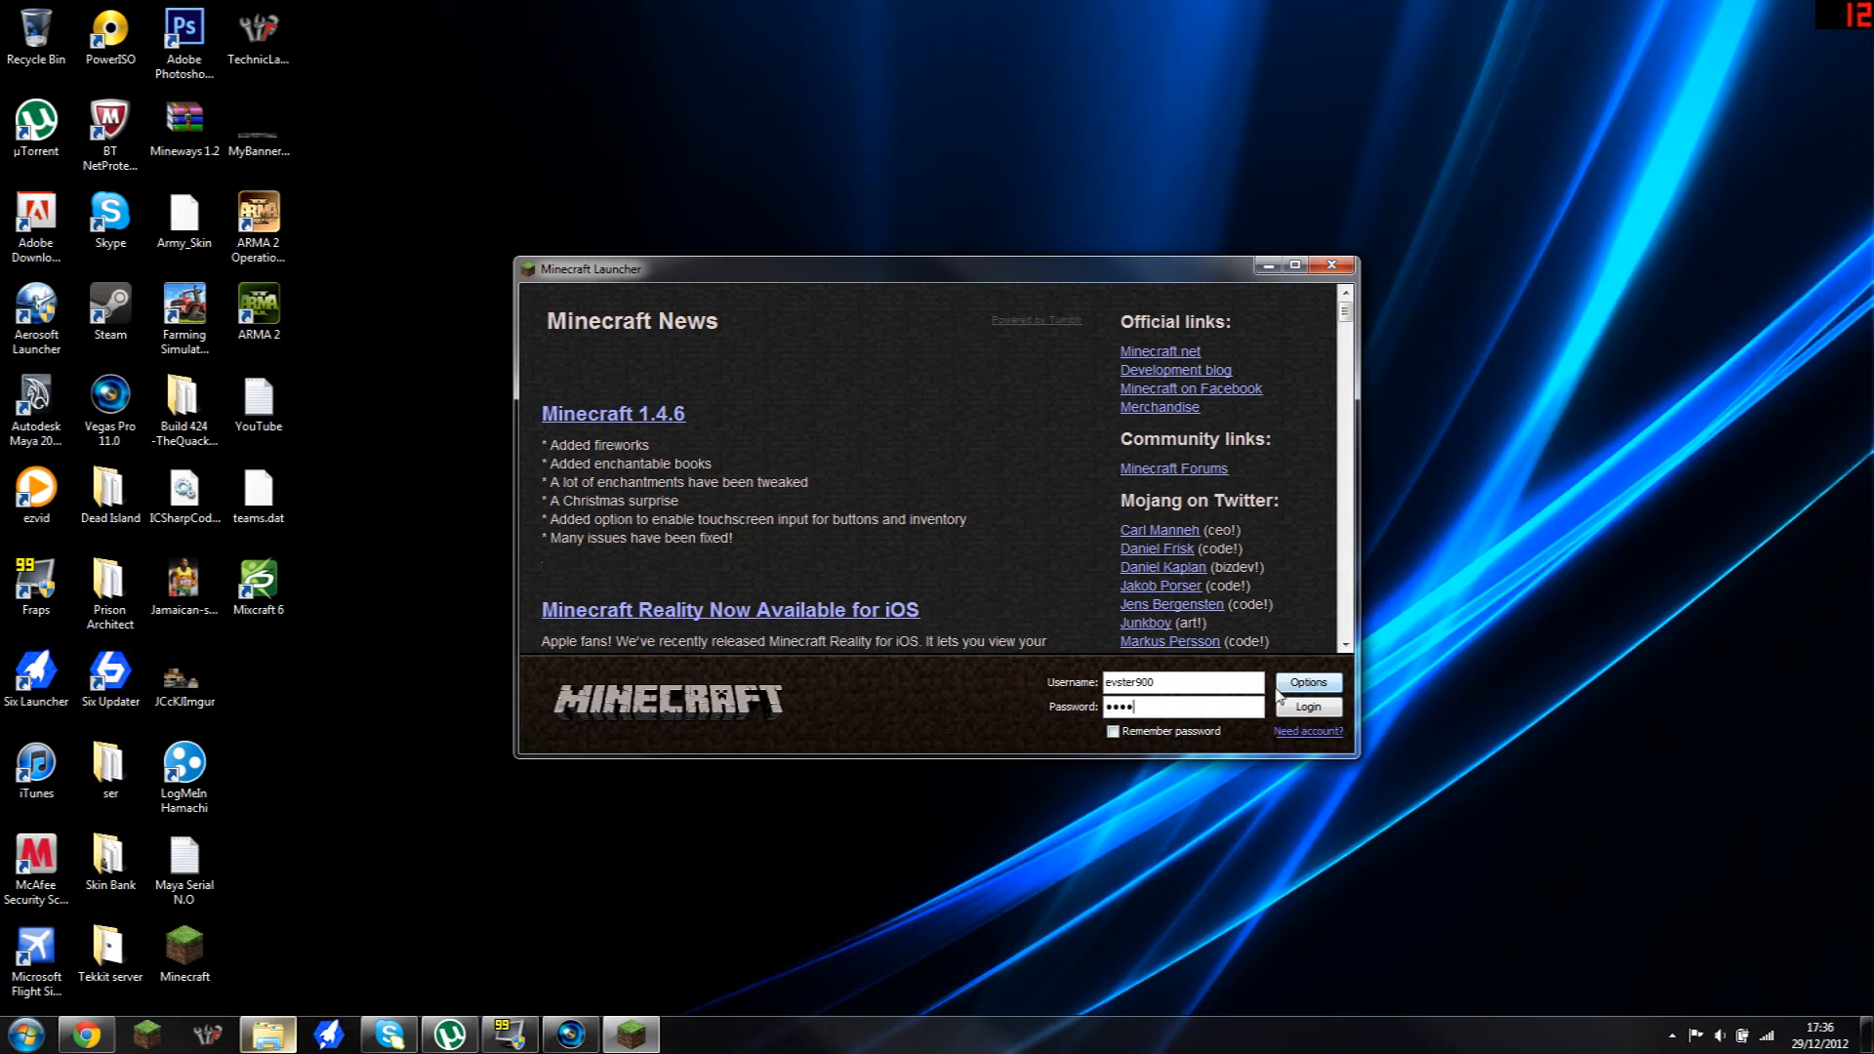
Step: Log in to the Minecraft Launcher to start Minecraft 1.4.6 with Forge
click(1306, 706)
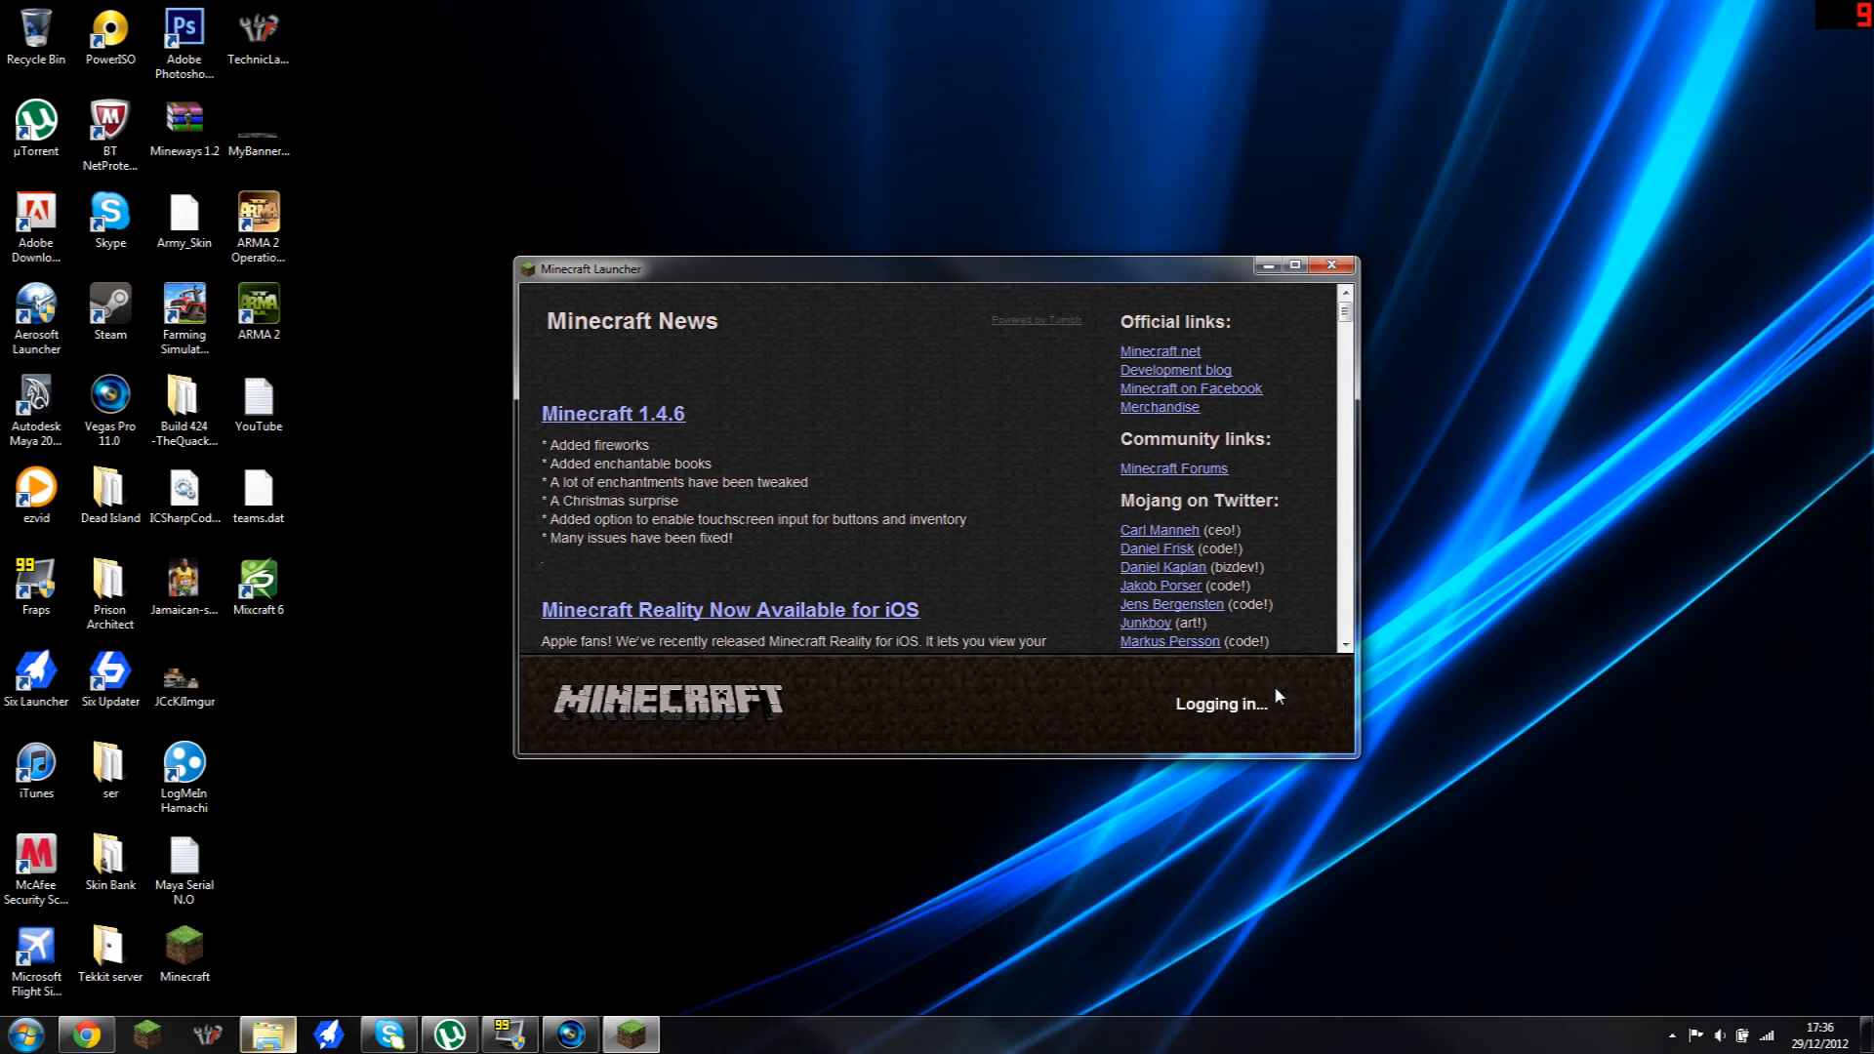
mouse_move(1235, 724)
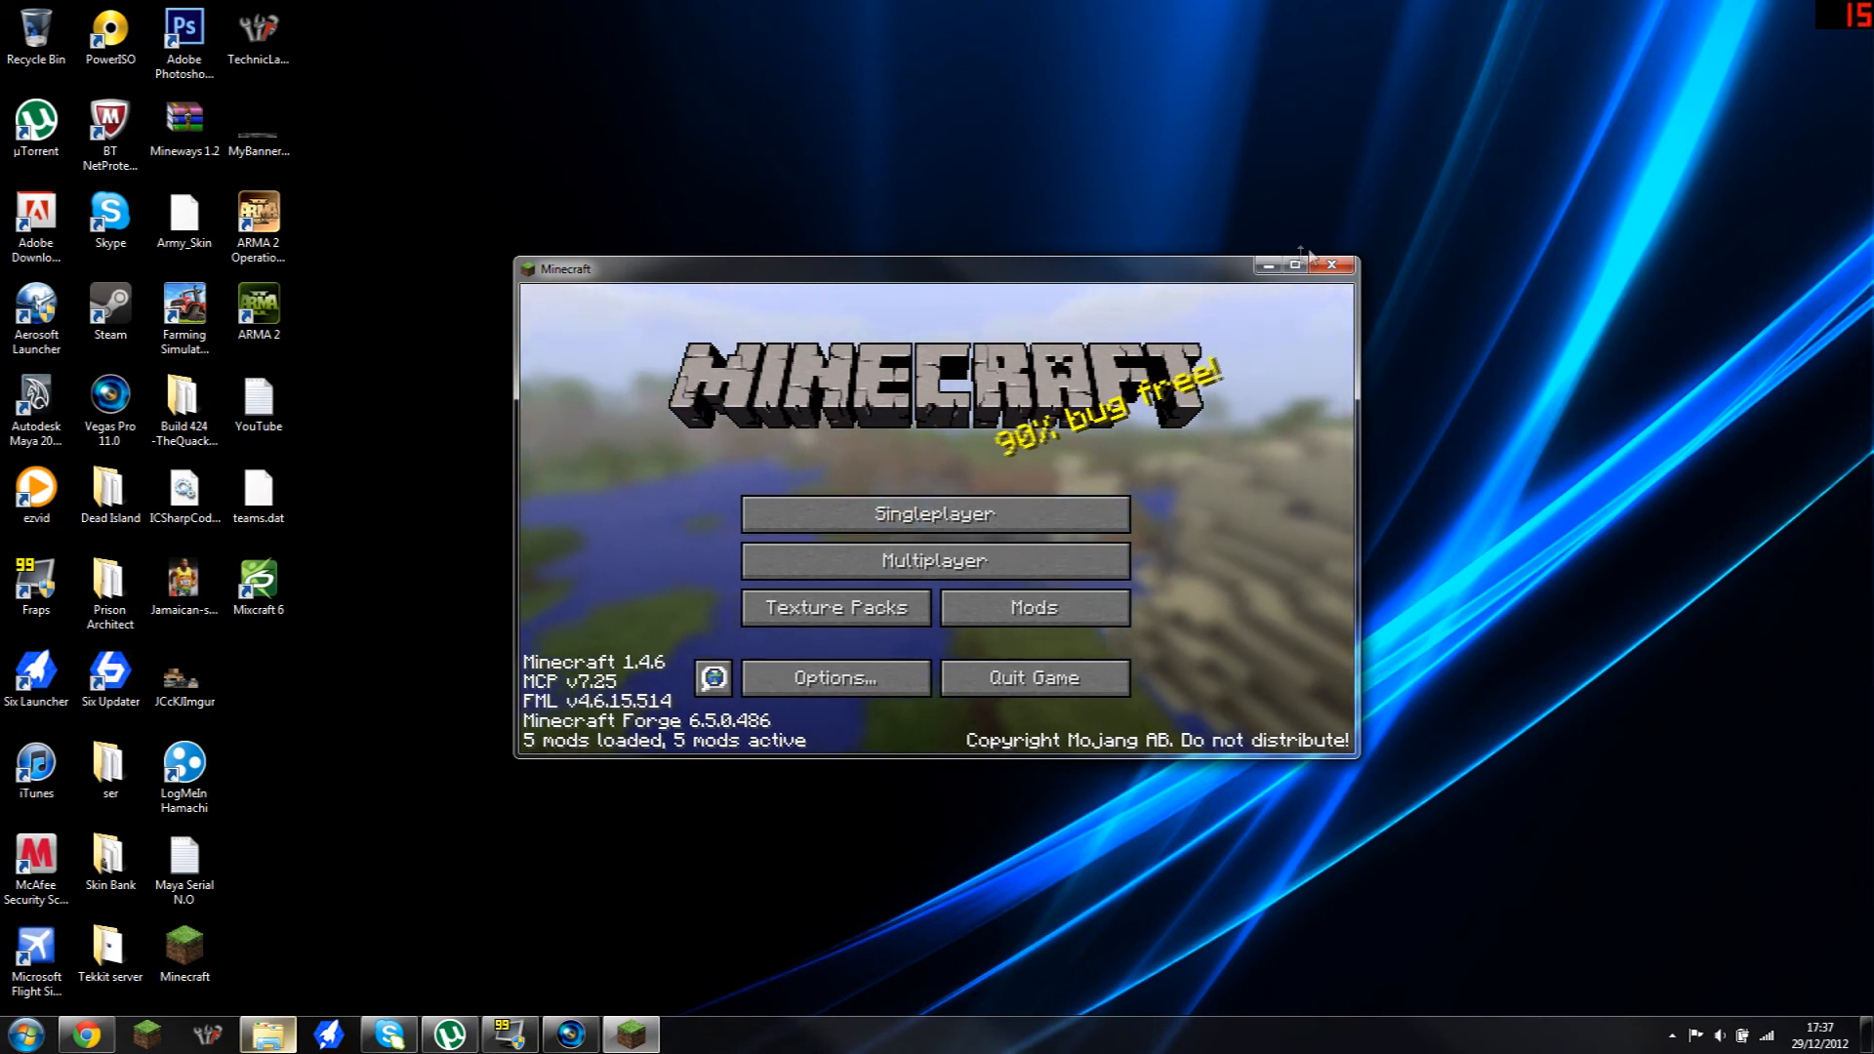
click(933, 512)
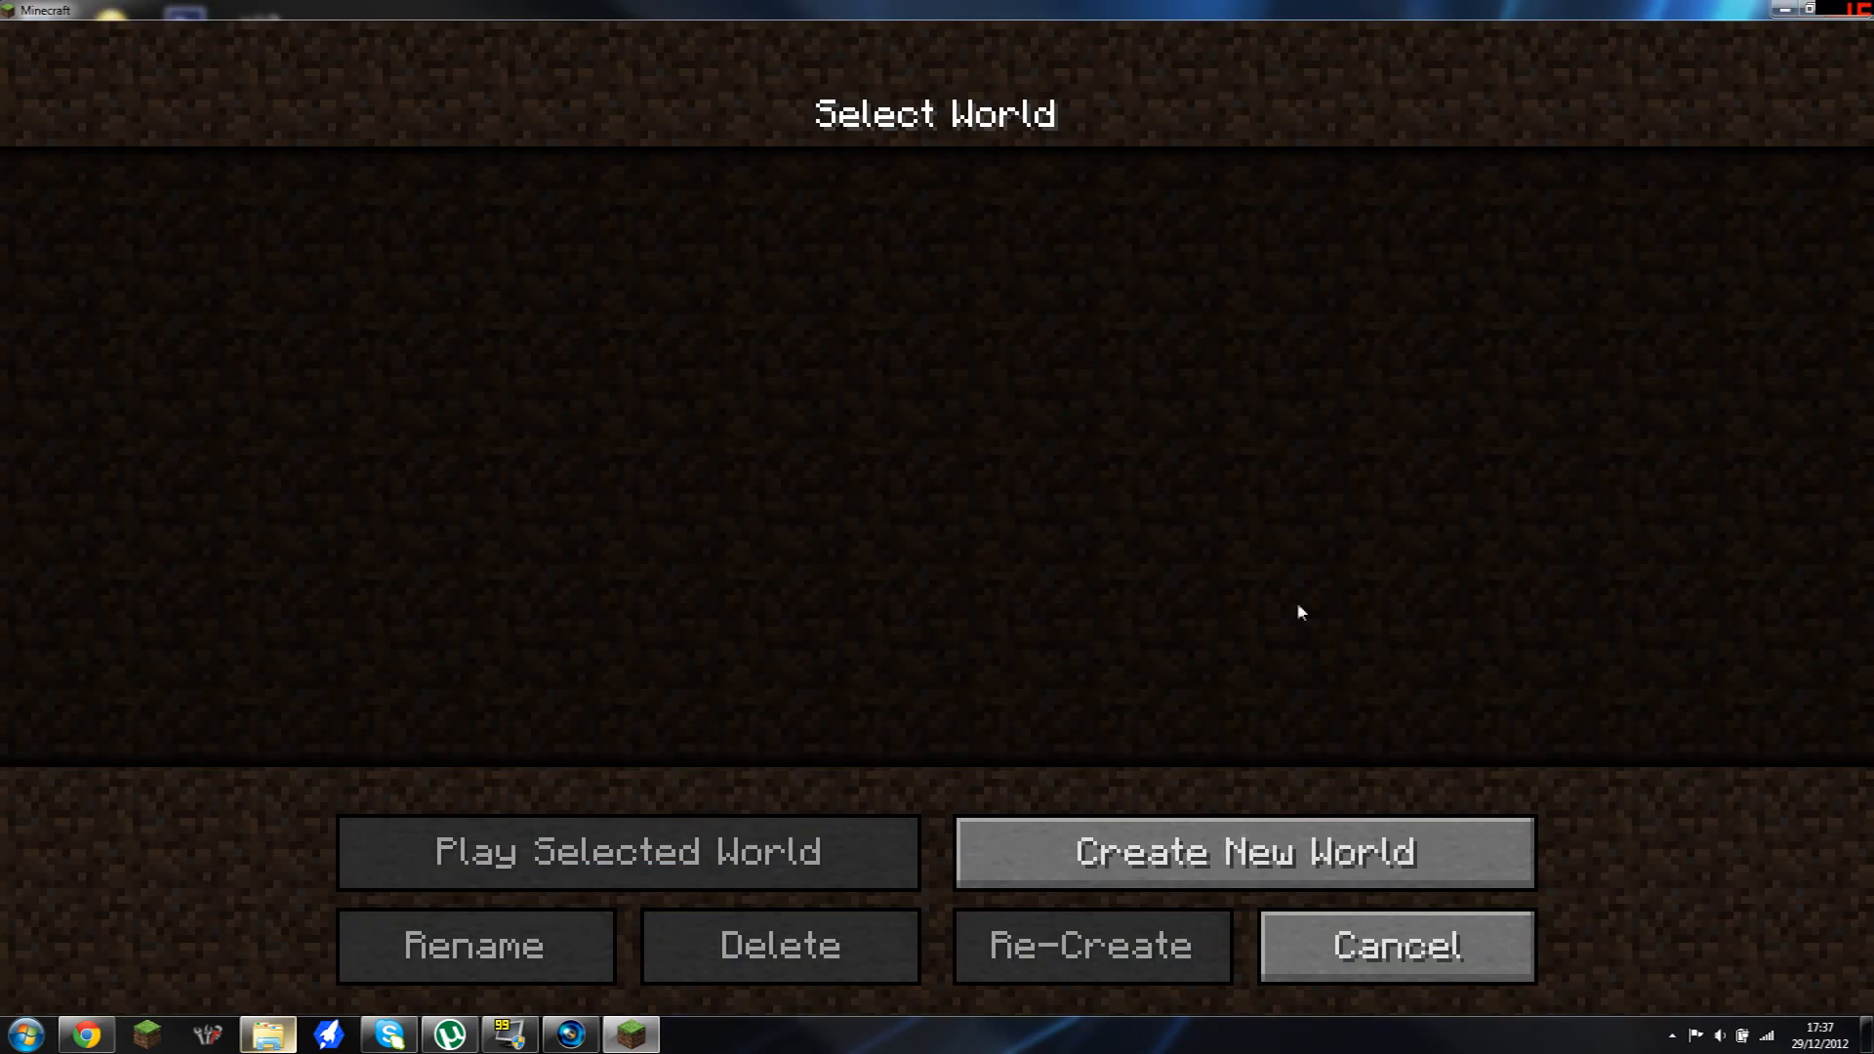
click(1241, 851)
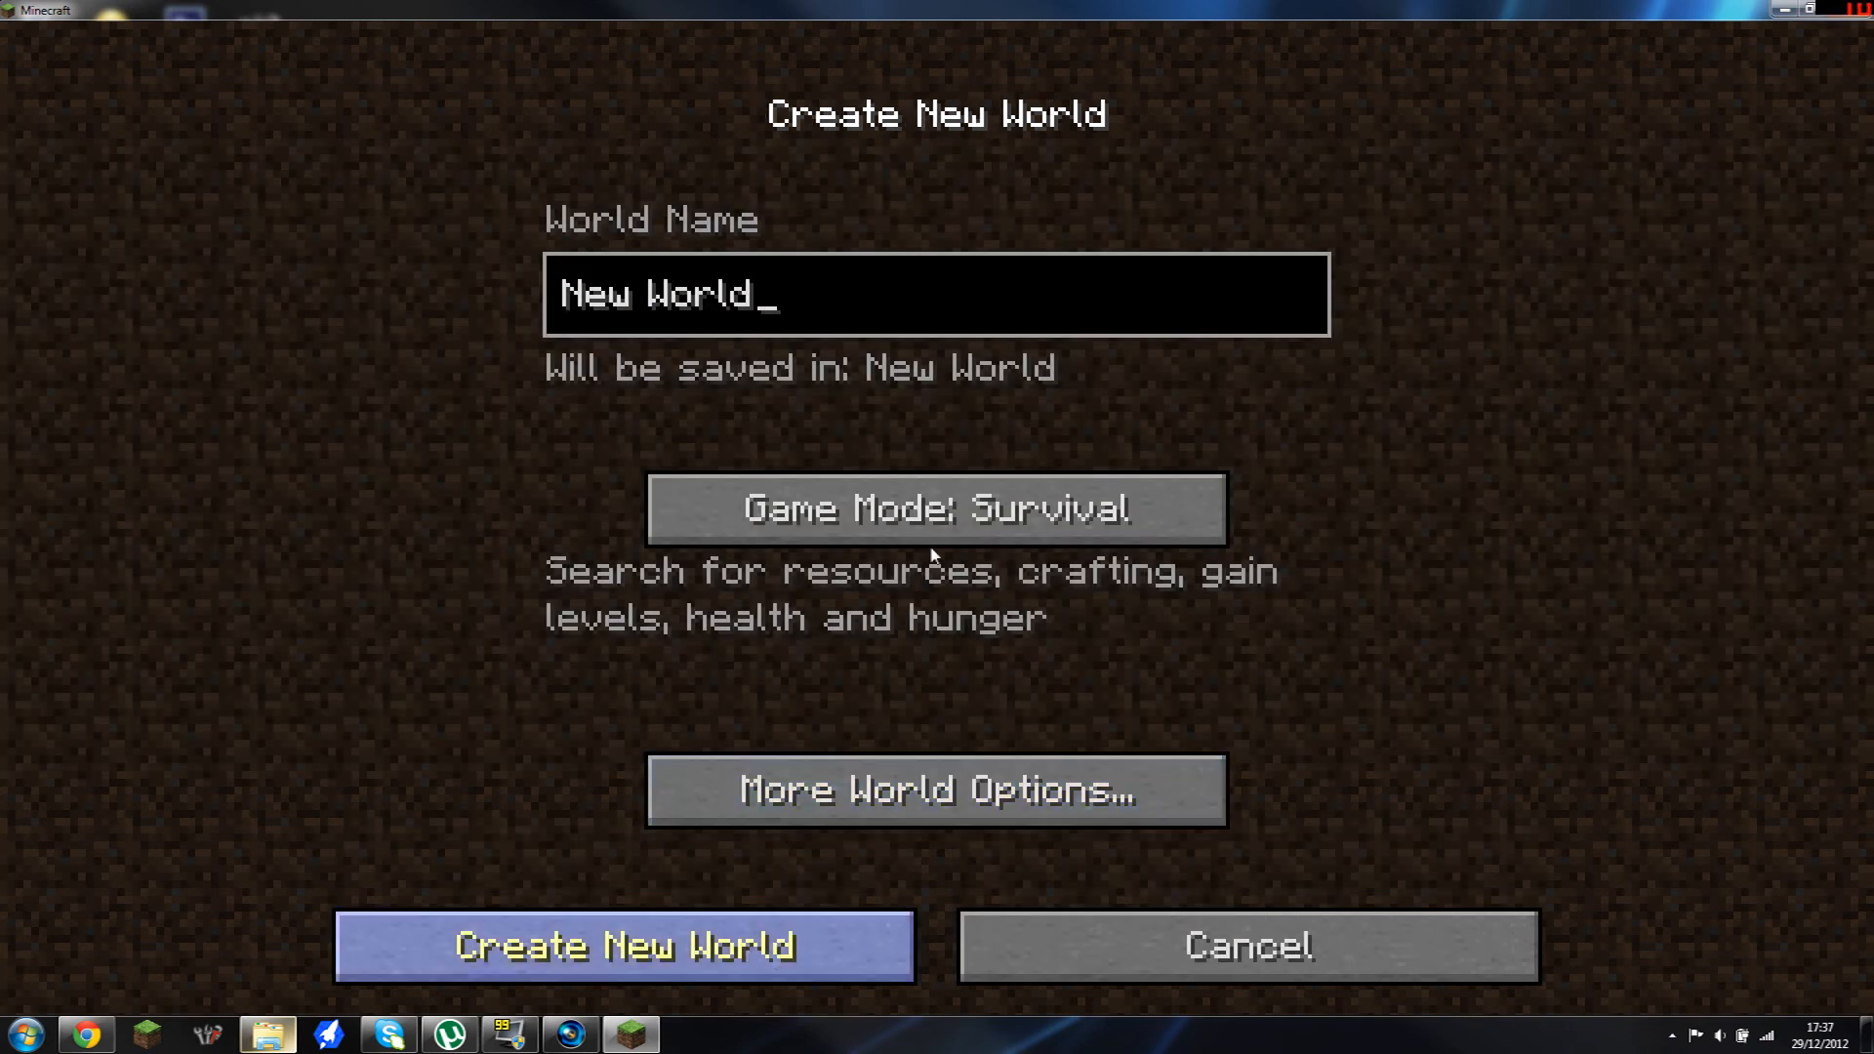
click(624, 946)
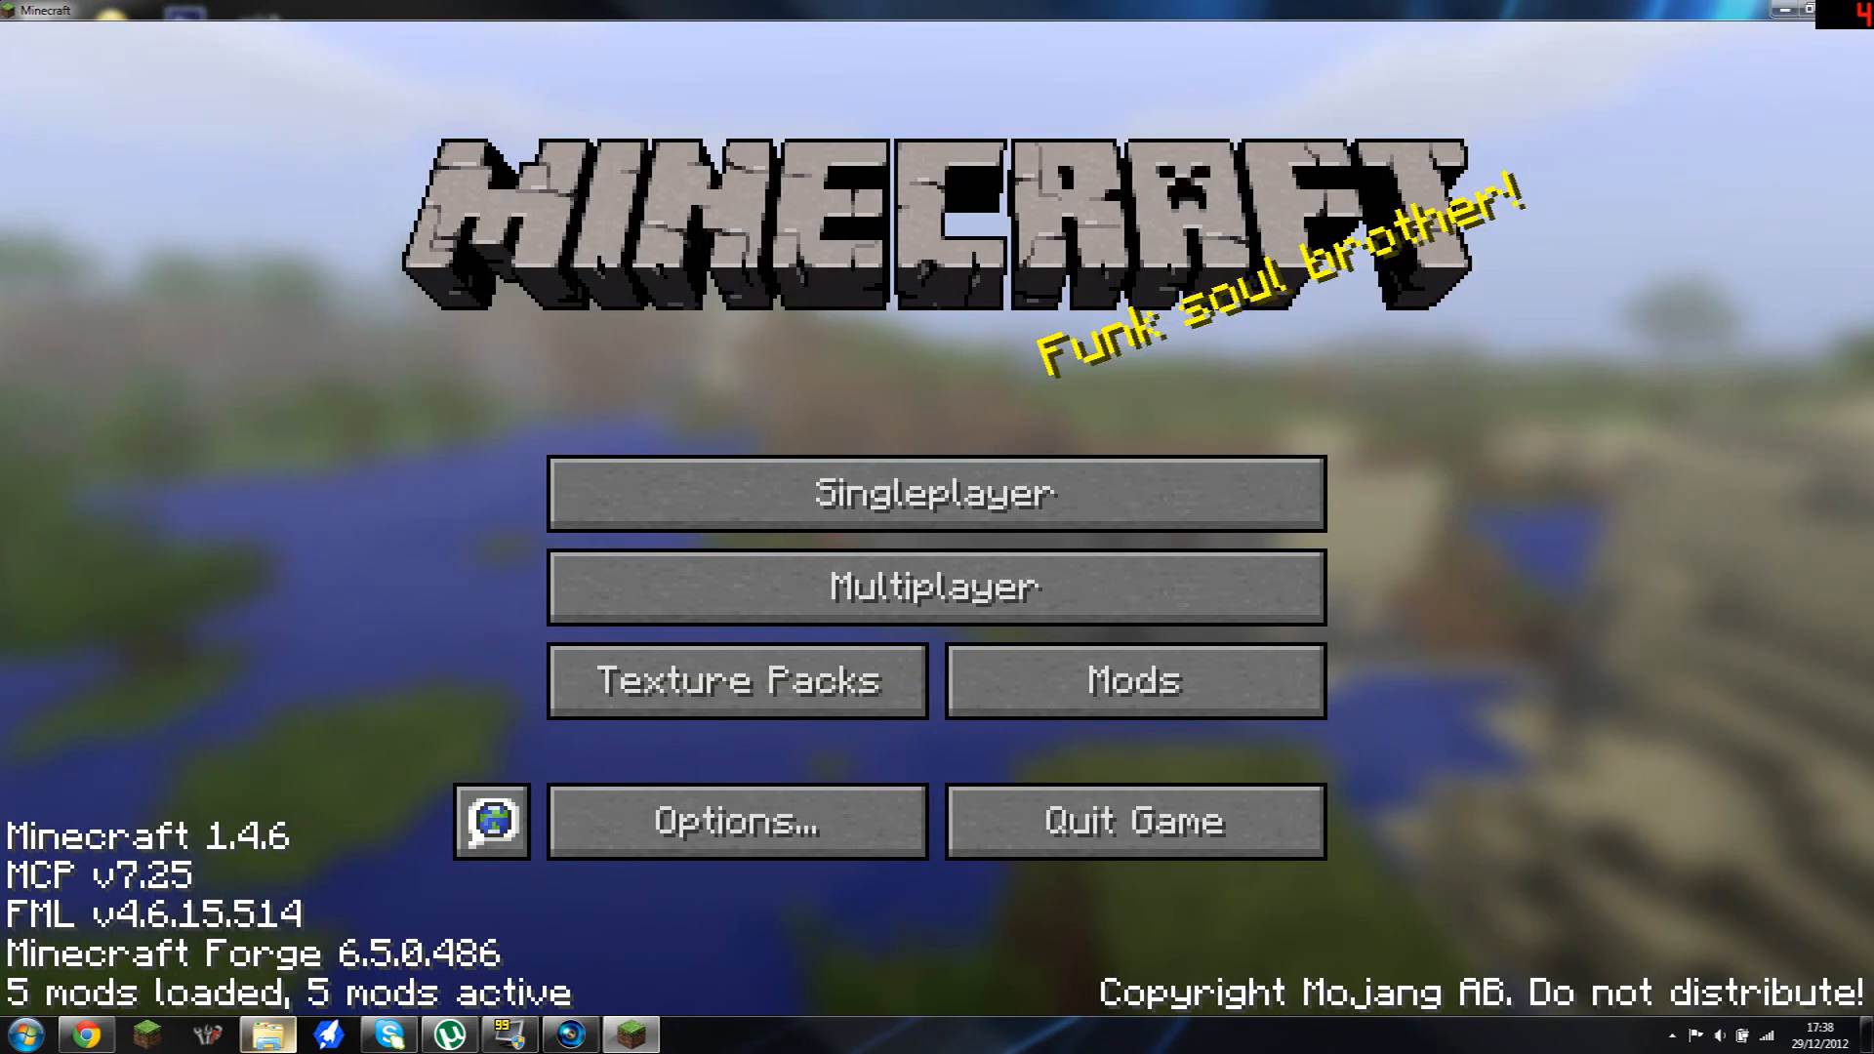
Step: Set Smooth Lighting to OFF in Video Settings and return to the survival world
click(936, 491)
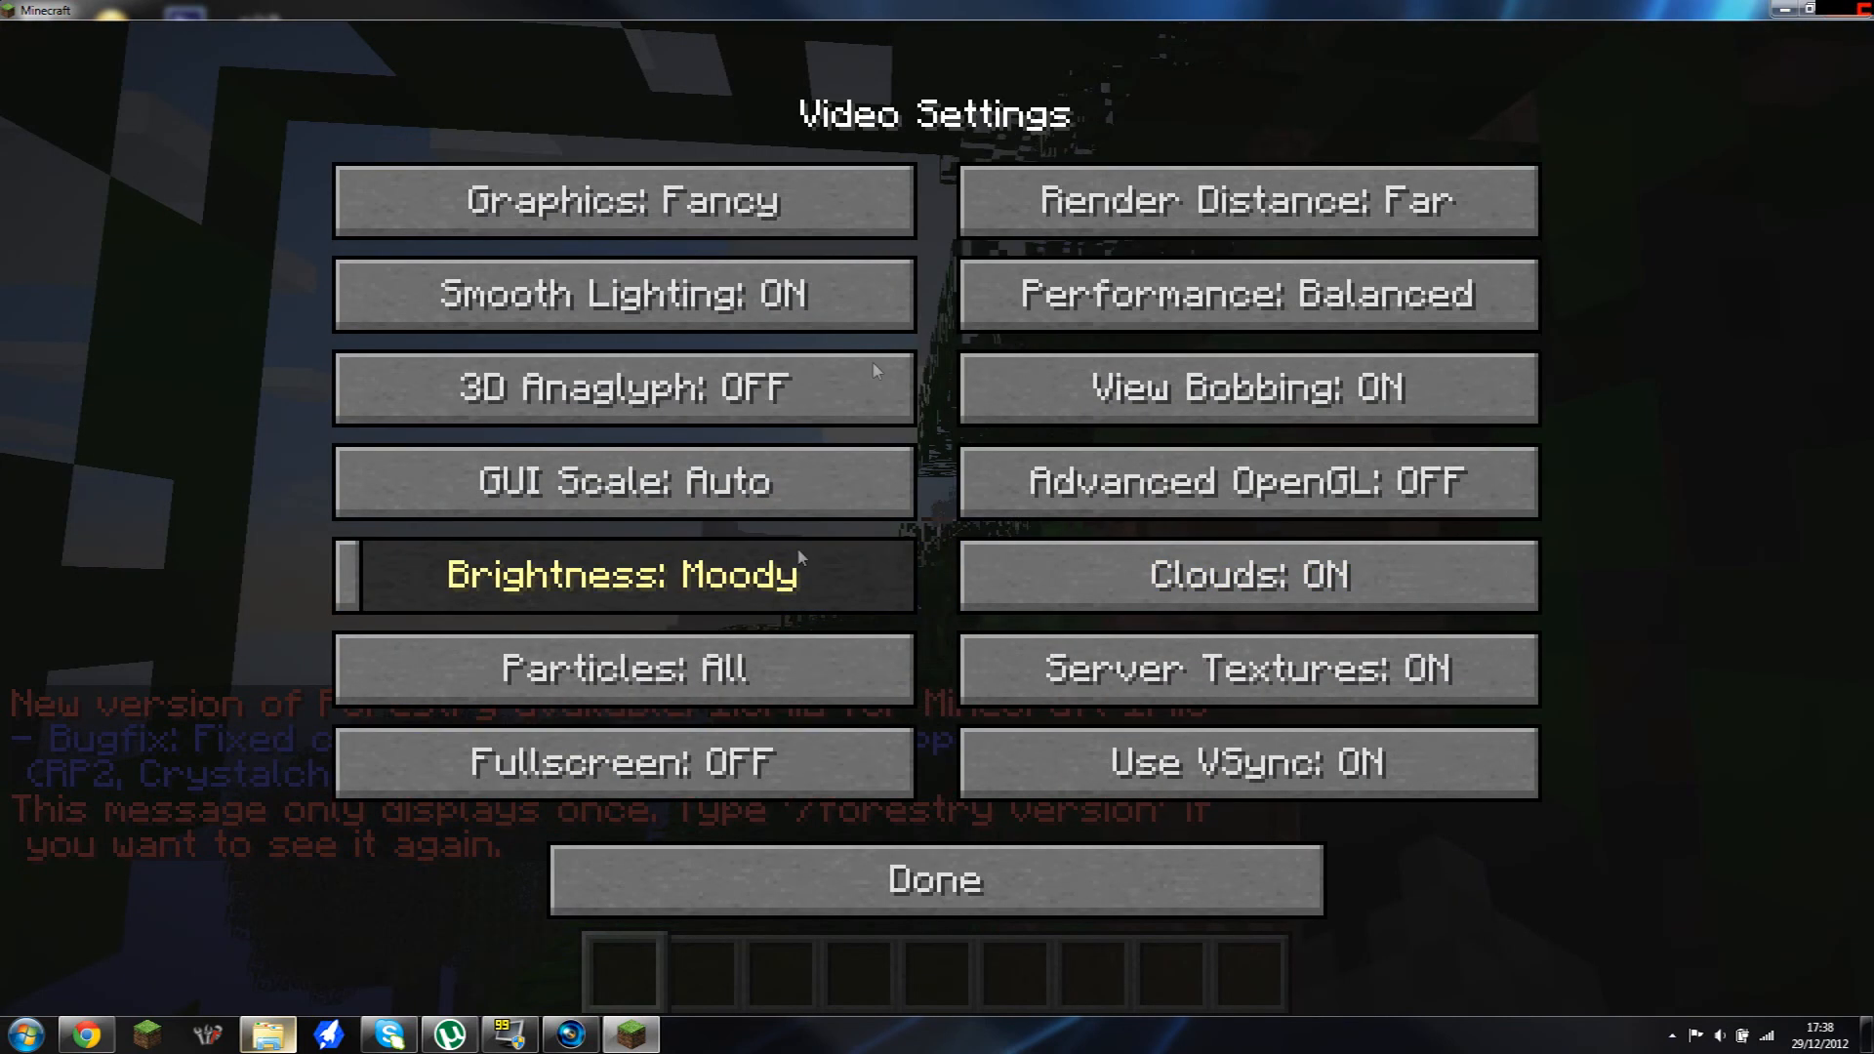
mouse_move(623, 293)
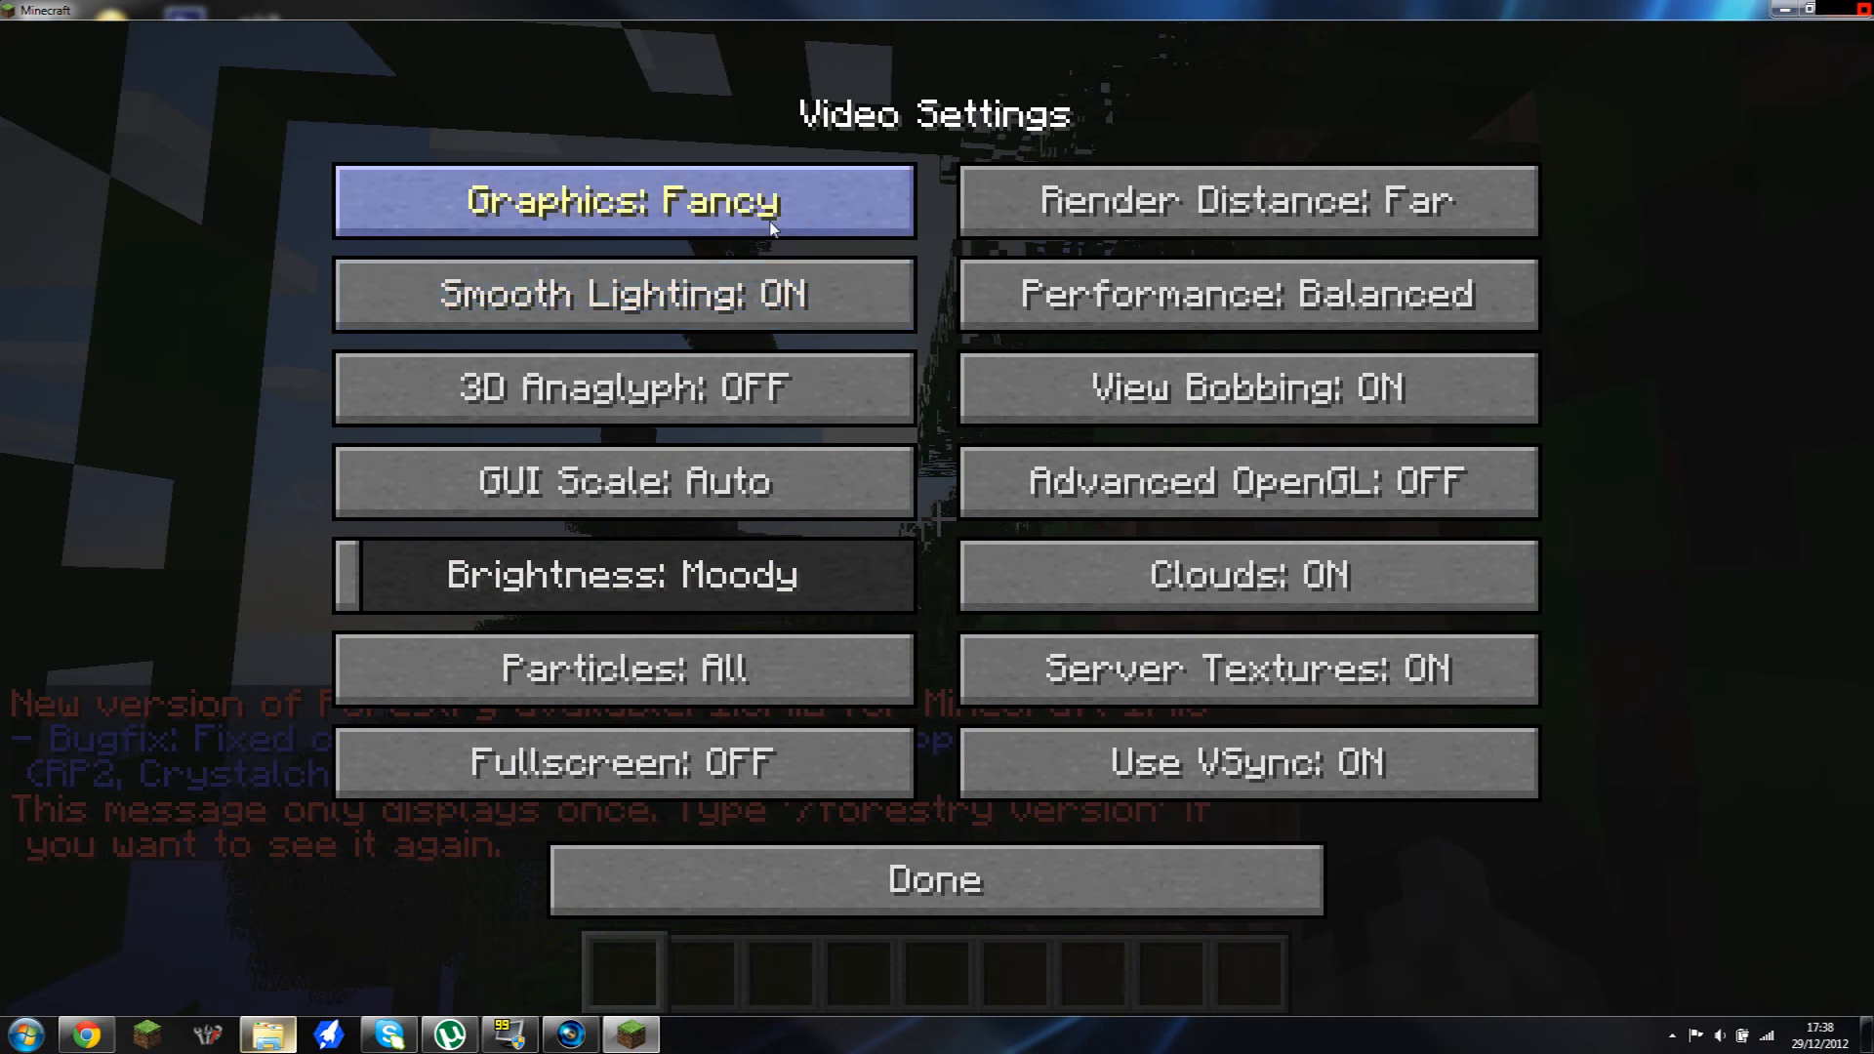
click(623, 294)
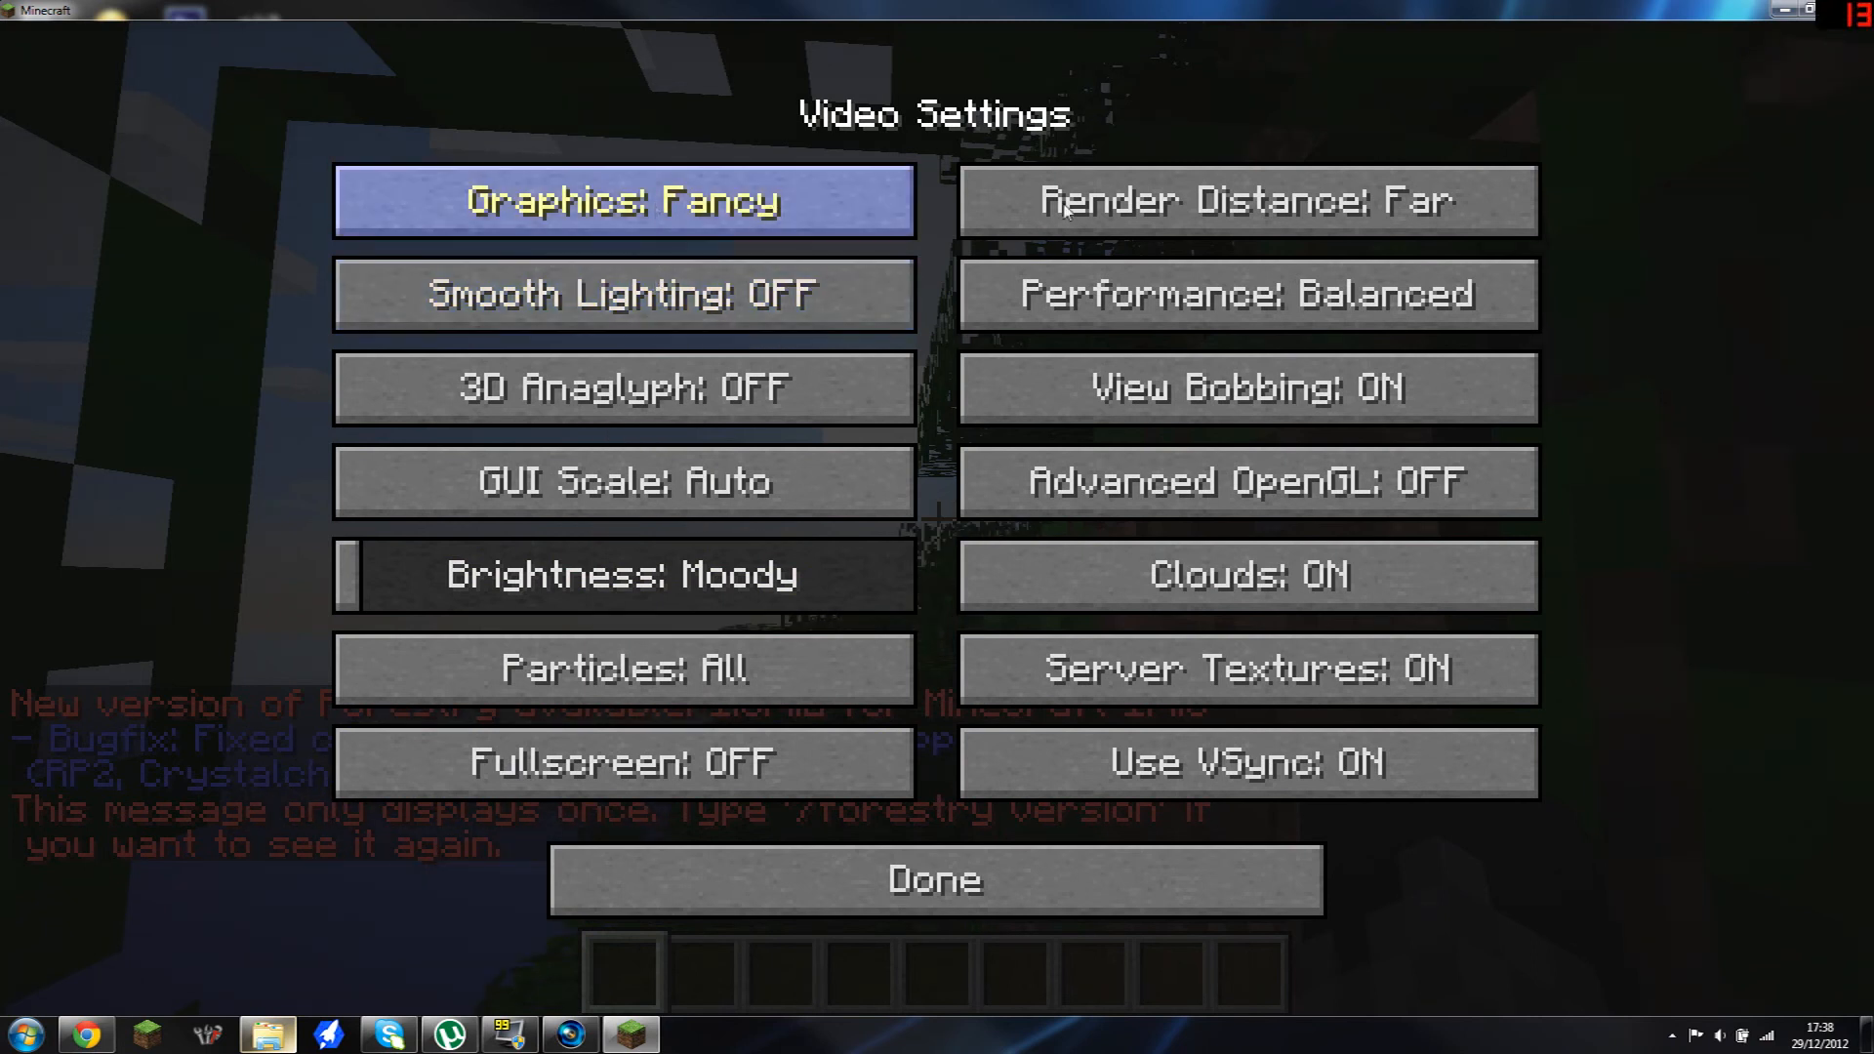
click(935, 879)
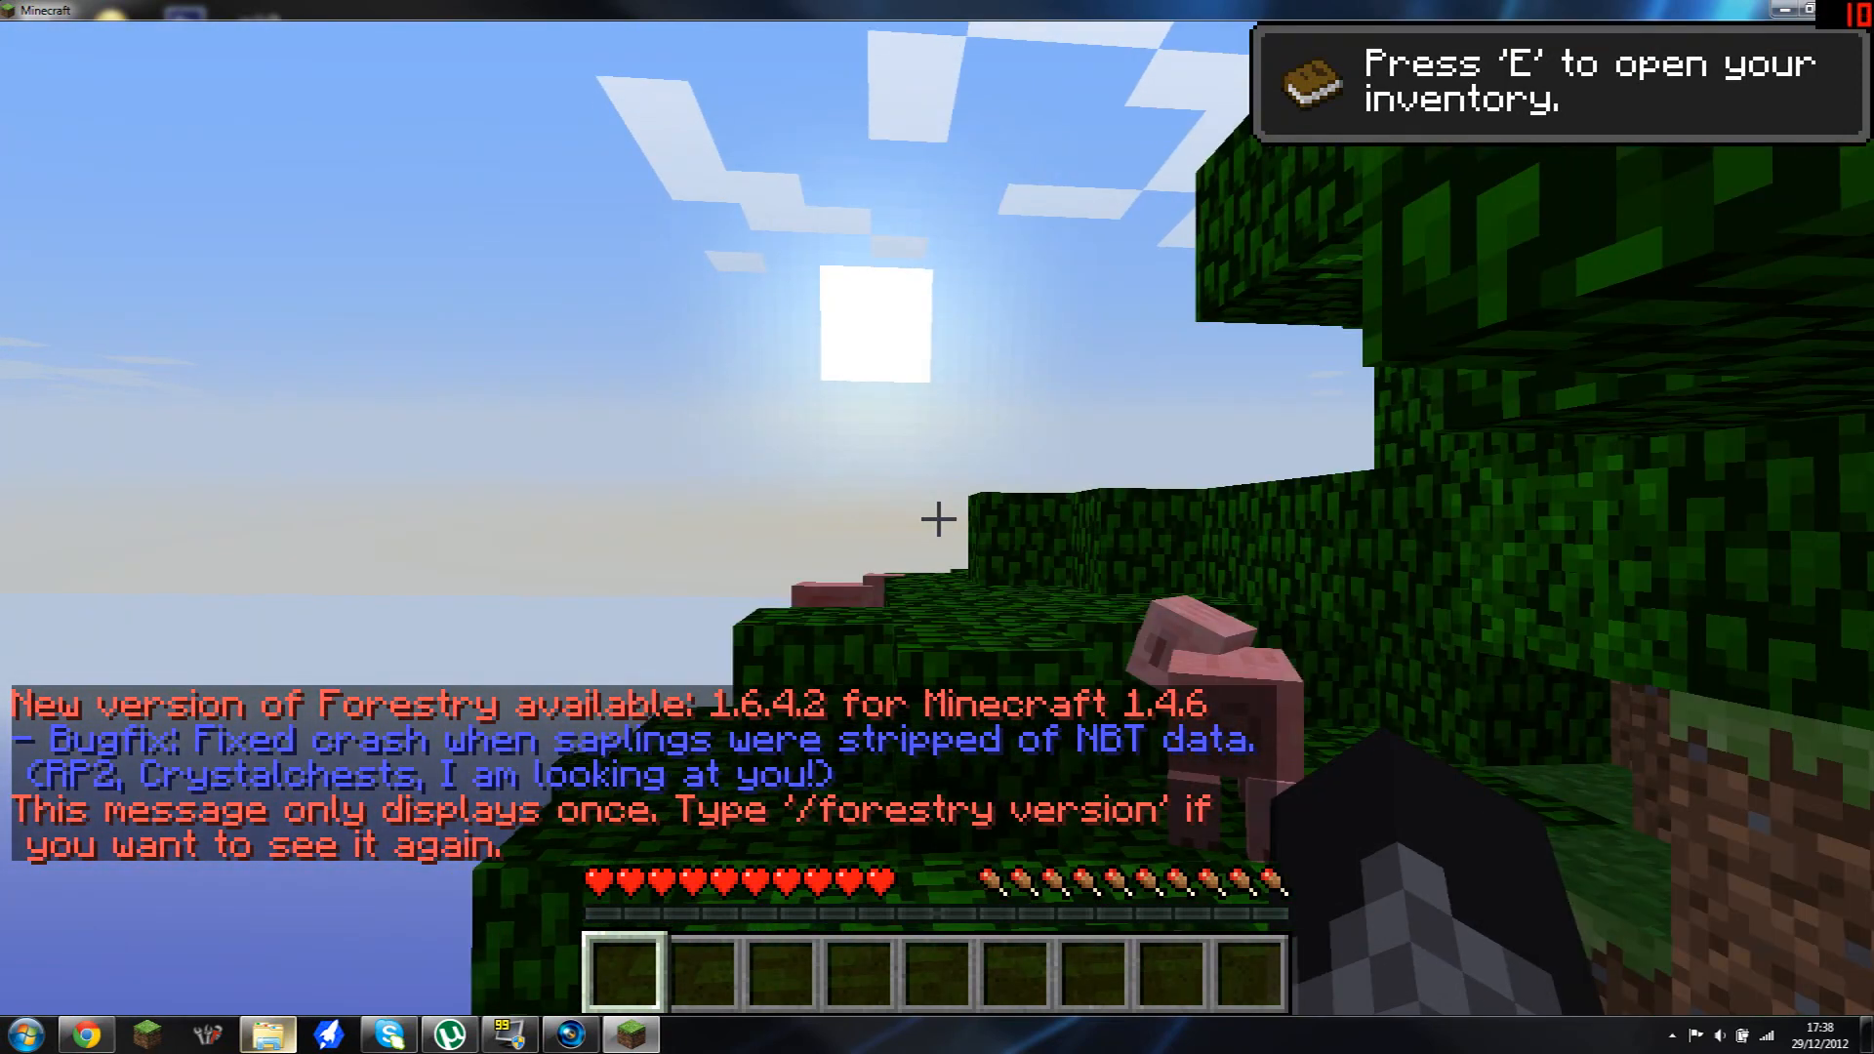
Step: Open the inventory and page Too Many Items through to page 11/11, checking Forestry items
key(e)
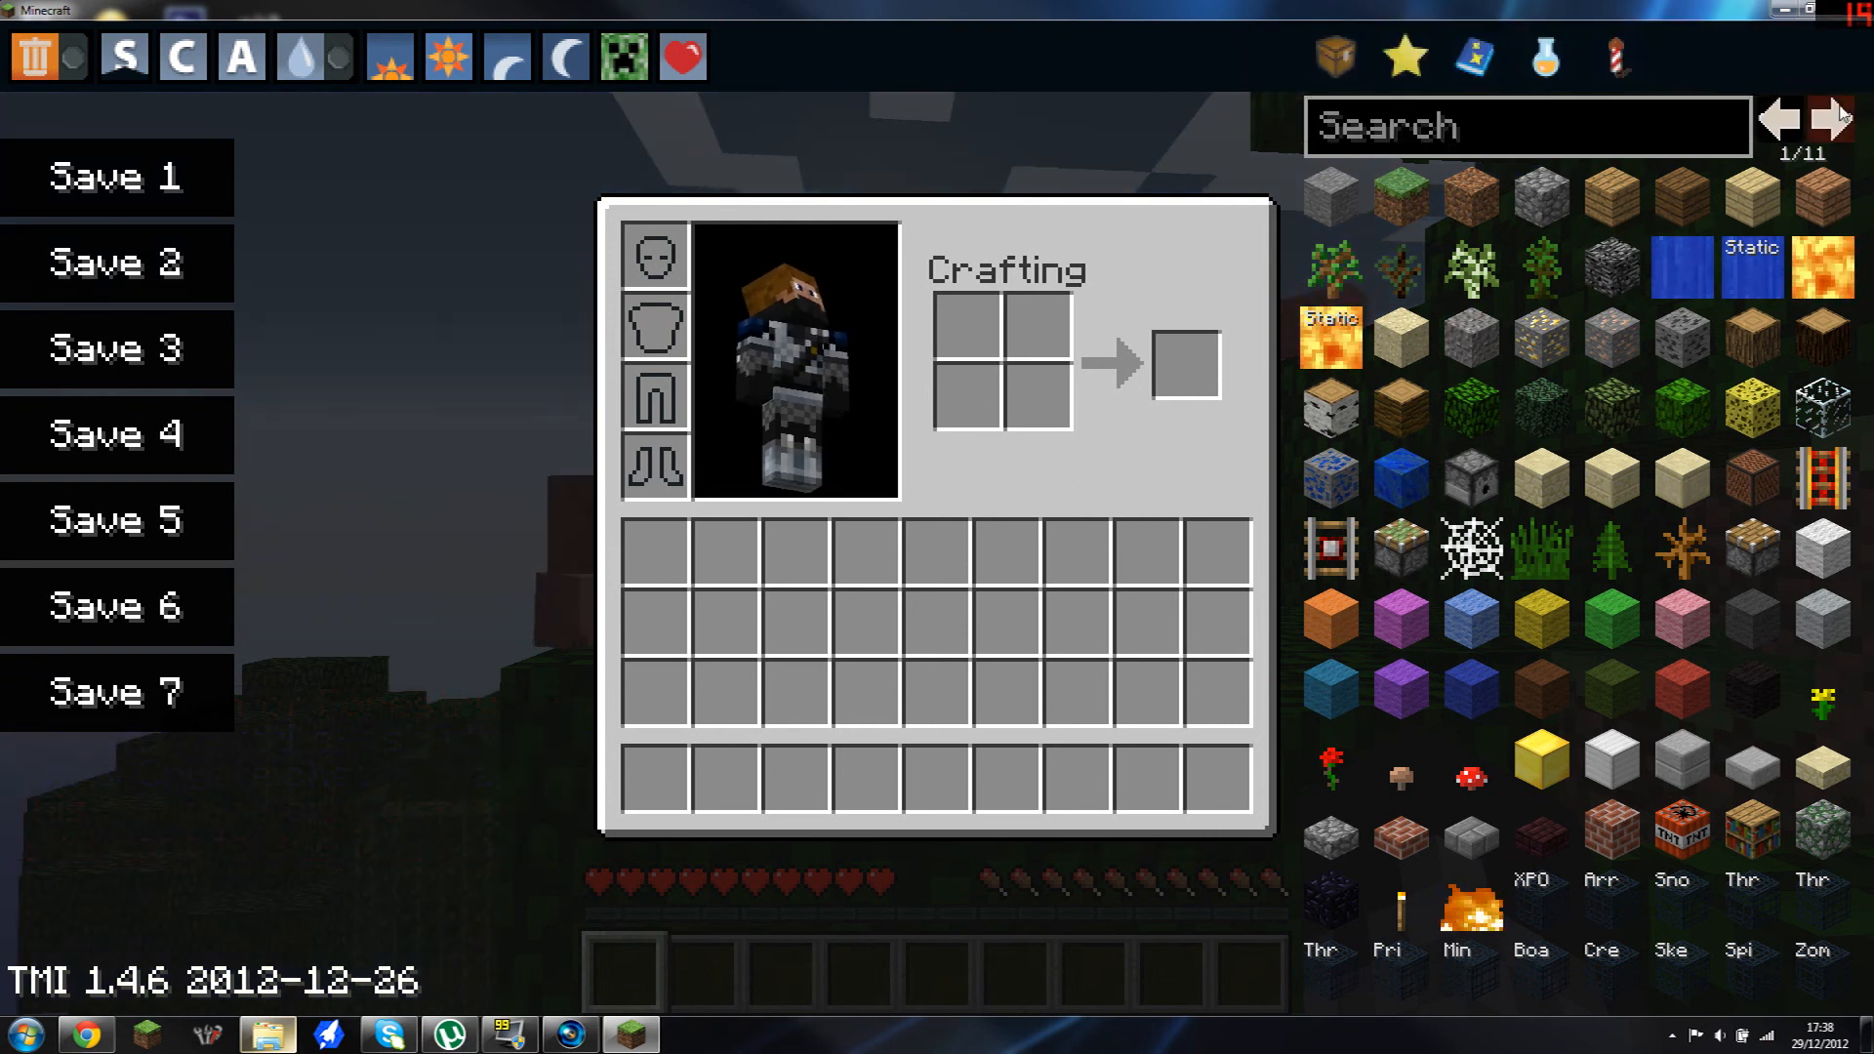
click(1837, 117)
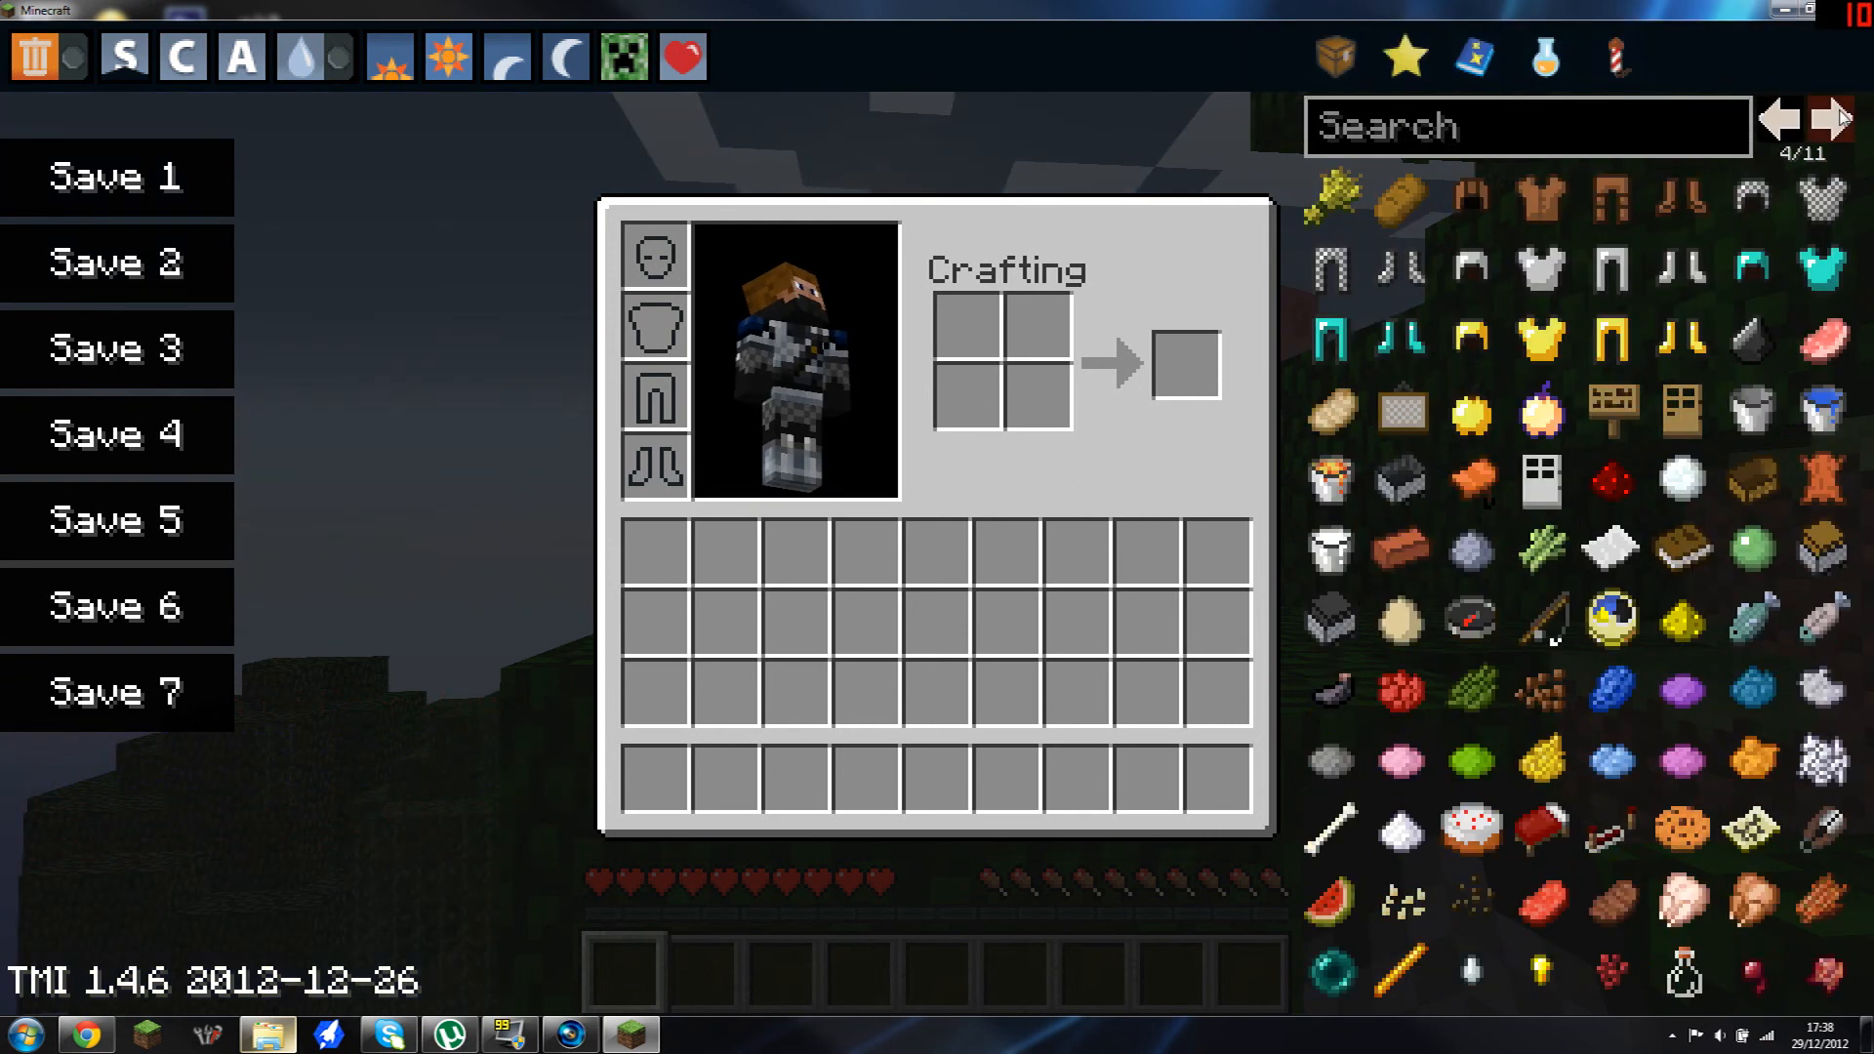
click(1837, 118)
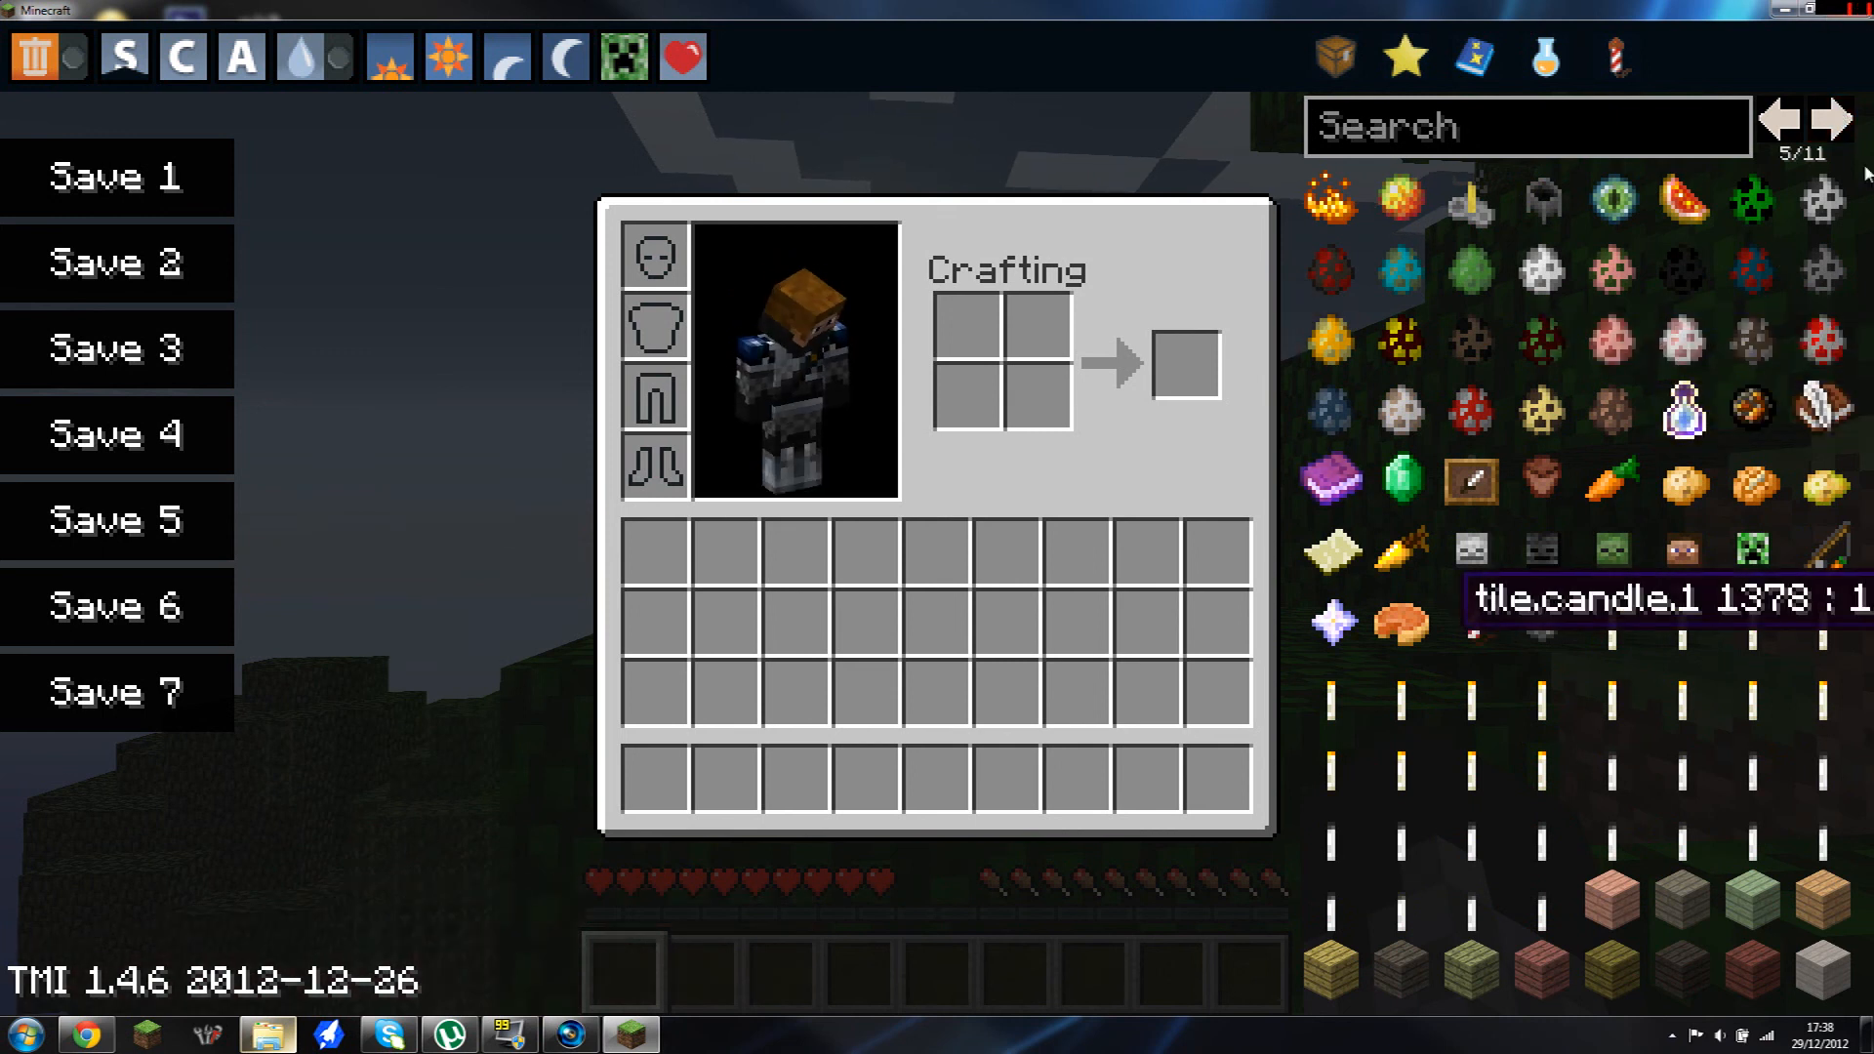
mouse_move(1605, 914)
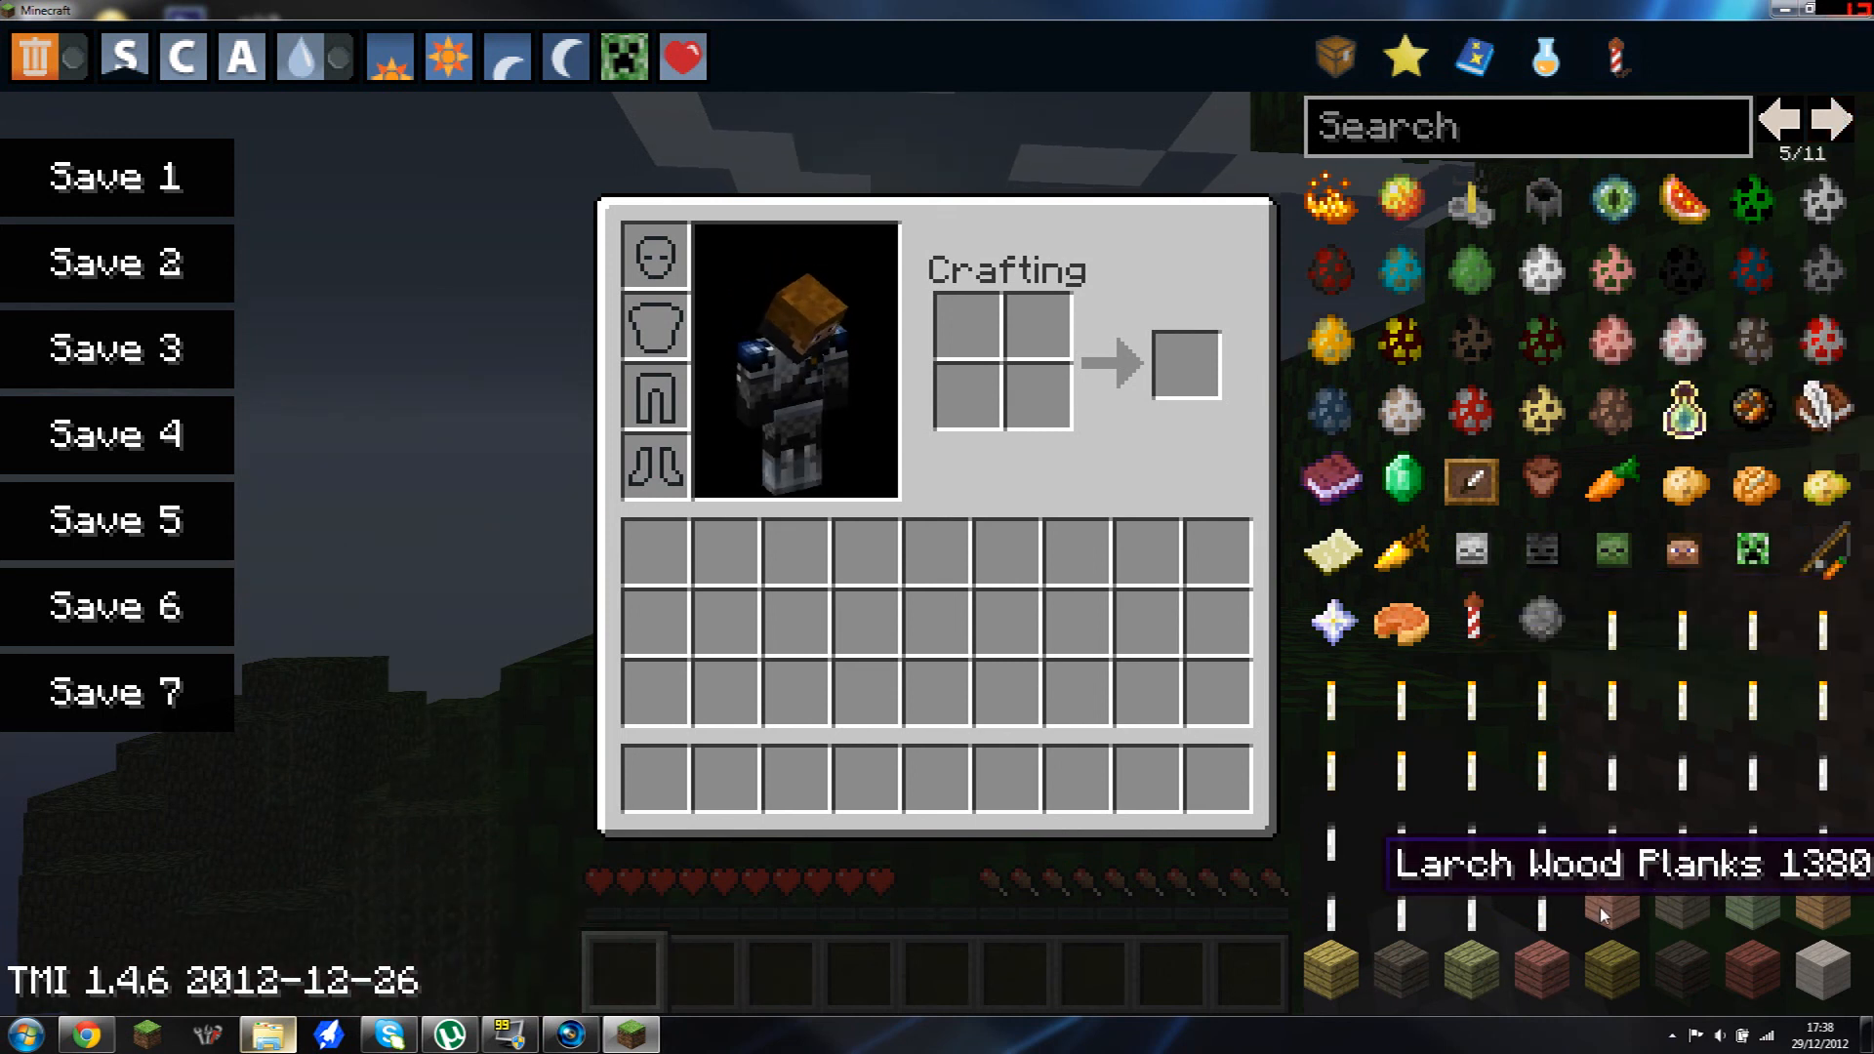
mouse_move(1619, 970)
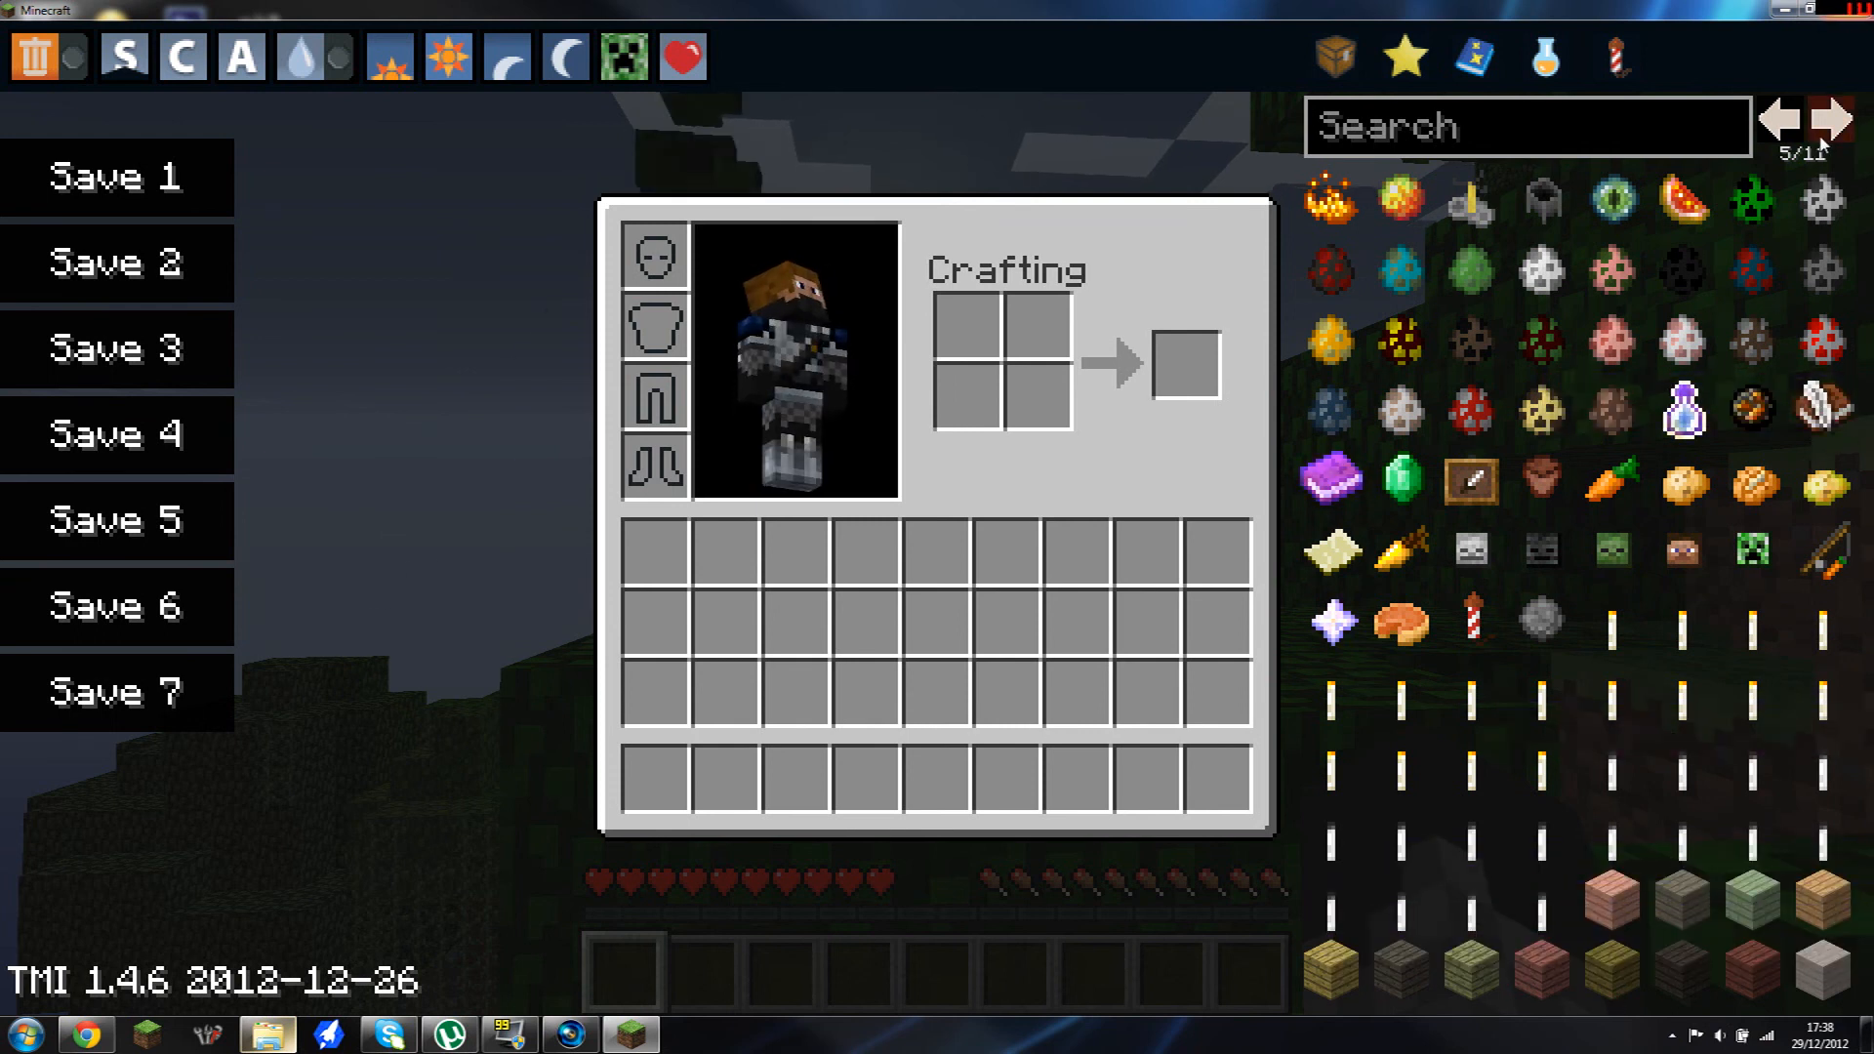
click(1820, 116)
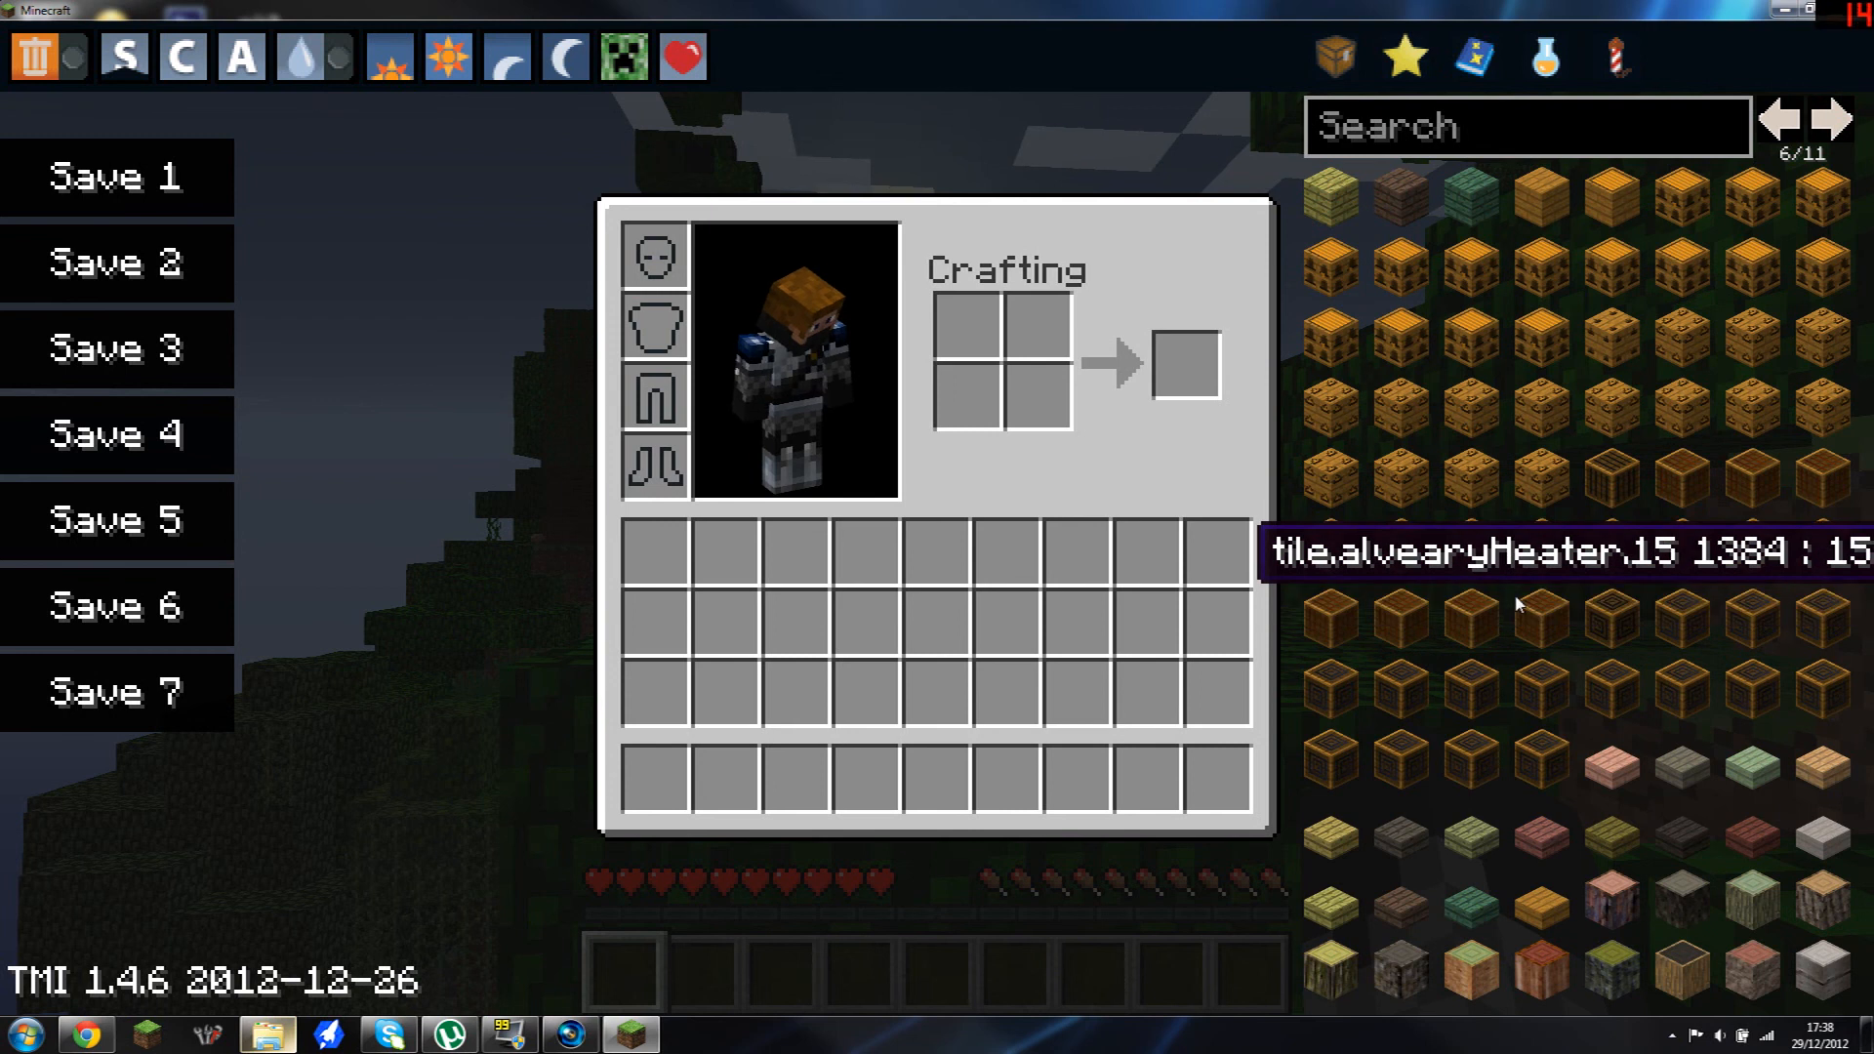
mouse_move(1571, 338)
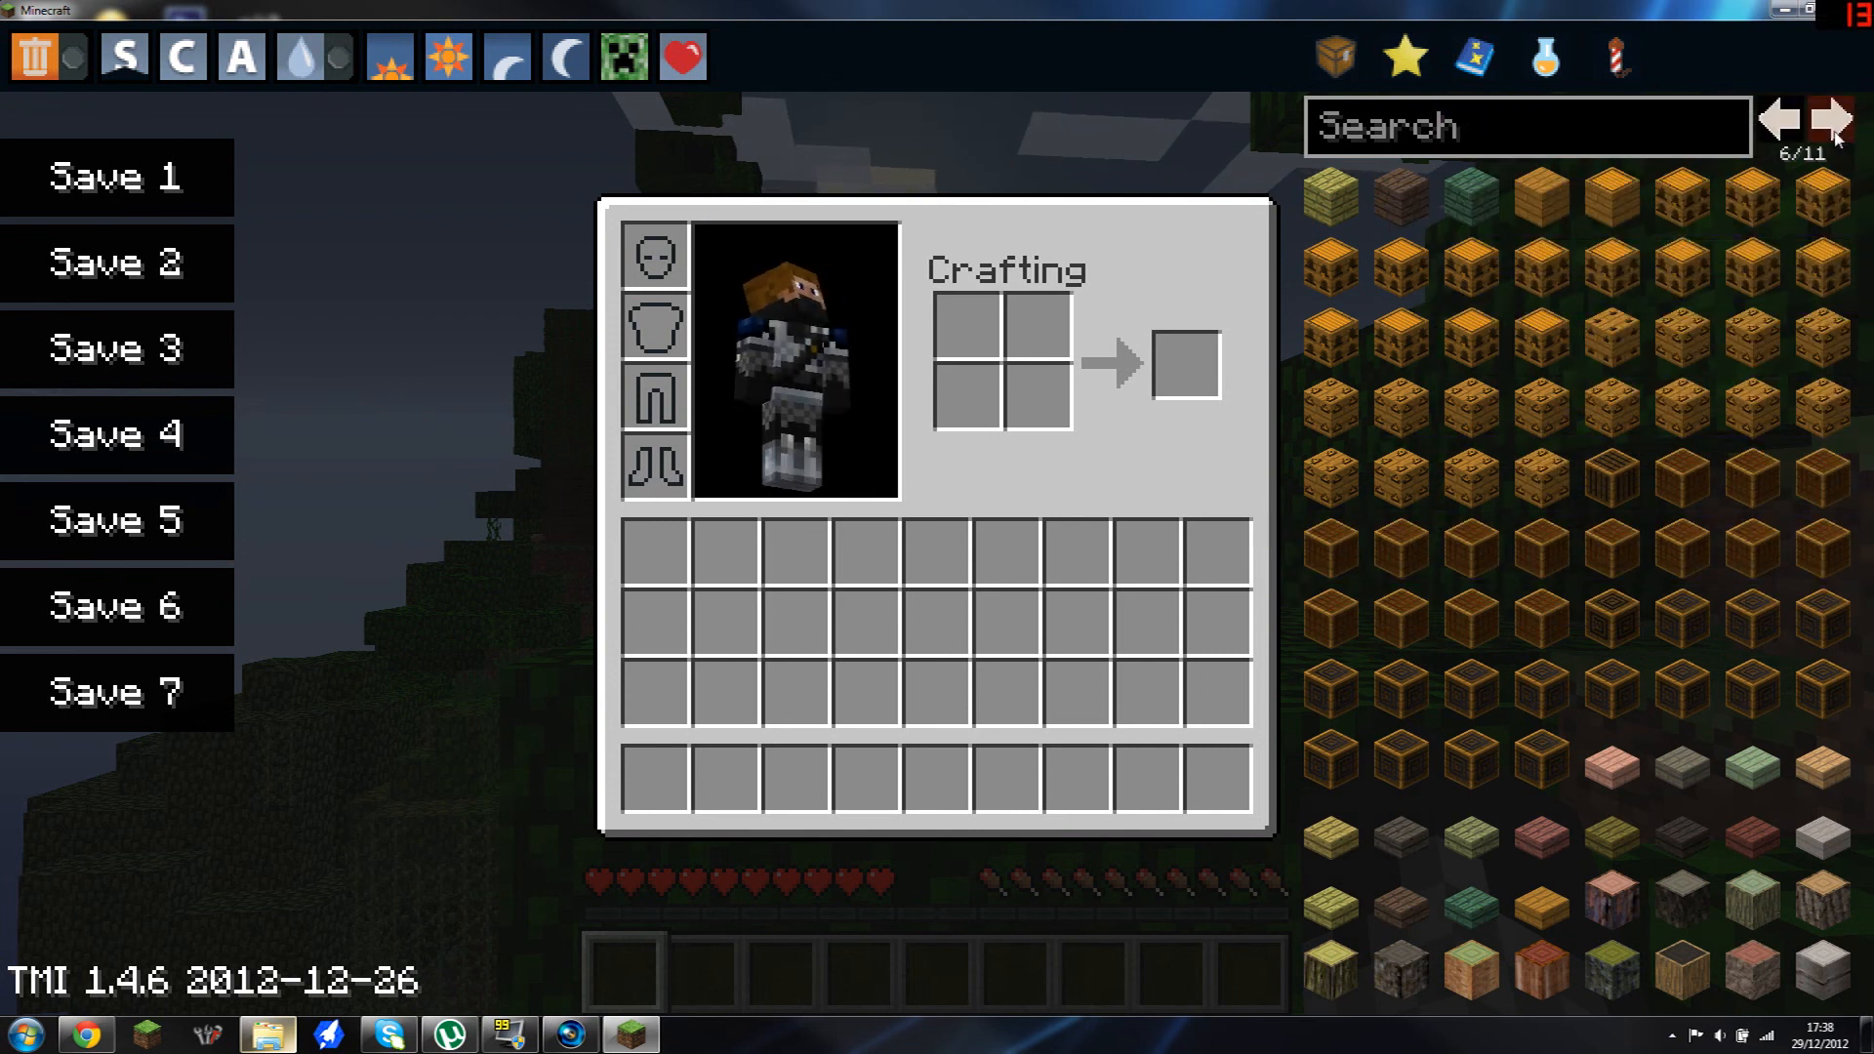
click(1816, 118)
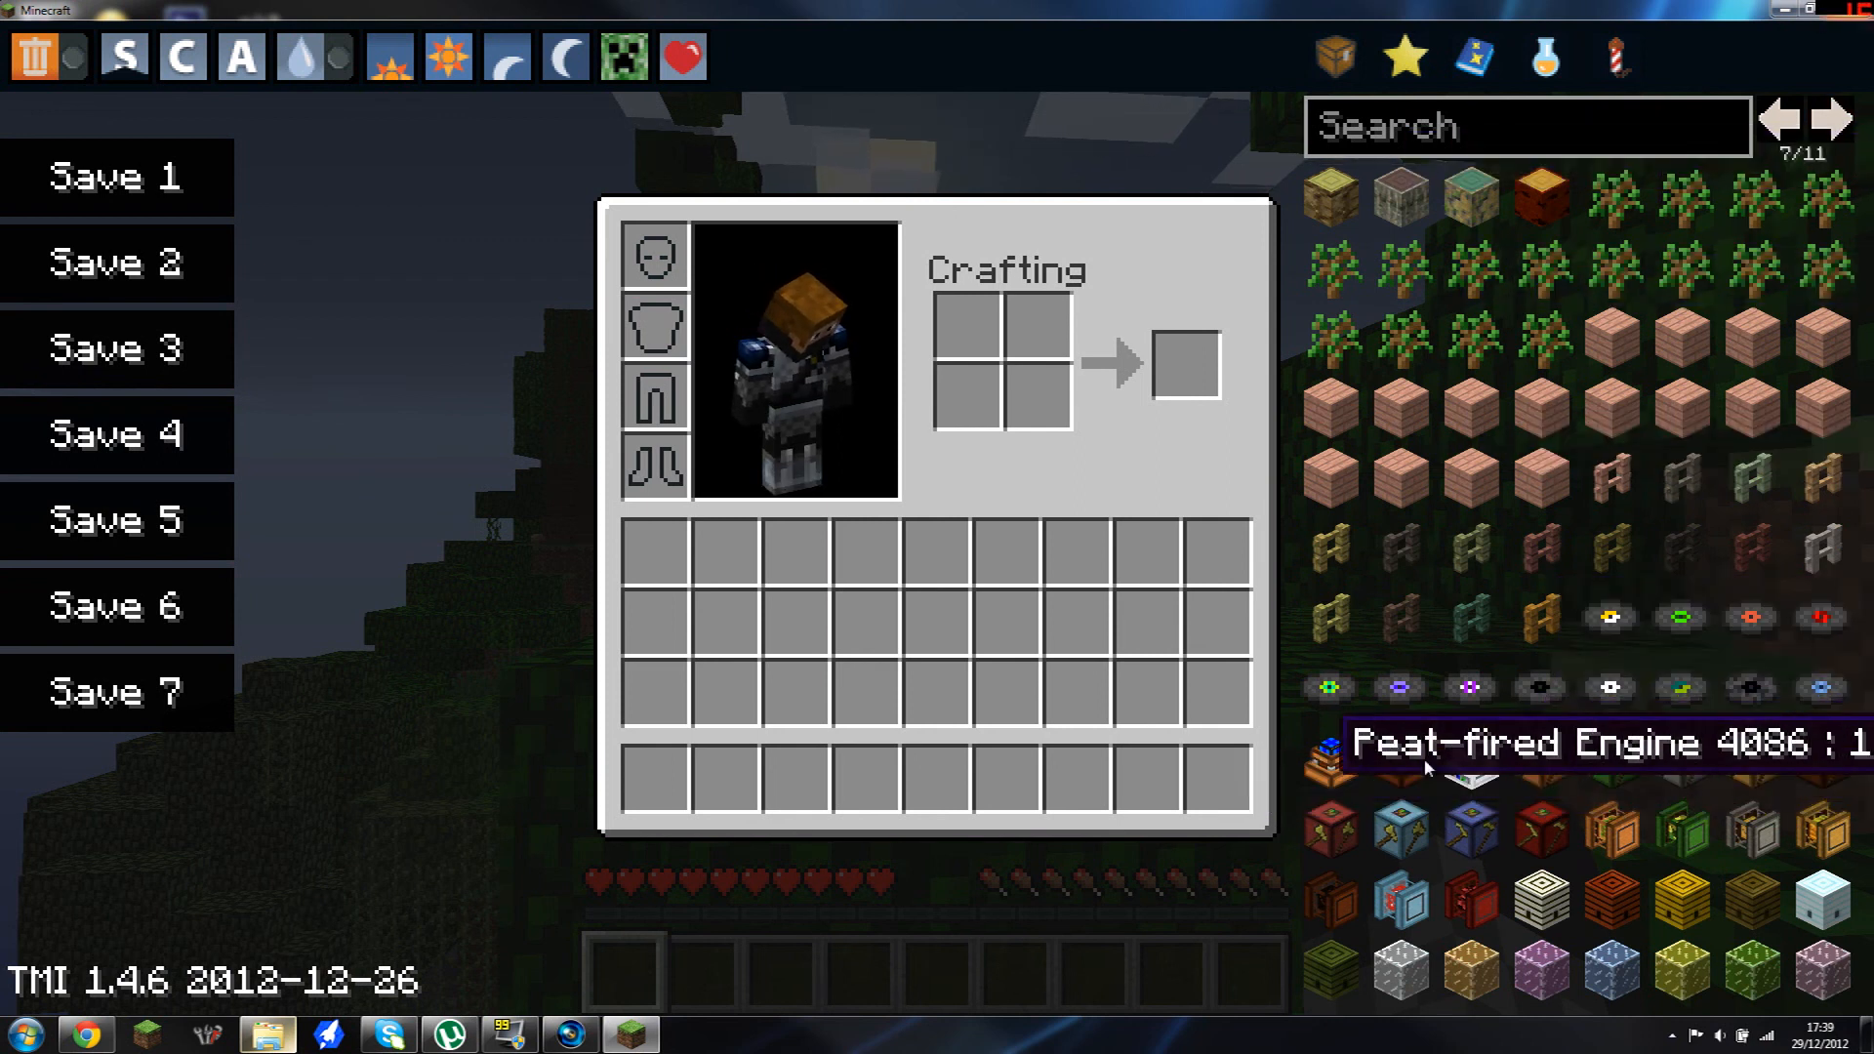
mouse_move(1782, 251)
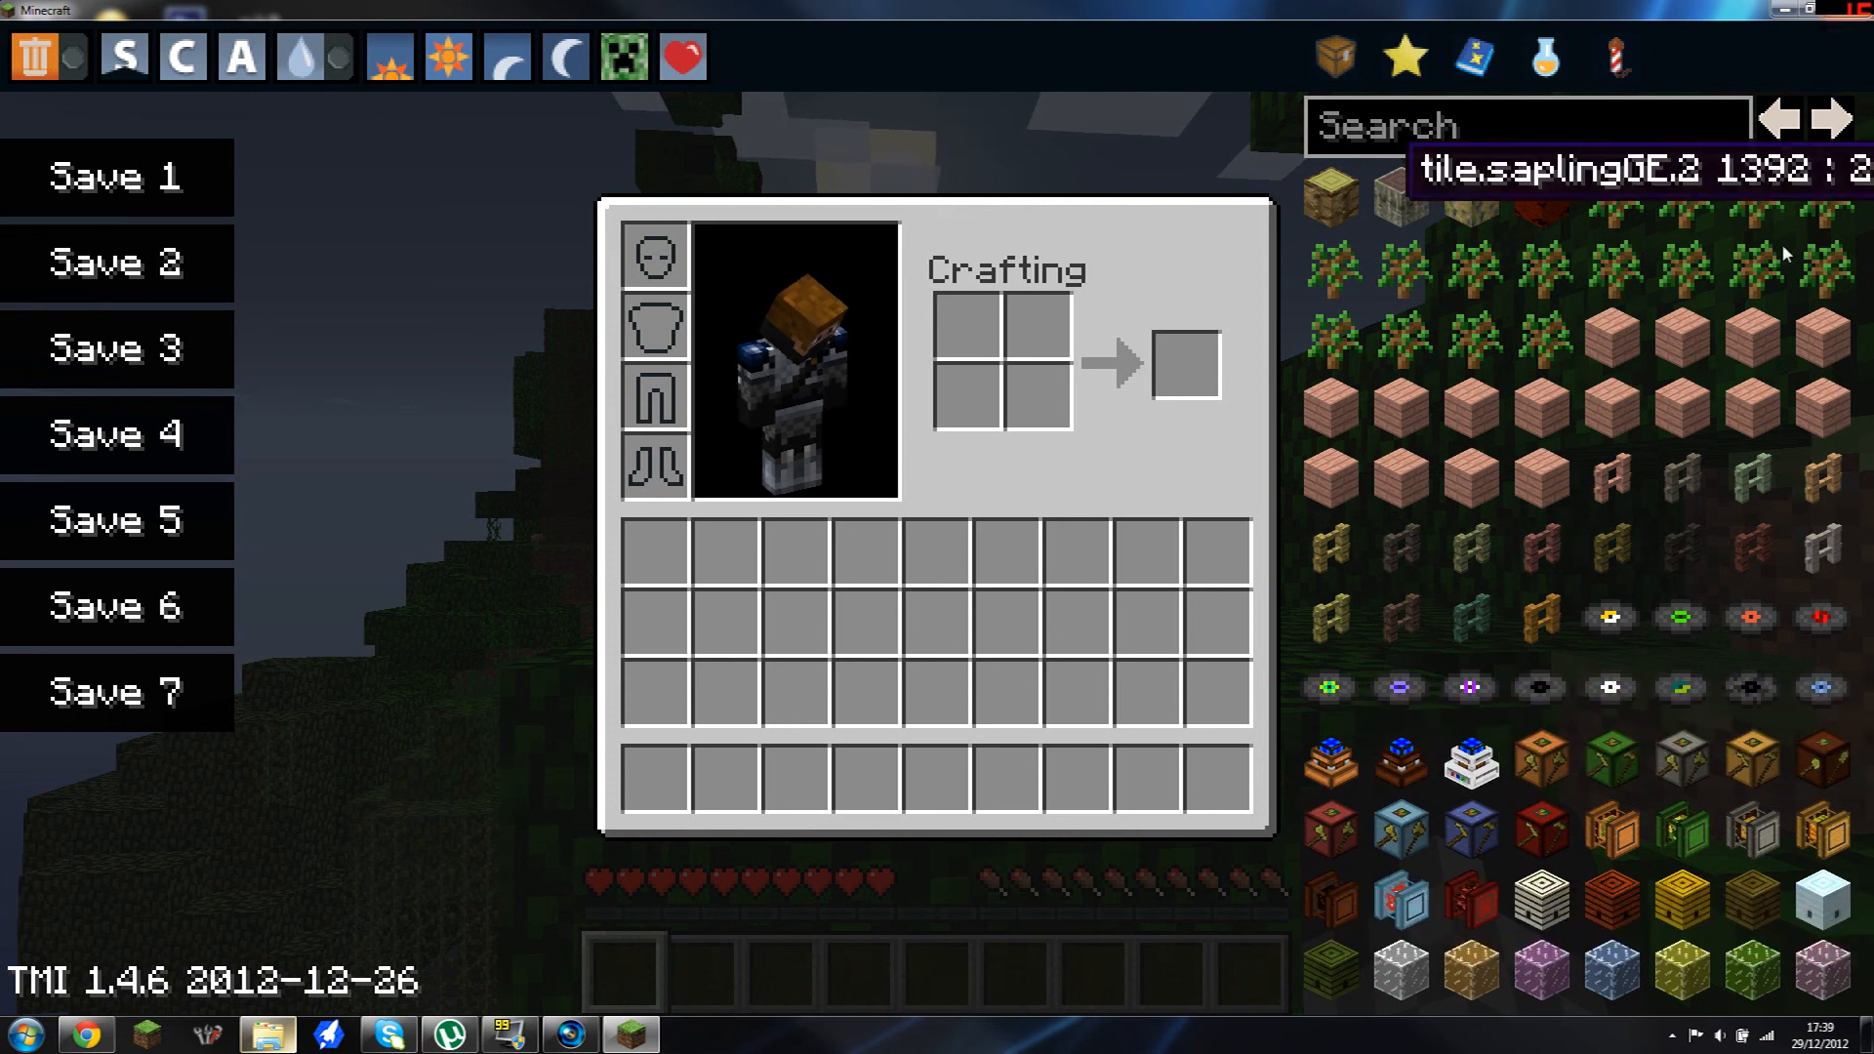
click(1825, 118)
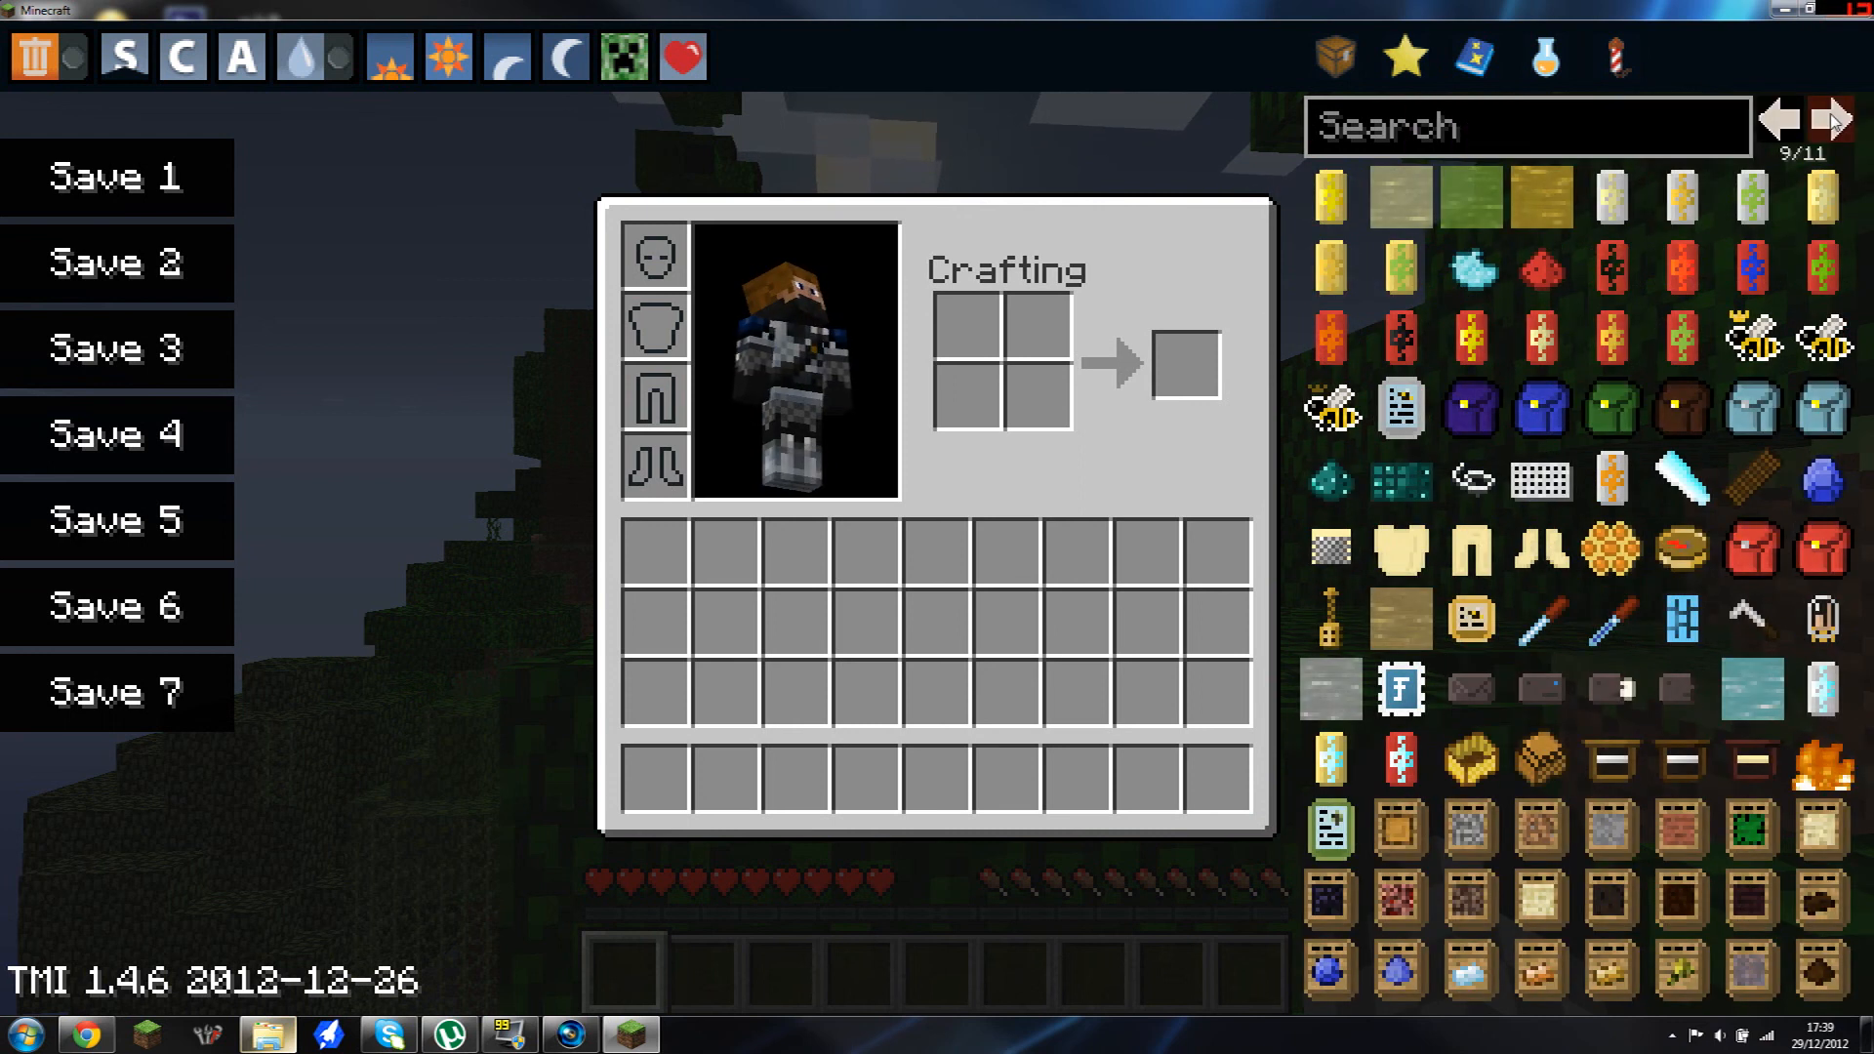
click(1830, 118)
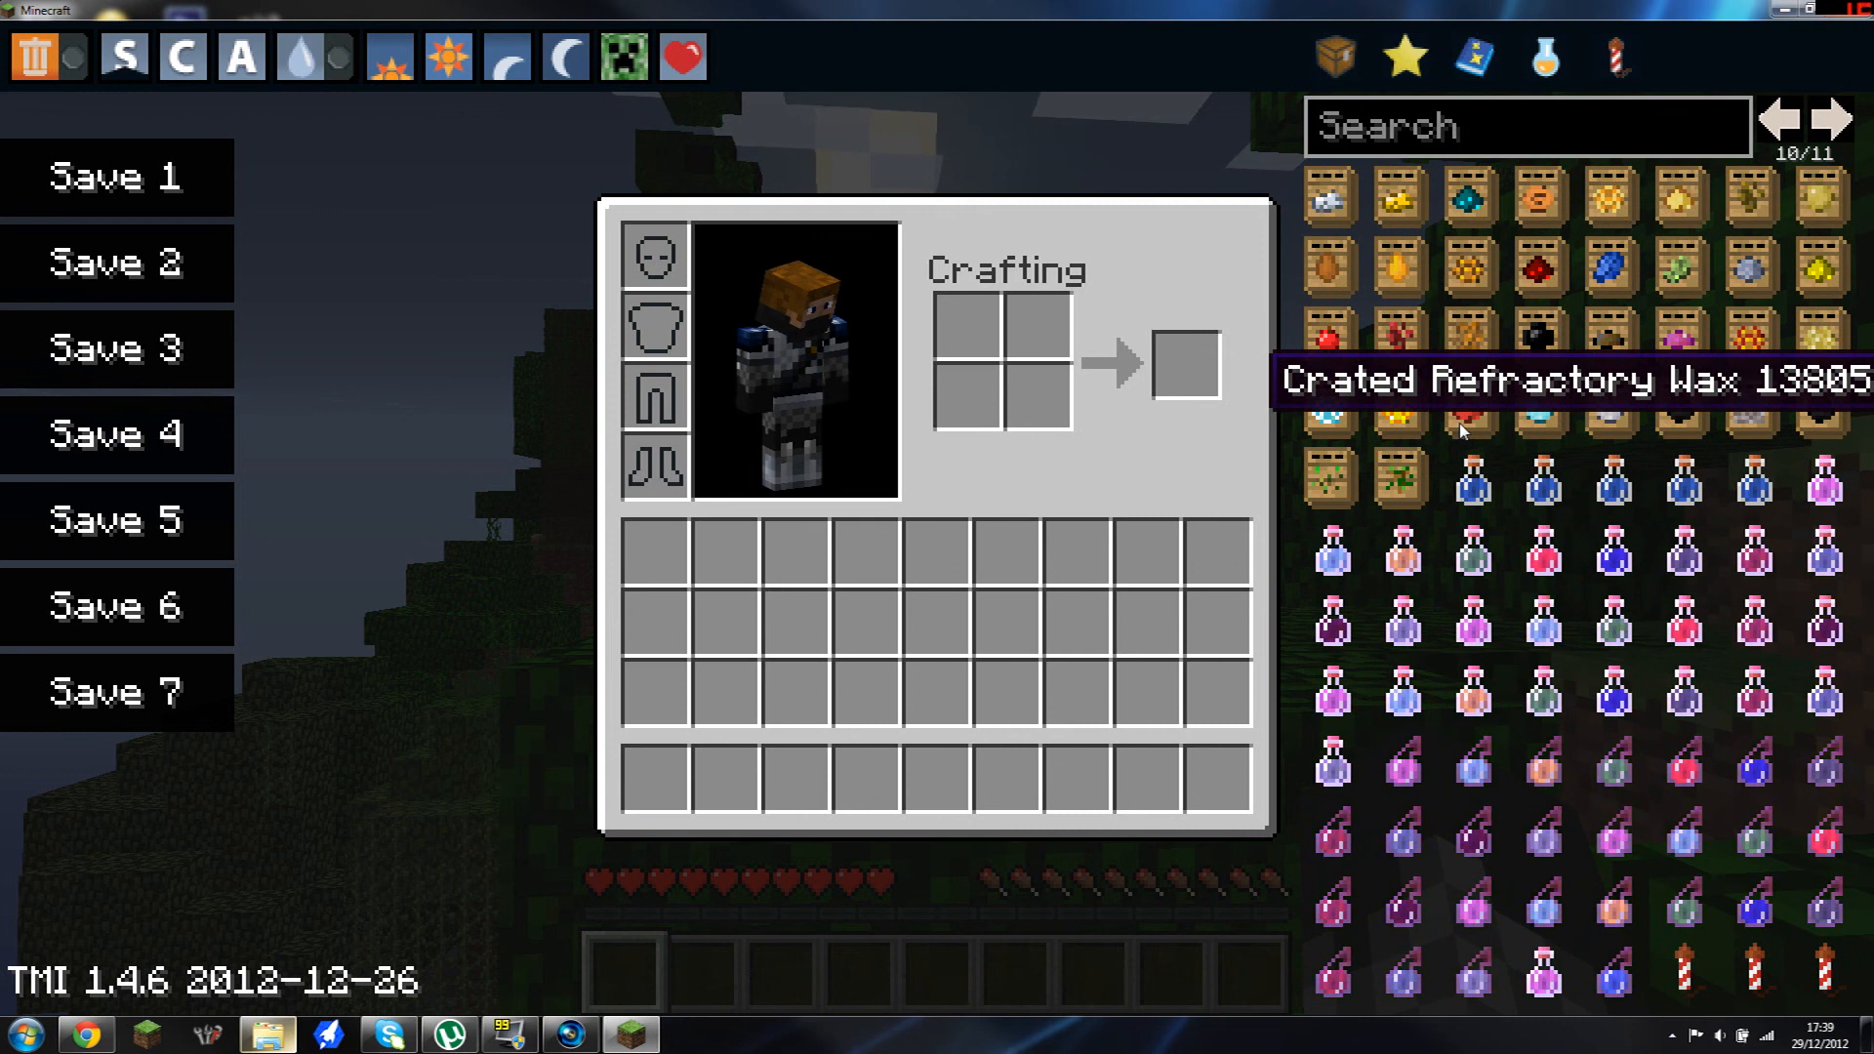
click(1833, 118)
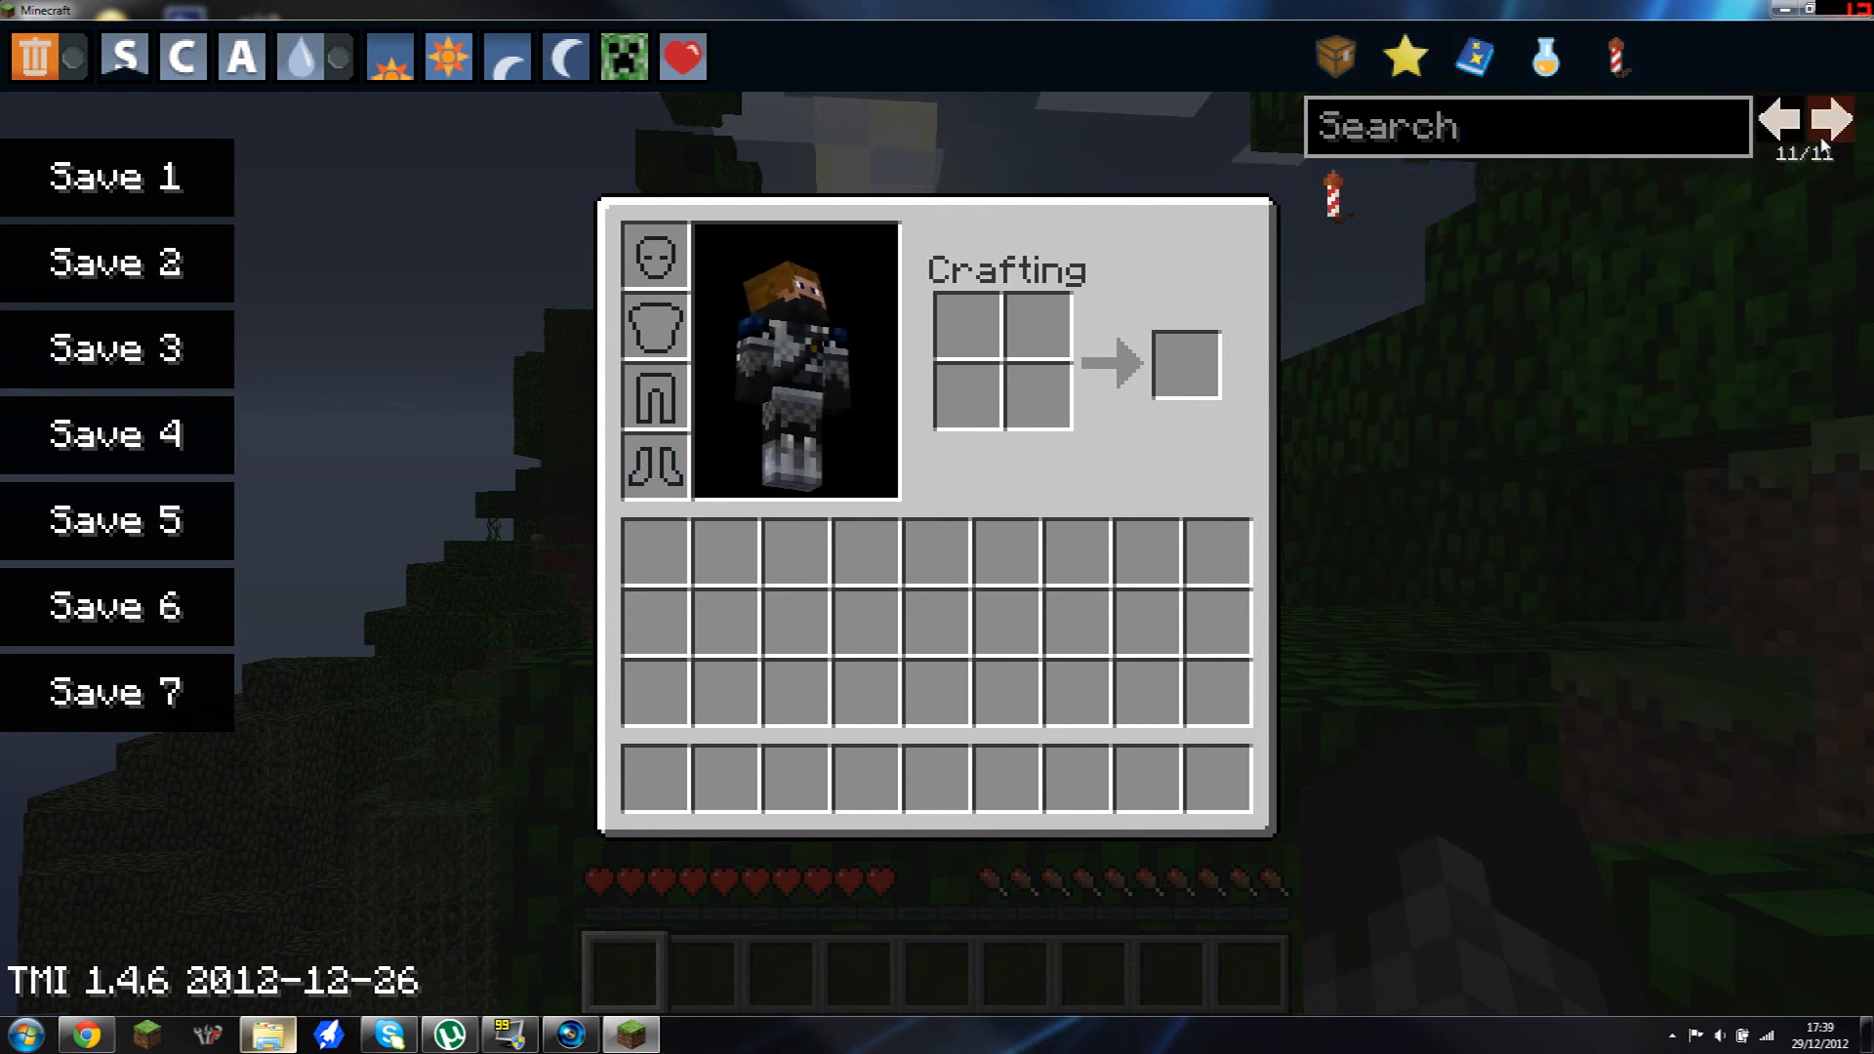